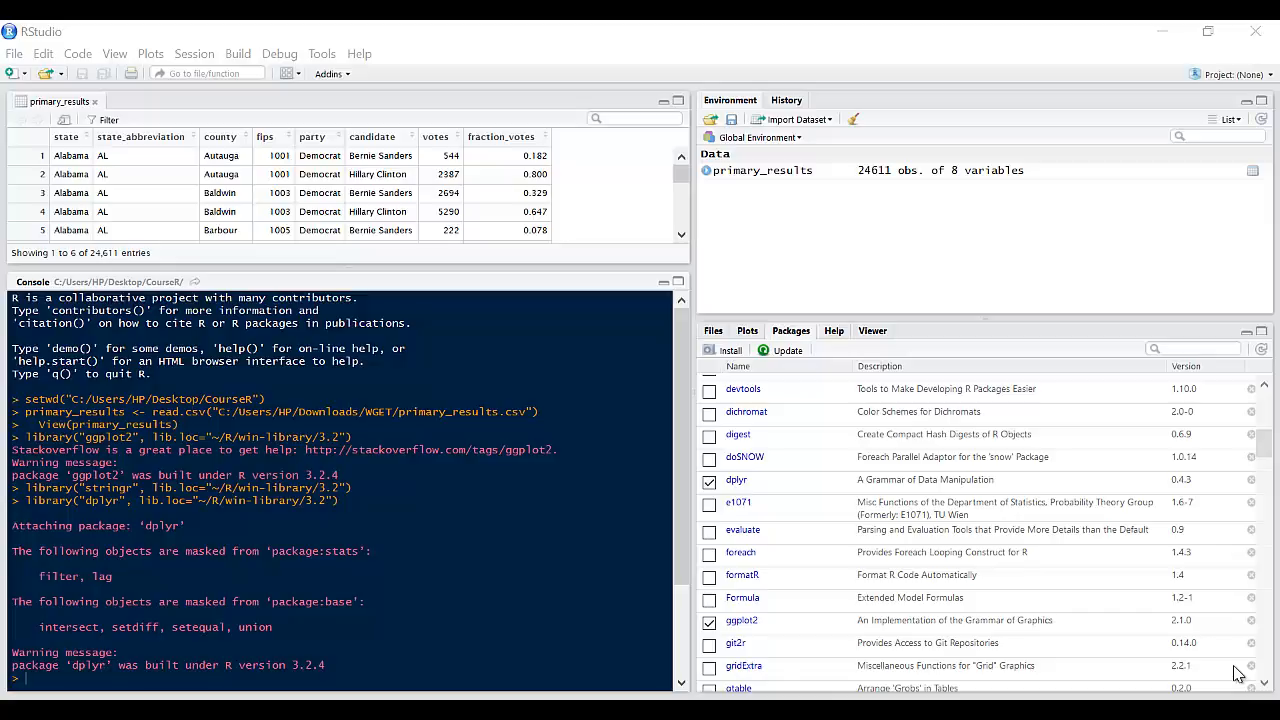
{"action": "mouse_move", "coordinate": [1044, 540]}
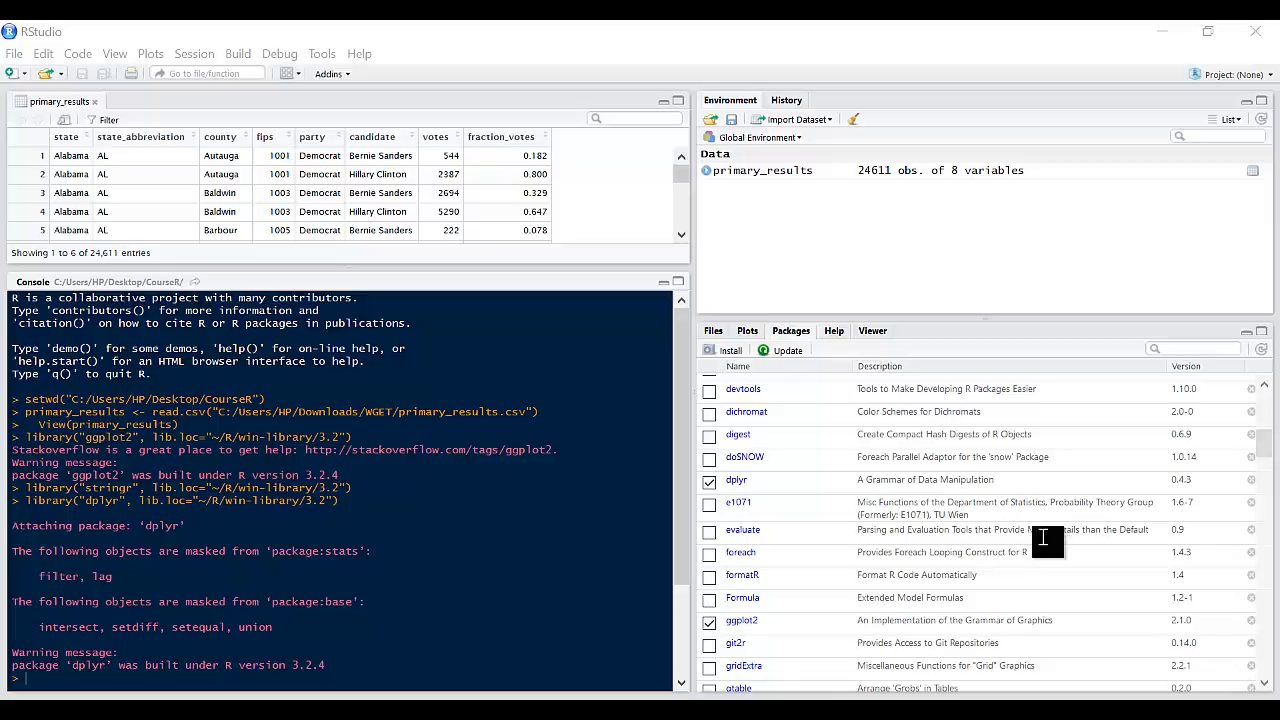
{"action": "mouse_move", "coordinate": [750, 396]}
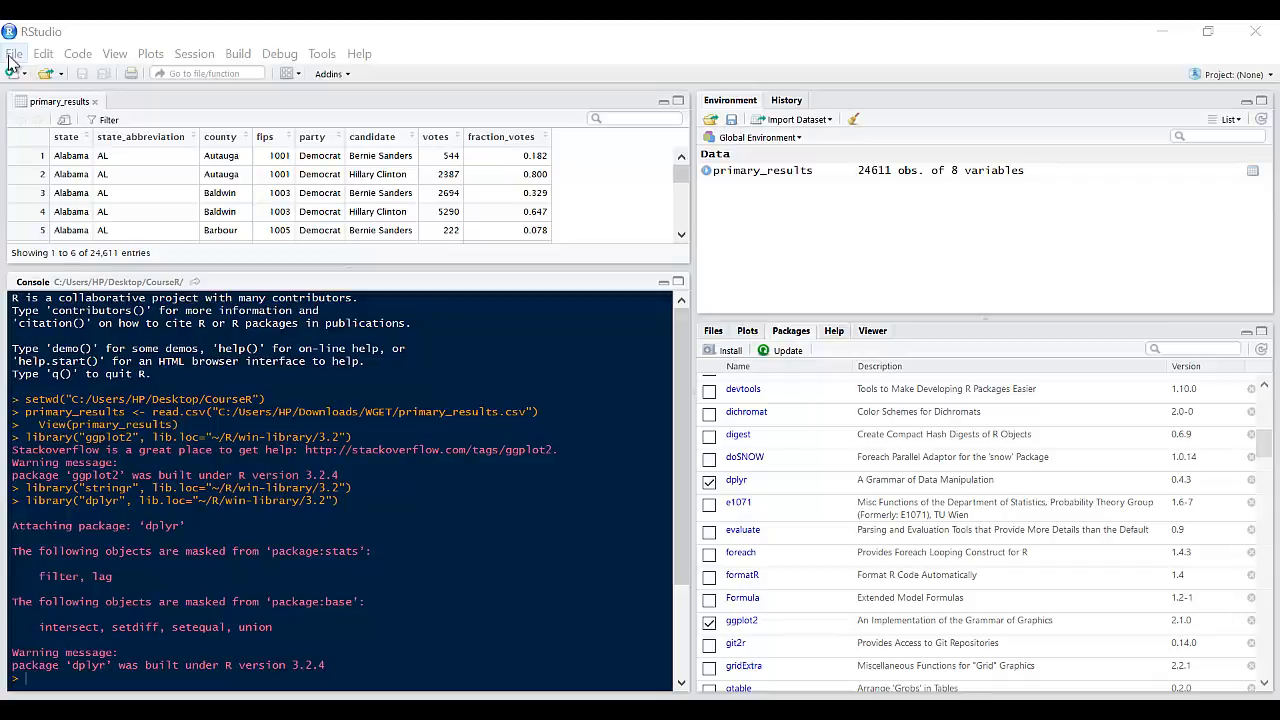
- Begin a new R Markdown document from File > New File, then cancel the setup dialog
{"action": "left_click", "coordinate": [14, 52]}
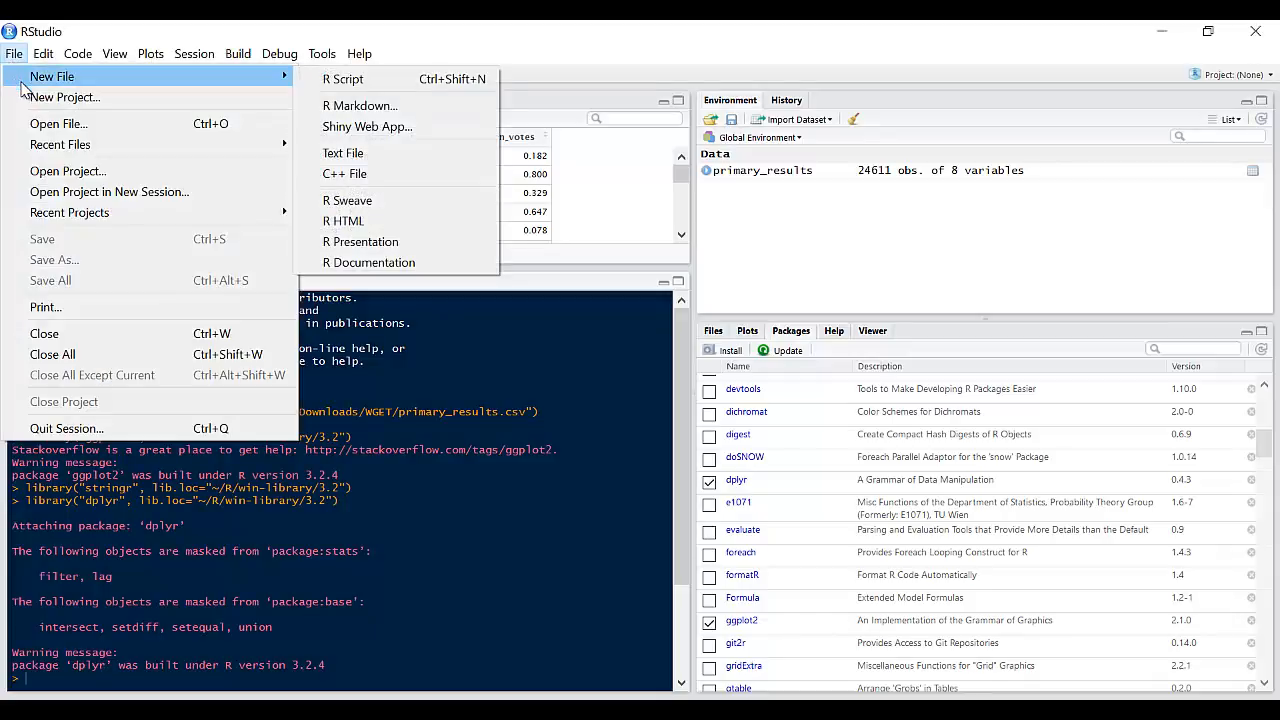
{"action": "mouse_move", "coordinate": [360, 104]}
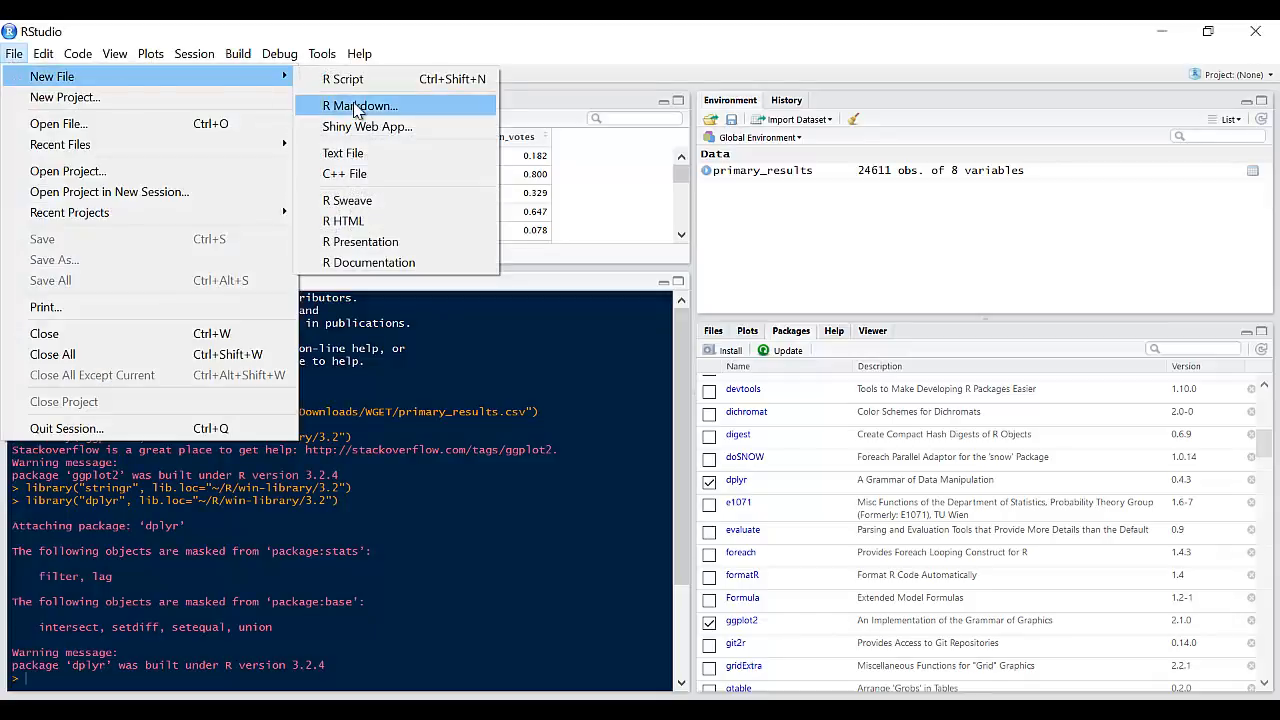
{"action": "left_click", "coordinate": [360, 104]}
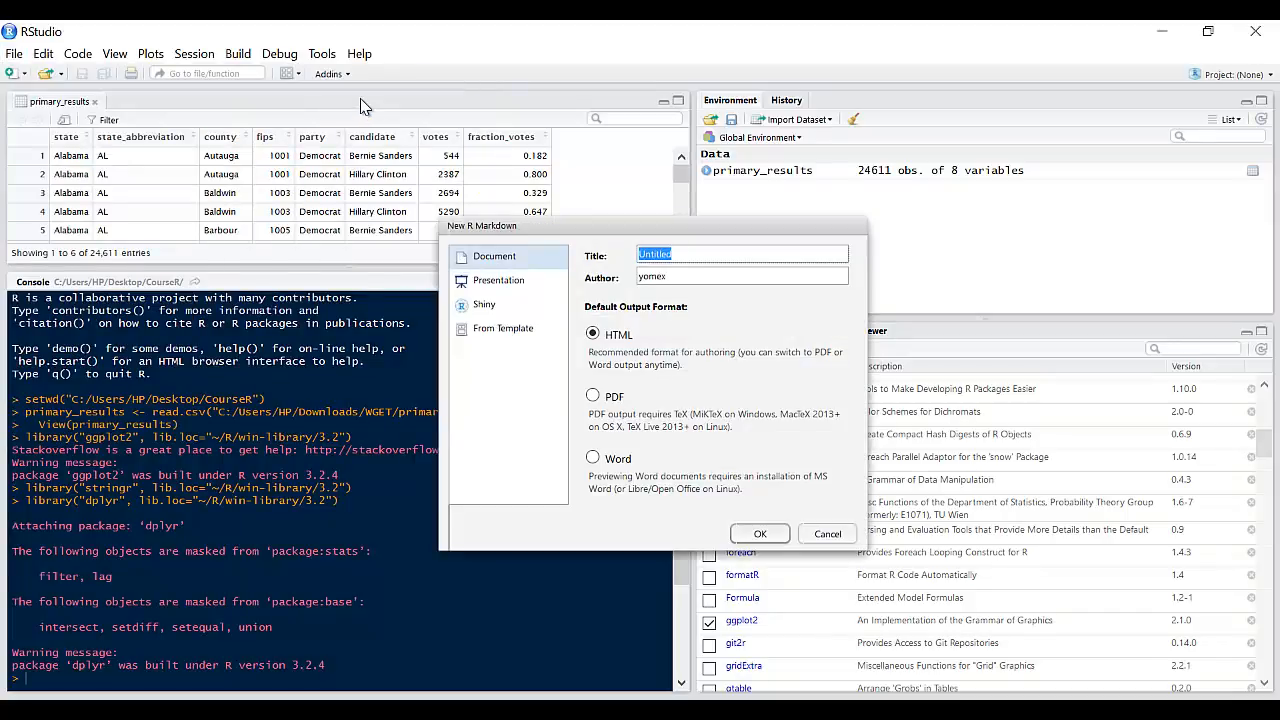
{"action": "mouse_move", "coordinate": [704, 540]}
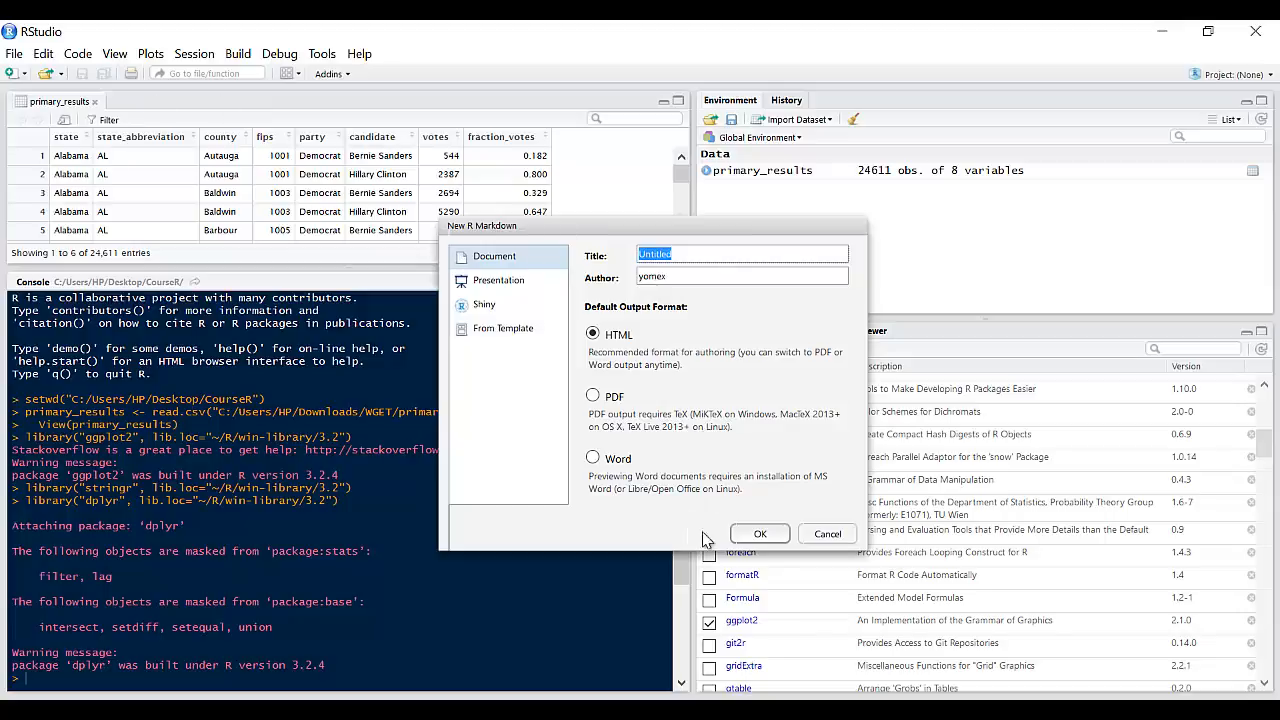
{"action": "left_click", "coordinate": [828, 532]}
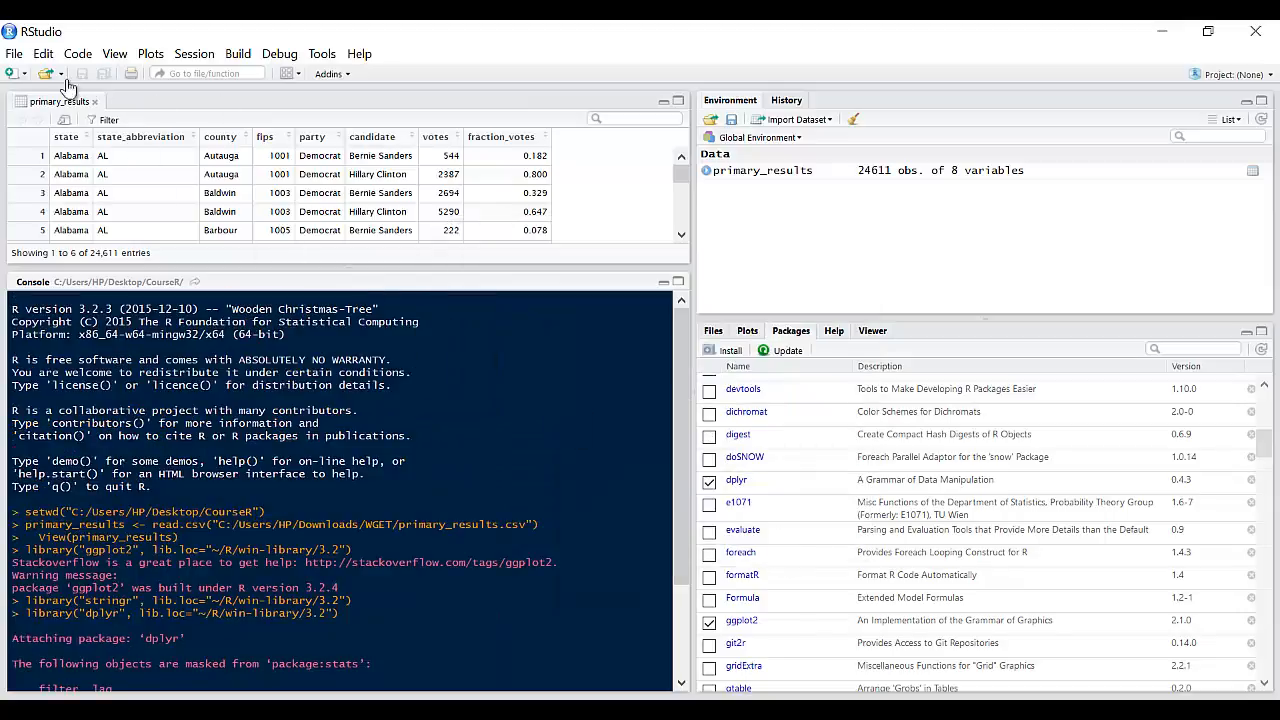
- Start installing the rmarkdown package, then abandon the install dialog
{"action": "left_click", "coordinate": [14, 52]}
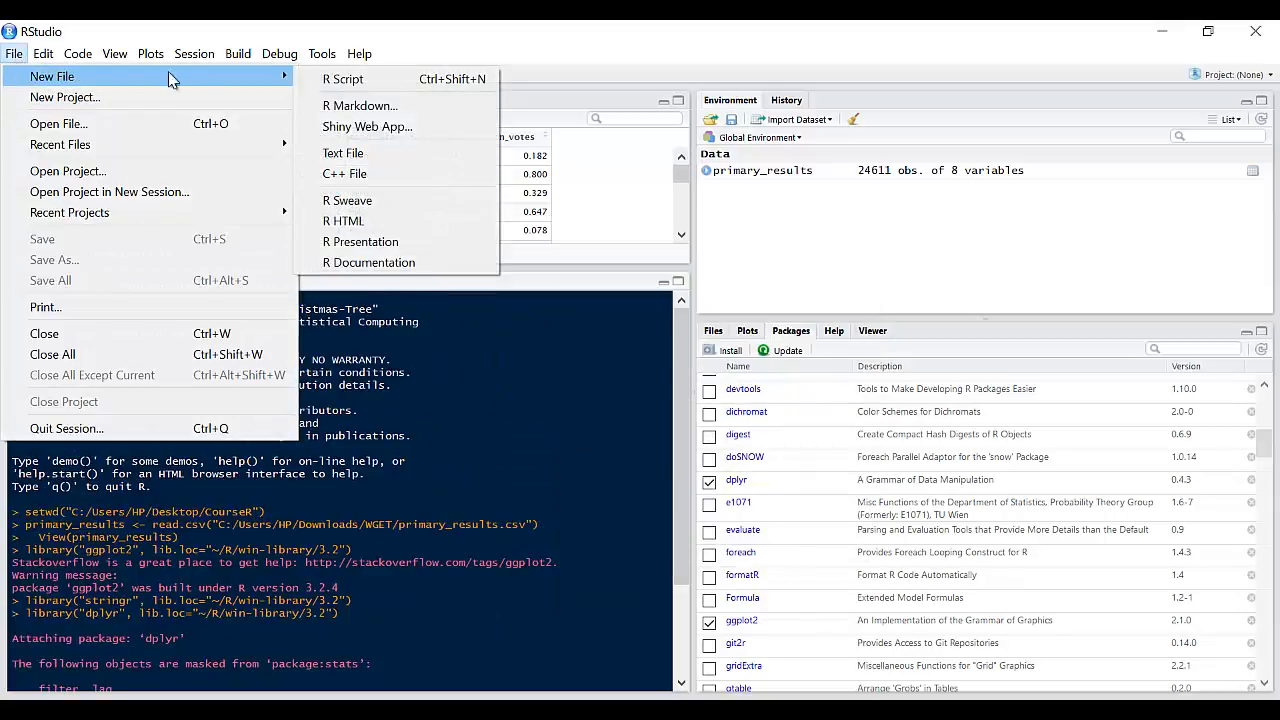
{"action": "mouse_move", "coordinate": [558, 400]}
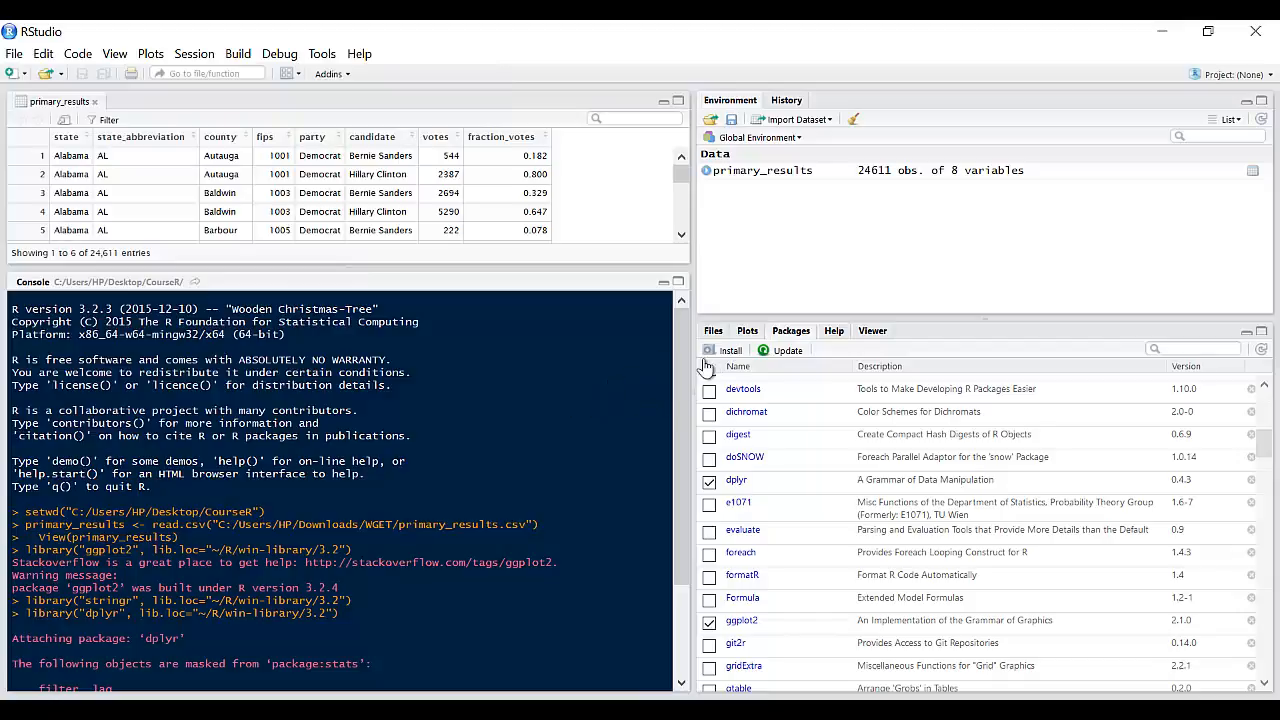
{"action": "left_click", "coordinate": [724, 350]}
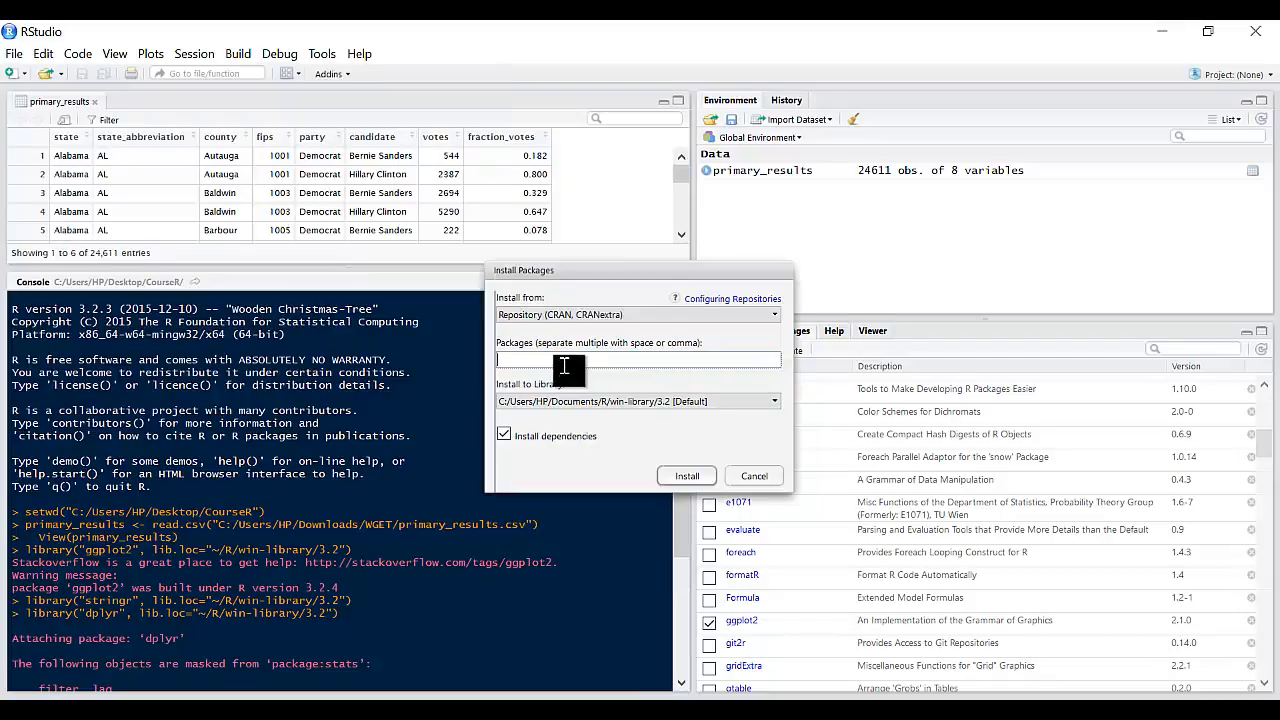
{"action": "type", "text": "rmark"}
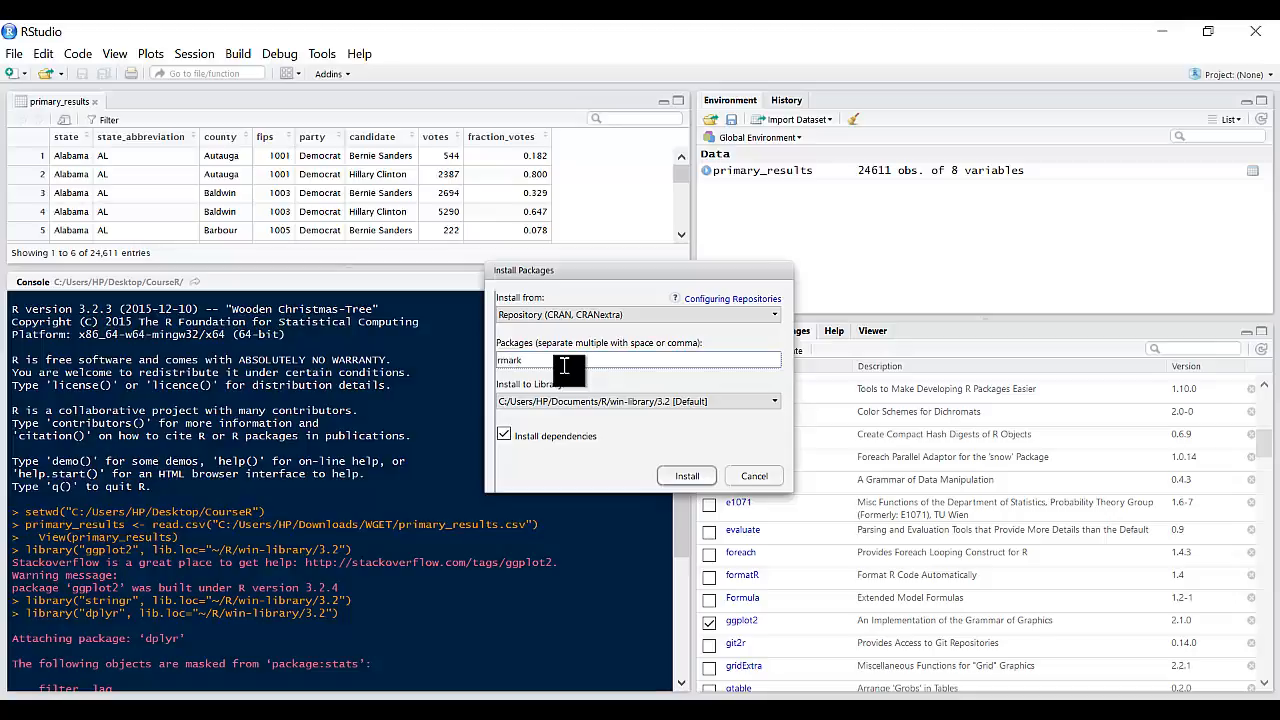
{"action": "type", "text": "down"}
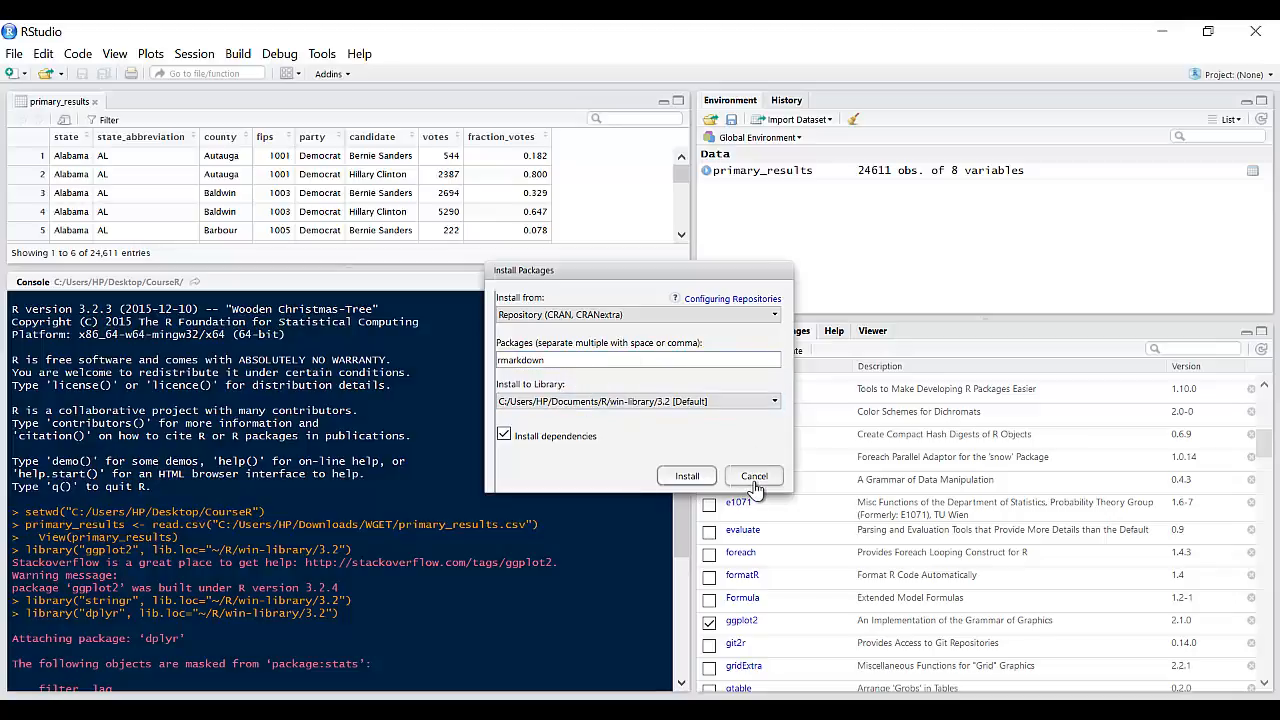
{"action": "left_click", "coordinate": [754, 476]}
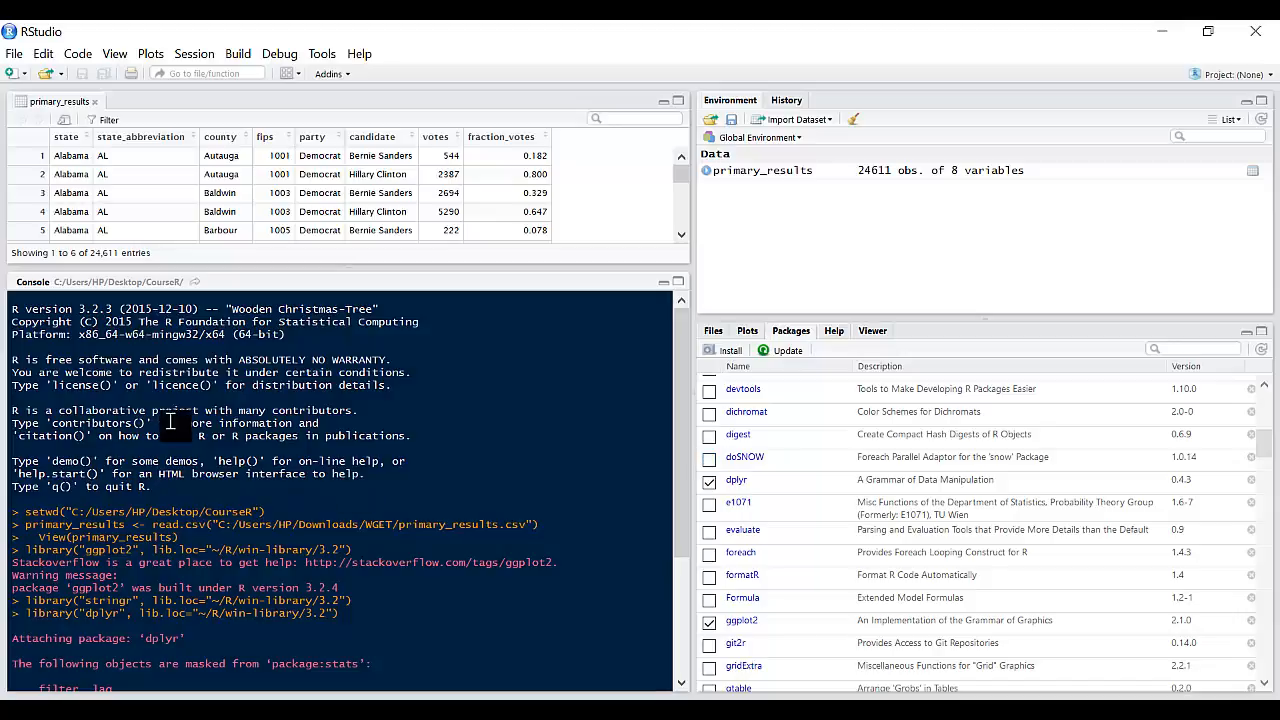
- Create an HTML R Markdown document titled 'My first rmarkdown report' by author expresstut
{"action": "left_click", "coordinate": [14, 52]}
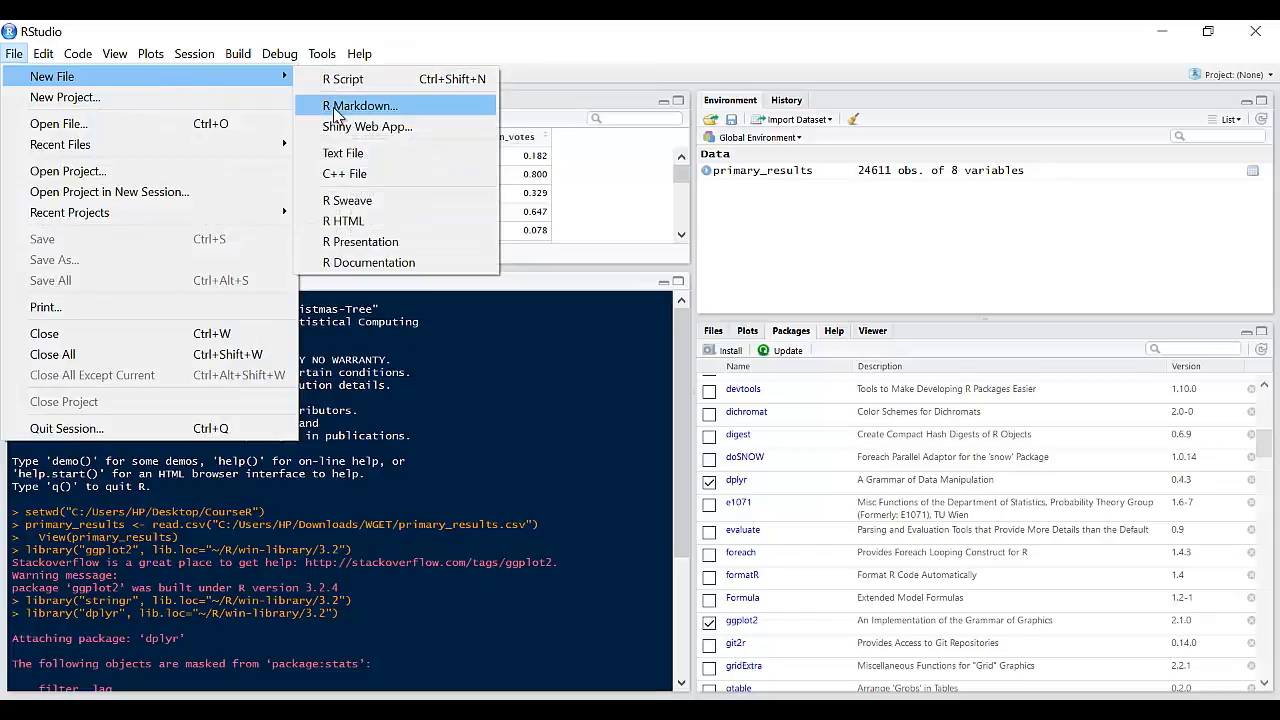
{"action": "left_click", "coordinate": [360, 104]}
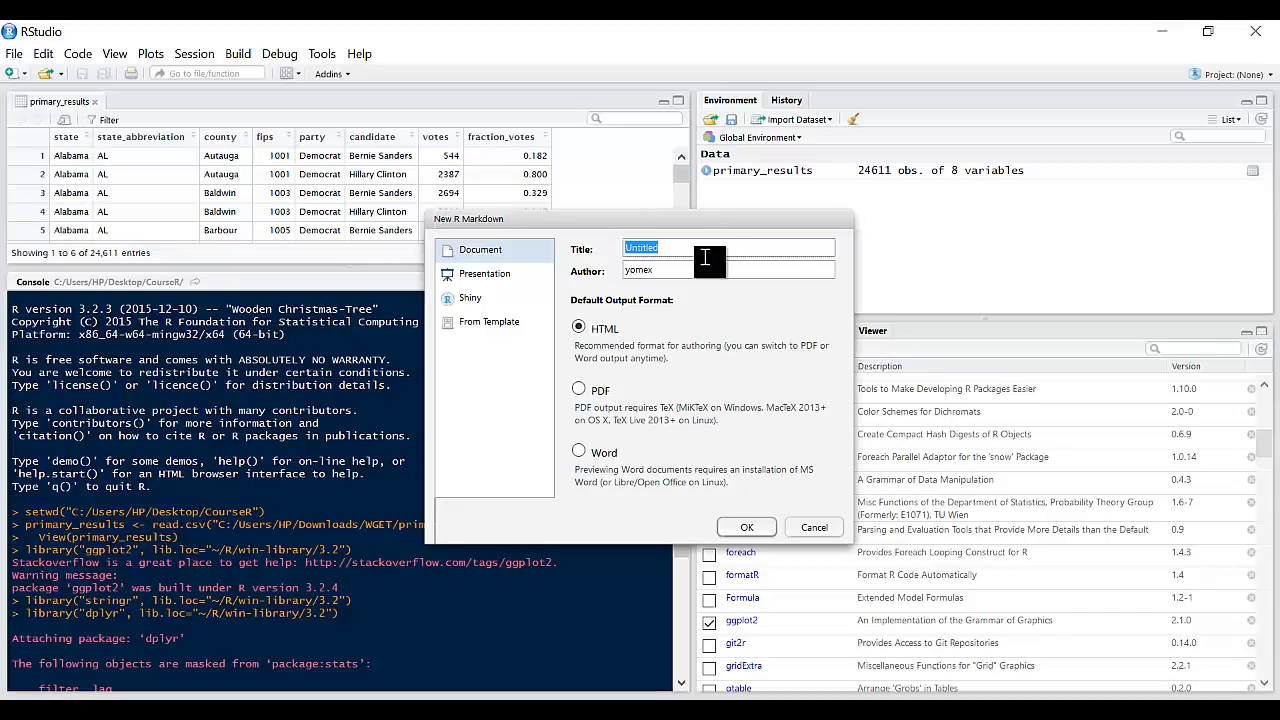
{"action": "type", "text": "My first"}
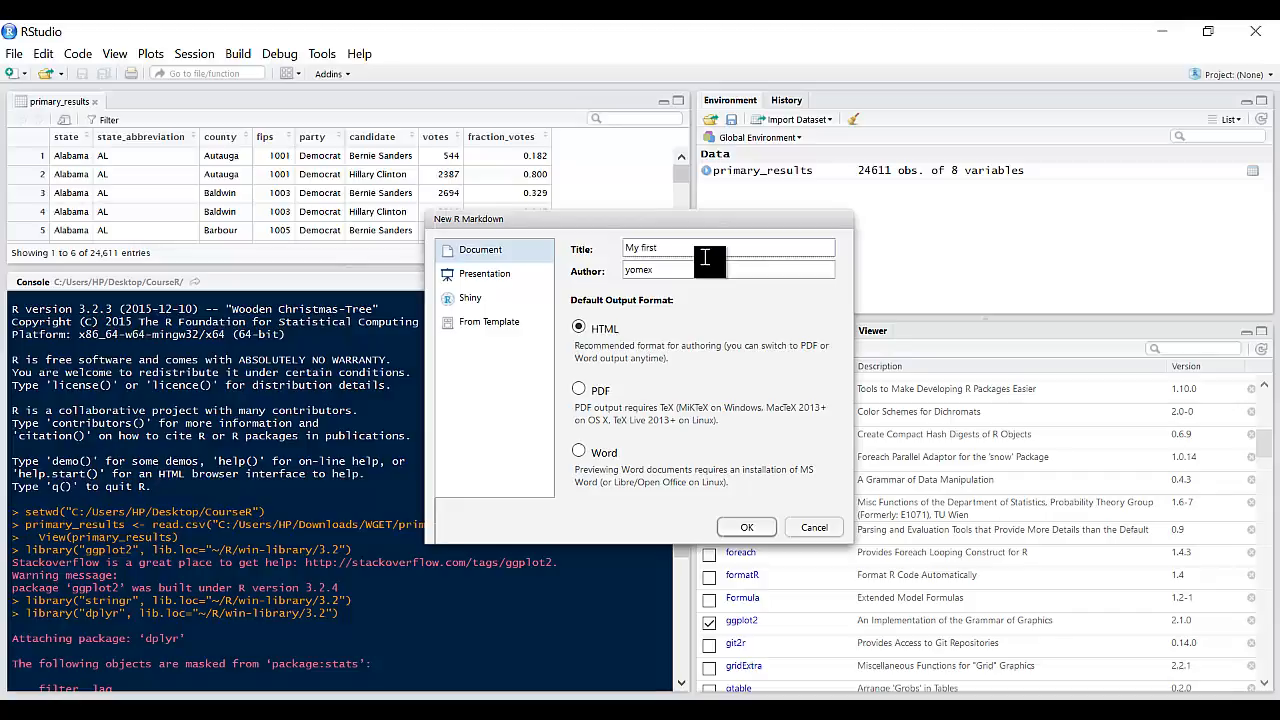
{"action": "type", "text": "markdown report"}
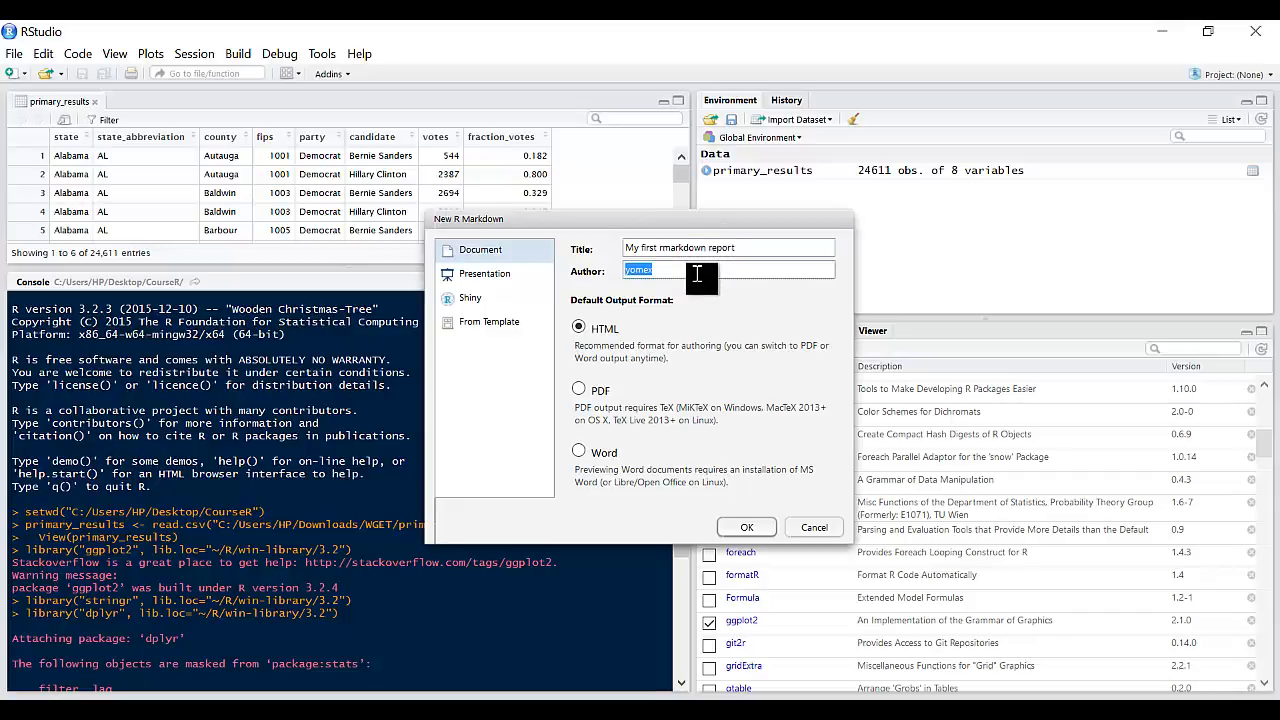
{"action": "type", "text": "expresstut"}
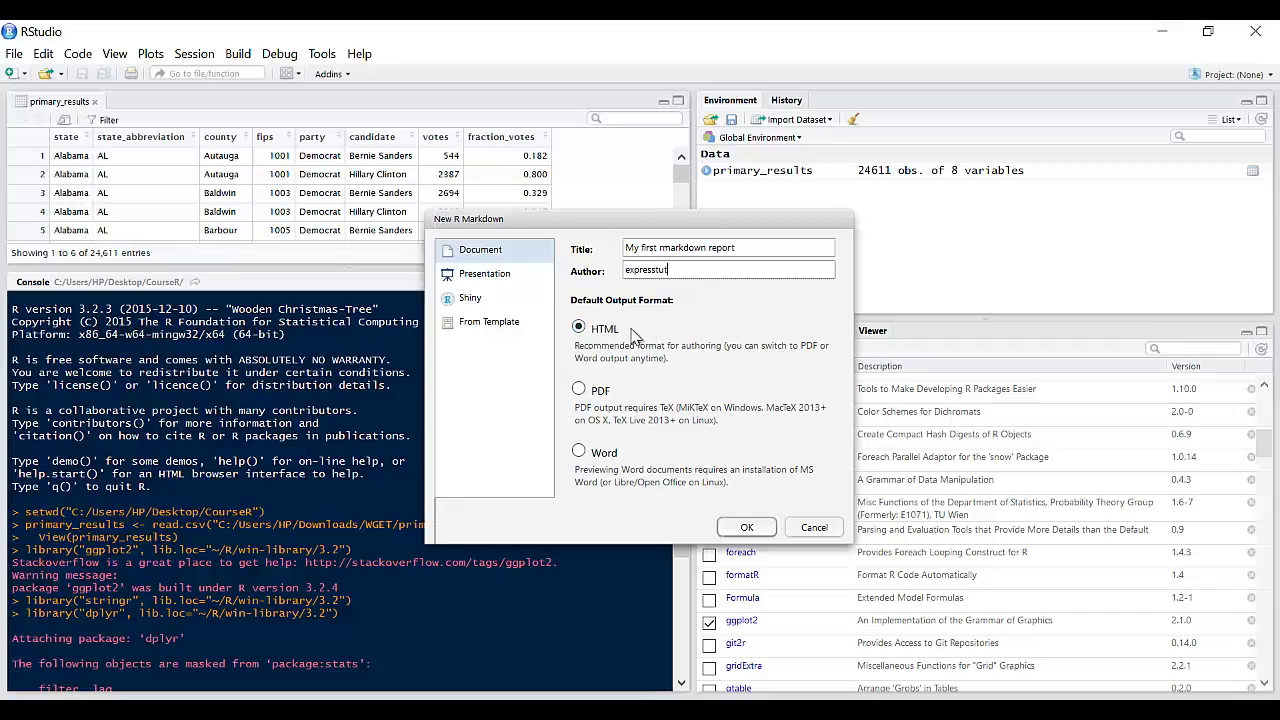
{"action": "mouse_move", "coordinate": [740, 504]}
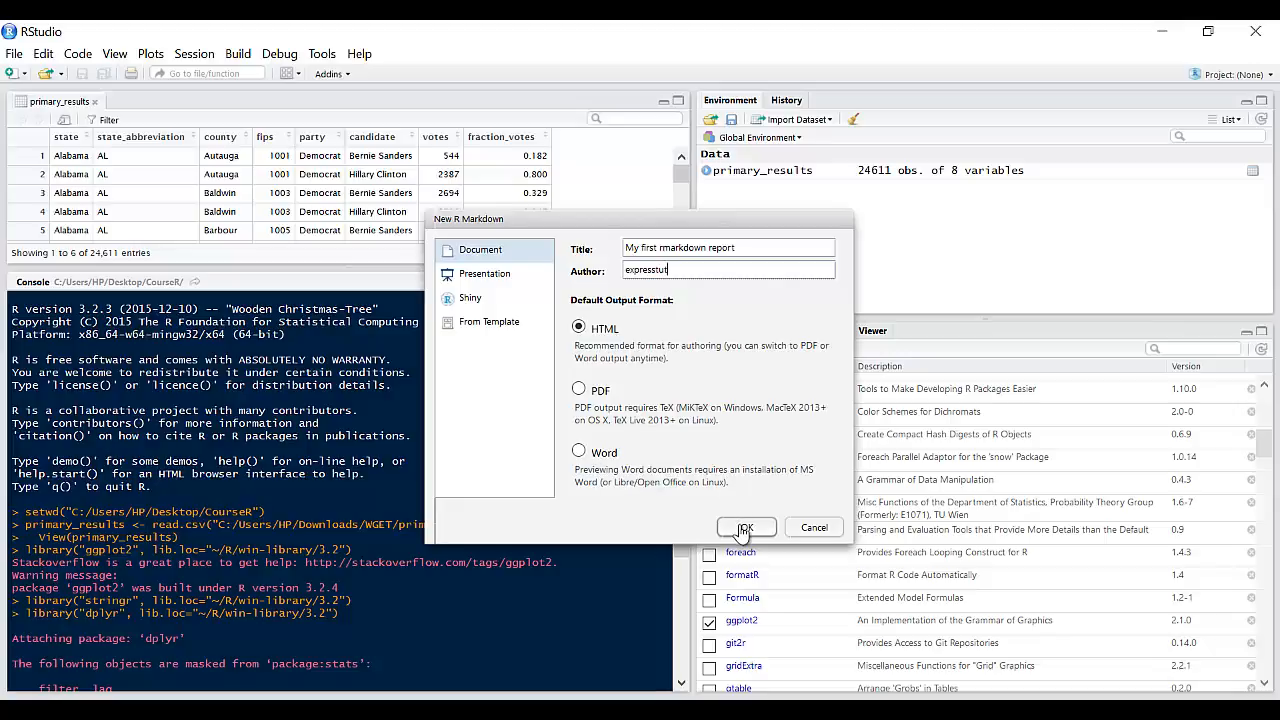
{"action": "left_click", "coordinate": [744, 528]}
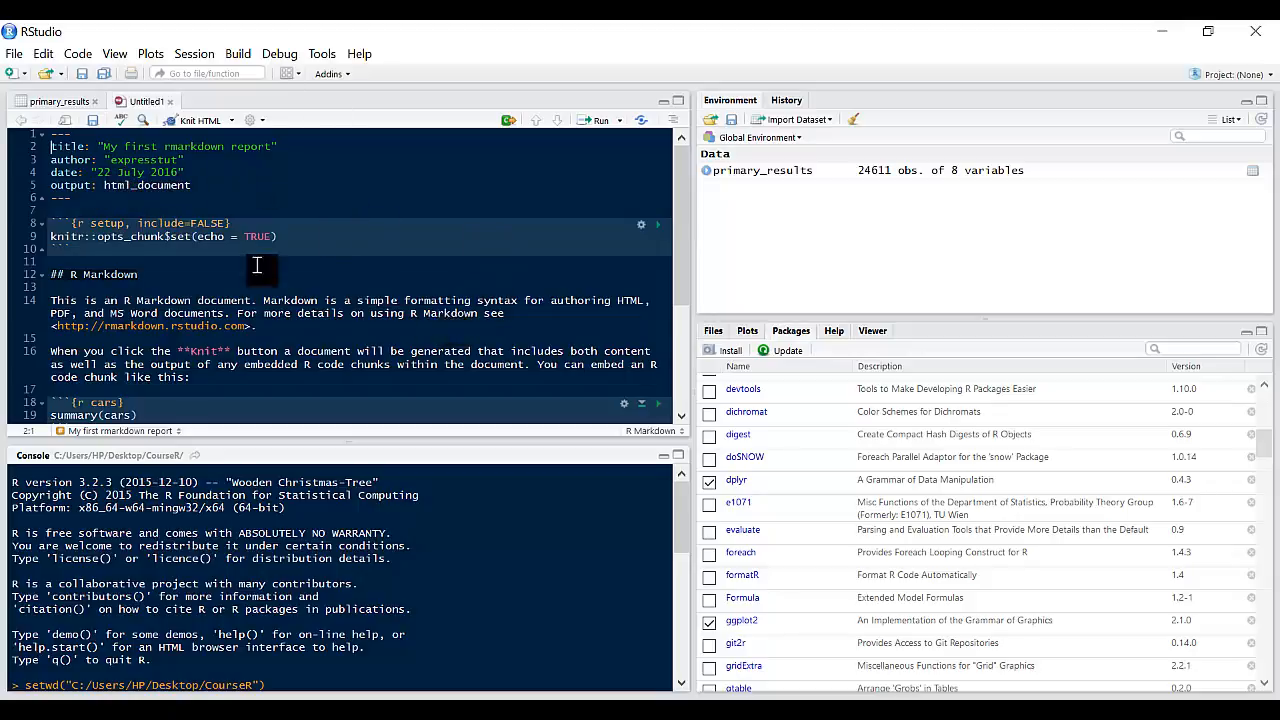
{"action": "mouse_move", "coordinate": [242, 180]}
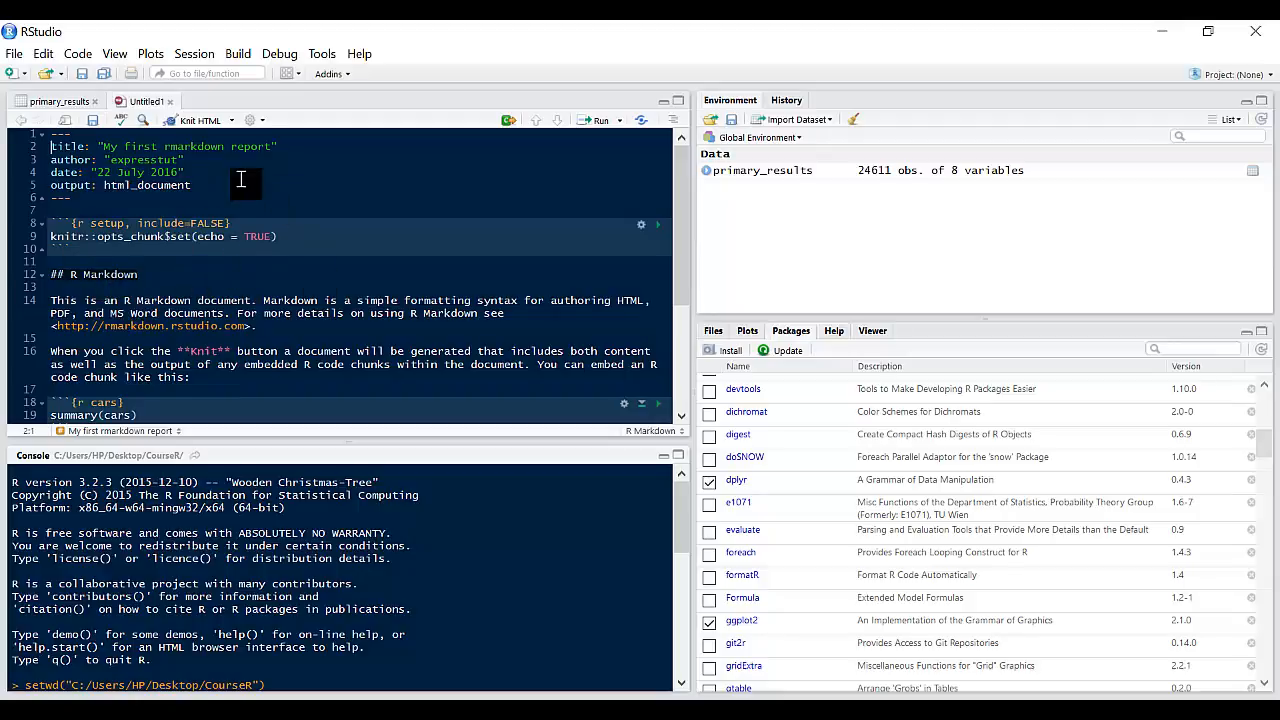
{"action": "mouse_move", "coordinate": [200, 120]}
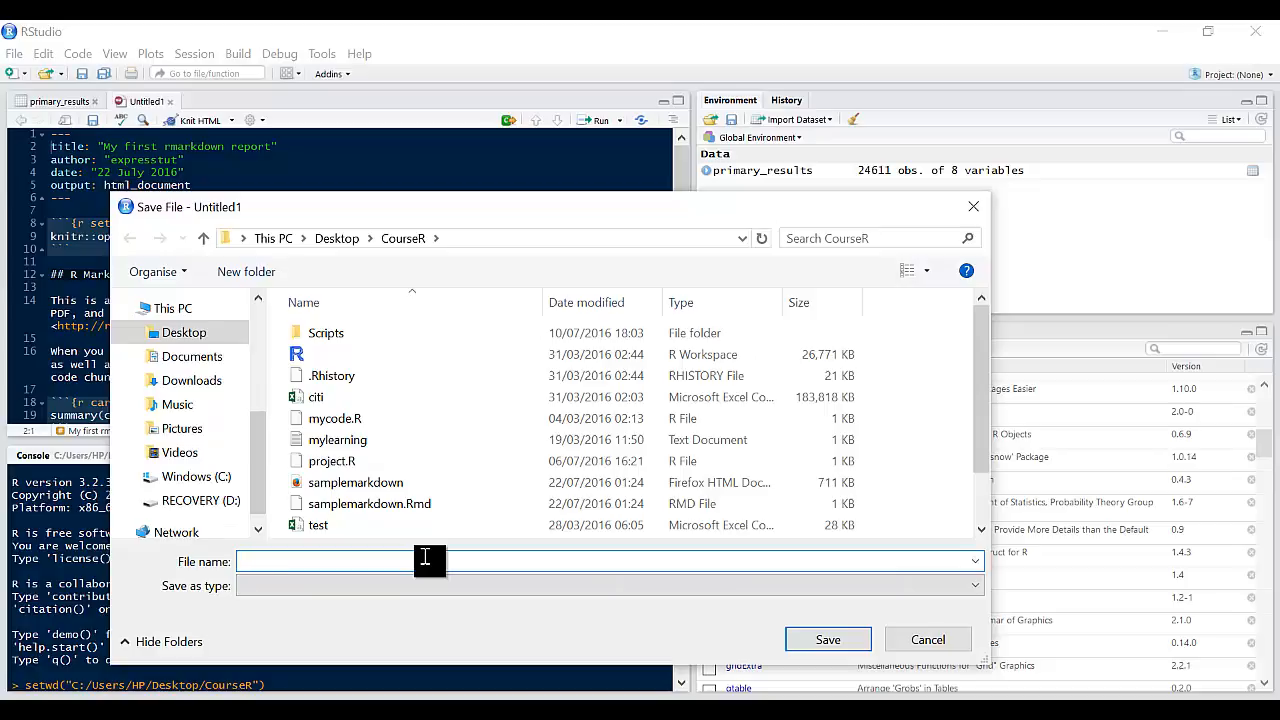
- Save the report as firstrmakrdown in the CourseR folder and knit it to HTML
{"action": "type", "text": "first"}
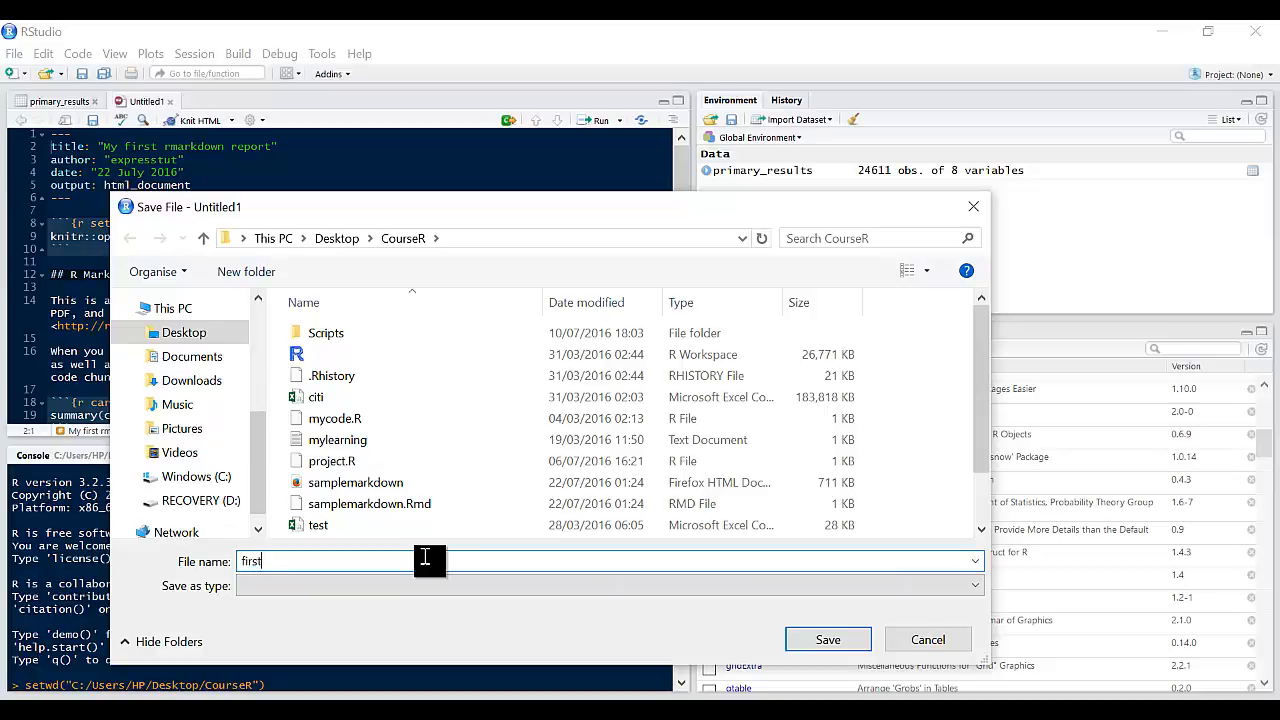
{"action": "type", "text": "rmakrdown"}
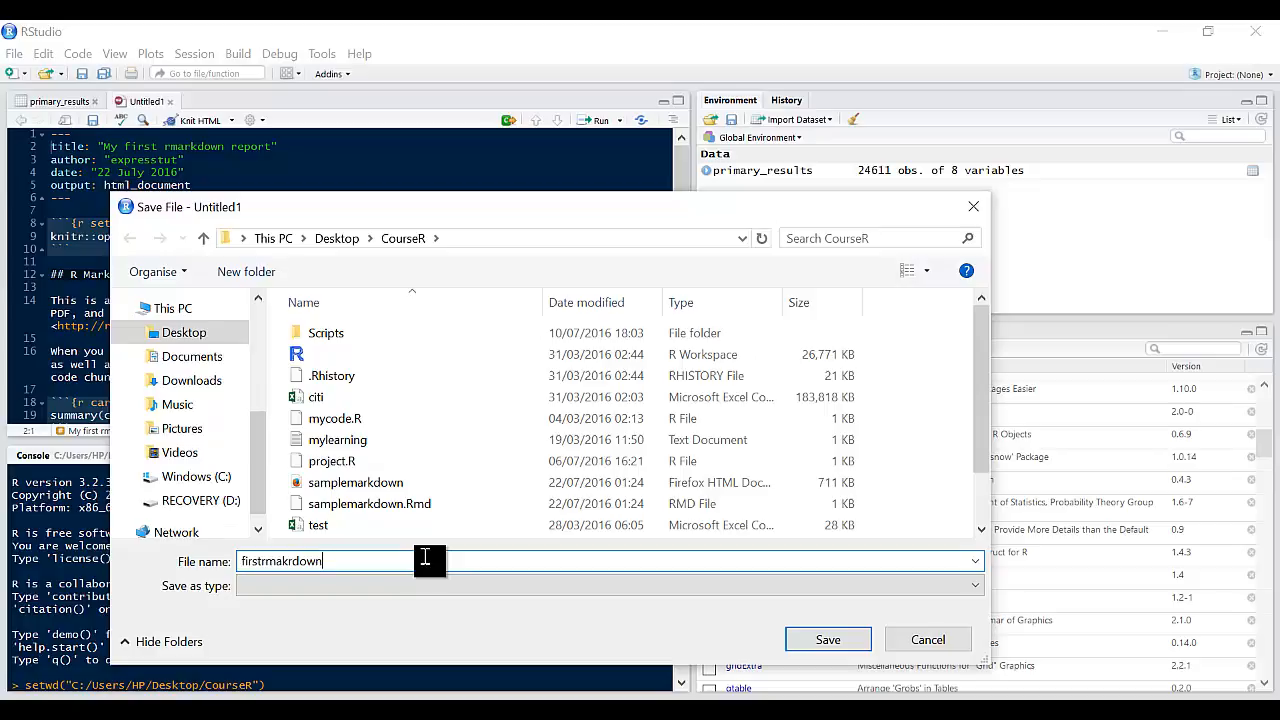
{"action": "left_click", "coordinate": [828, 640]}
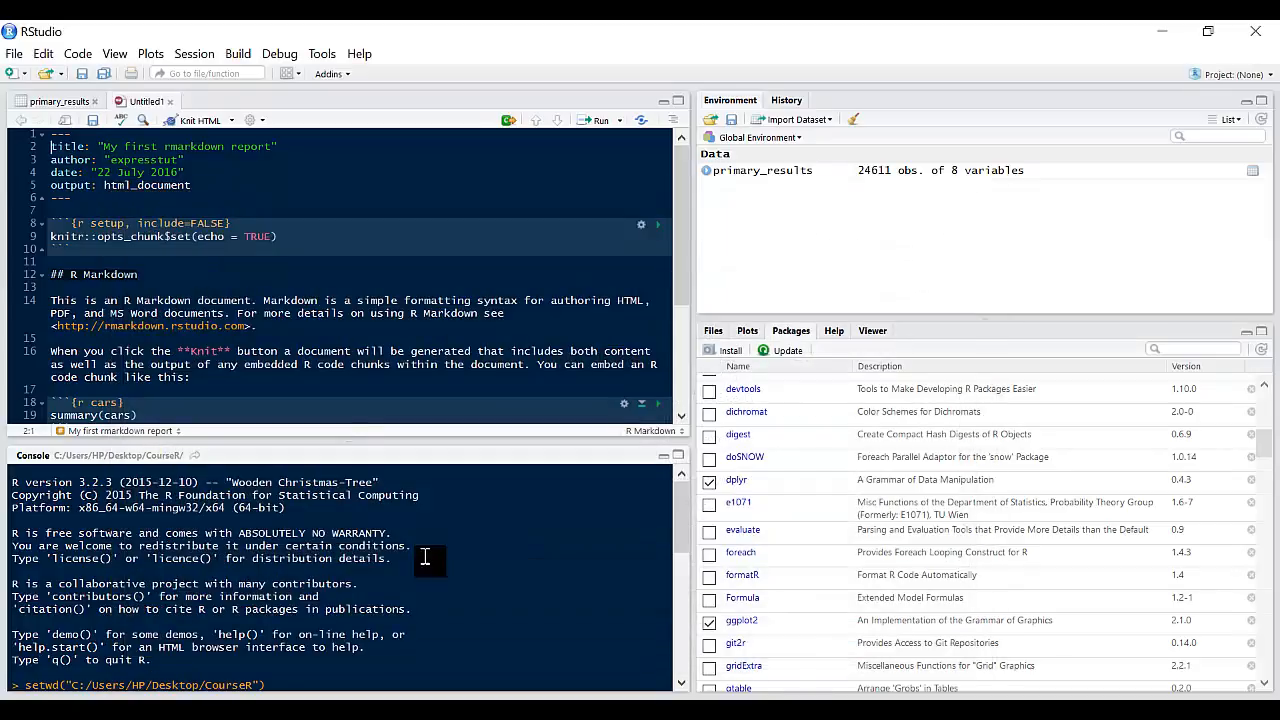
{"action": "left_click", "coordinate": [200, 120]}
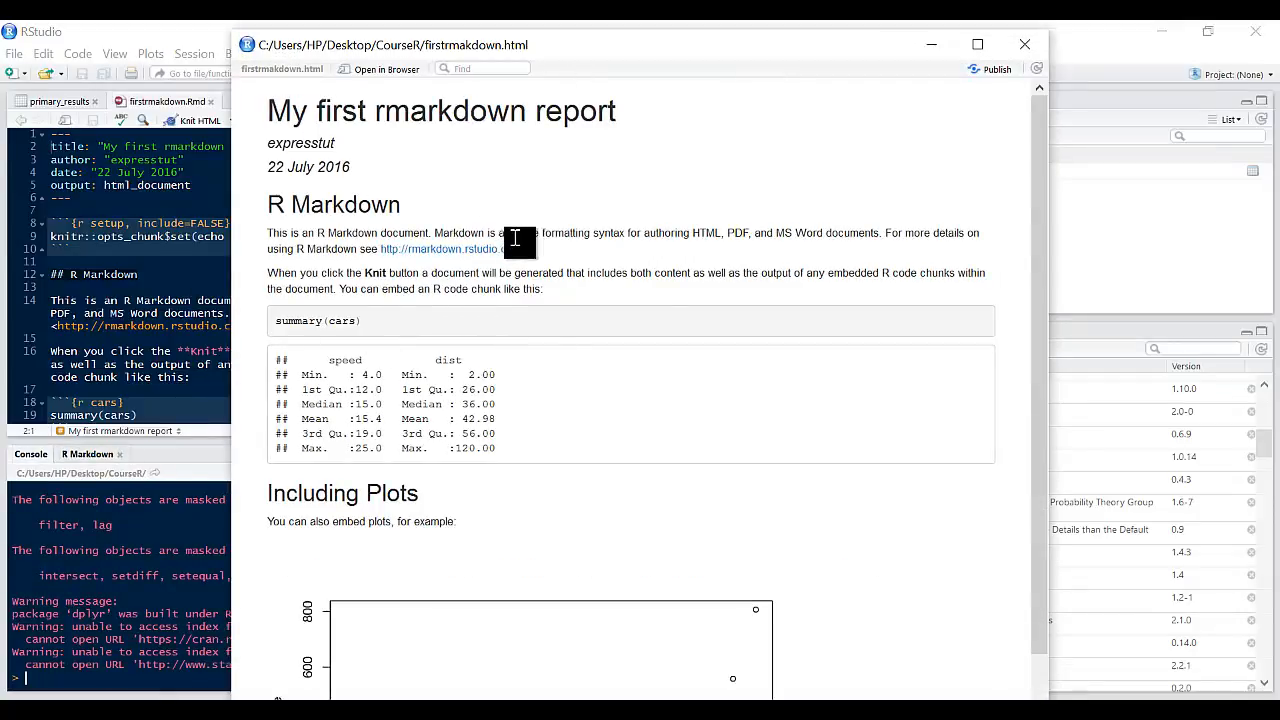
{"action": "mouse_move", "coordinate": [336, 208]}
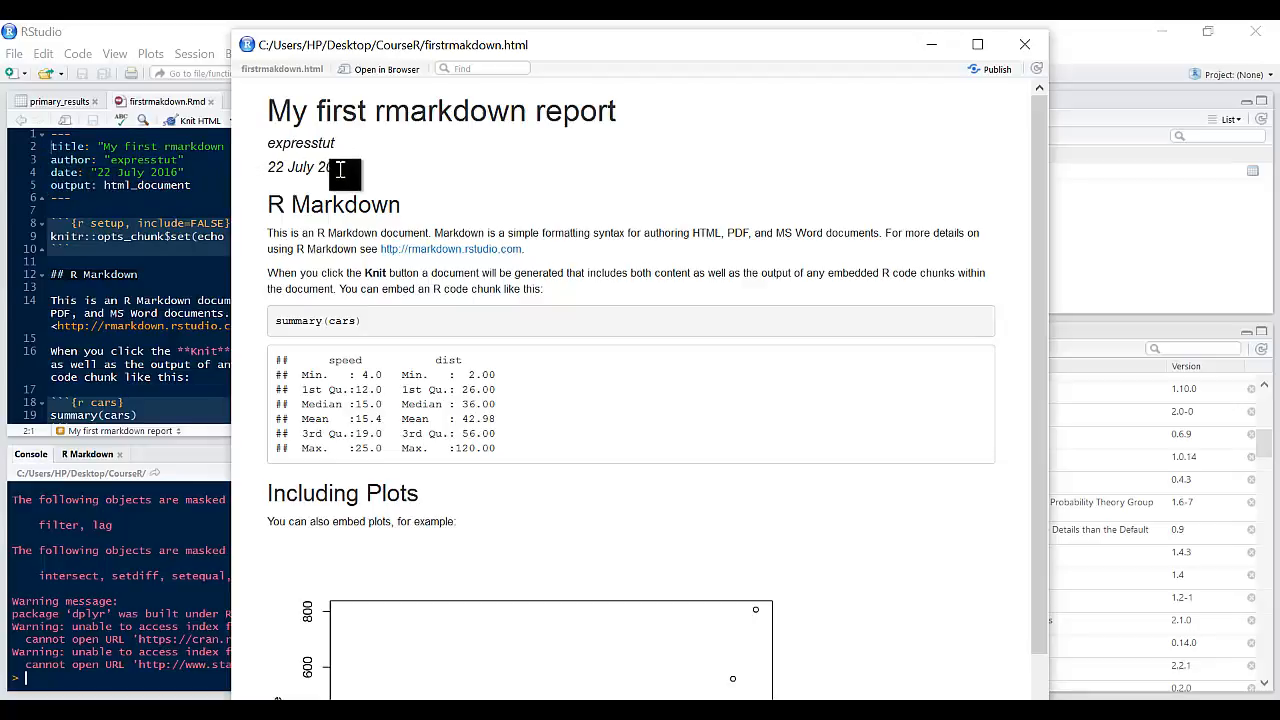
- Review the knitted HTML preview and close it to return to the Rmd source
{"action": "scroll", "scroll_direction": "down", "scroll_amount": 3}
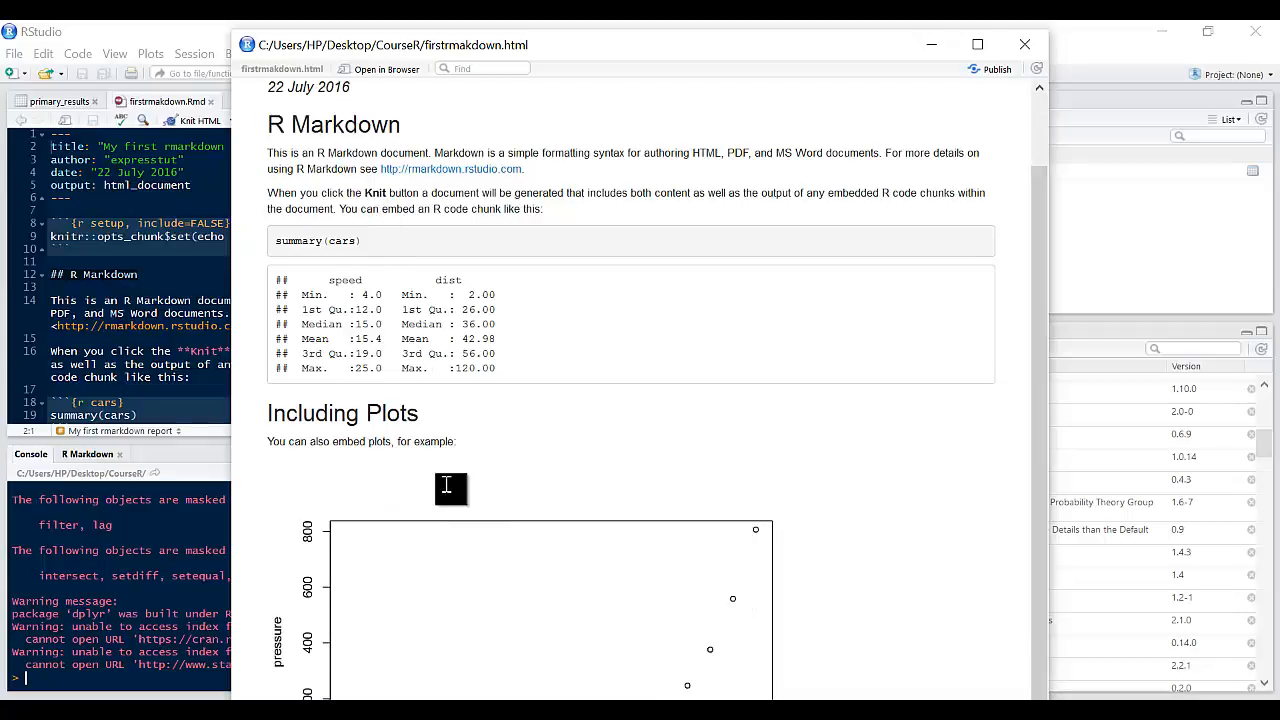
{"action": "mouse_move", "coordinate": [576, 260]}
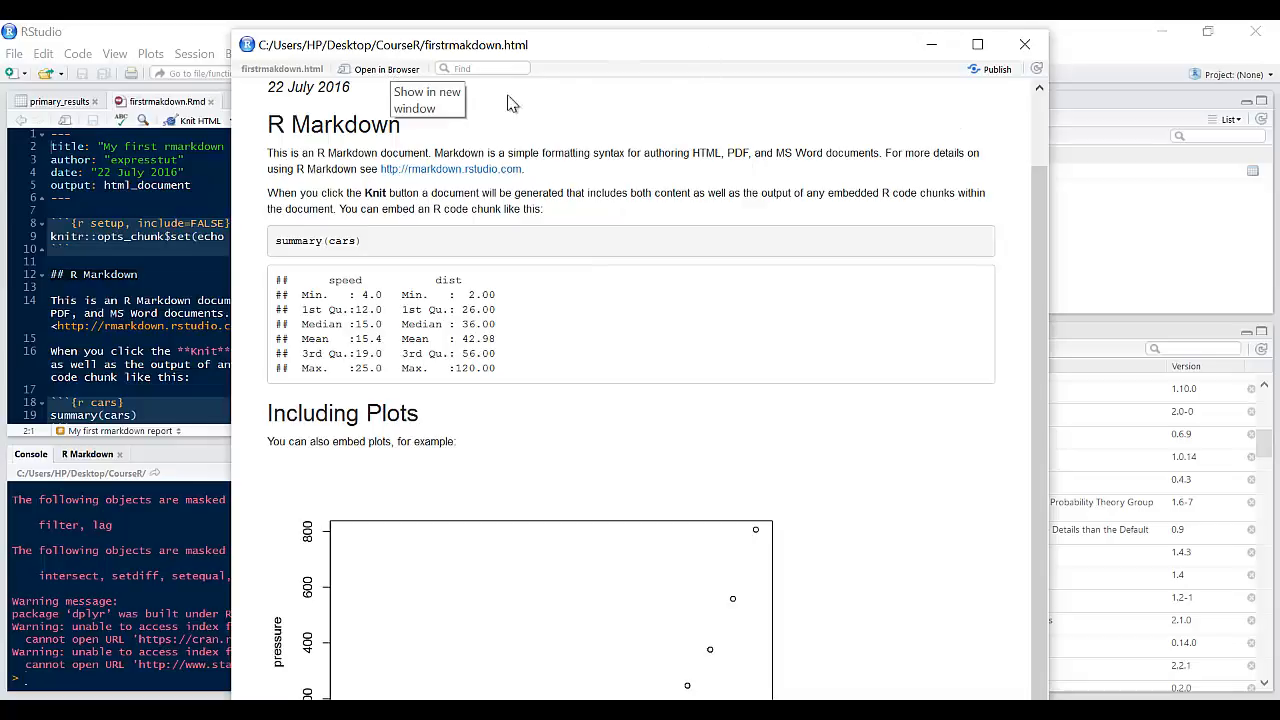
{"action": "mouse_move", "coordinate": [560, 208]}
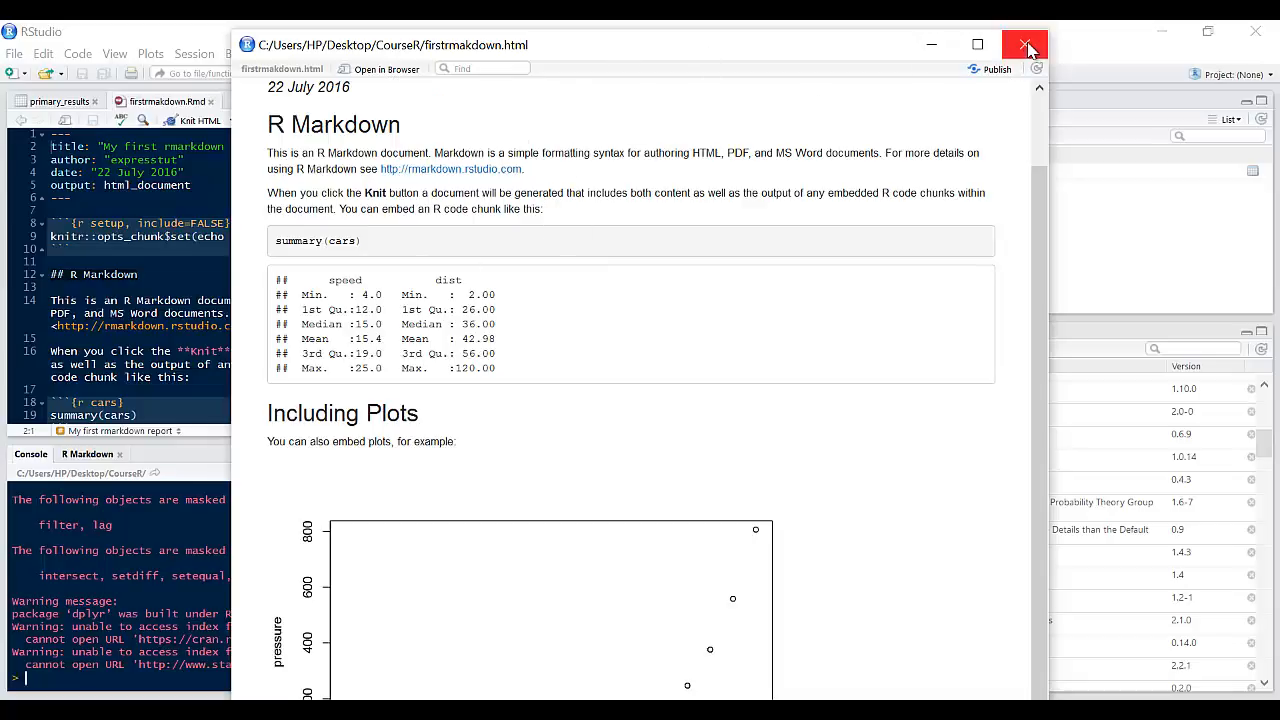
{"action": "left_click", "coordinate": [1024, 44]}
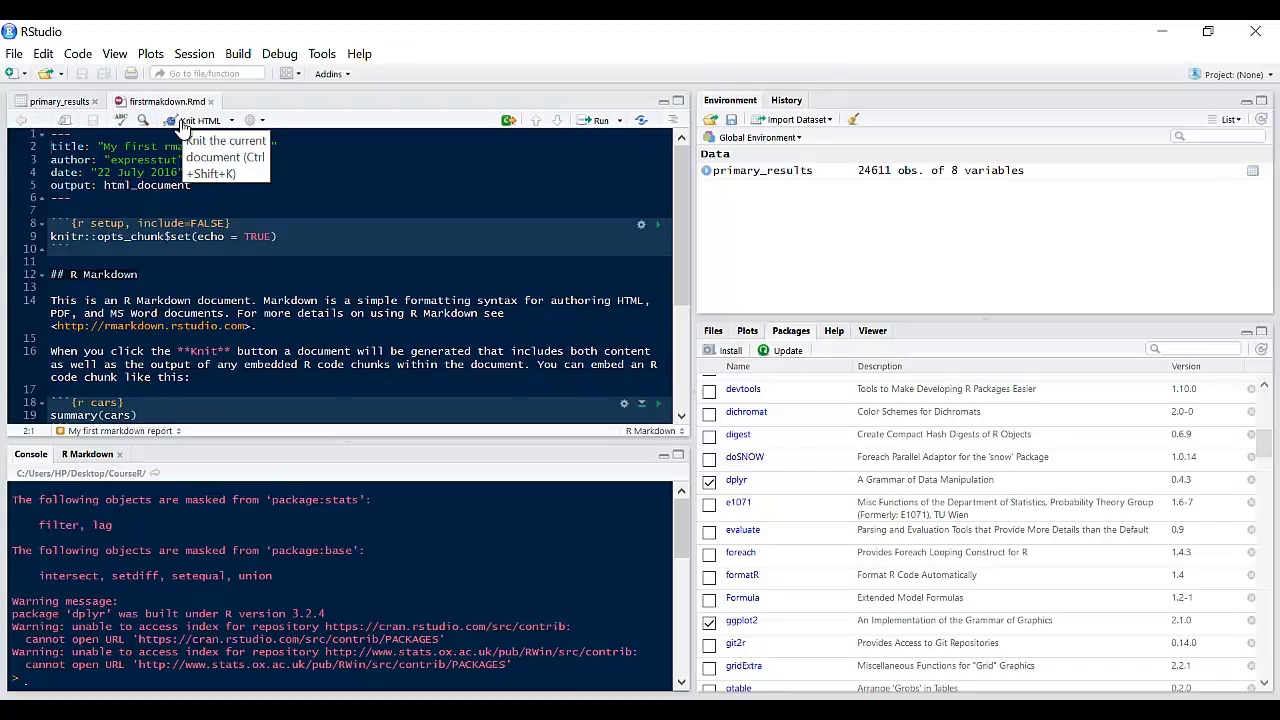
{"action": "mouse_move", "coordinate": [84, 468]}
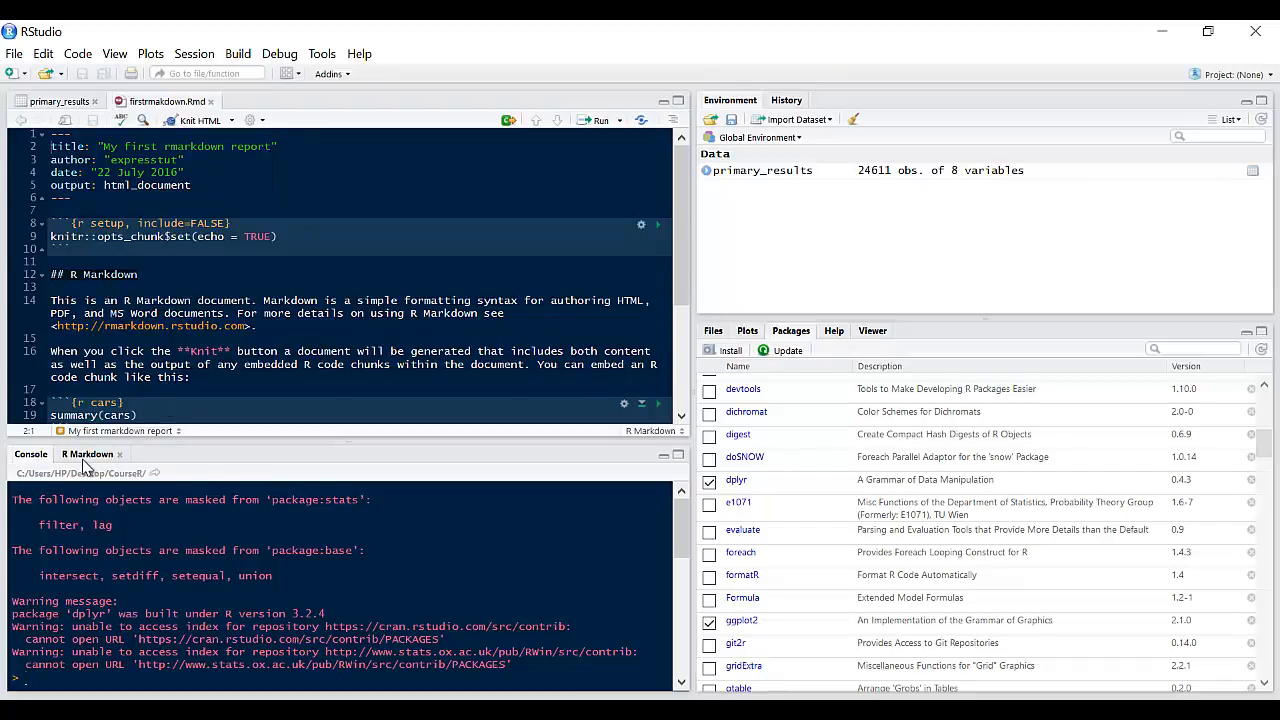
- Show the knit log for firstrmarkdown.Rmd reaching 100% with its output file lines
{"action": "left_click", "coordinate": [200, 120]}
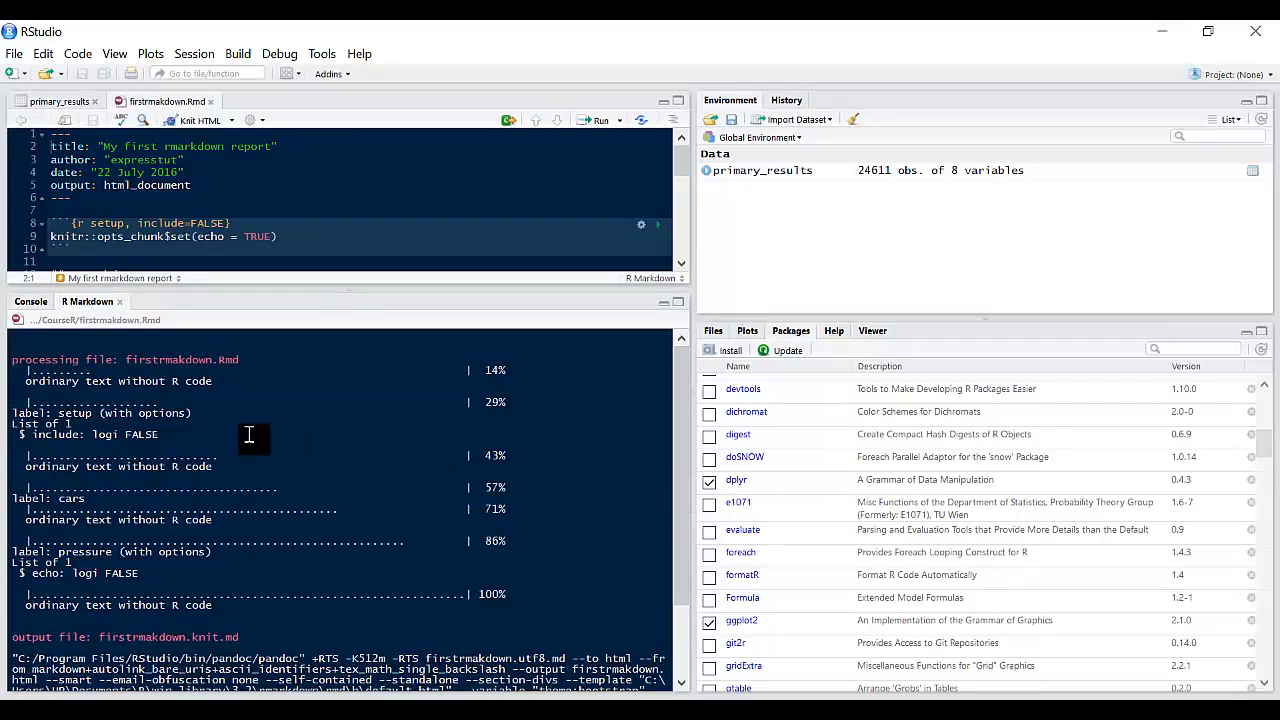
{"action": "mouse_move", "coordinate": [332, 370]}
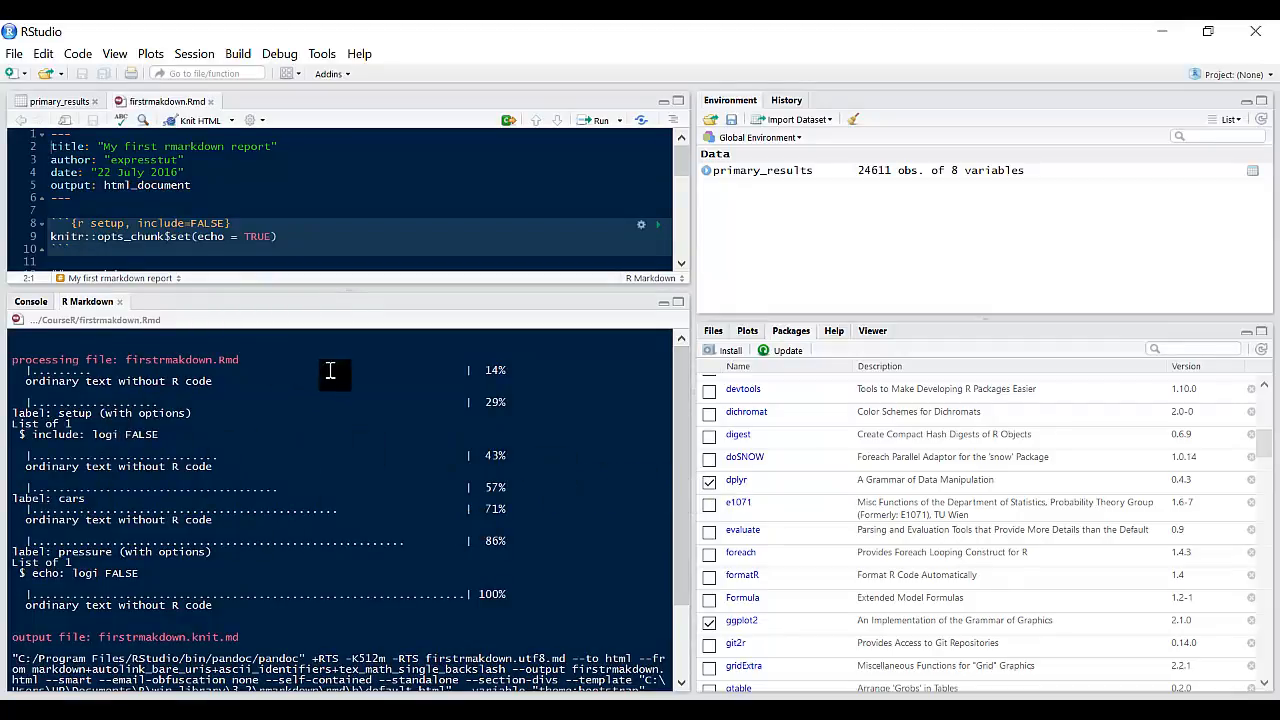
{"action": "mouse_move", "coordinate": [644, 456]}
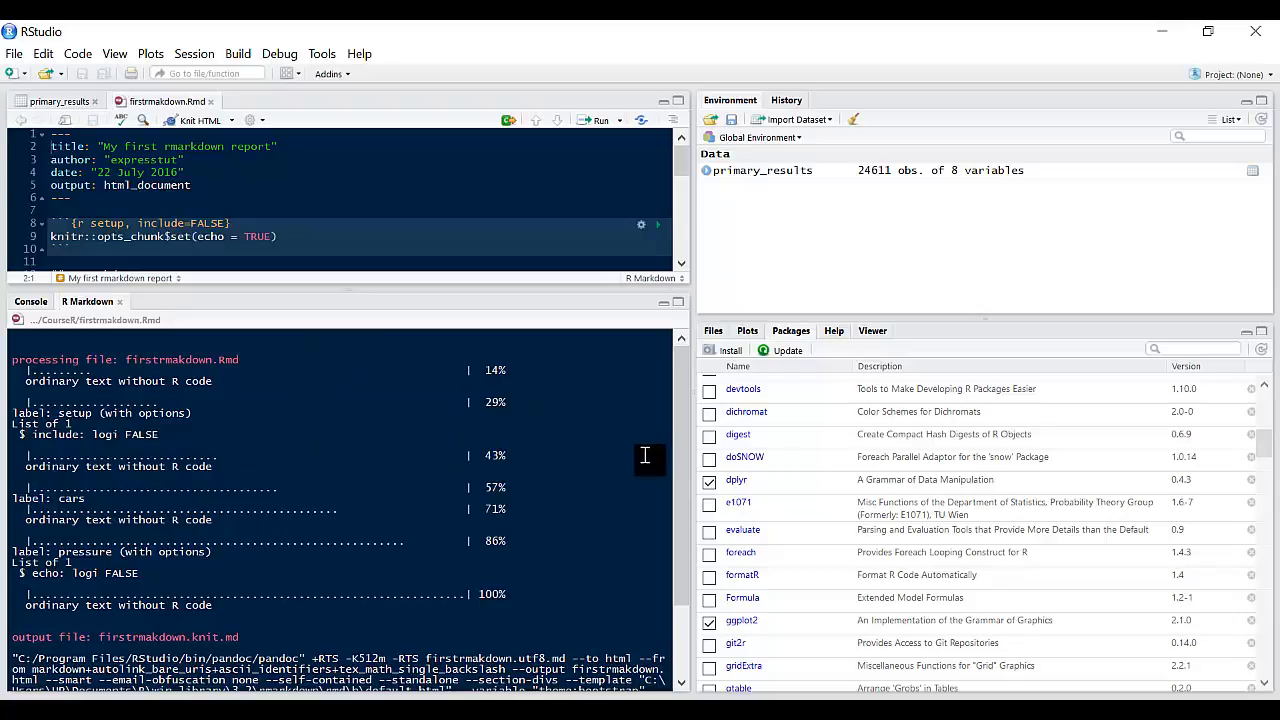
{"action": "scroll", "scroll_direction": "down", "scroll_amount": 3}
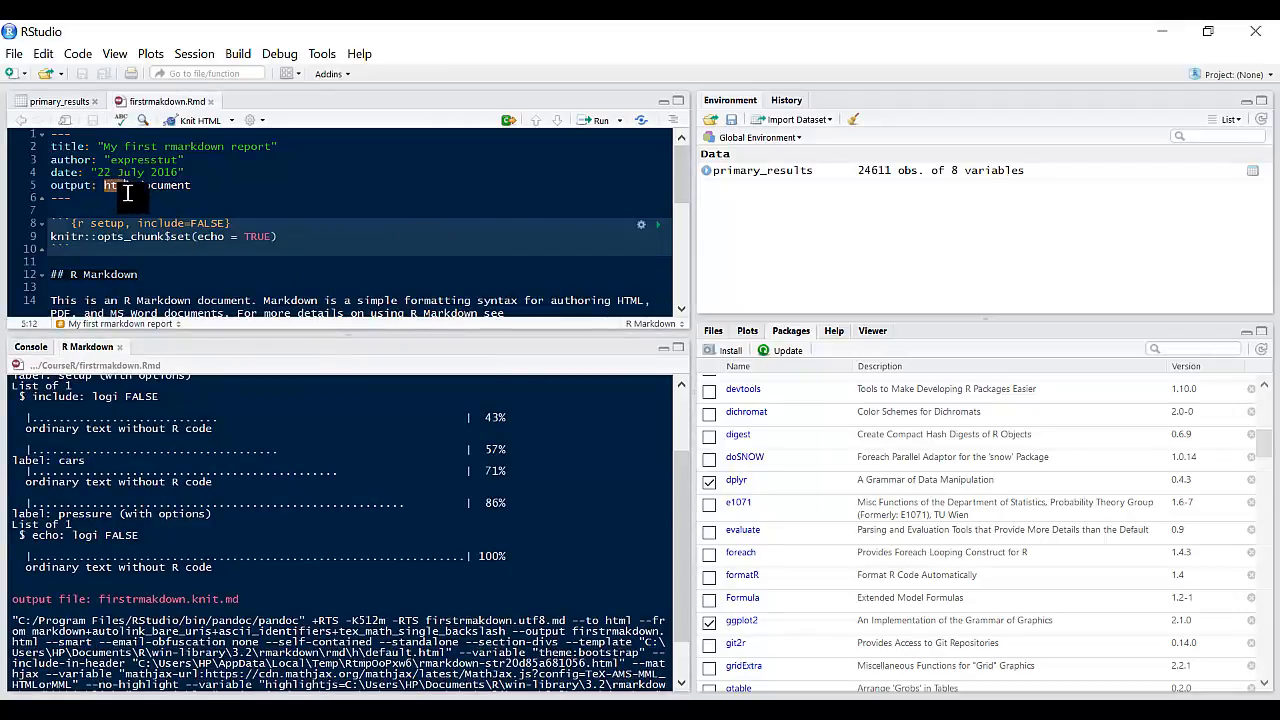
- Set the YAML output to word_document and knit the report to open it in Word
{"action": "type", "text": "word_document"}
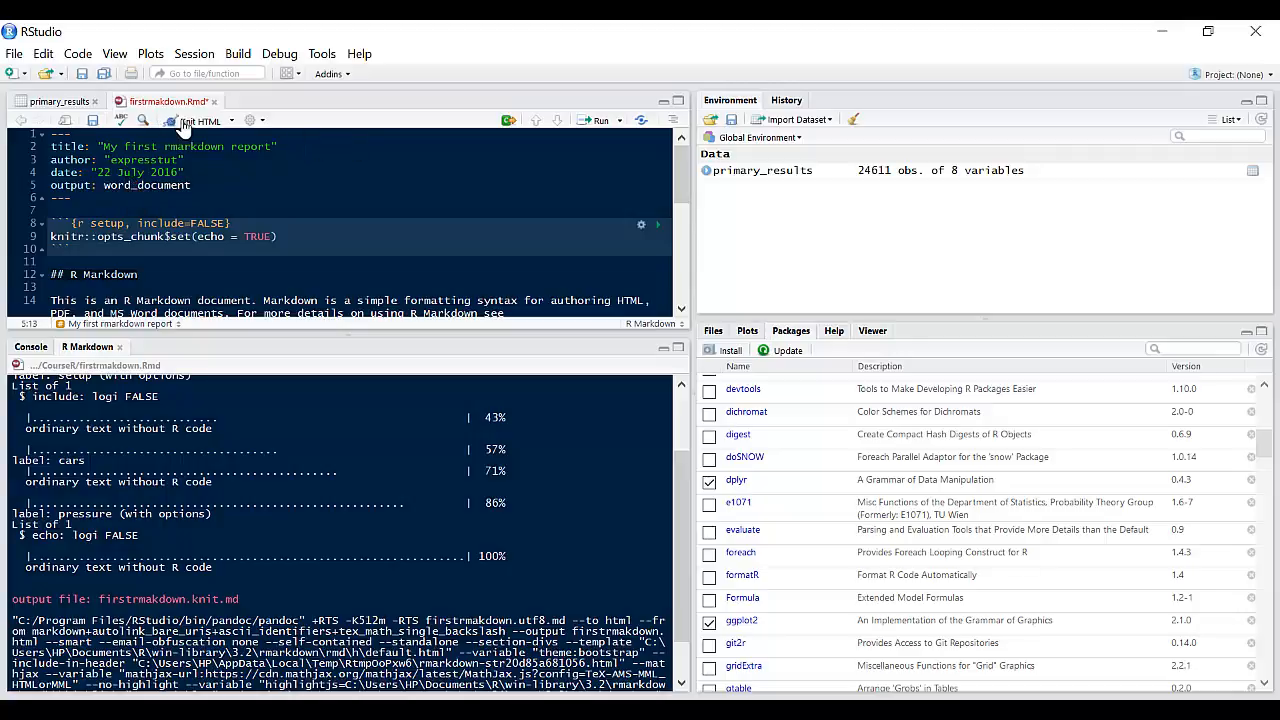
{"action": "left_click", "coordinate": [200, 122]}
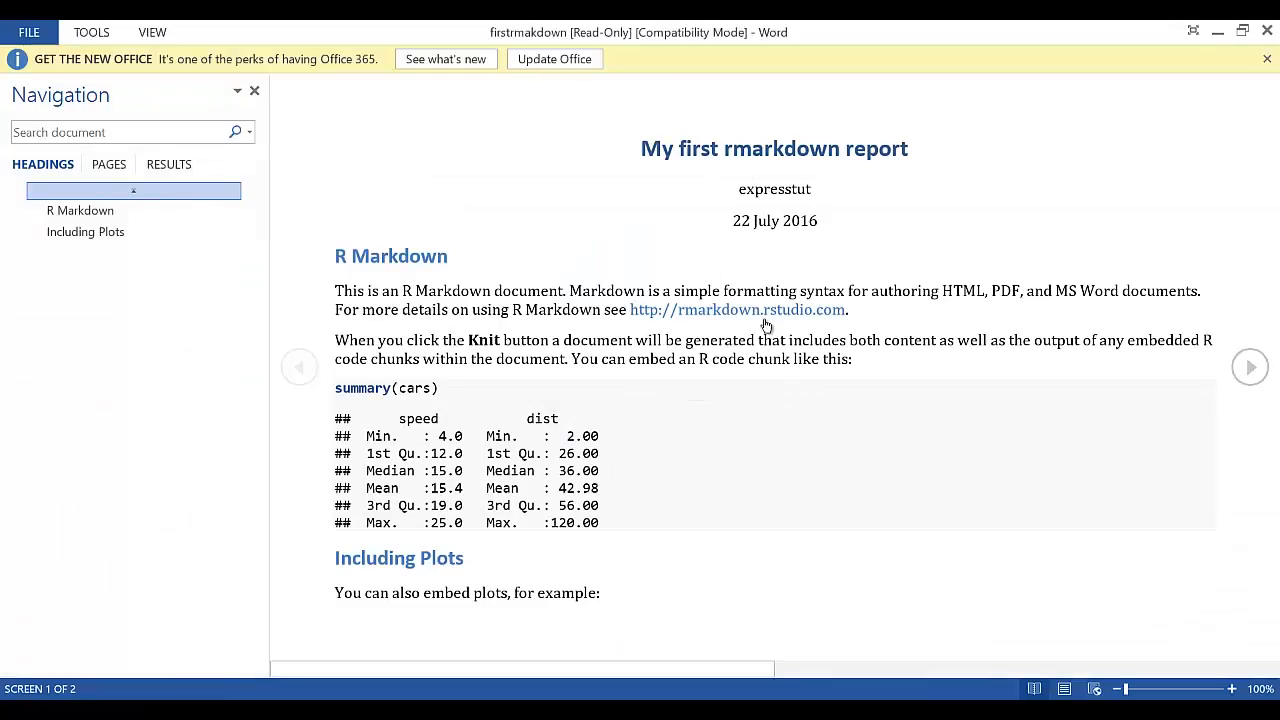
{"action": "mouse_move", "coordinate": [636, 350]}
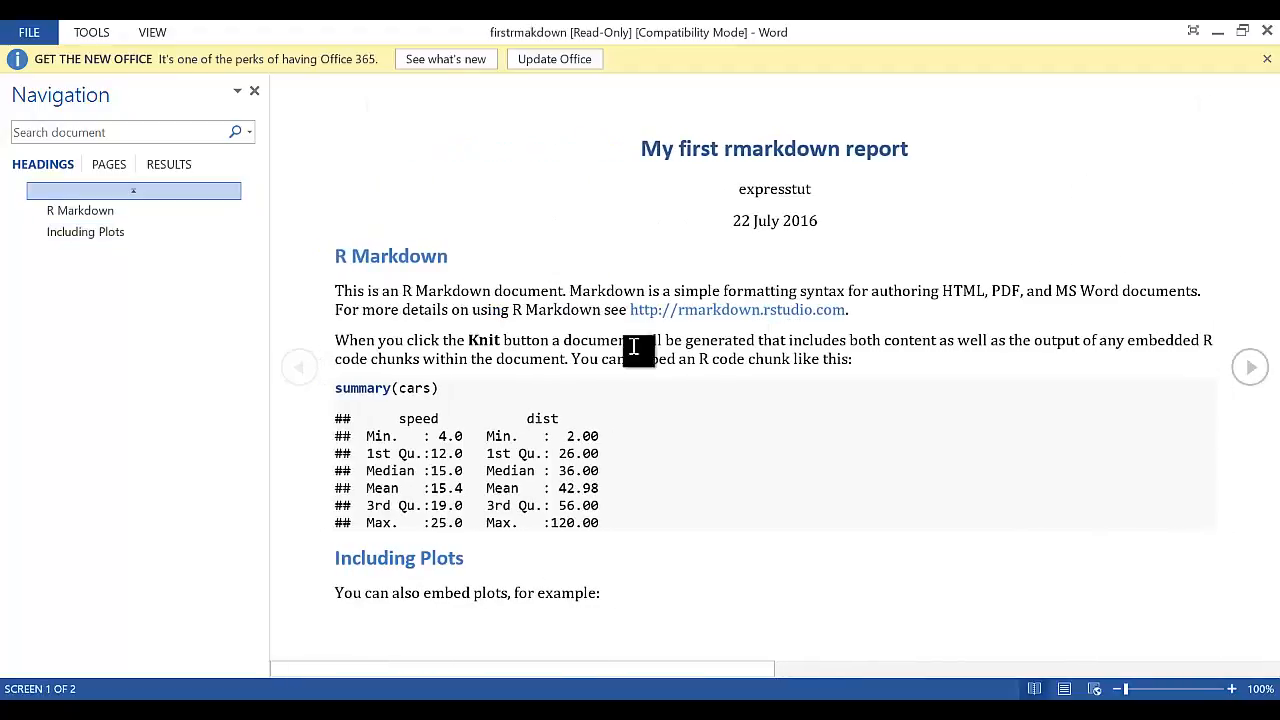
{"action": "mouse_move", "coordinate": [496, 252]}
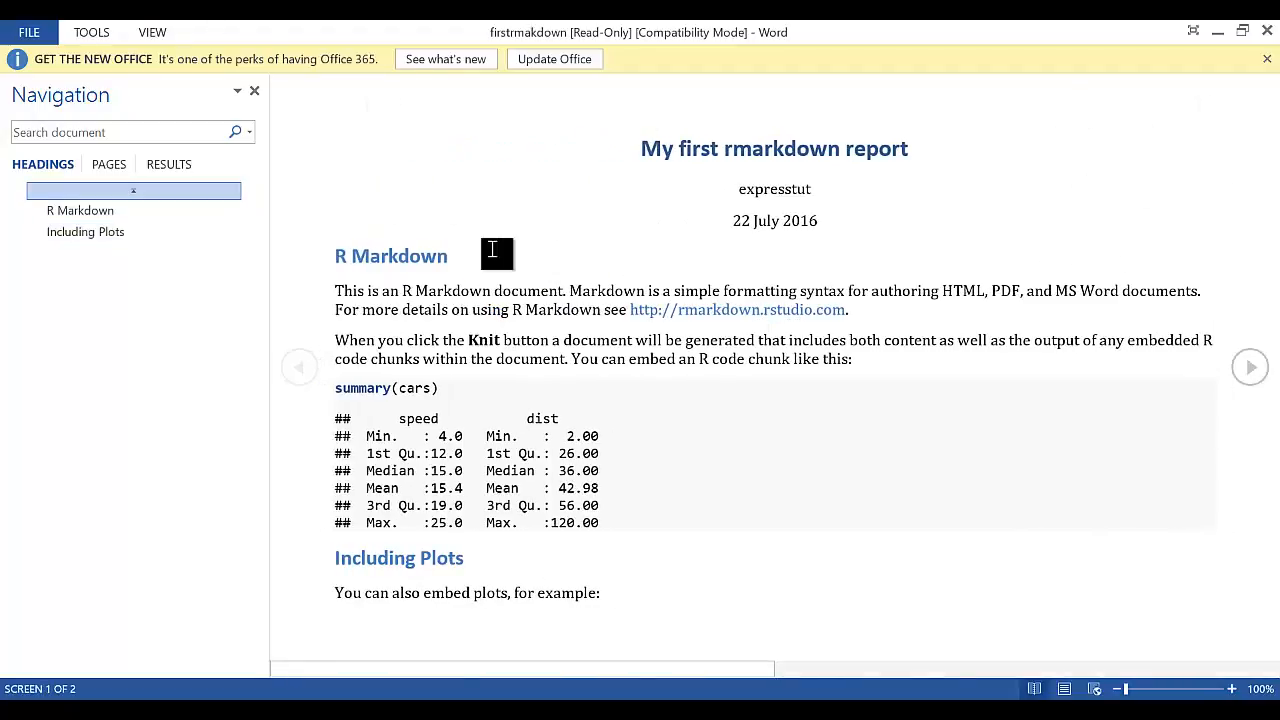
{"action": "mouse_move", "coordinate": [1268, 32]}
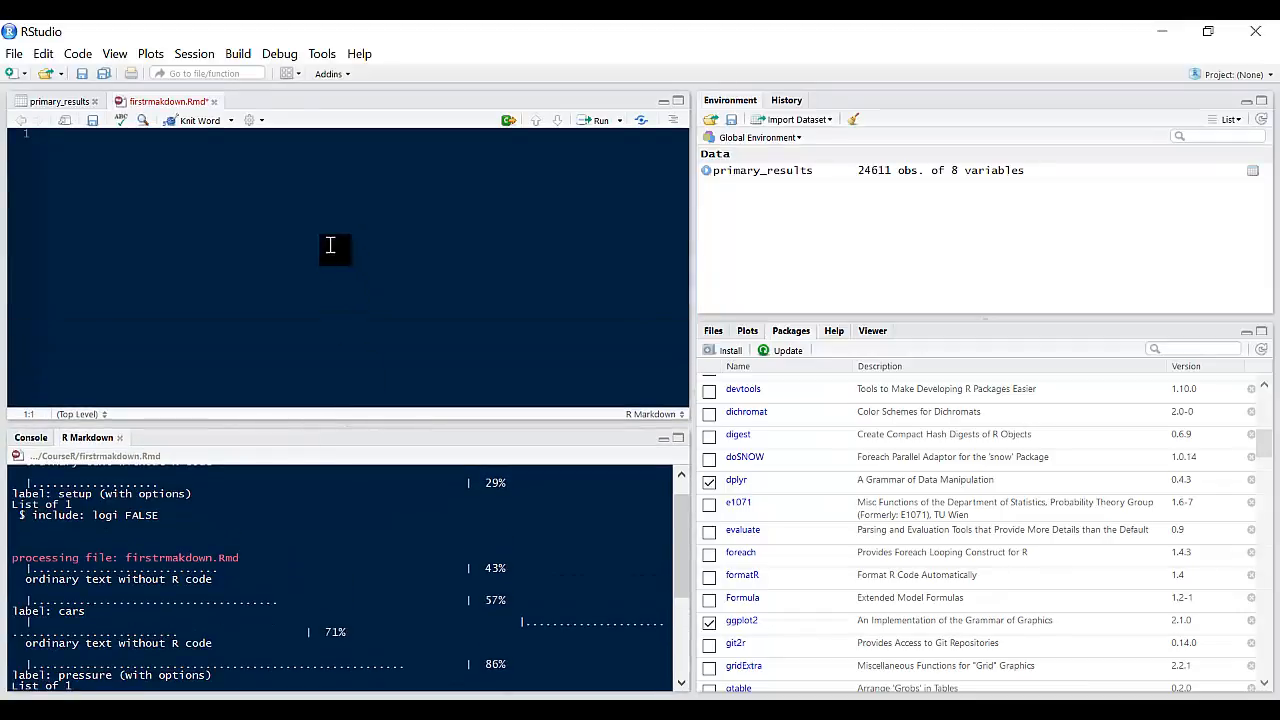
- Replace the file contents with the line 'My first rmarkdown document' and knit it to HTML
{"action": "type", "text": "My"}
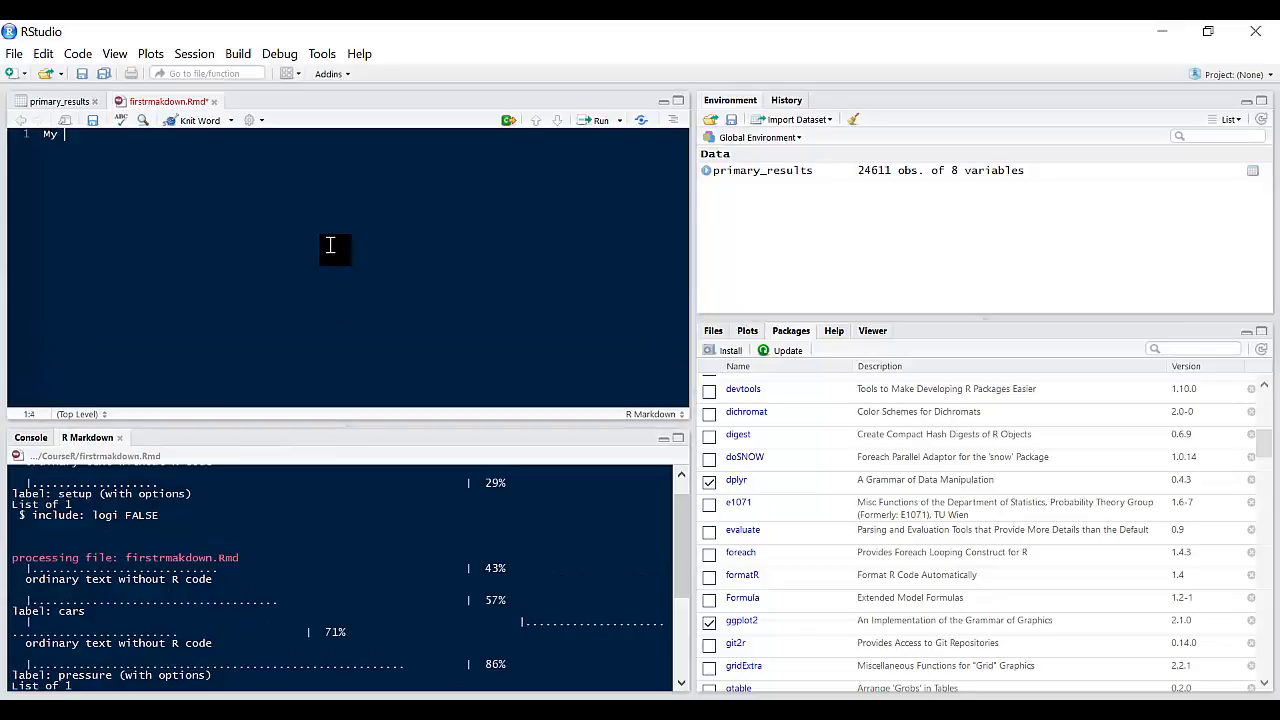
{"action": "type", "text": "first rm"}
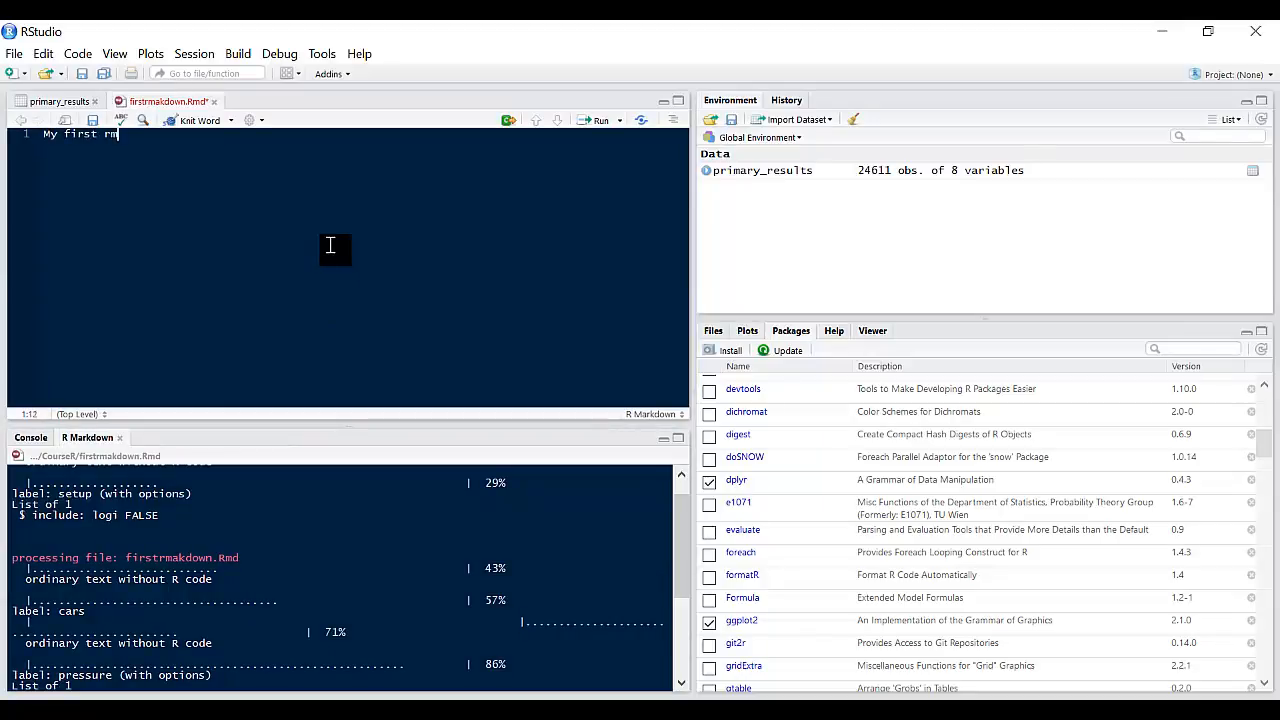
{"action": "type", "text": "arkdown document"}
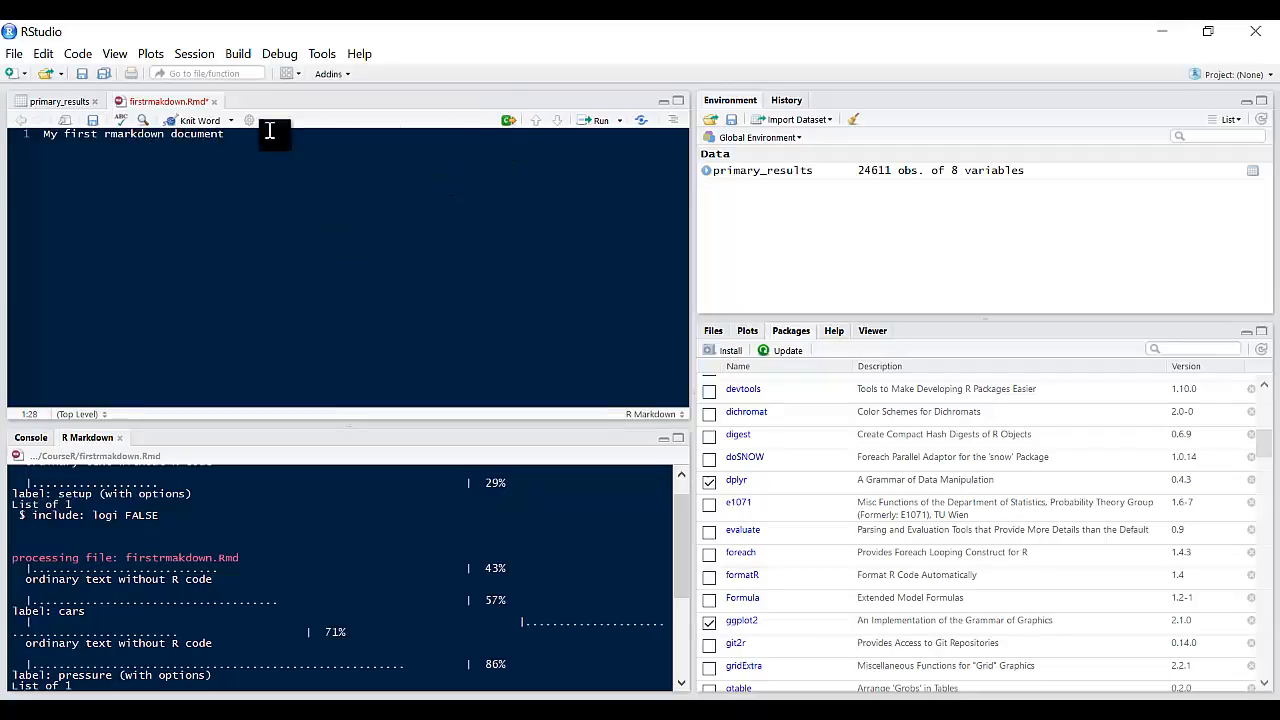
{"action": "left_click", "coordinate": [196, 120]}
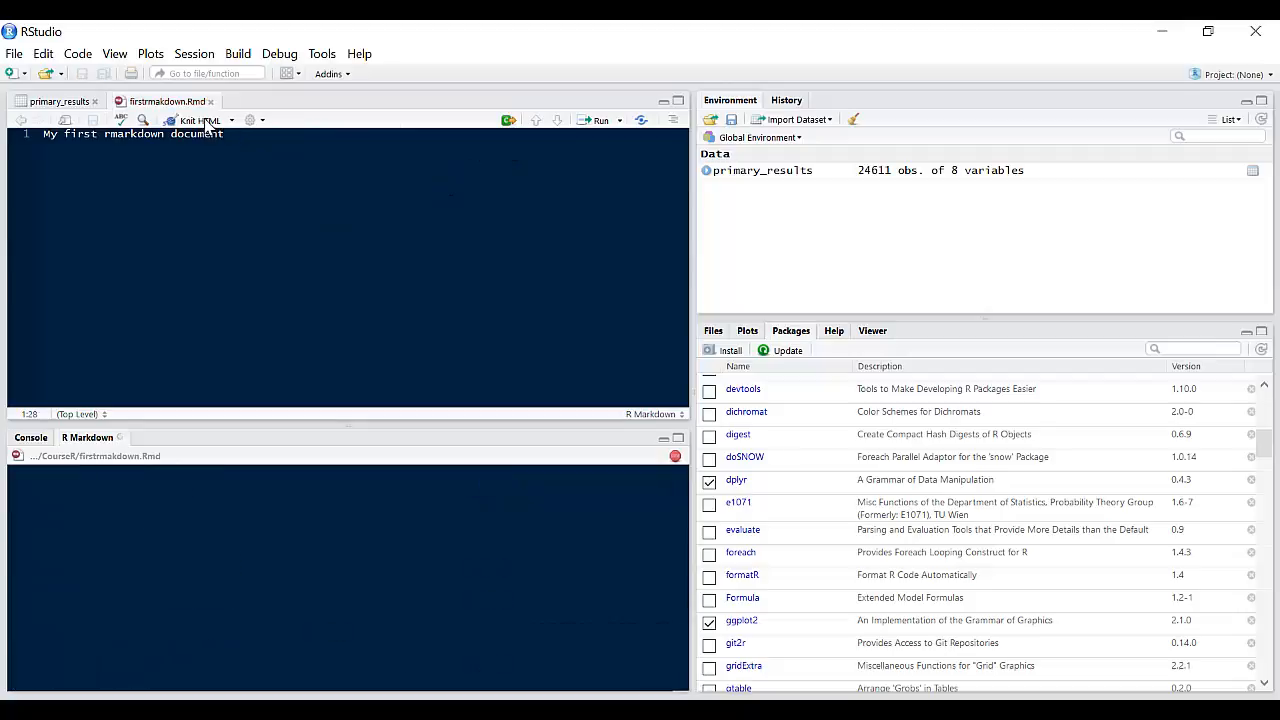
{"action": "left_click", "coordinate": [196, 120]}
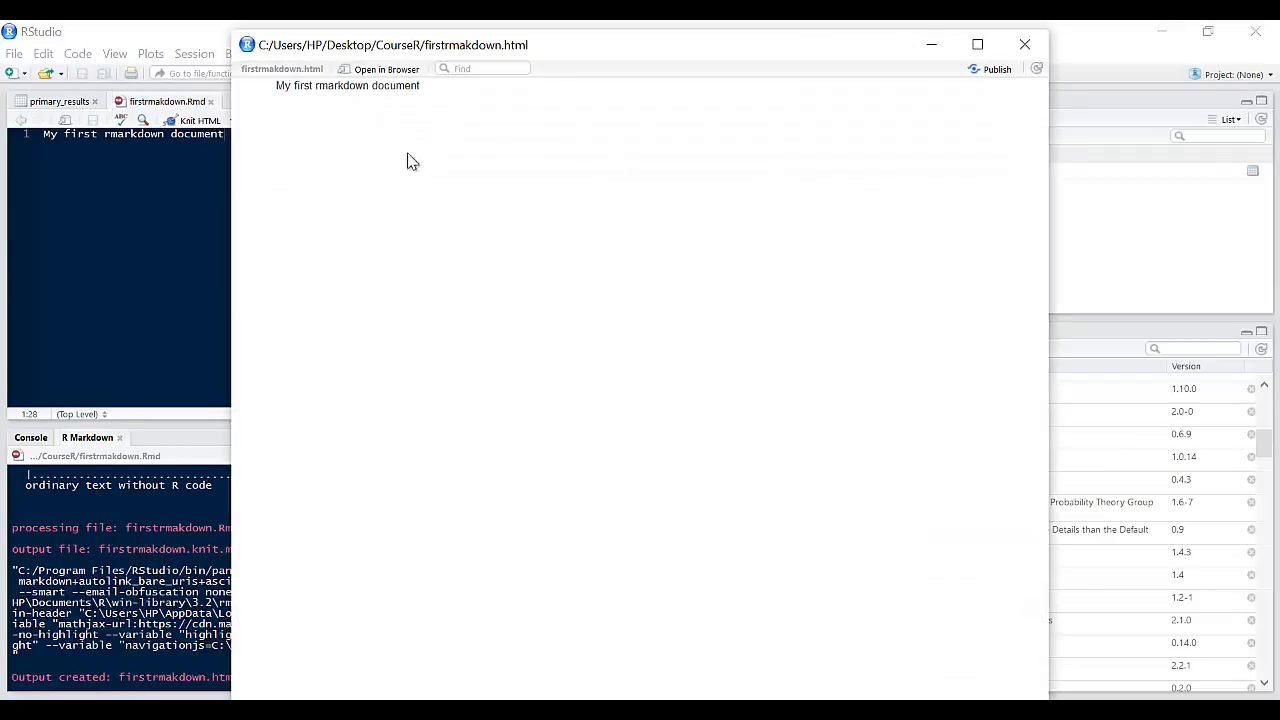
{"action": "mouse_move", "coordinate": [896, 76]}
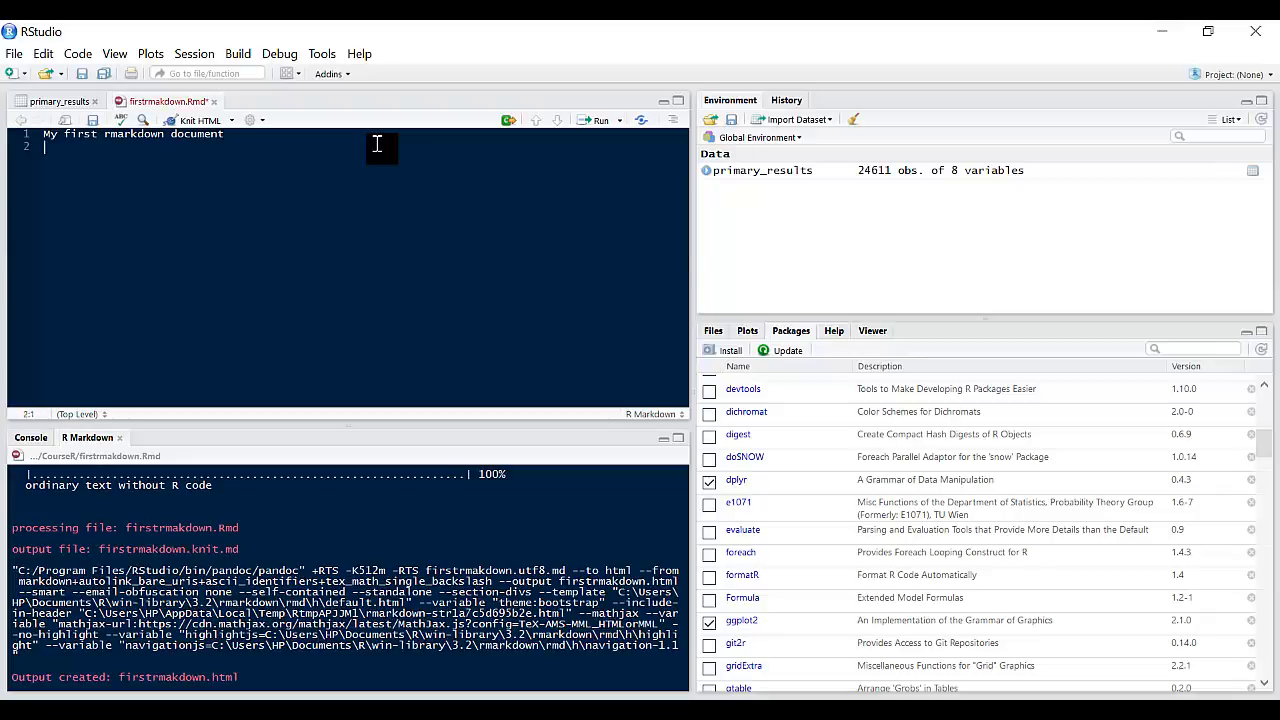
- Add an R code chunk assigning var1 = "My name is expresstut" and printing var1
{"action": "key", "text": "enter"}
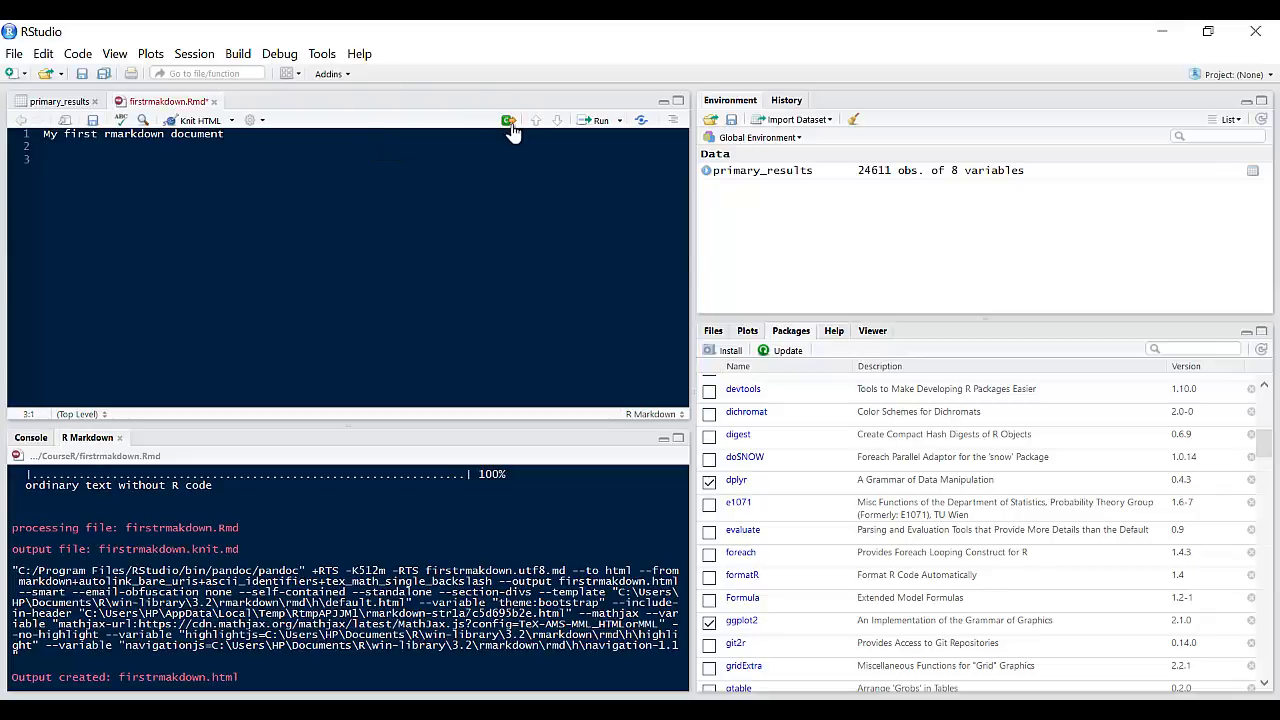
{"action": "mouse_move", "coordinate": [508, 120]}
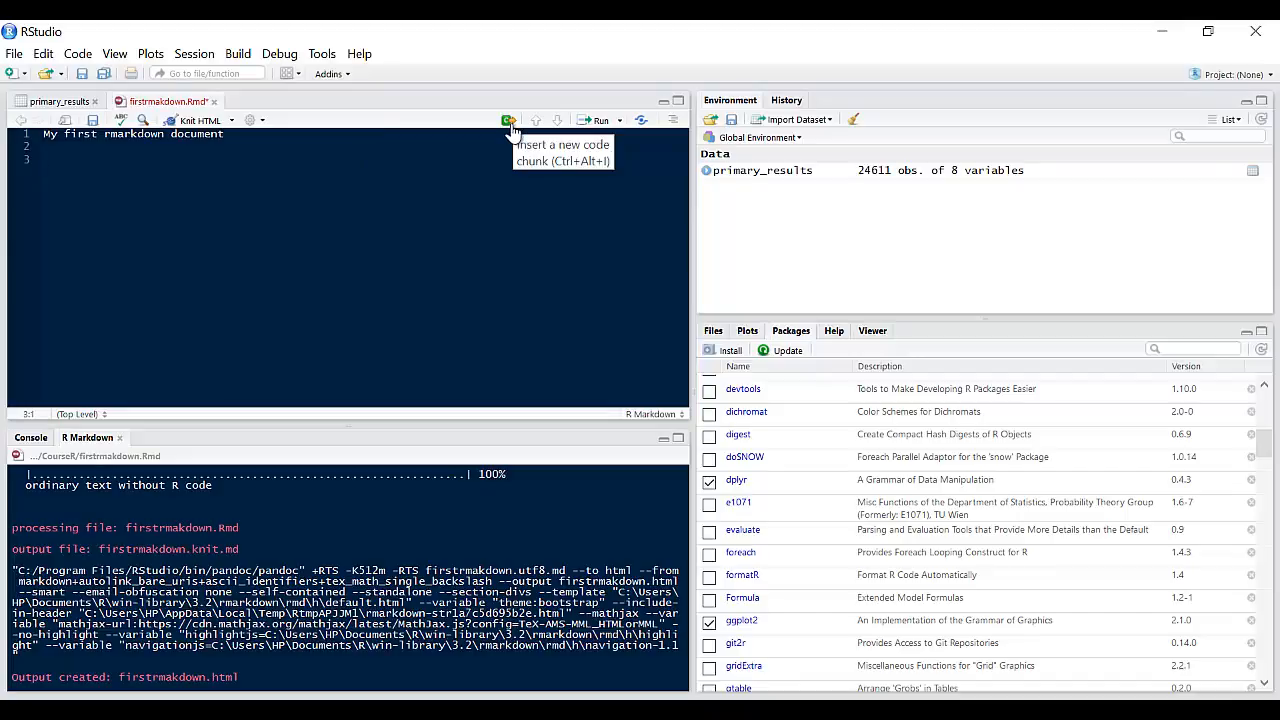
{"action": "left_click", "coordinate": [510, 120]}
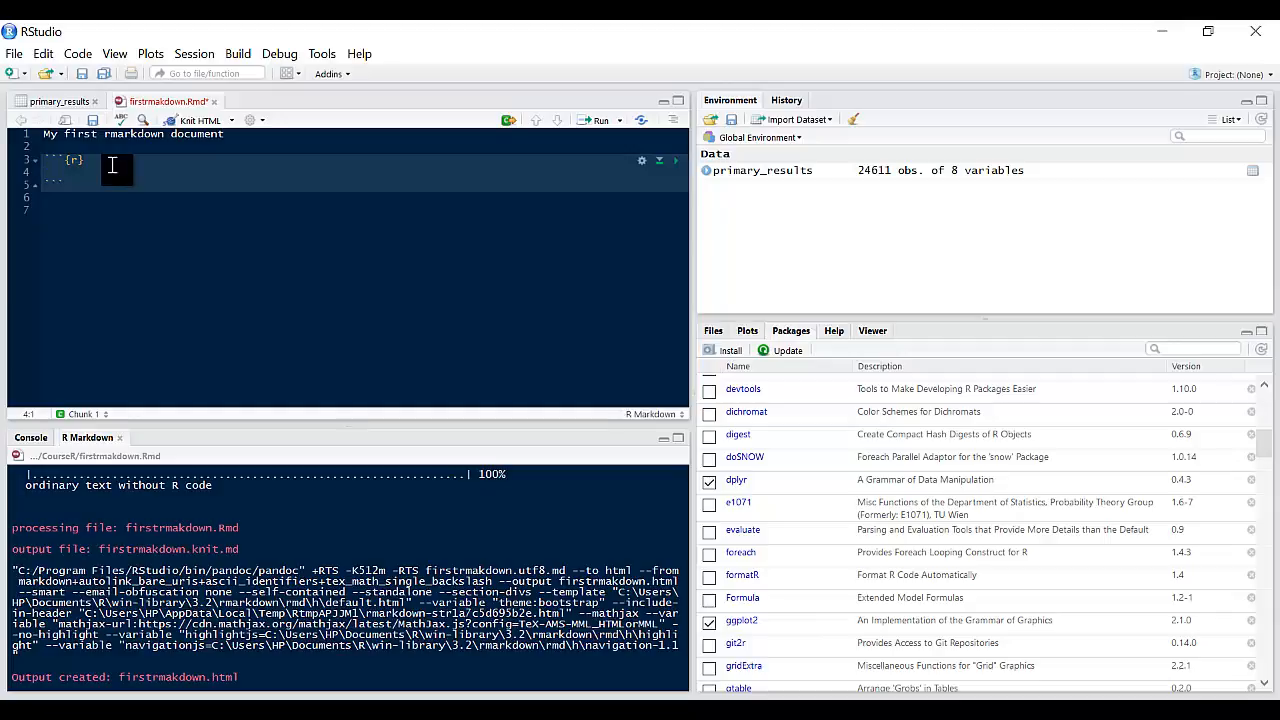
{"action": "type", "text": "v"}
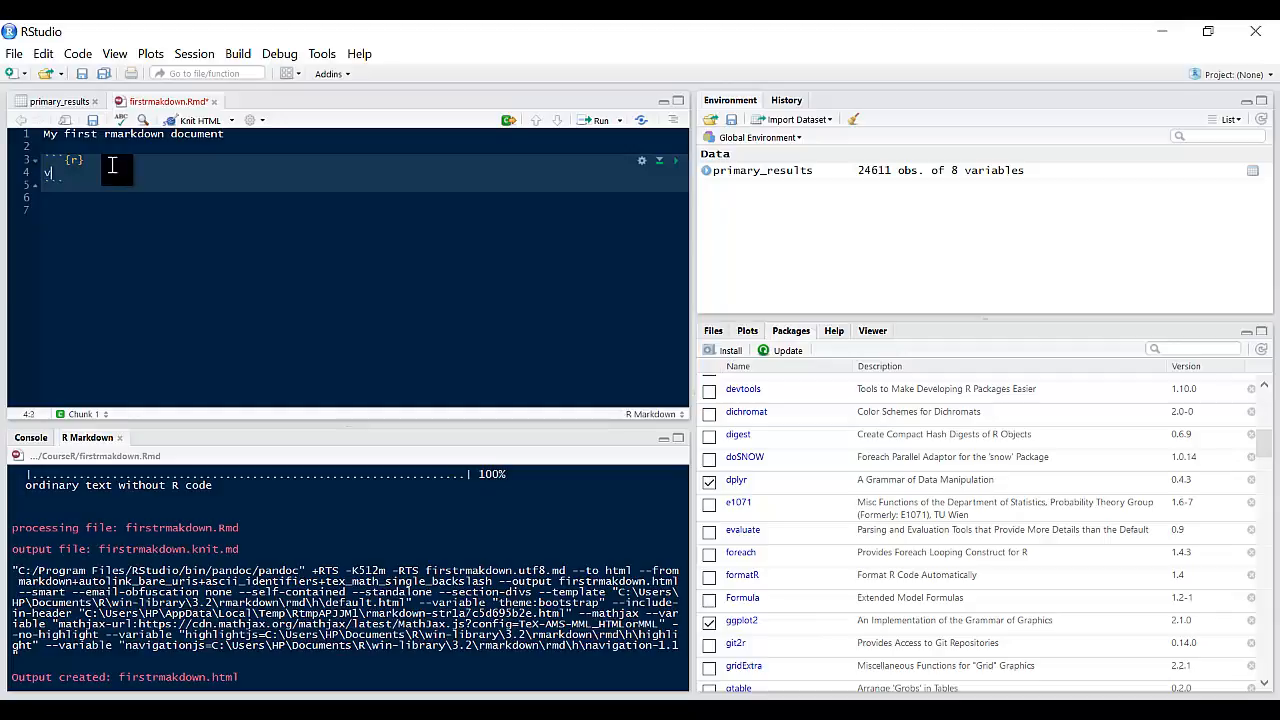
{"action": "type", "text": "ar1 ="}
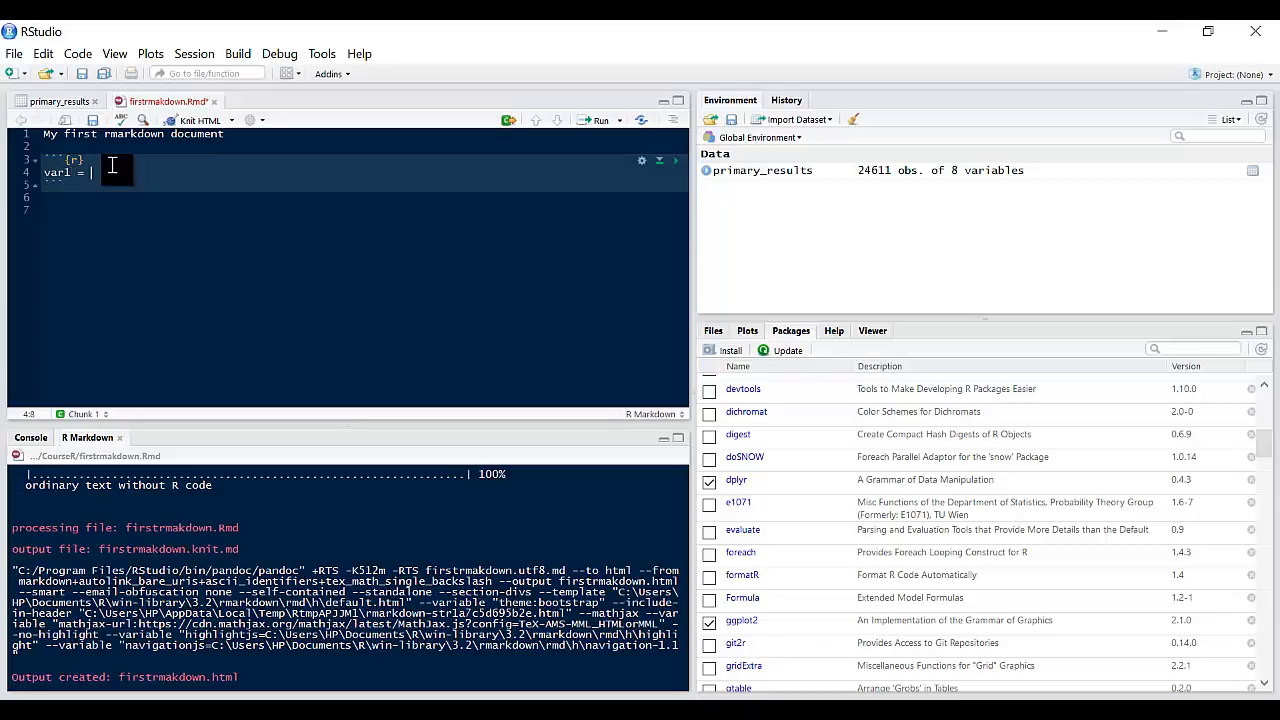
{"action": "type", "text": "\"My name is"}
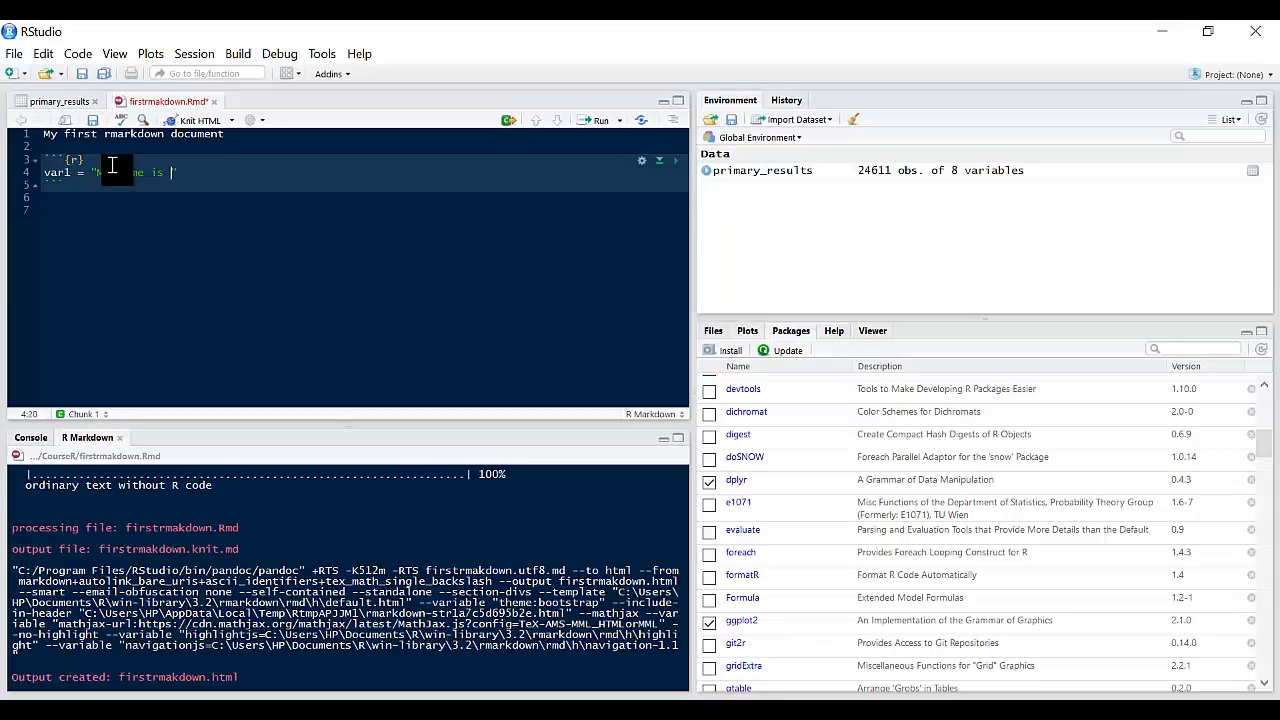
{"action": "type", "text": "express"}
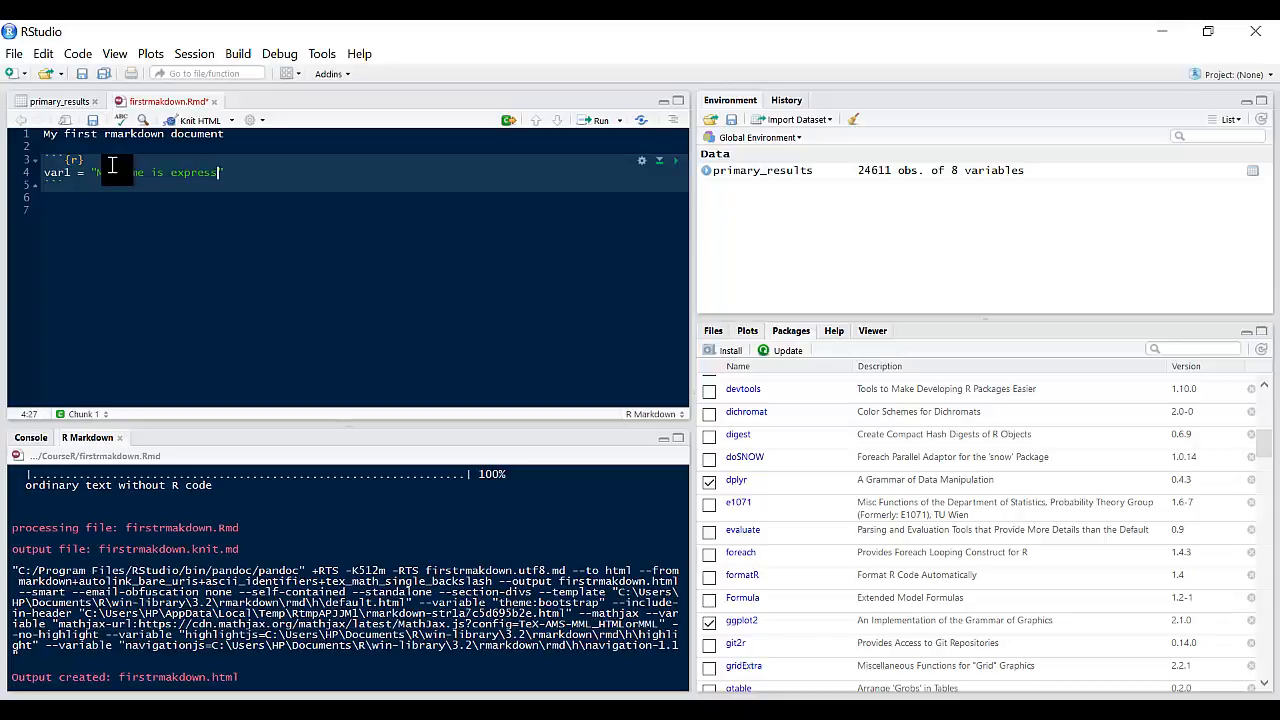
{"action": "type", "text": "tut\""}
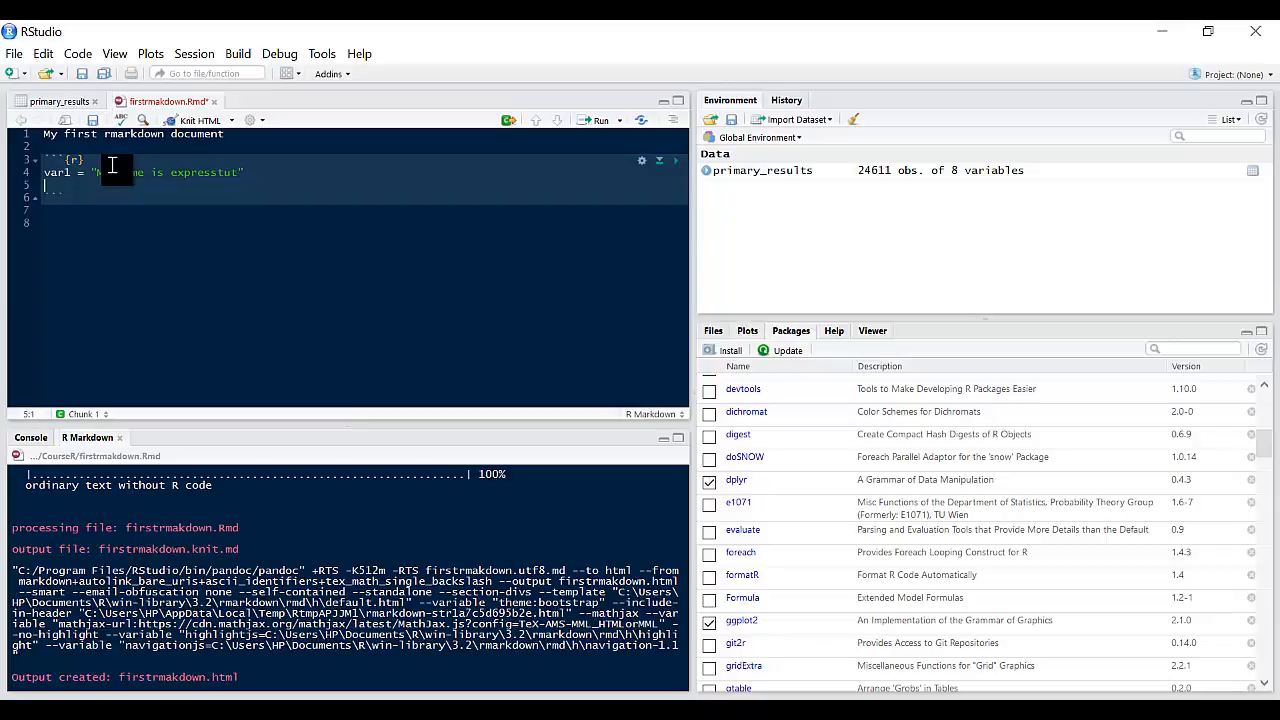
{"action": "type", "text": "var1"}
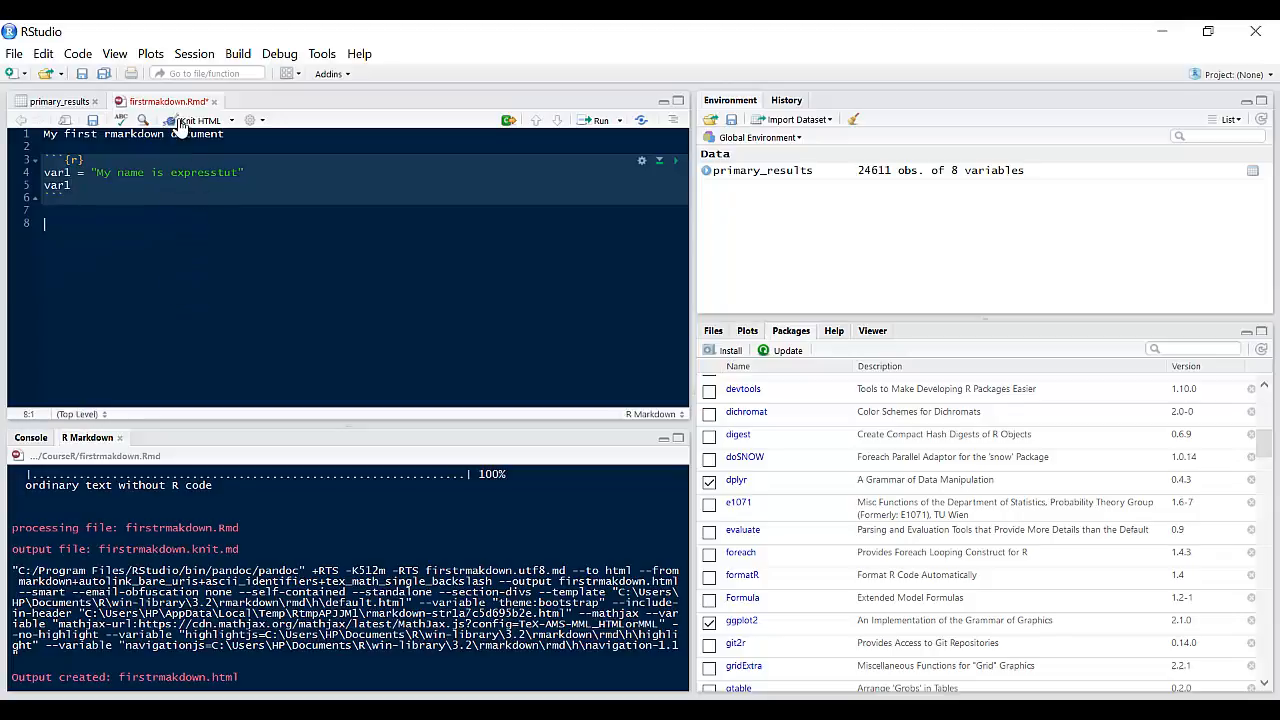
- Knit the document to HTML showing var1's output, then close the preview
{"action": "left_click", "coordinate": [200, 120]}
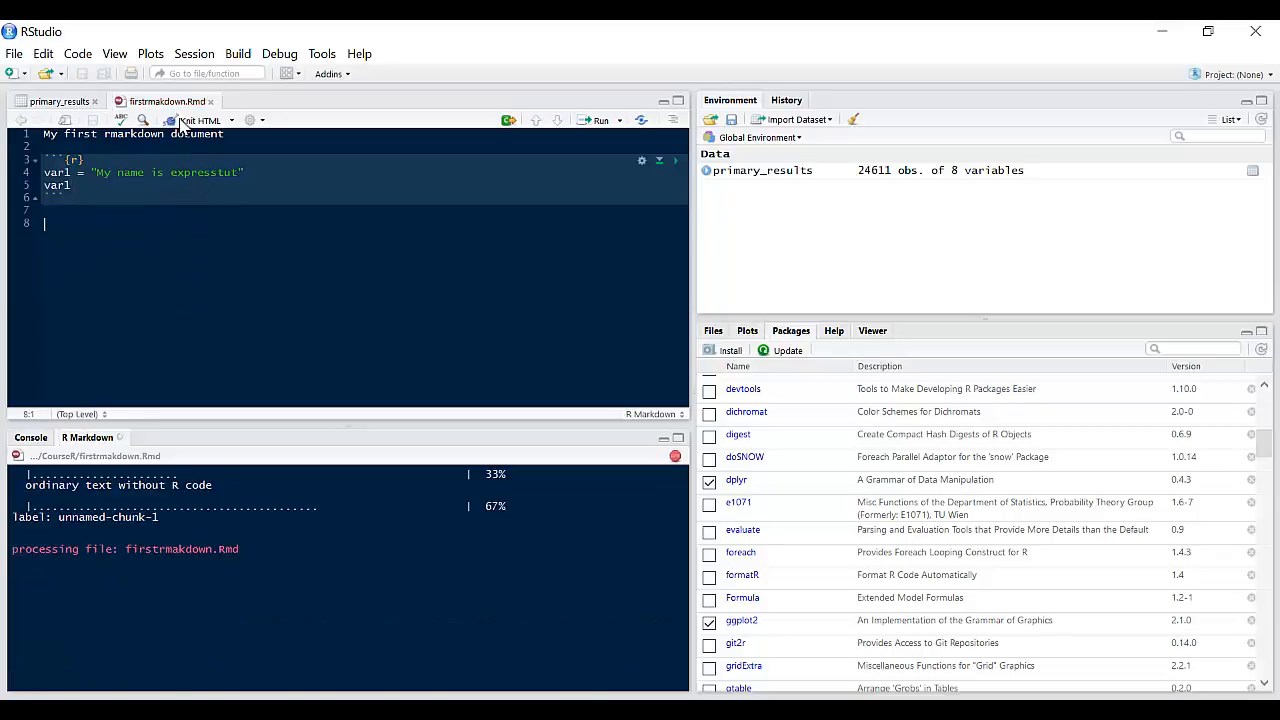
{"action": "left_click", "coordinate": [200, 120]}
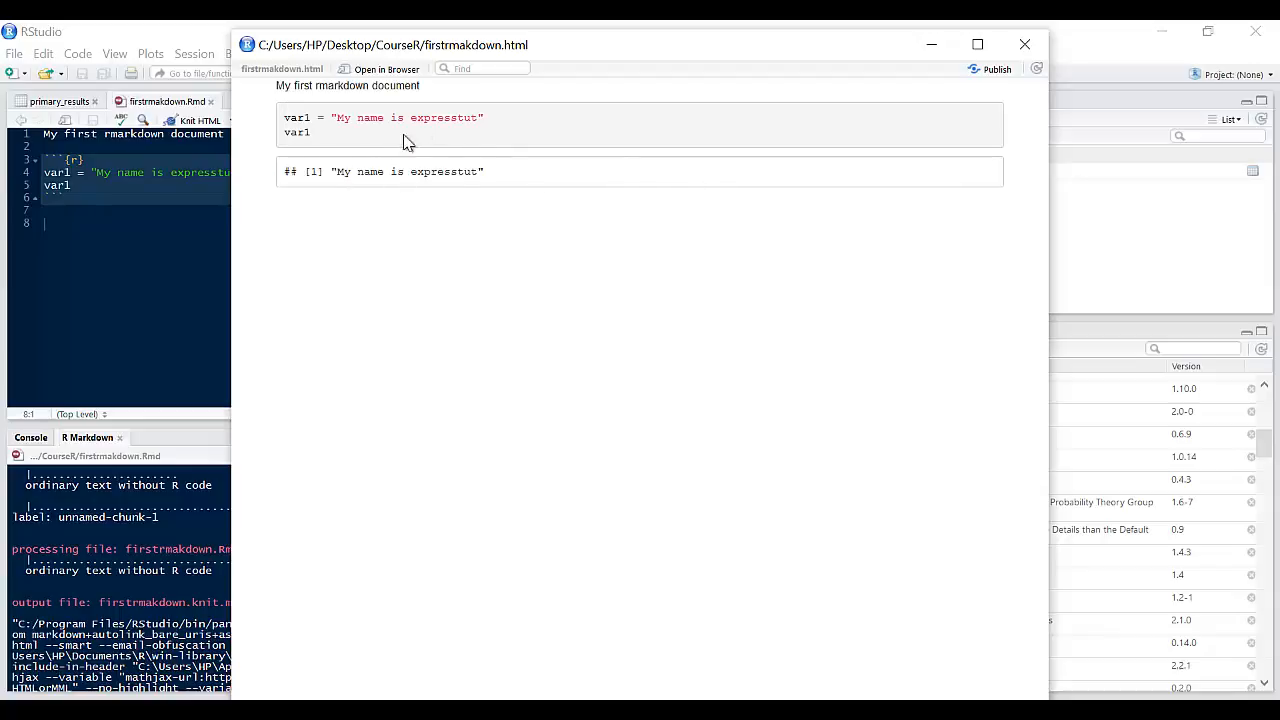
{"action": "mouse_move", "coordinate": [1016, 68]}
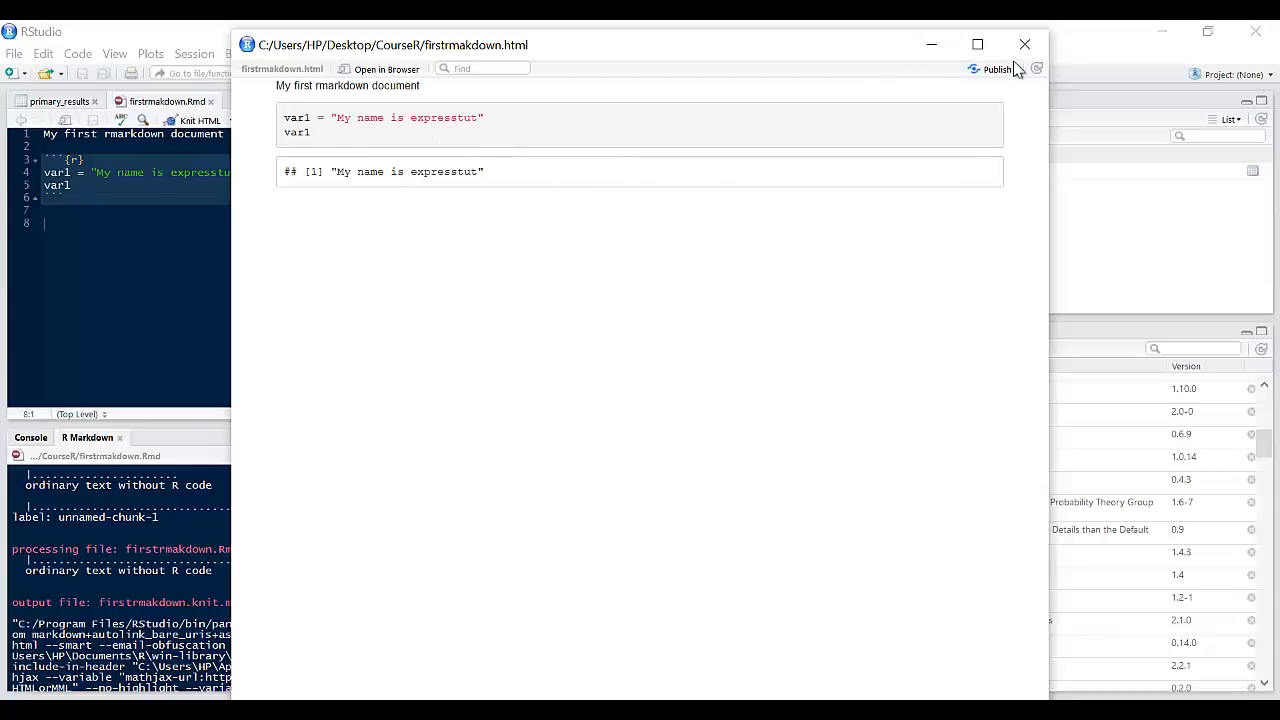
{"action": "left_click", "coordinate": [1024, 44]}
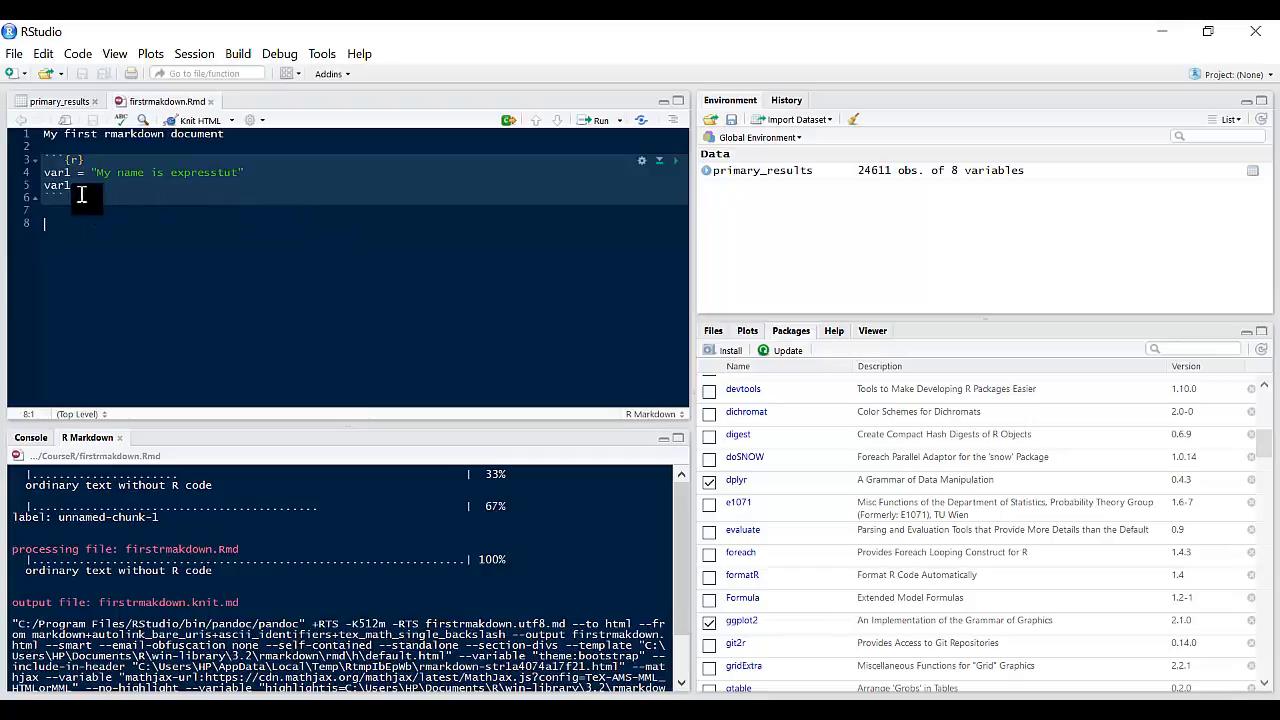
{"action": "mouse_move", "coordinate": [304, 310]}
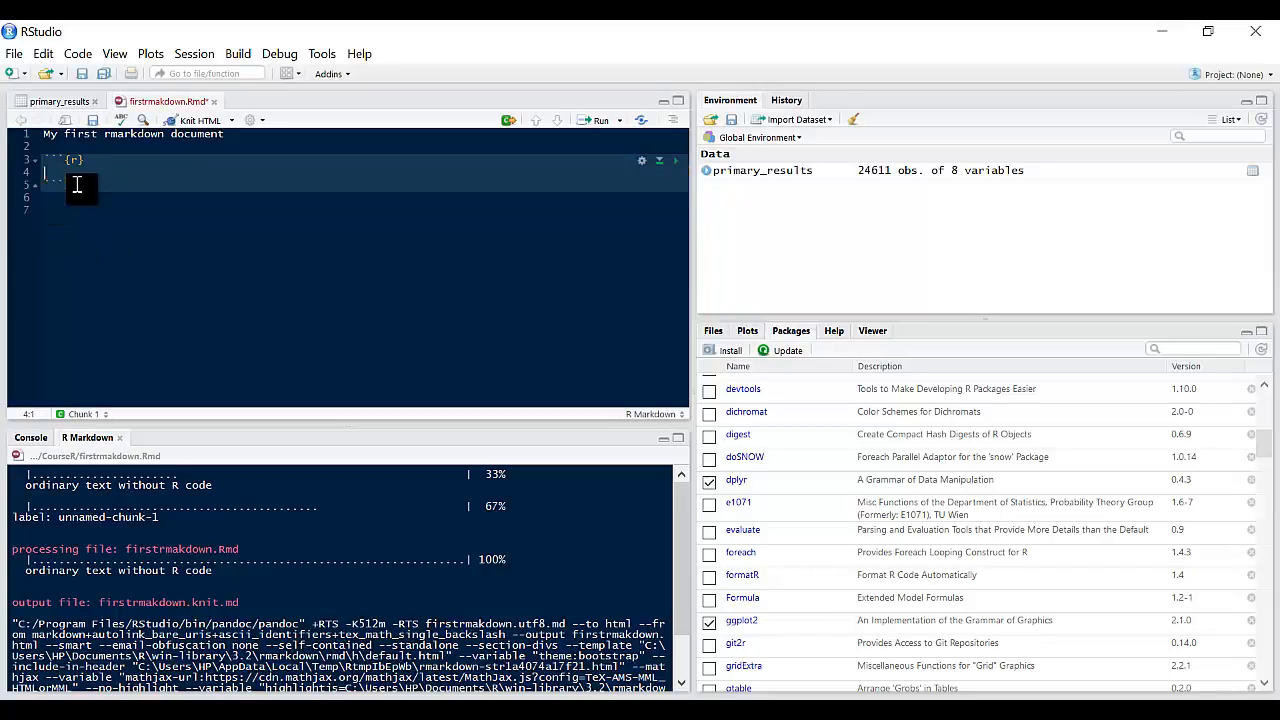
- Replace the var1 code with library(ggplot2), library(stringr) and library(dplyr) calls
{"action": "type", "text": "lil"}
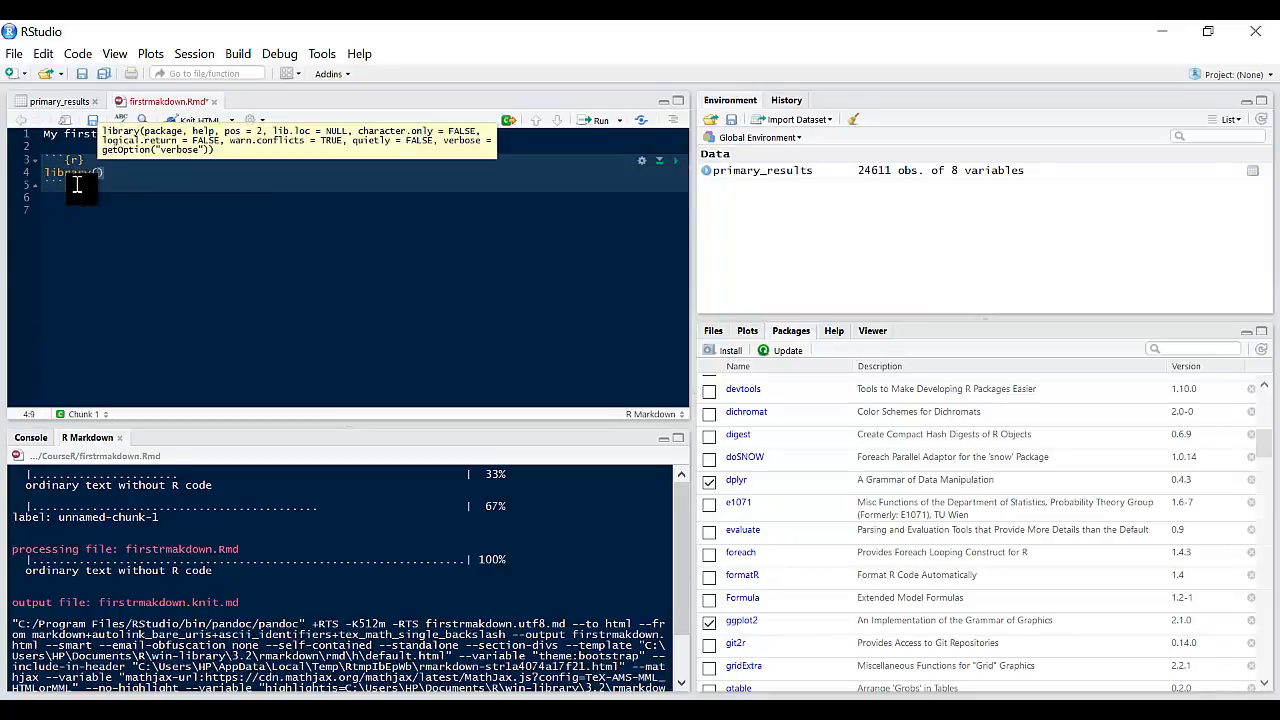
{"action": "type", "text": "ggplot2"}
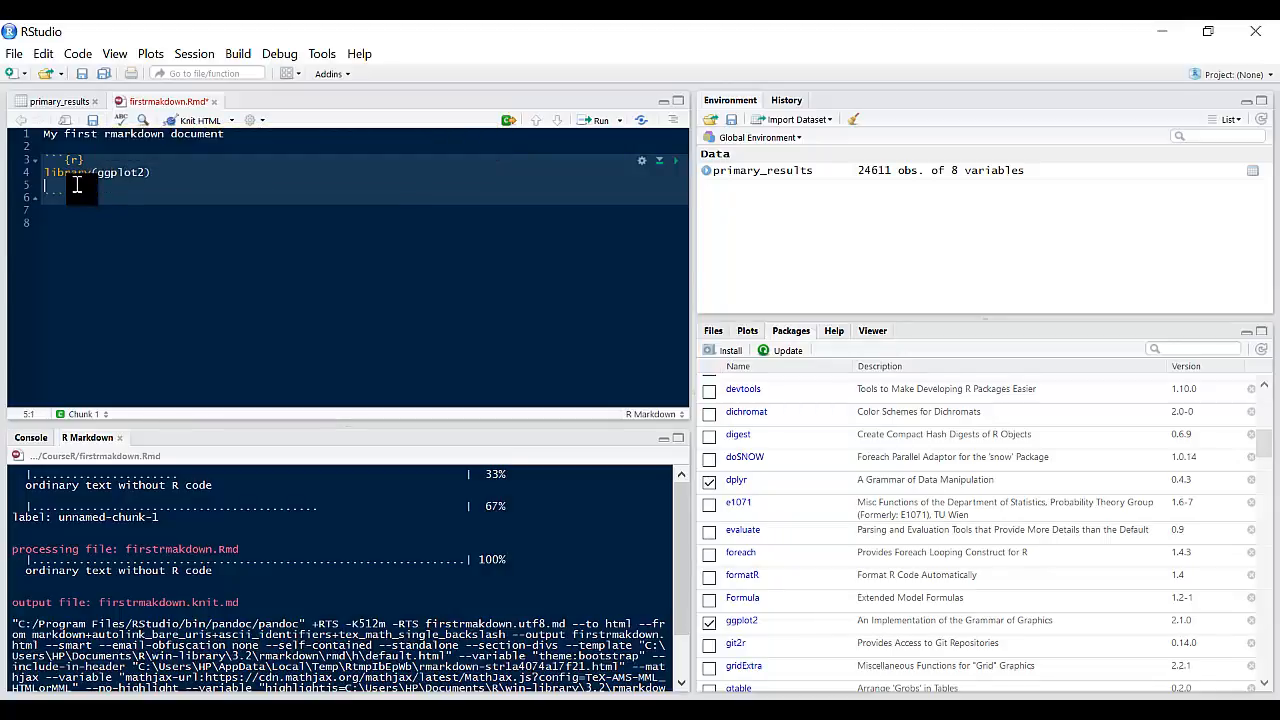
{"action": "type", "text": "library("}
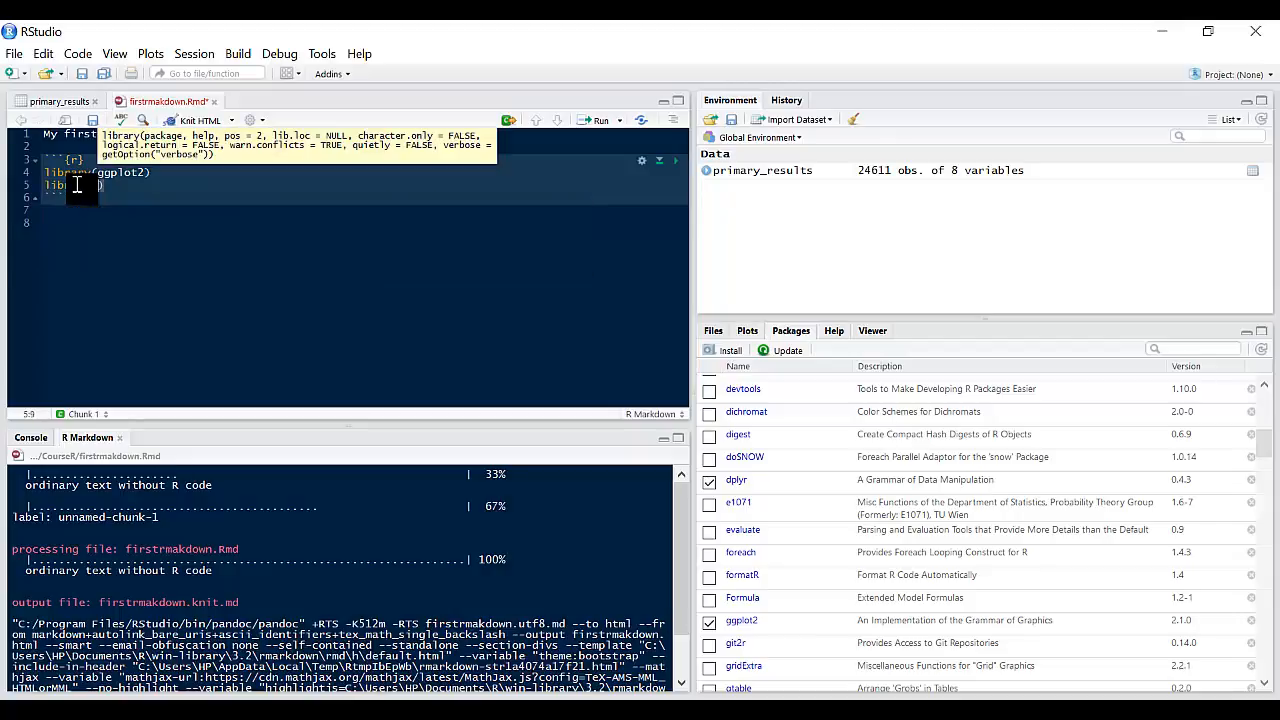
{"action": "type", "text": "string"}
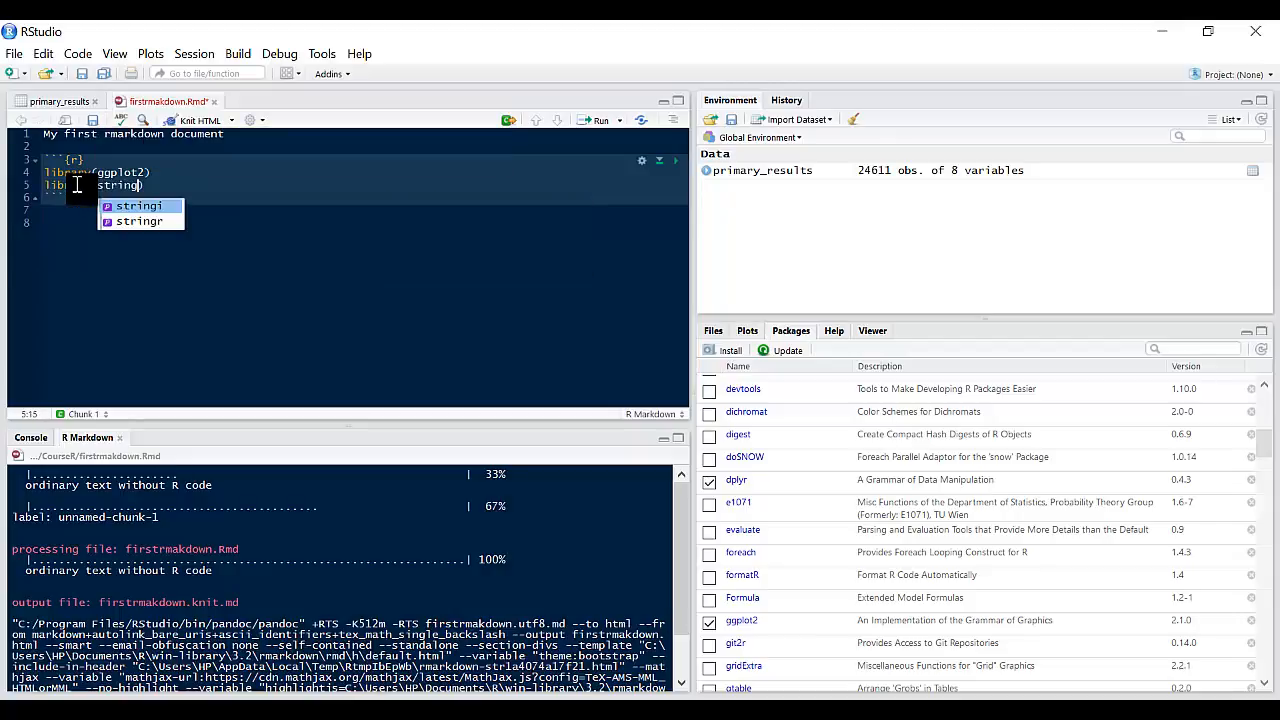
{"action": "left_click", "coordinate": [140, 220]}
{"action": "type", "text": "libr"}
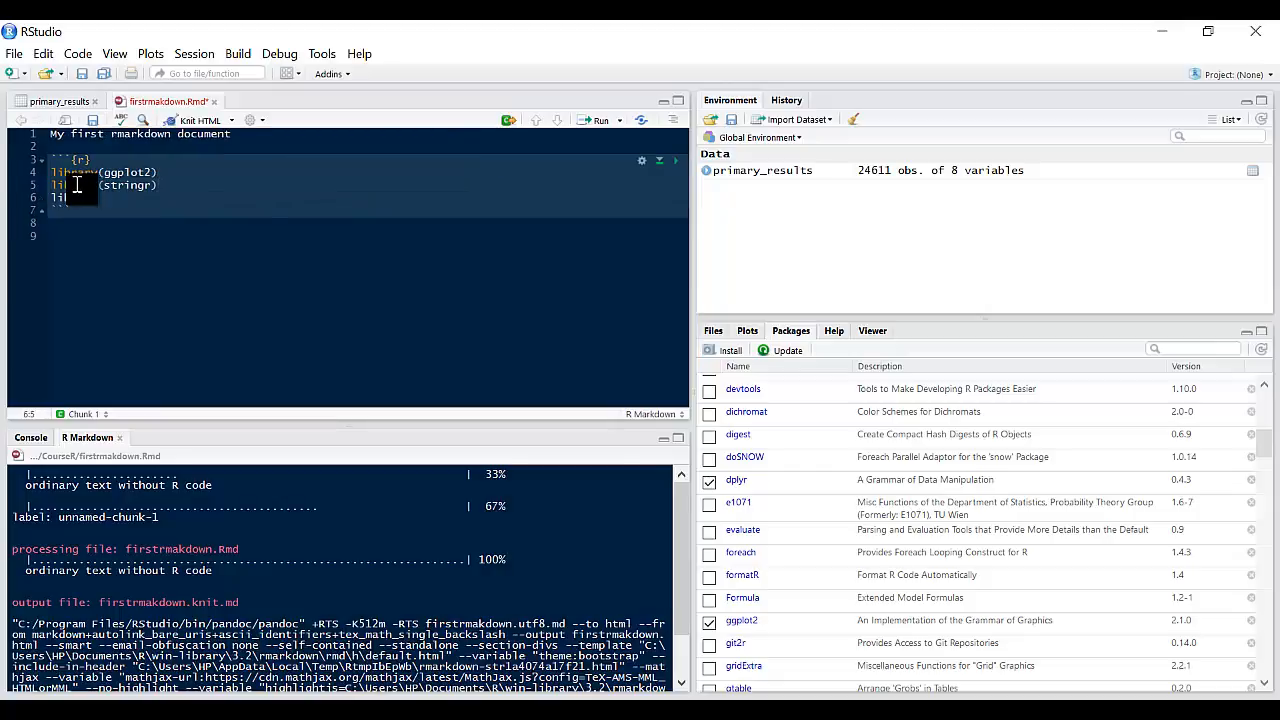
{"action": "type", "text": "dplyr)"}
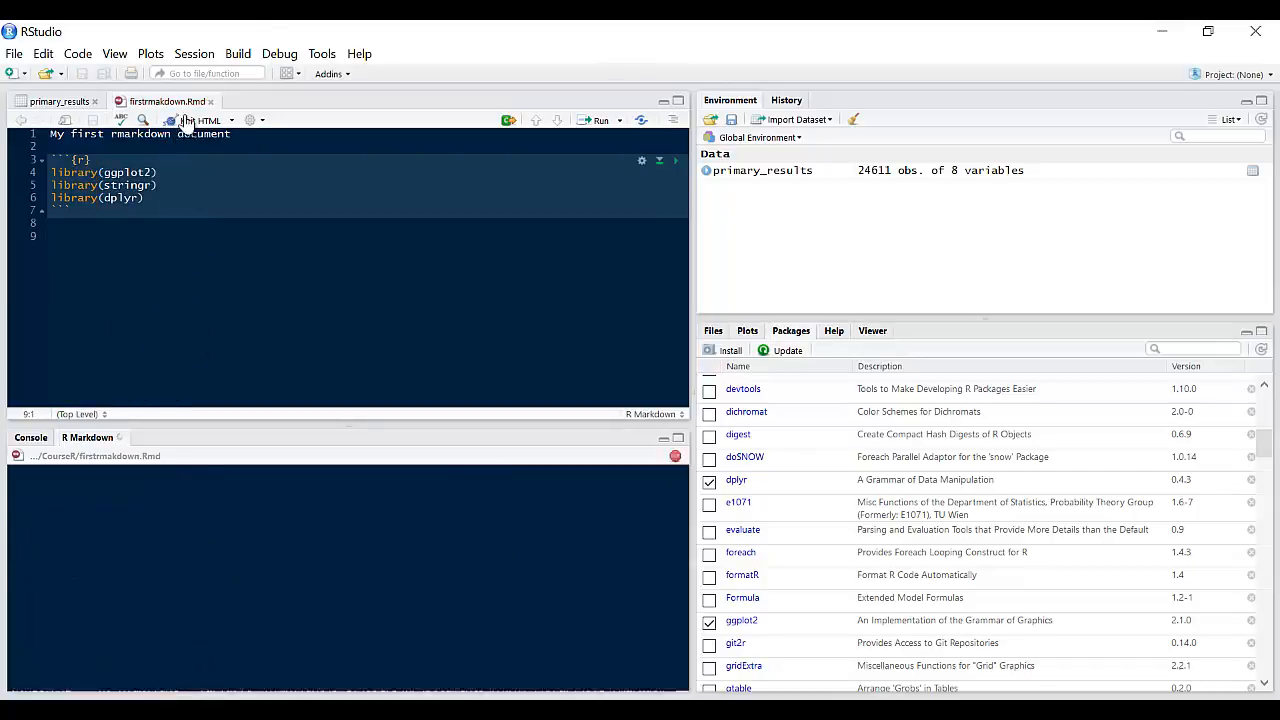
- Knit the report to HTML showing the package loading messages
{"action": "left_click", "coordinate": [200, 120]}
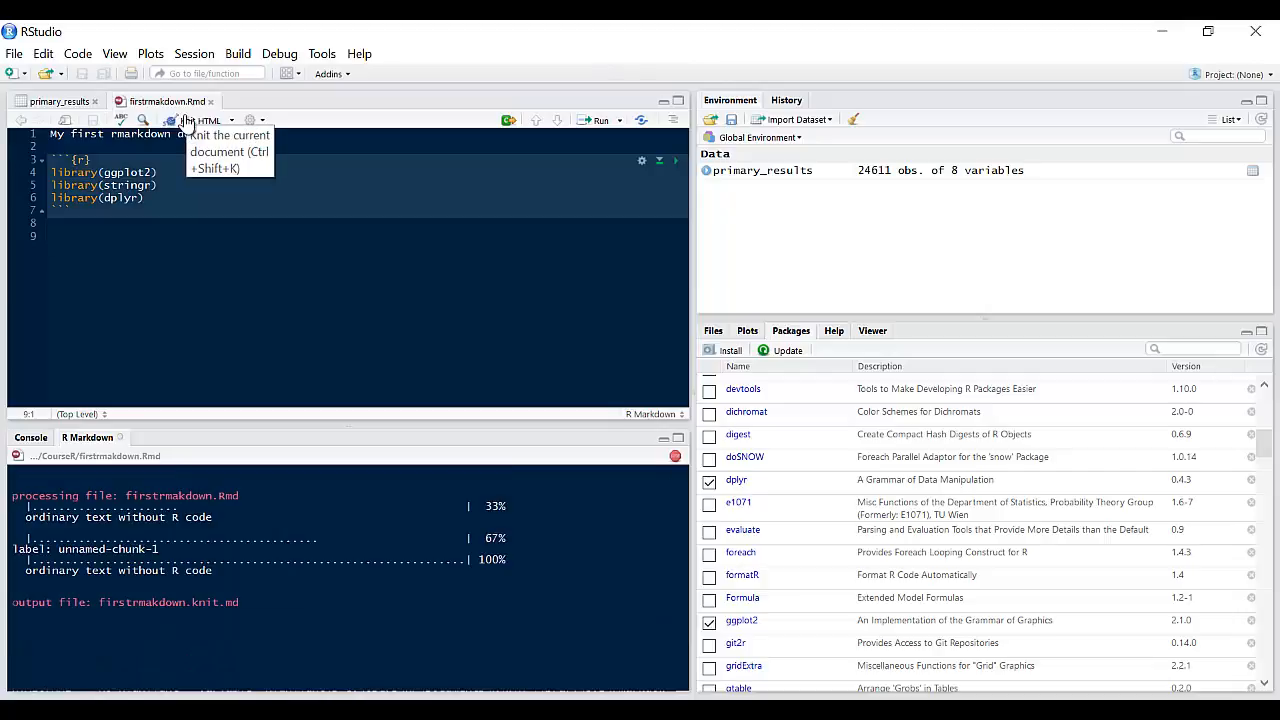
{"action": "left_click", "coordinate": [204, 120]}
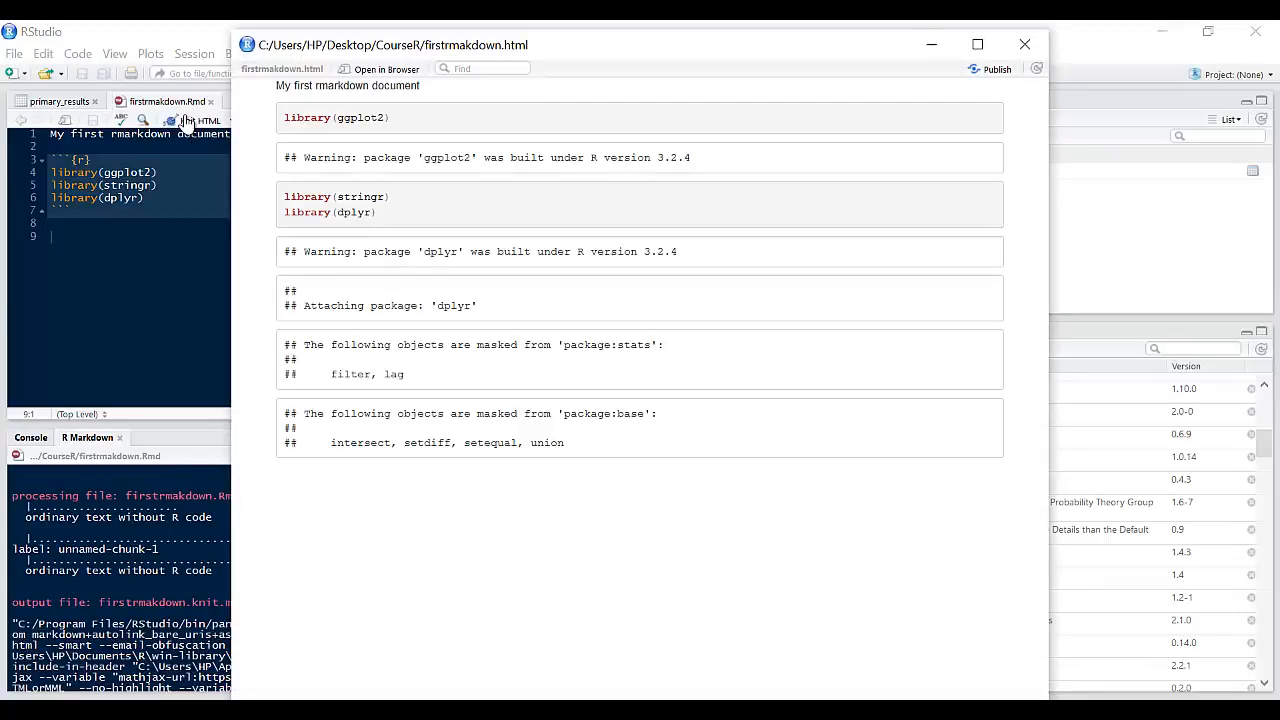
{"action": "mouse_move", "coordinate": [358, 252]}
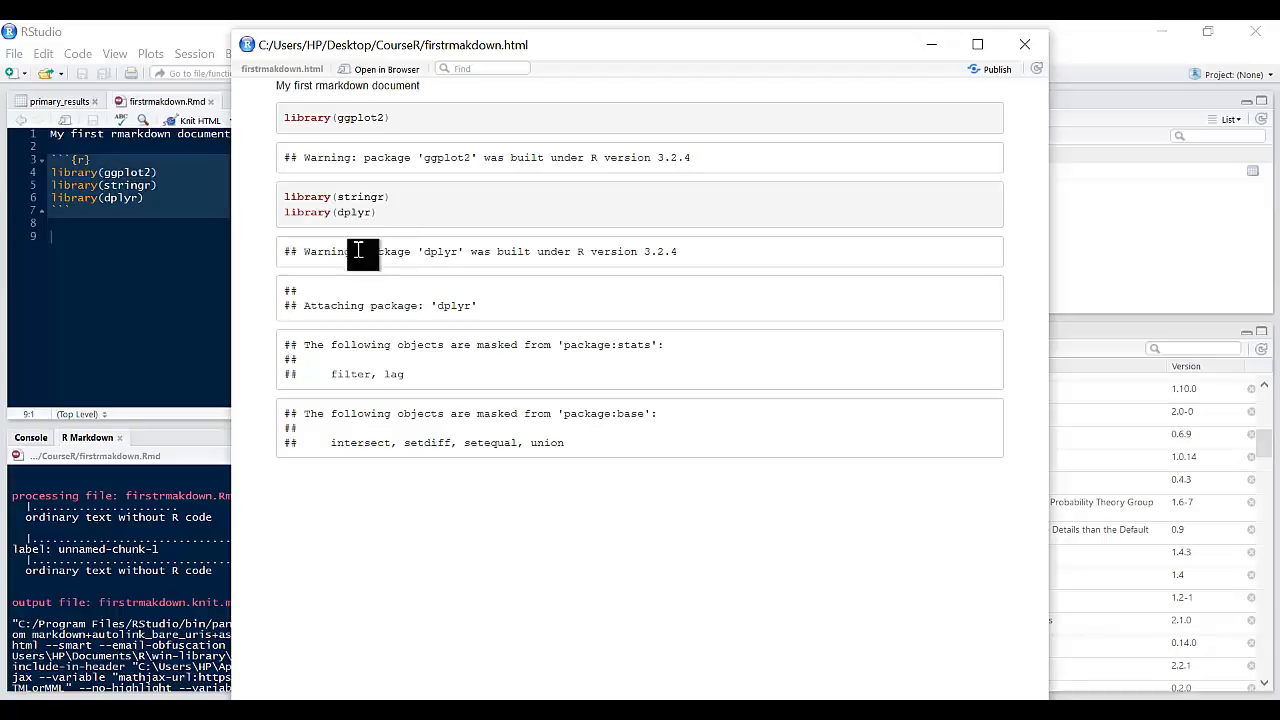
{"action": "mouse_move", "coordinate": [778, 224]}
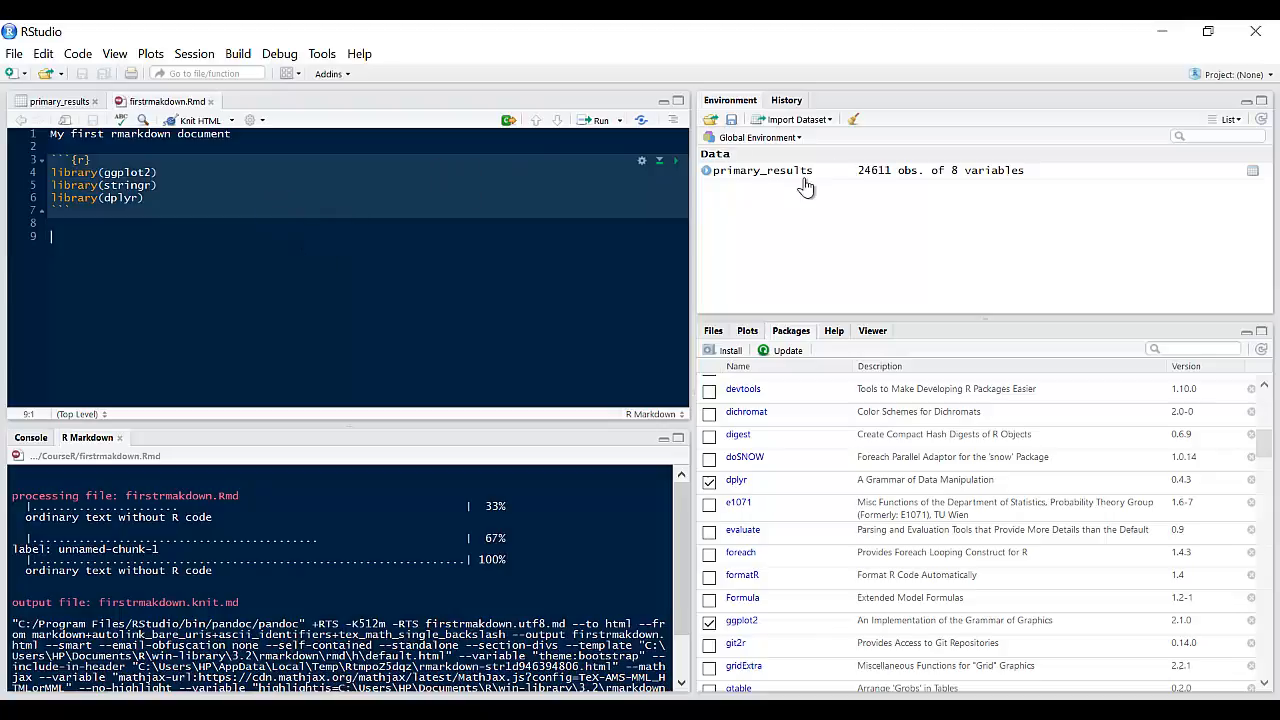
- Add primary_results <- read.csv("C:/Users/HP/Downloads/WGET/primary_results.csv") after the library lines
{"action": "left_click", "coordinate": [762, 170]}
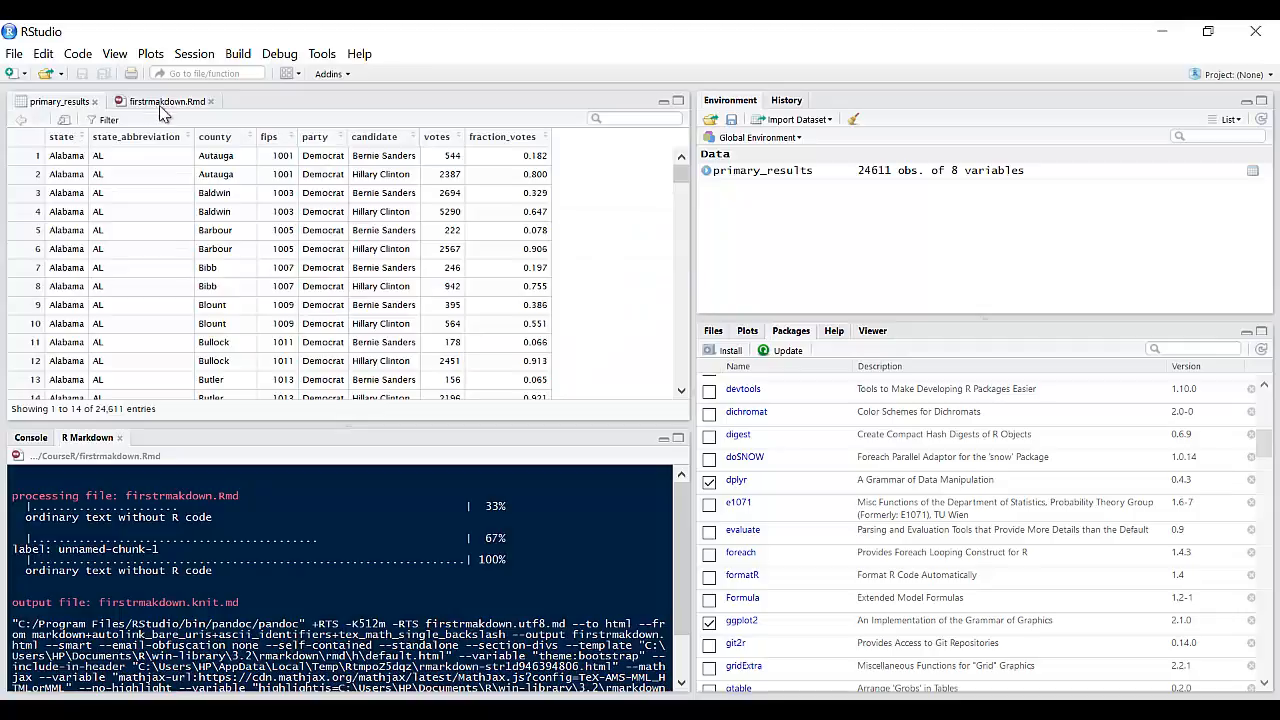
{"action": "mouse_move", "coordinate": [168, 100]}
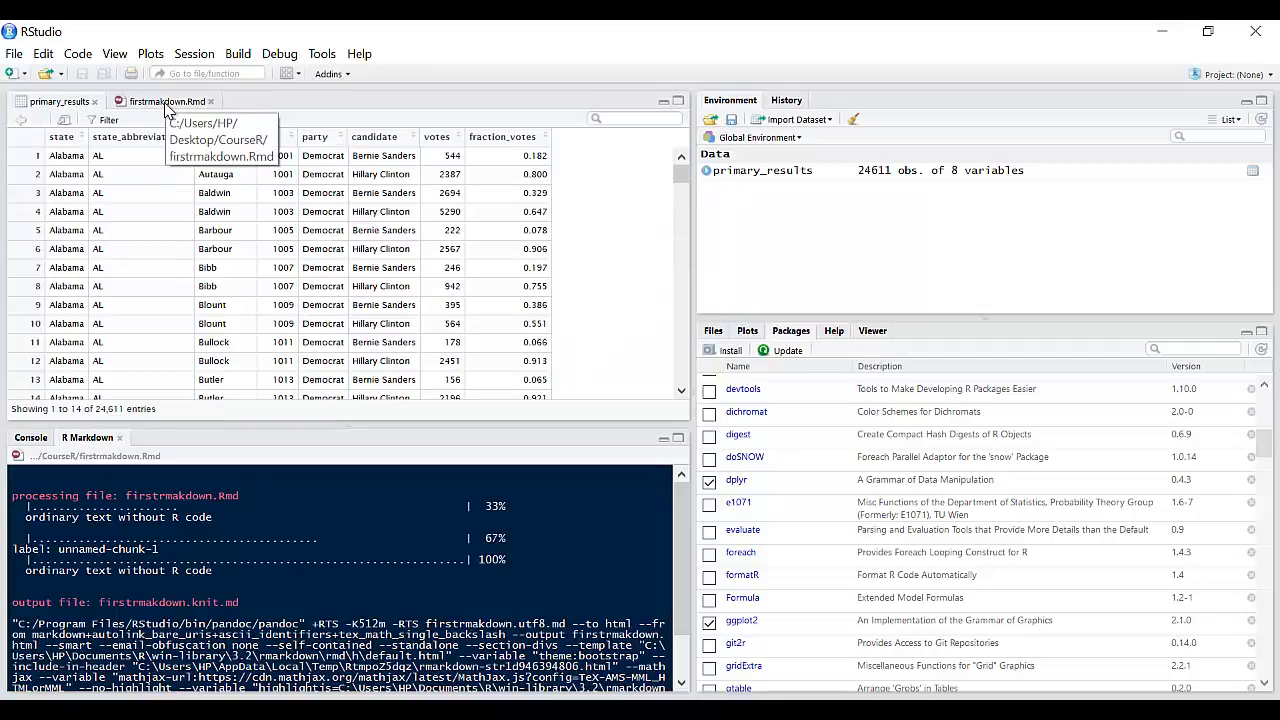
{"action": "left_click", "coordinate": [164, 100]}
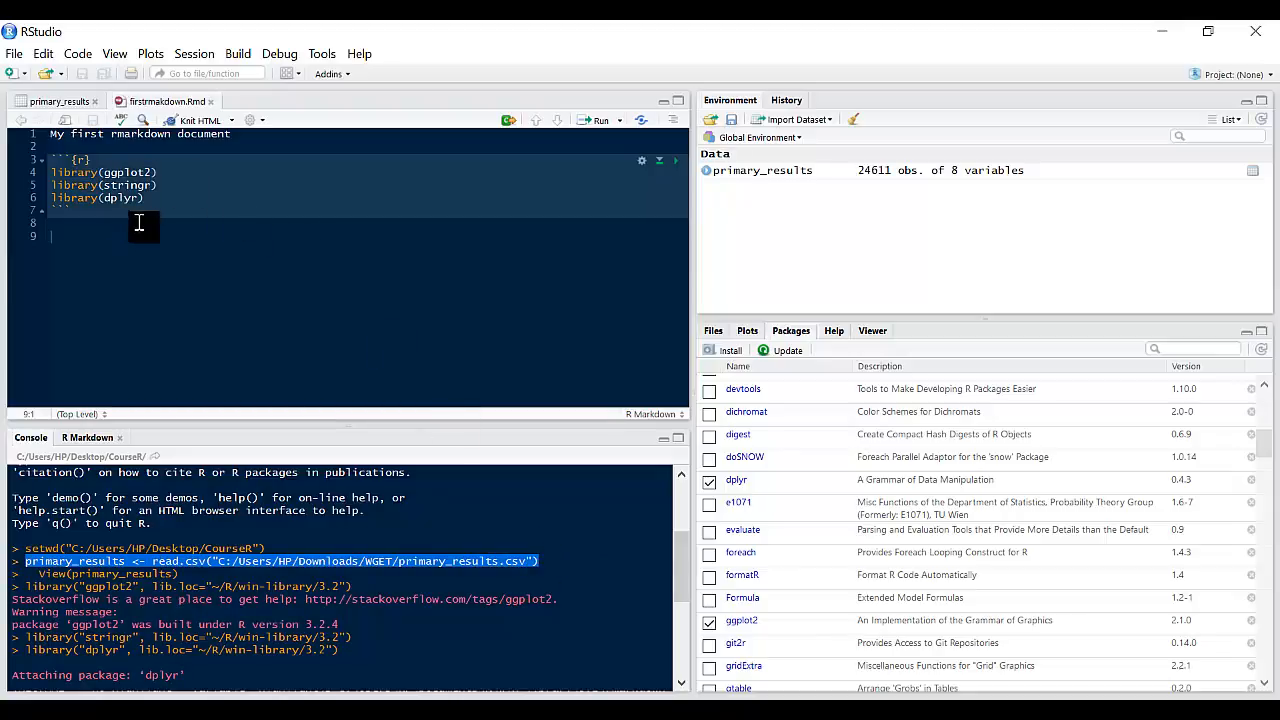
{"action": "left_click", "coordinate": [144, 198]}
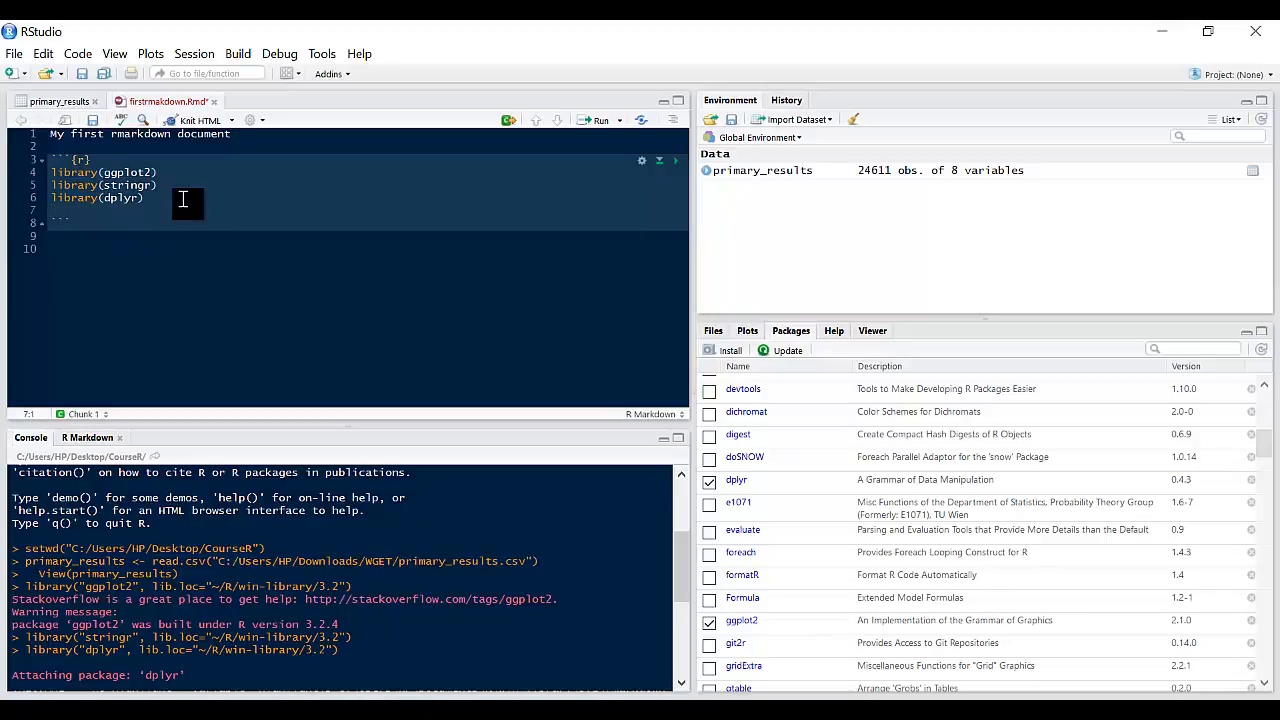
{"action": "type", "text": "primary_results <- read.csv(\"C:/Users/HP/Downloads/WGET/primary_results.csv\")"}
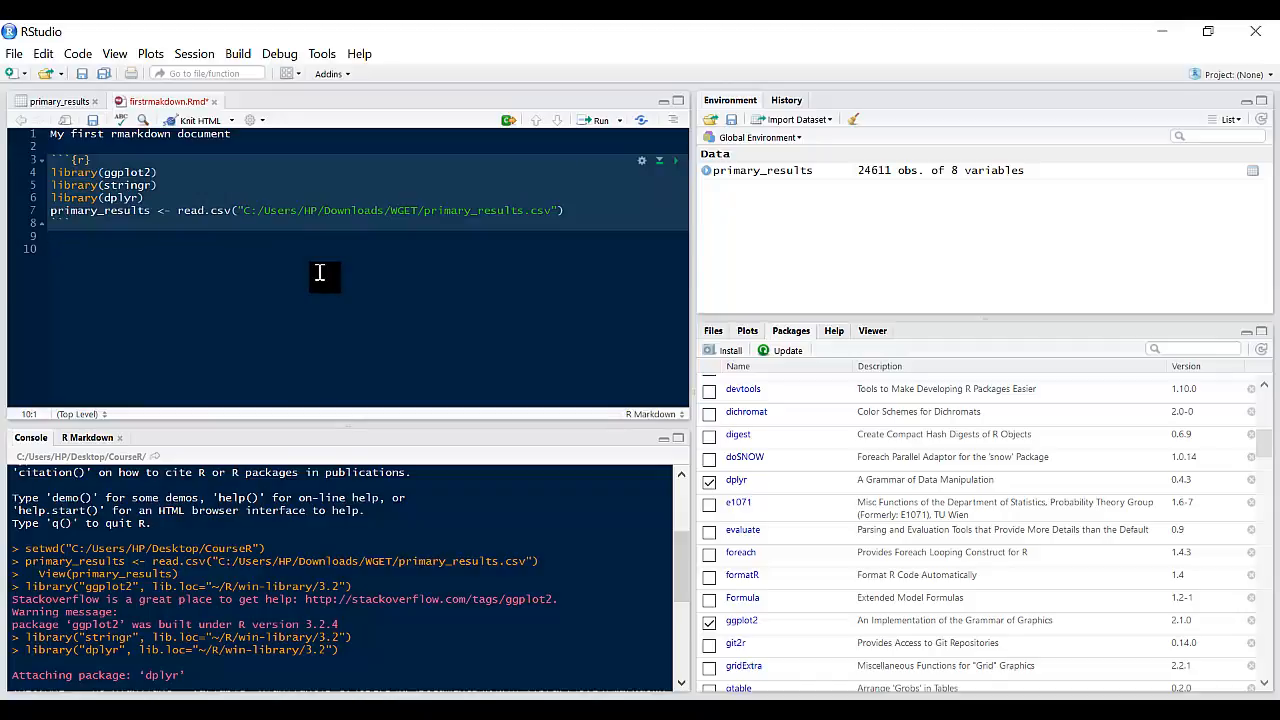
- Write the sentence 'Here is a summary of the US primary result 2016' below the chunk
{"action": "type", "text": "Here is a"}
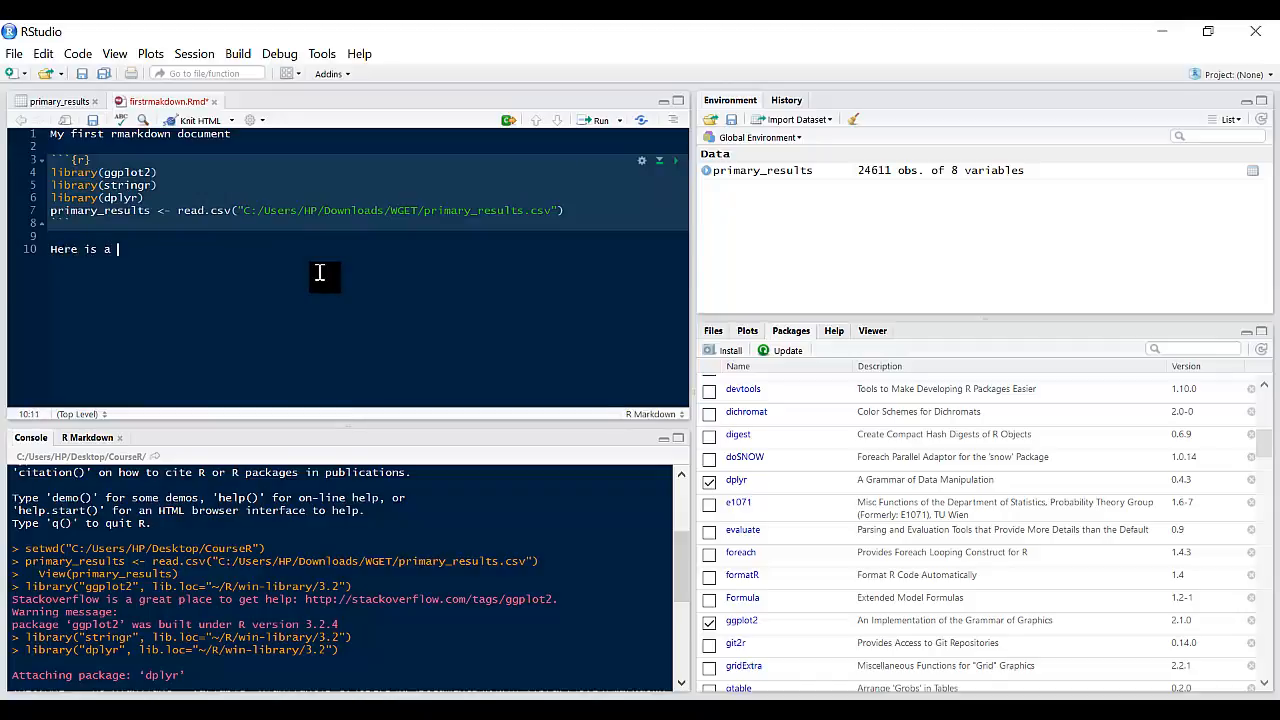
{"action": "type", "text": "sumary"}
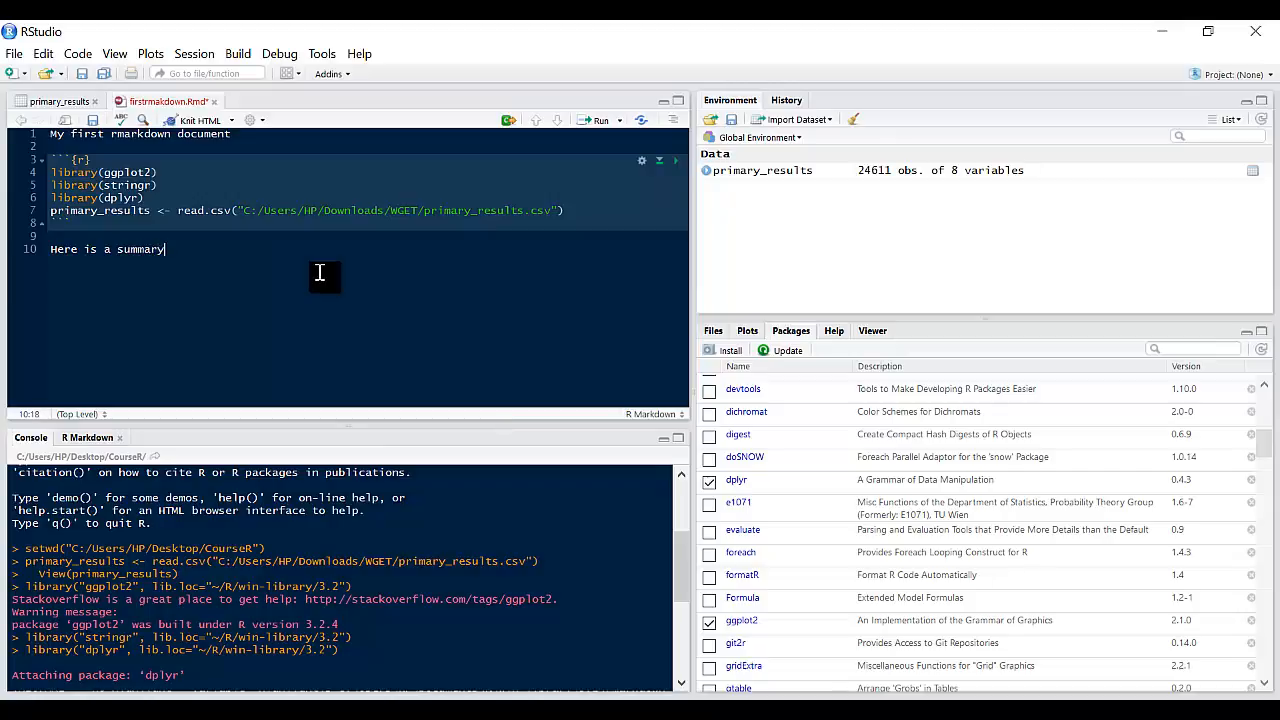
{"action": "type", "text": "of the"}
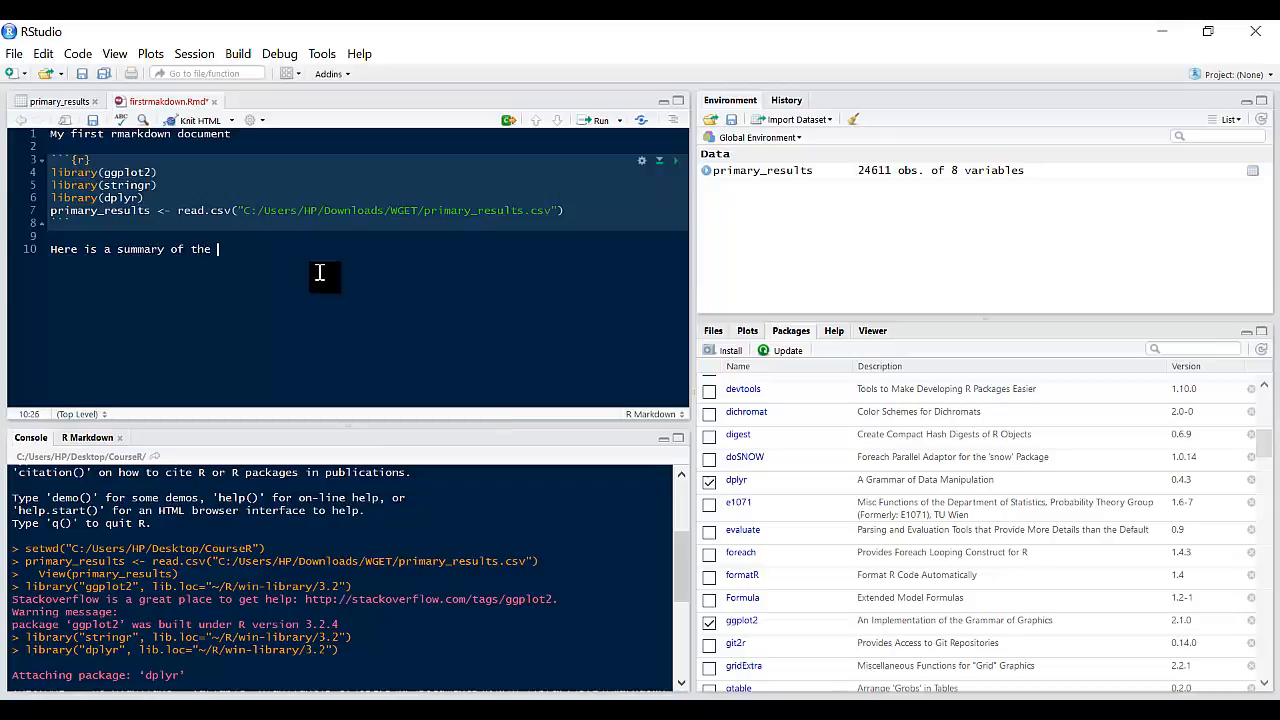
{"action": "type", "text": "US"}
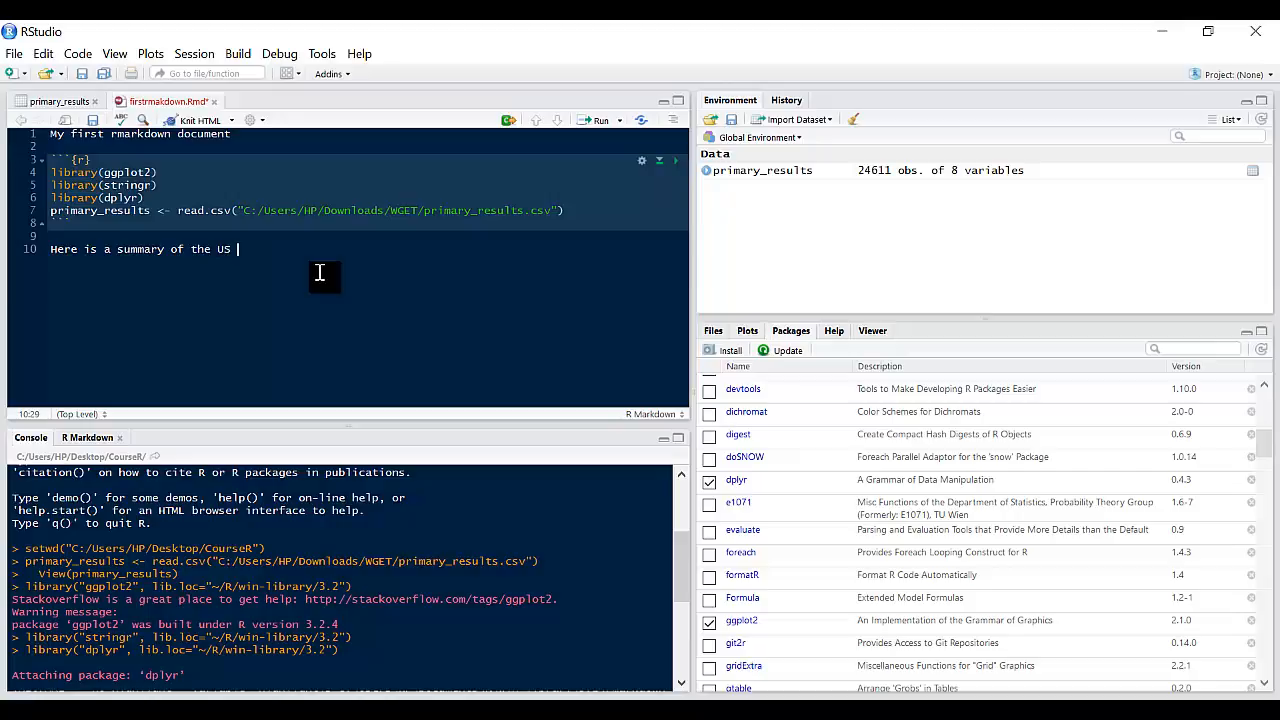
{"action": "type", "text": "primary result 2016"}
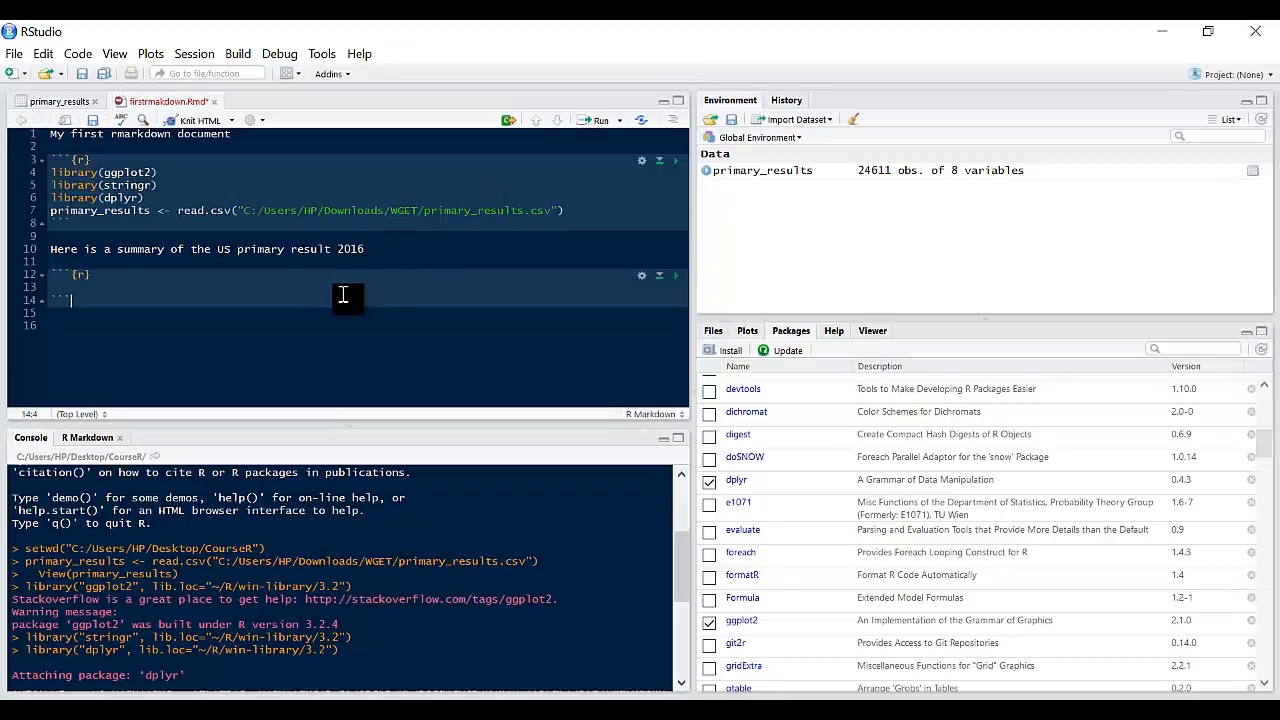
- Add a new R chunk that runs summary(primary_results)
{"action": "type", "text": "summary("}
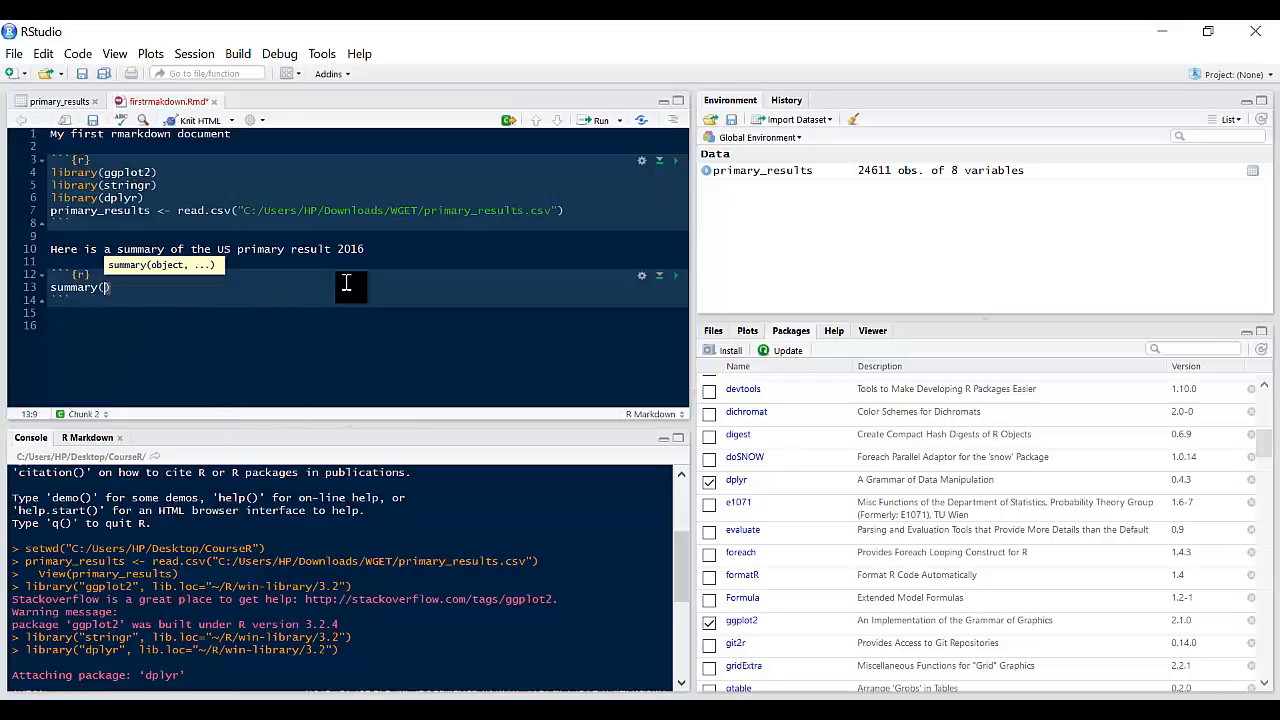
{"action": "type", "text": "prim"}
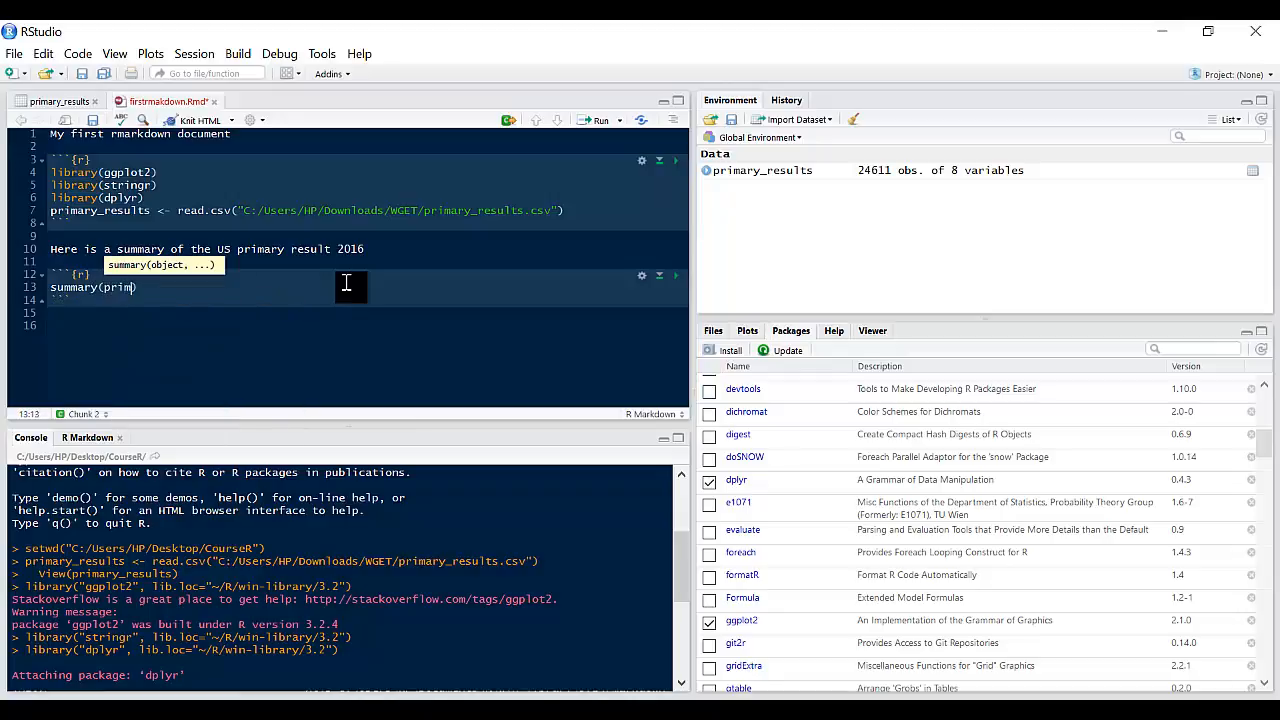
{"action": "type", "text": "ary_results"}
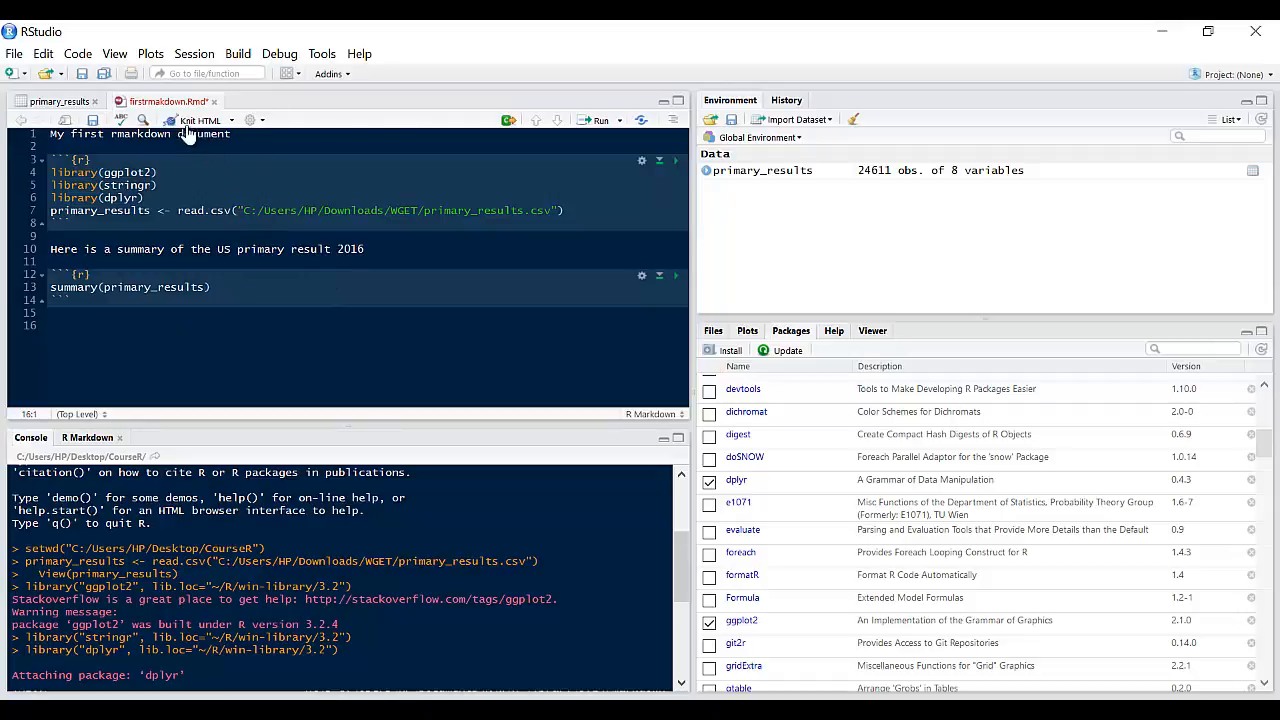
- Knit the report to HTML, review the summary output, and close the preview
{"action": "left_click", "coordinate": [200, 120]}
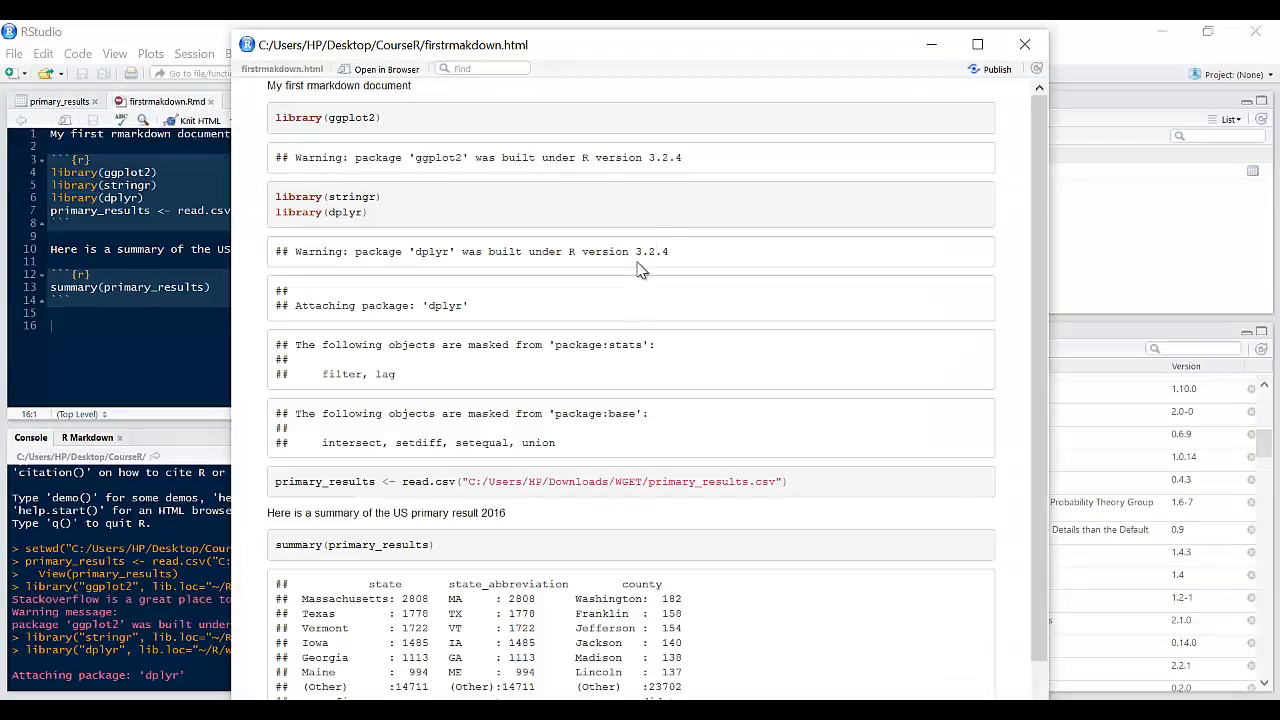
{"action": "scroll", "scroll_direction": "down", "scroll_amount": 3}
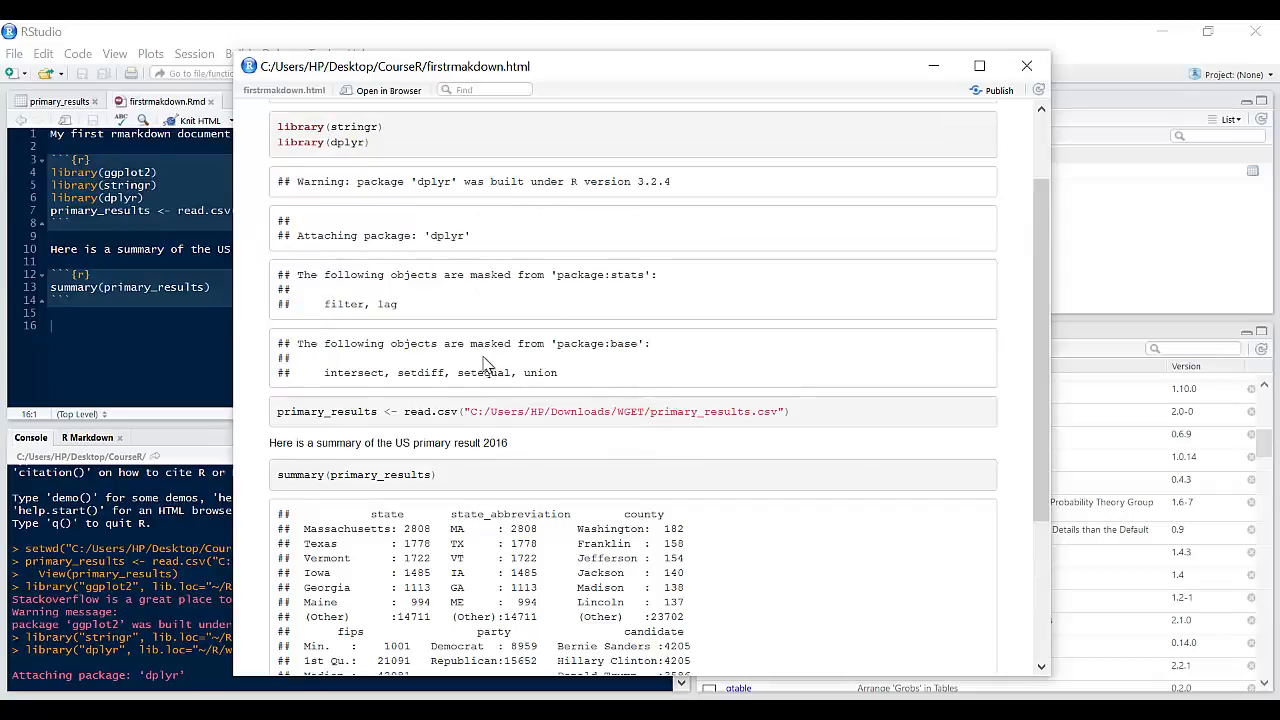
{"action": "mouse_move", "coordinate": [484, 328]}
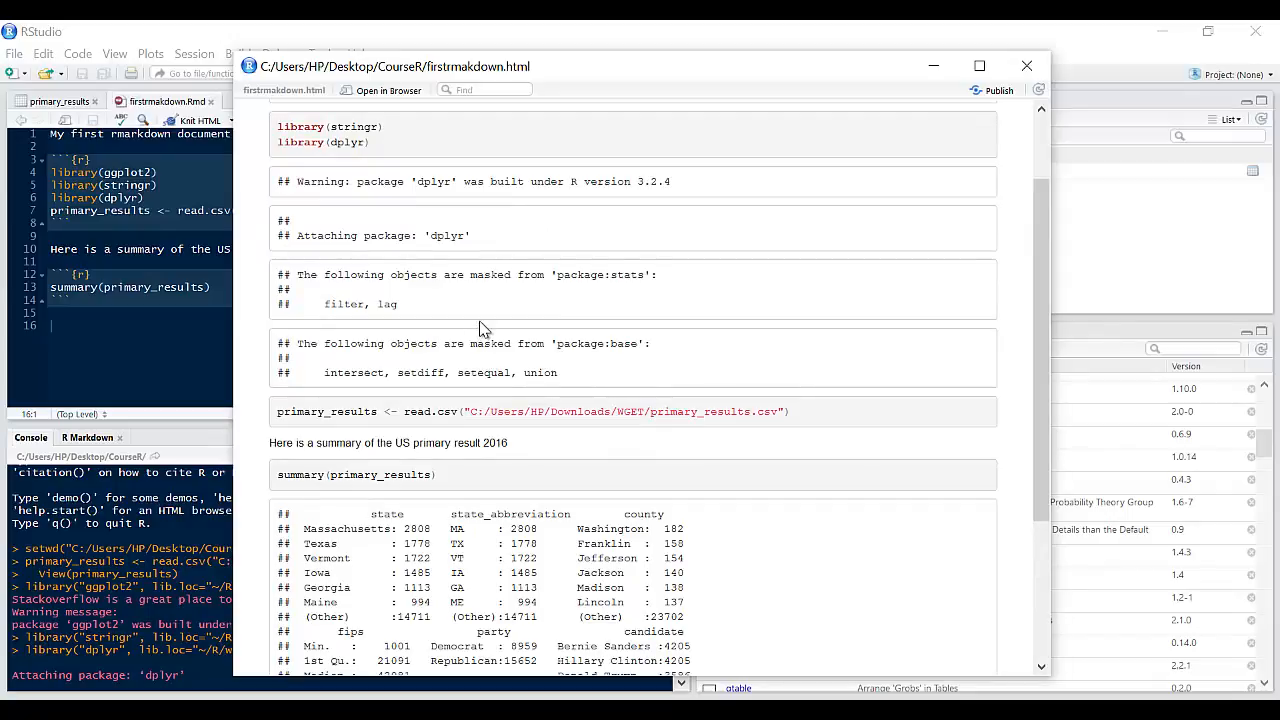
{"action": "mouse_move", "coordinate": [300, 210]}
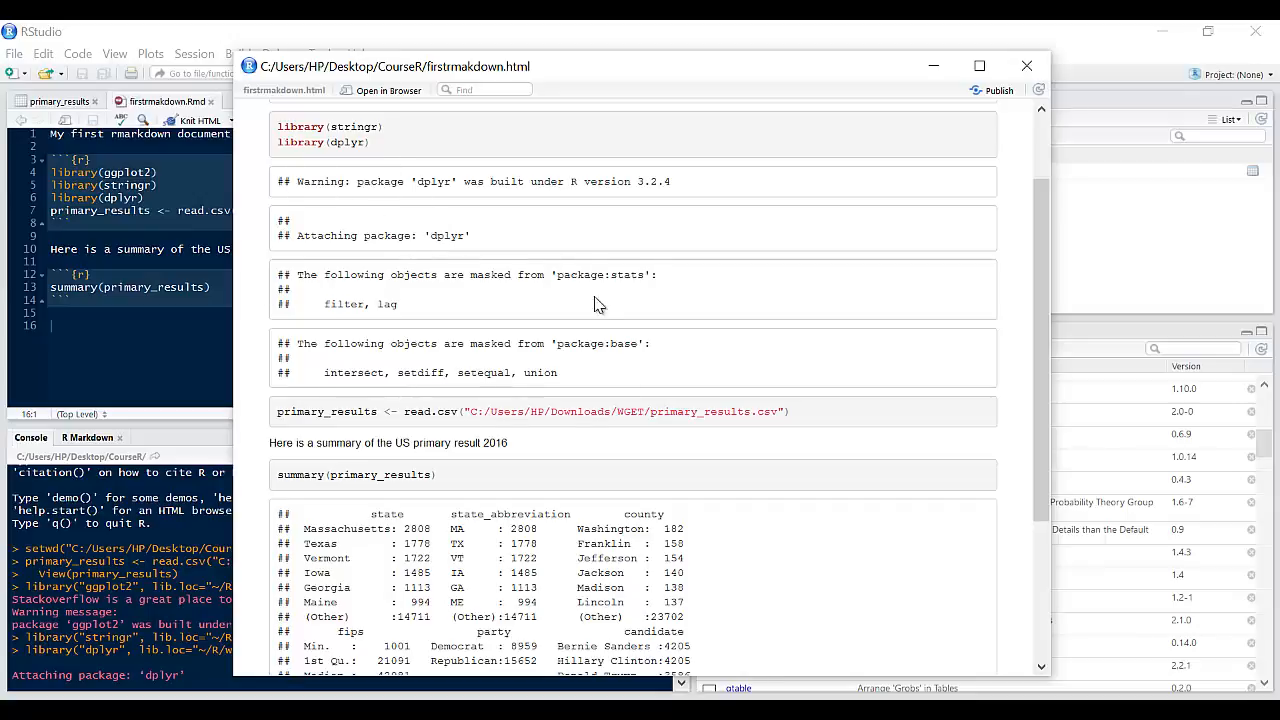
{"action": "mouse_move", "coordinate": [448, 292]}
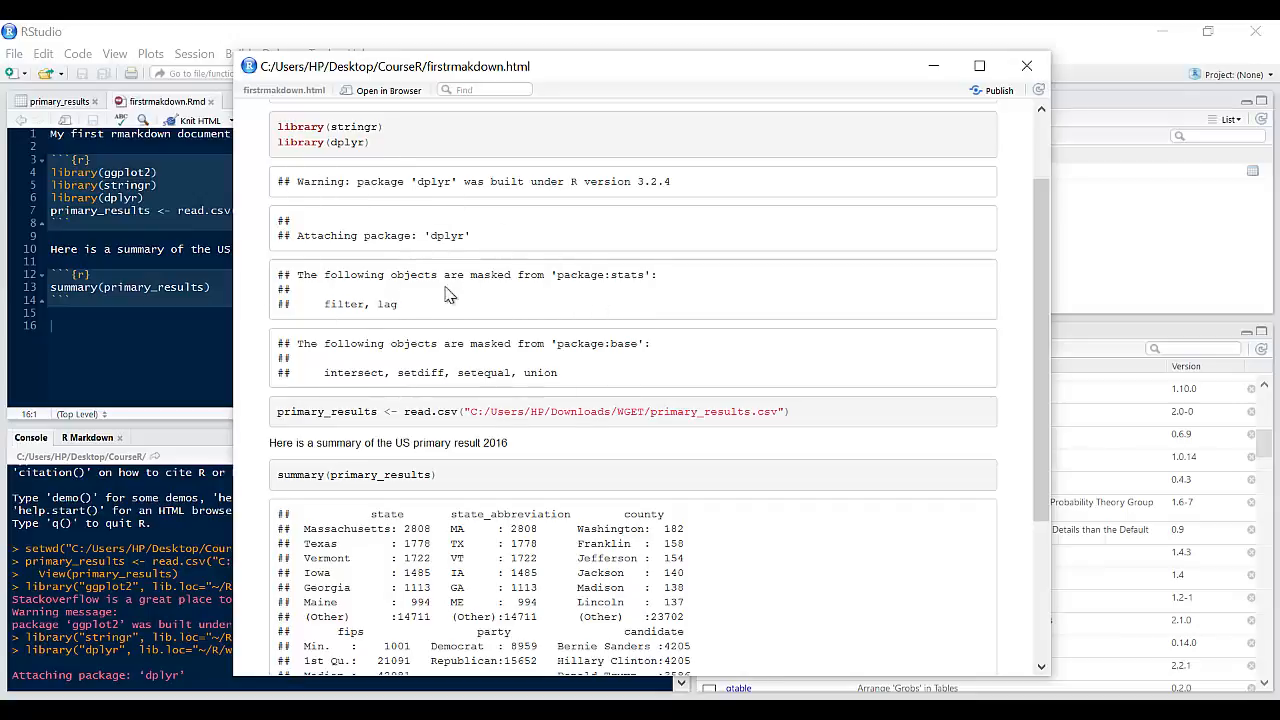
{"action": "left_click", "coordinate": [1026, 66]}
{"action": "type", "text": " include=FALSE"}
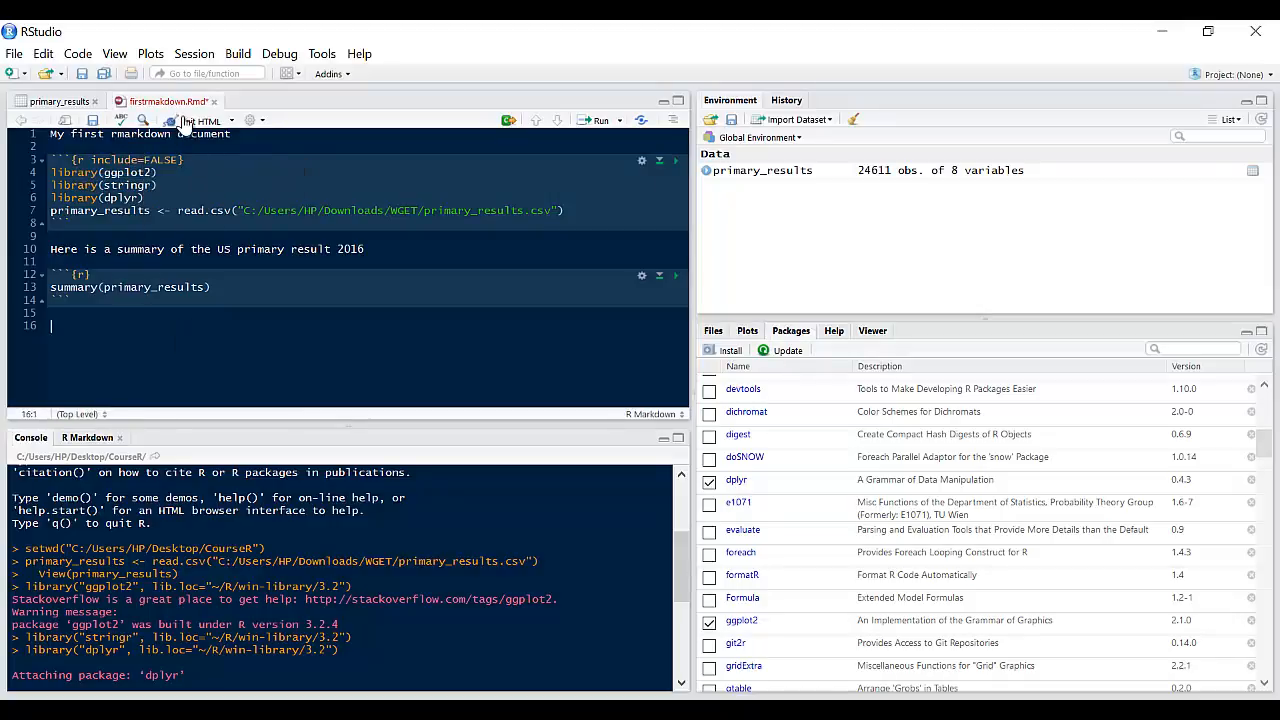
- Re-knit with include=FALSE on the setup chunk so only the summary shows, then close the preview
{"action": "left_click", "coordinate": [204, 120]}
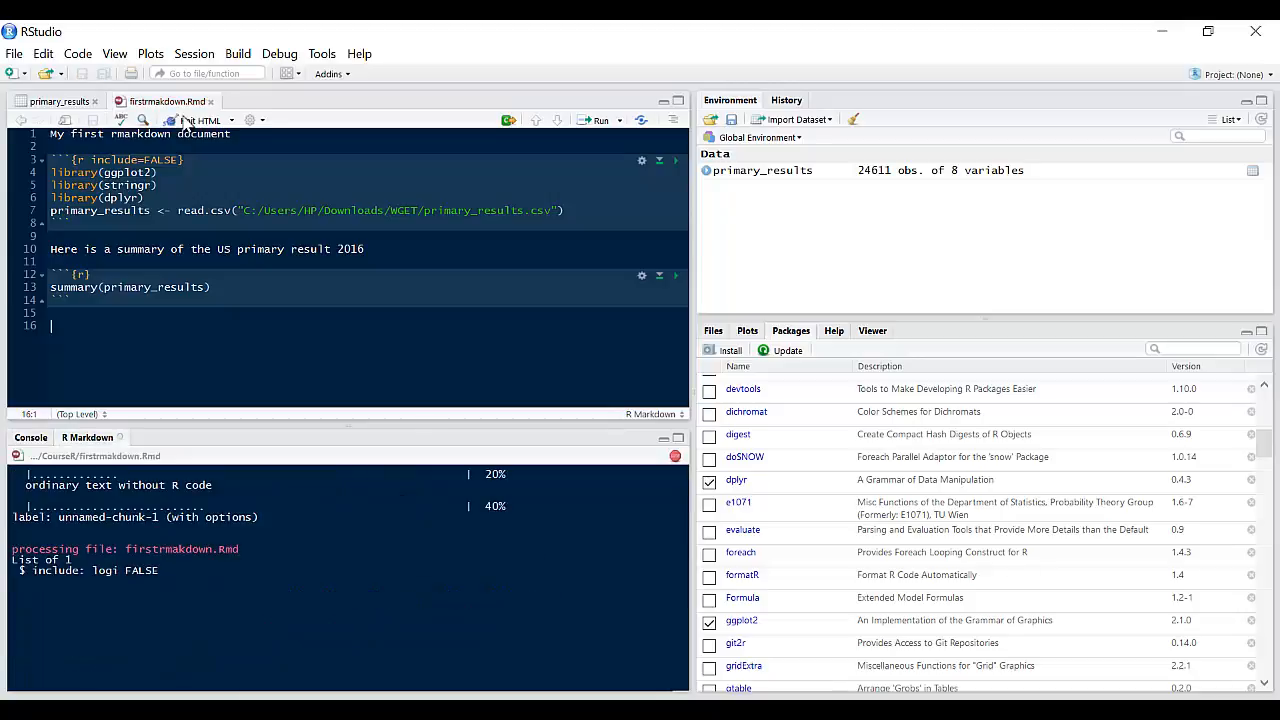
{"action": "left_click", "coordinate": [204, 120]}
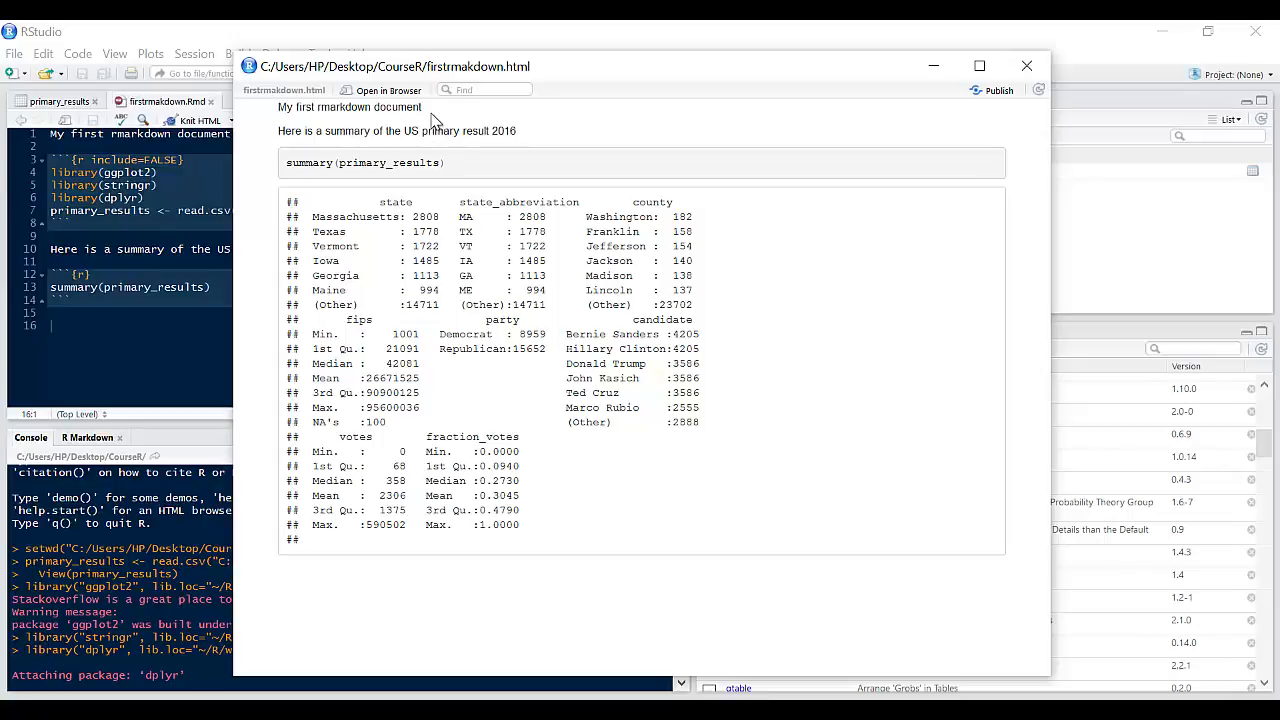
{"action": "mouse_move", "coordinate": [296, 144]}
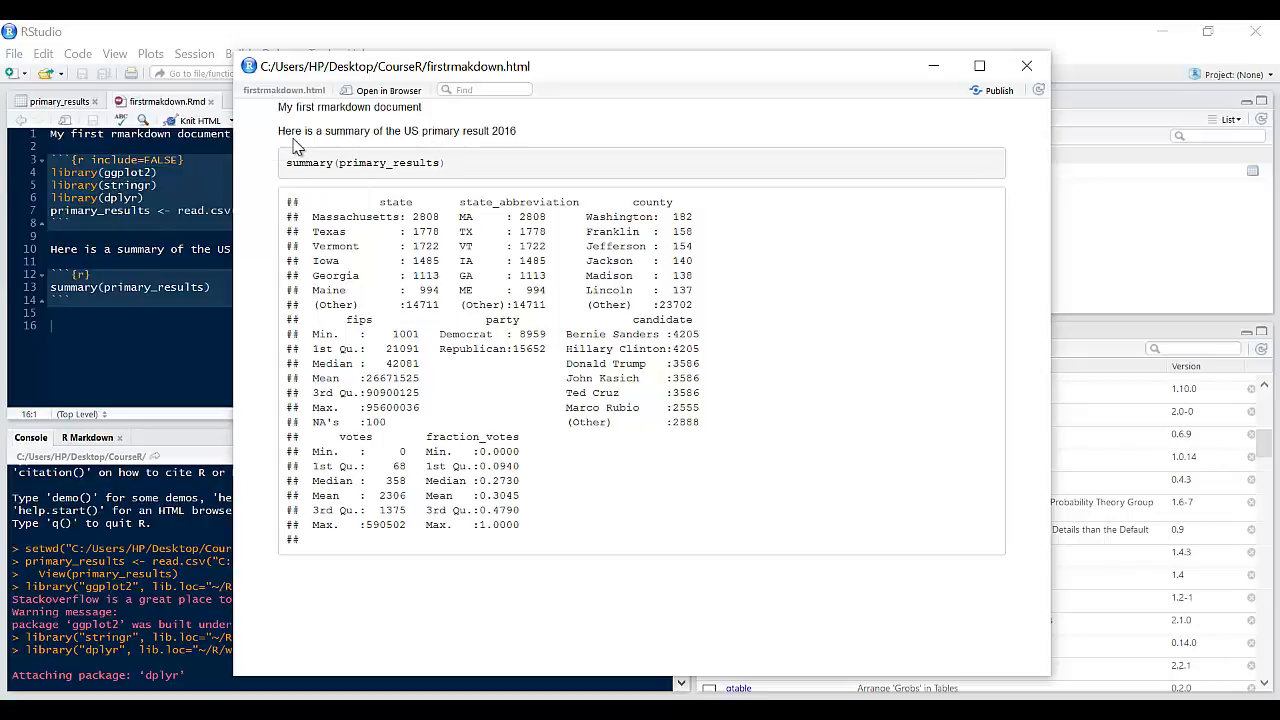
{"action": "mouse_move", "coordinate": [336, 180]}
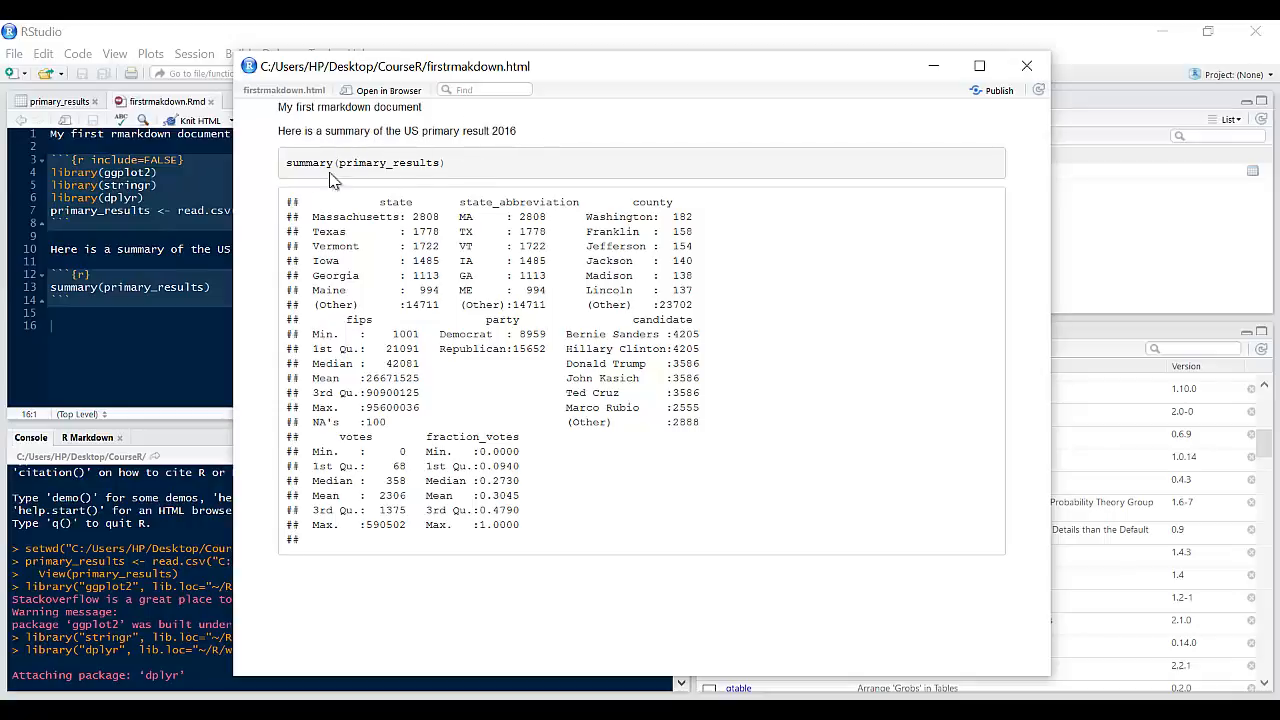
{"action": "mouse_move", "coordinate": [432, 320]}
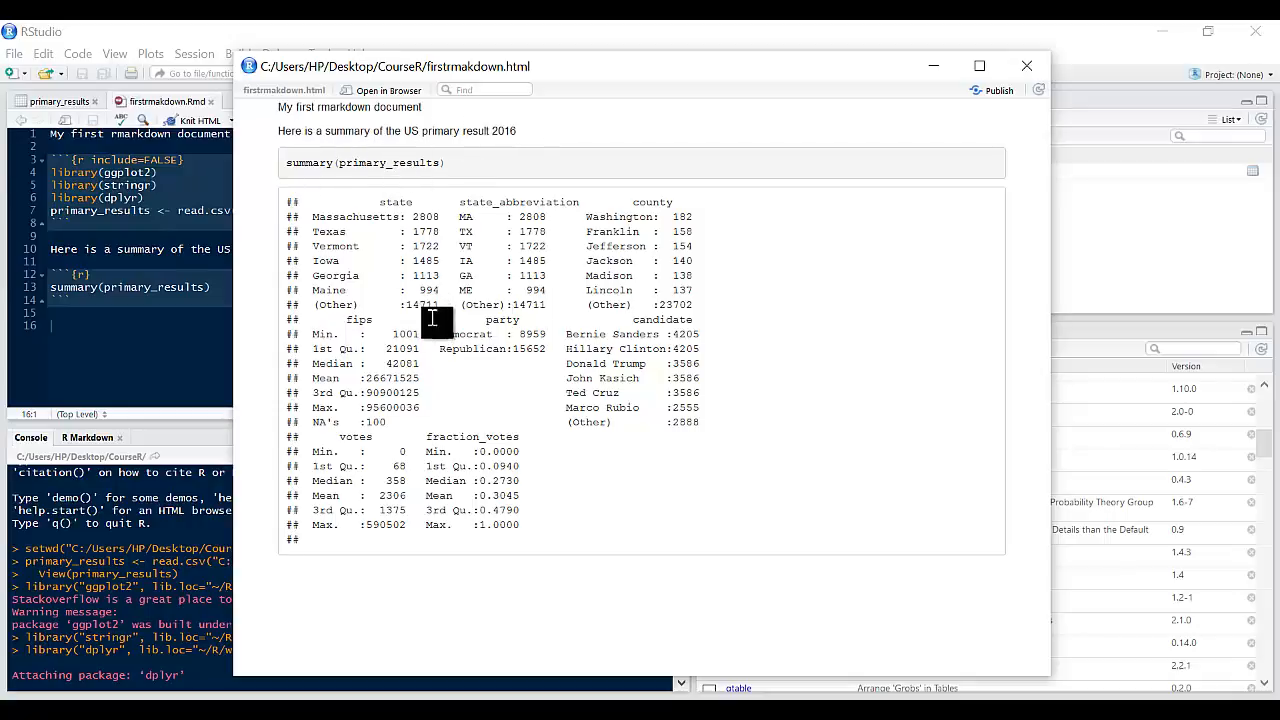
{"action": "left_click", "coordinate": [1026, 66]}
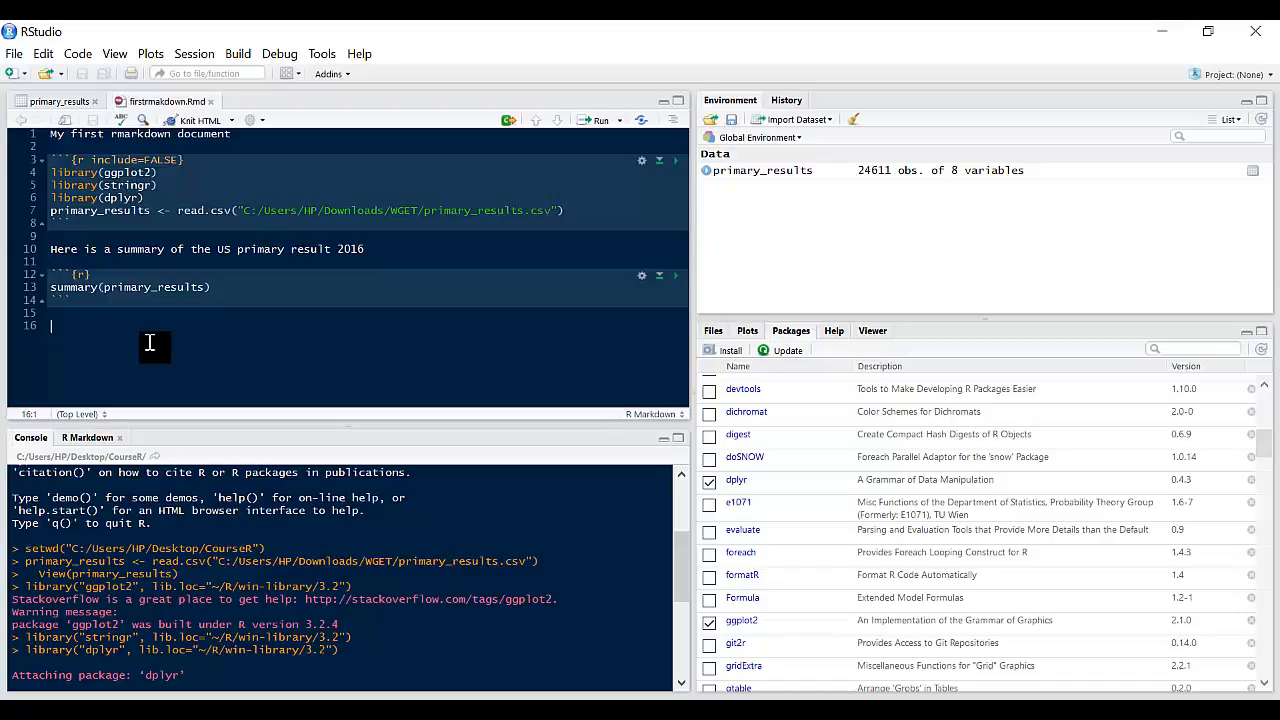
- Write 'Here is a simple plot' and insert a new R chunk, checking the data columns
{"action": "type", "text": "Here is a"}
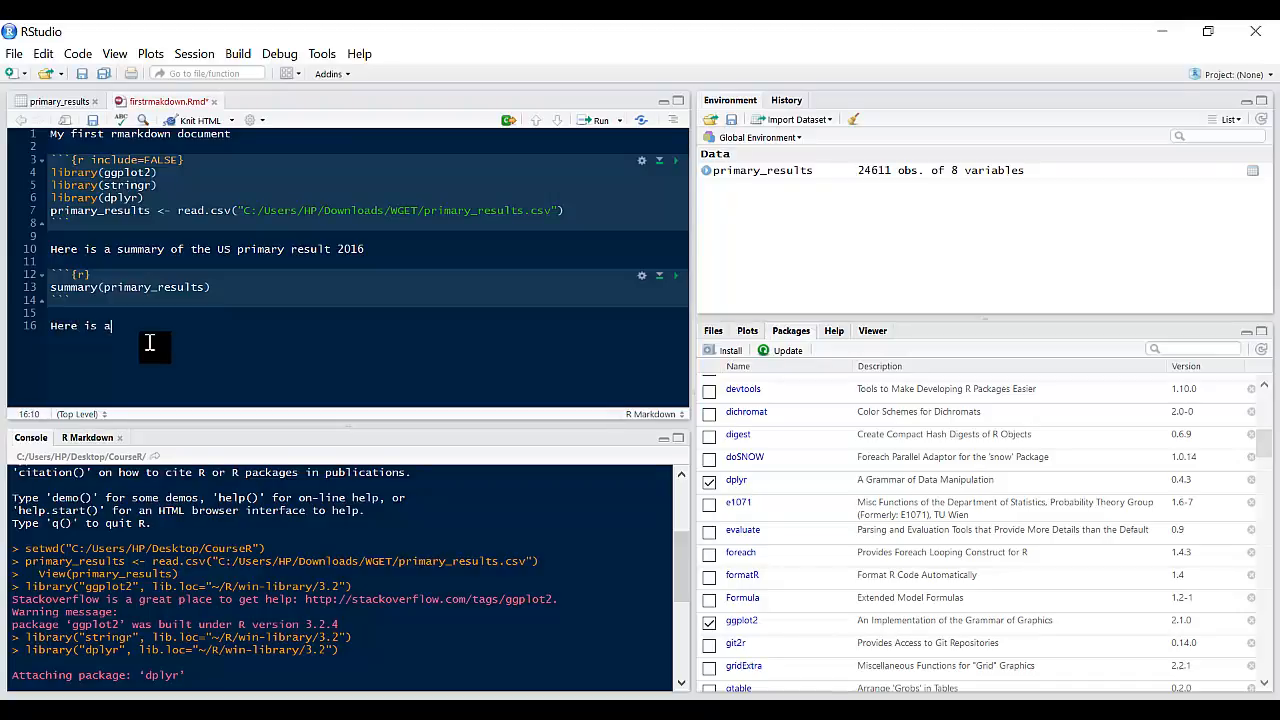
{"action": "type", "text": "simple"}
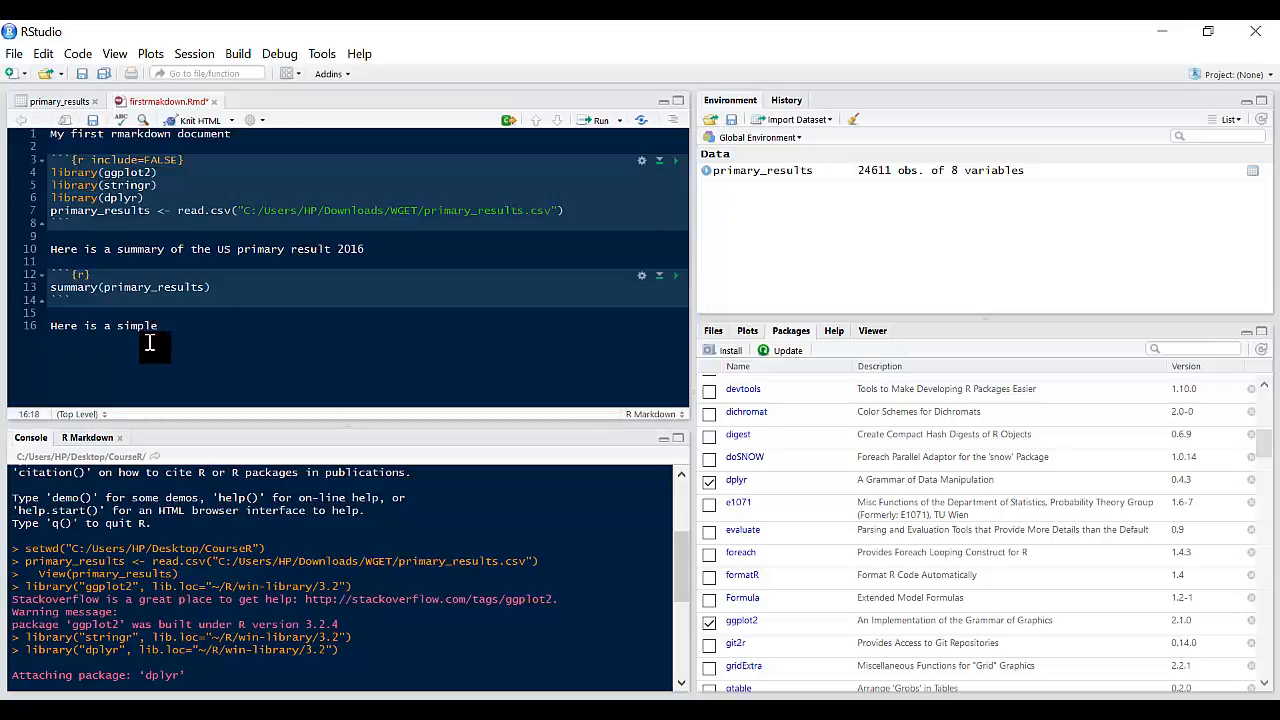
{"action": "type", "text": "plot"}
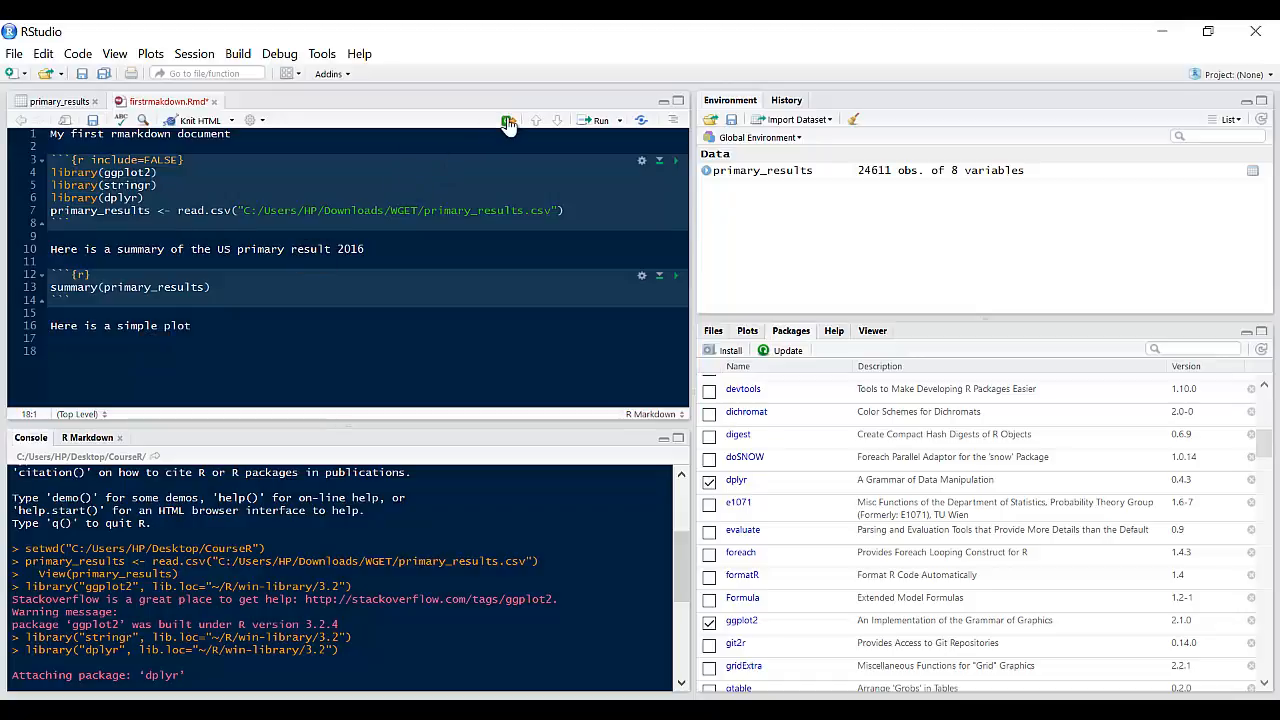
{"action": "left_click", "coordinate": [510, 120]}
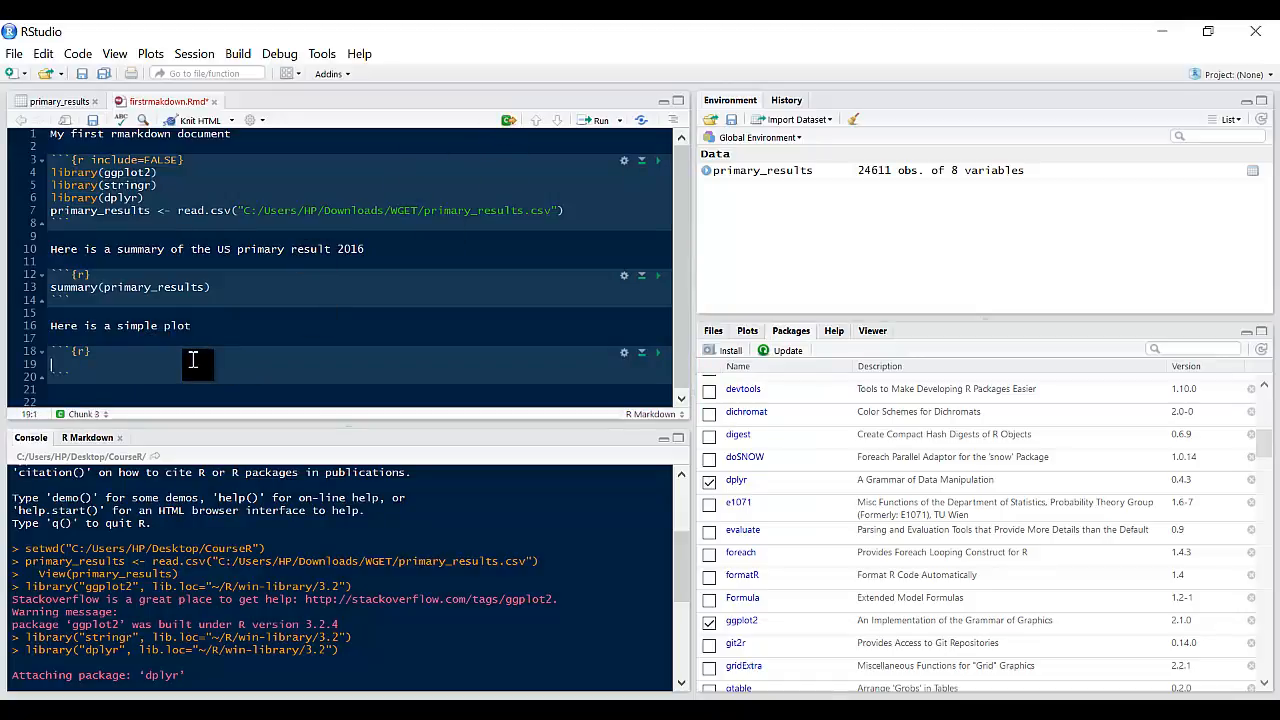
{"action": "left_click", "coordinate": [44, 100]}
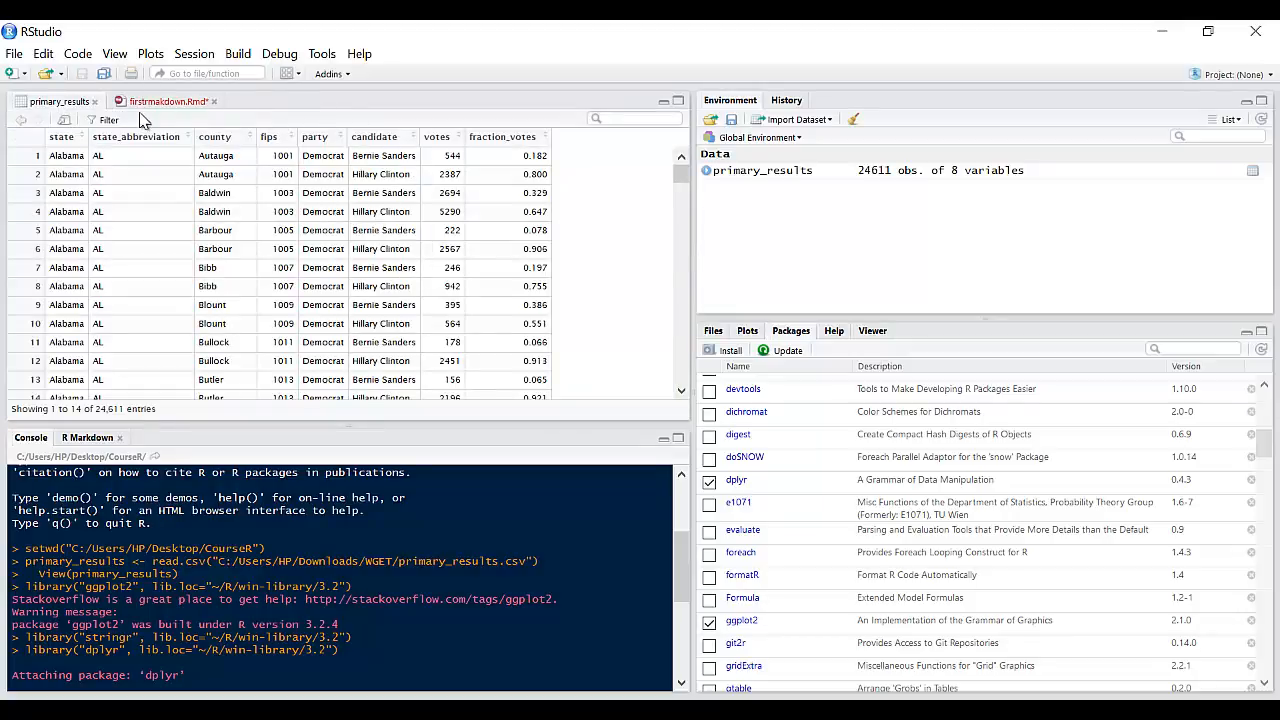
{"action": "mouse_move", "coordinate": [164, 100]}
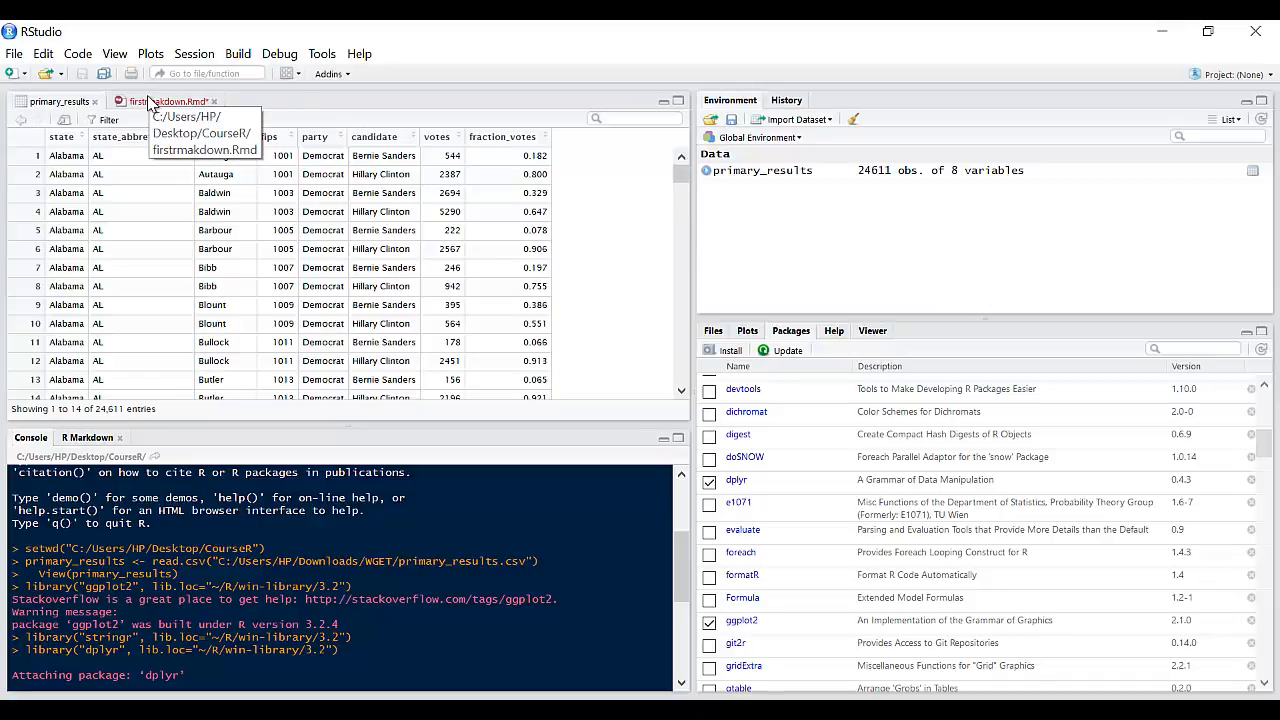
{"action": "left_click", "coordinate": [168, 100]}
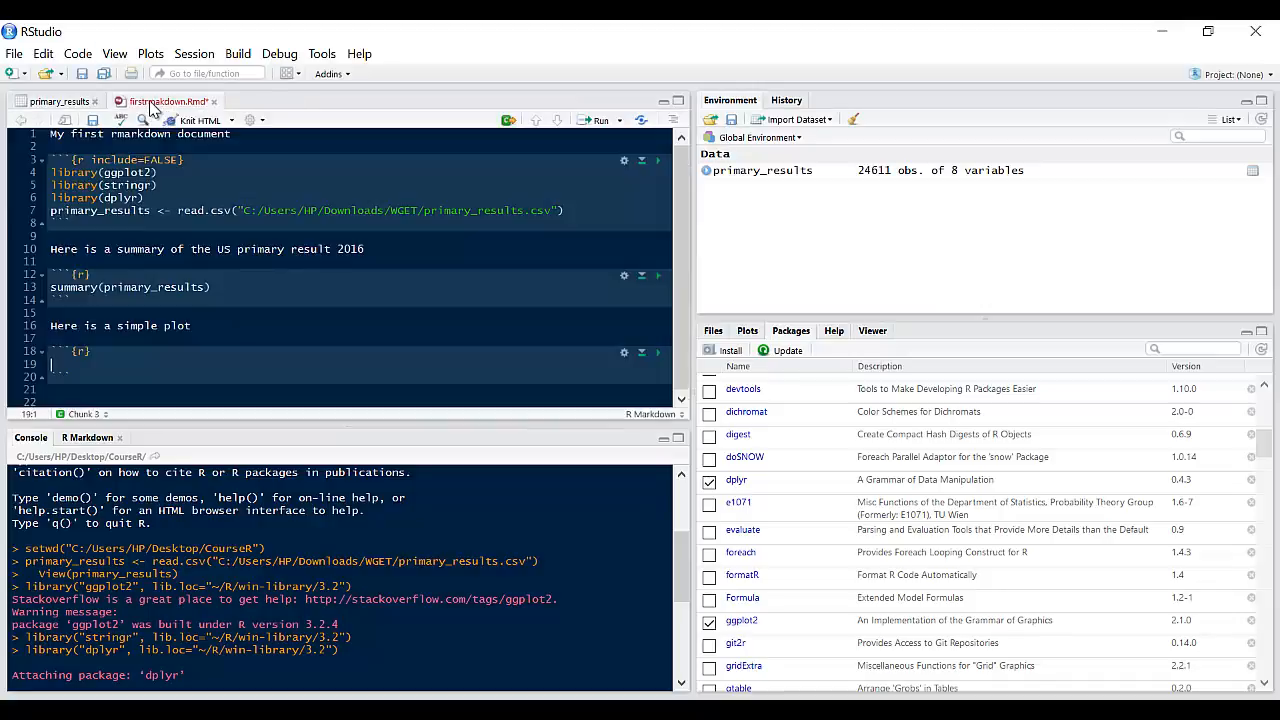
- Write ggplot(primary_results, aes(x=candidate)) + geom_bar() in the chunk
{"action": "type", "text": "ggplot"}
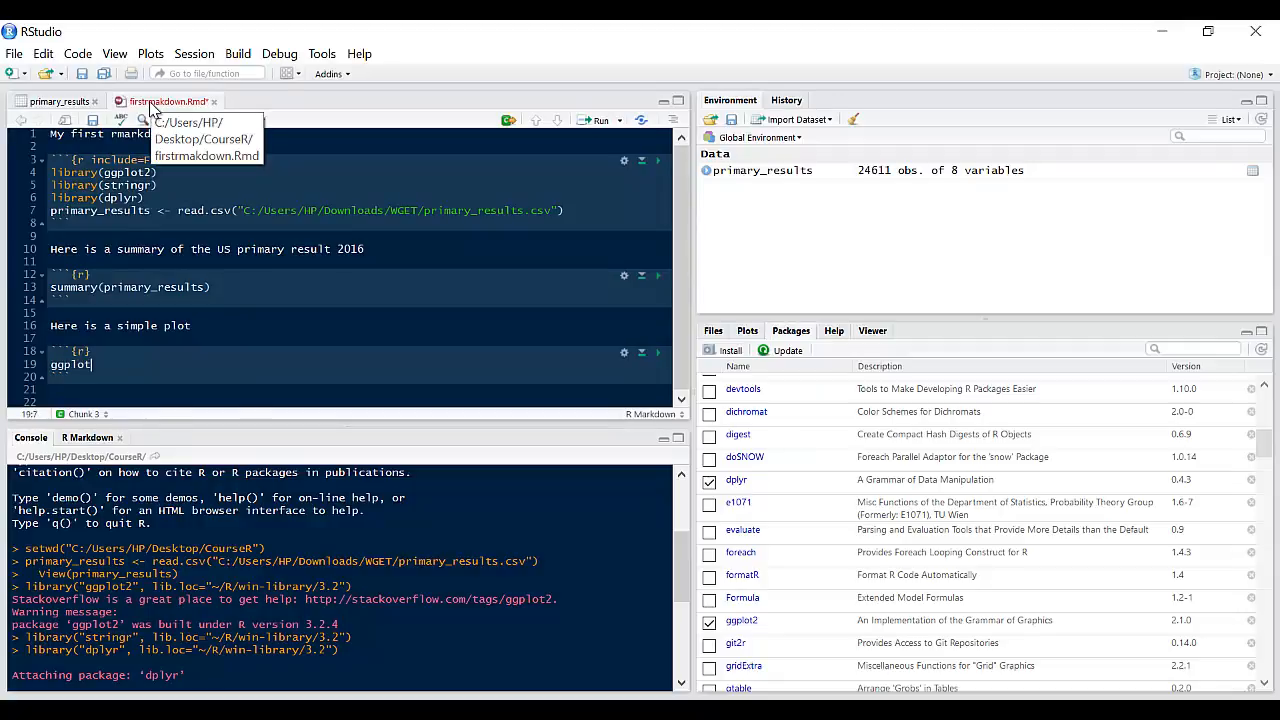
{"action": "type", "text": "(p"}
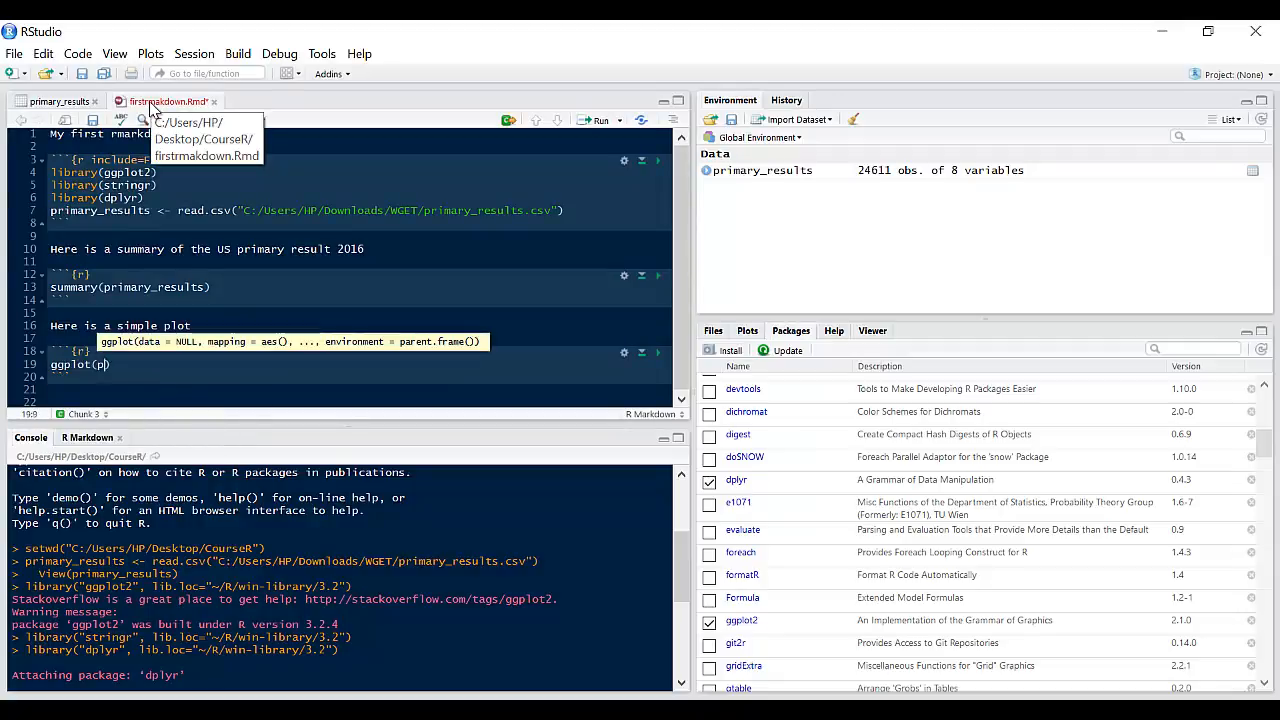
{"action": "type", "text": "rimary_results, aes("}
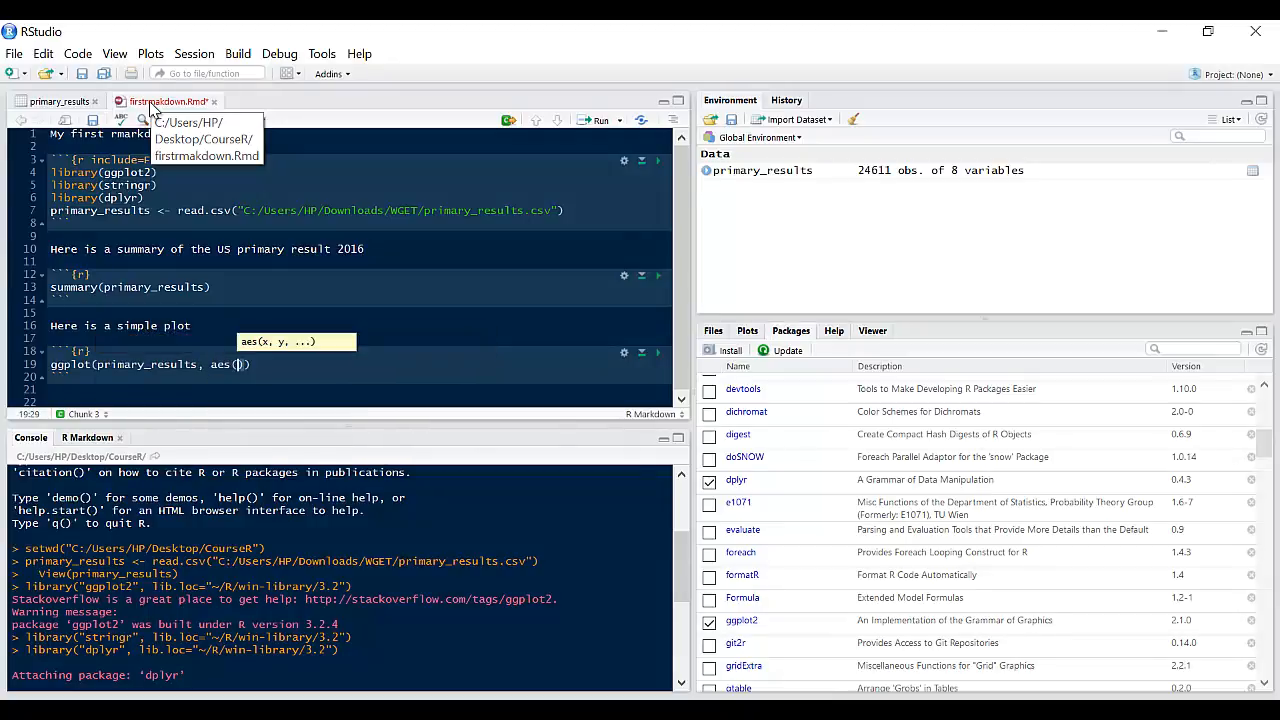
{"action": "type", "text": "x=candidate"}
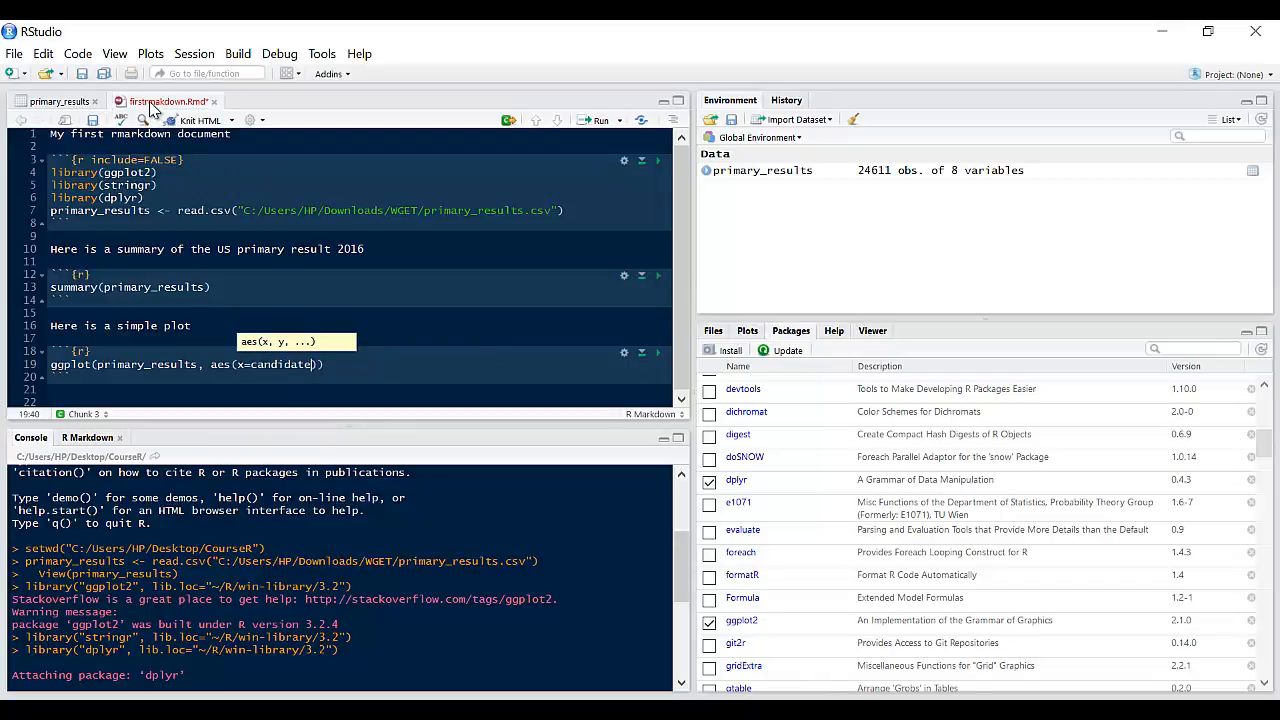
{"action": "type", "text": "+"}
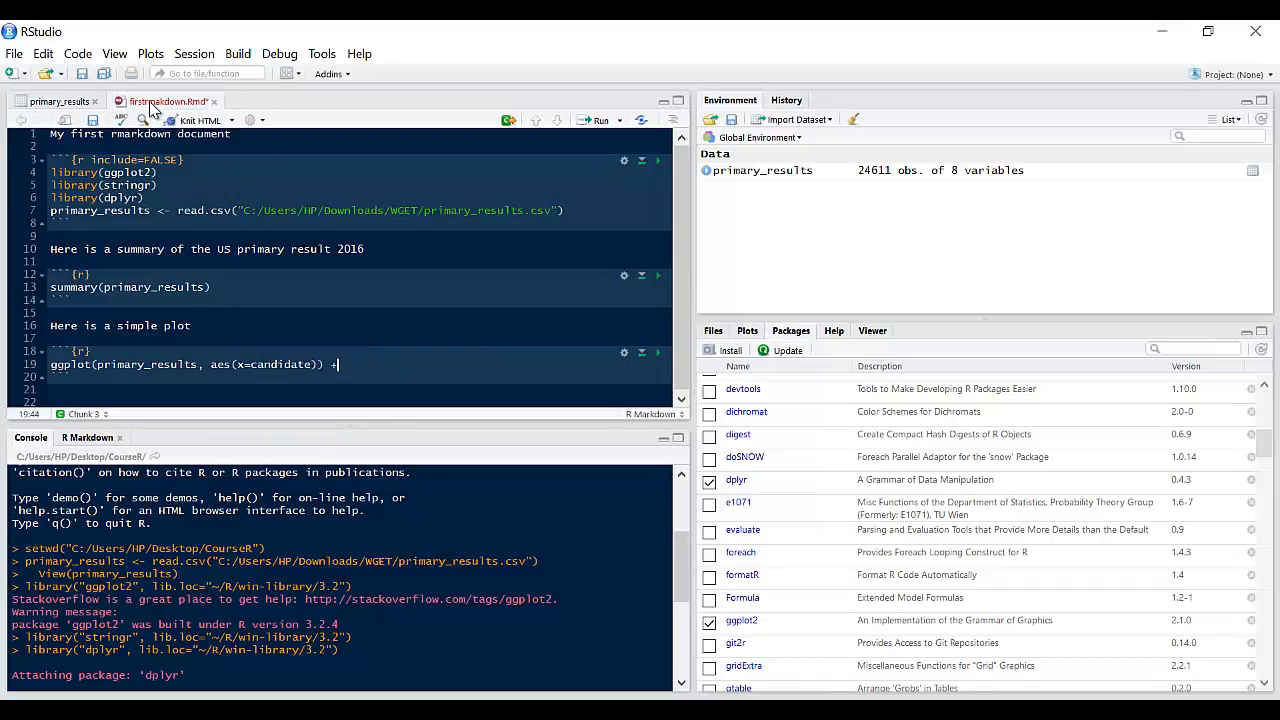
{"action": "type", "text": "geom_bar("}
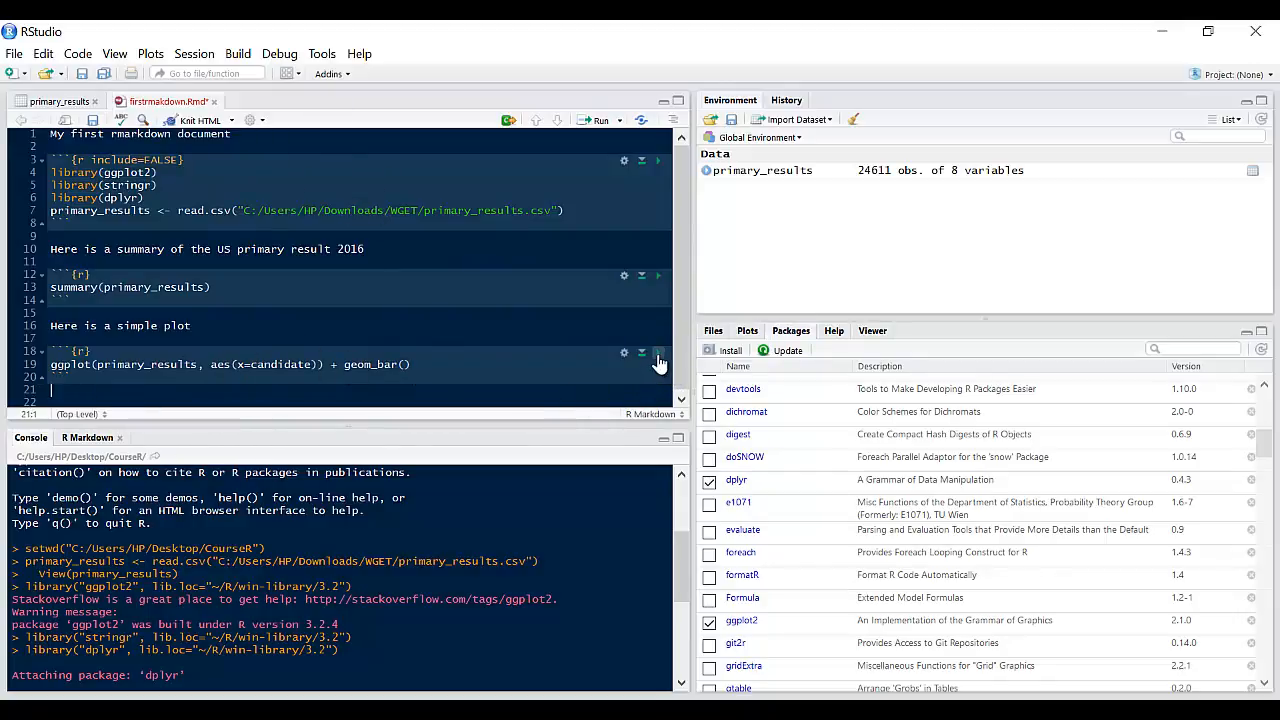
{"action": "mouse_move", "coordinate": [658, 352]}
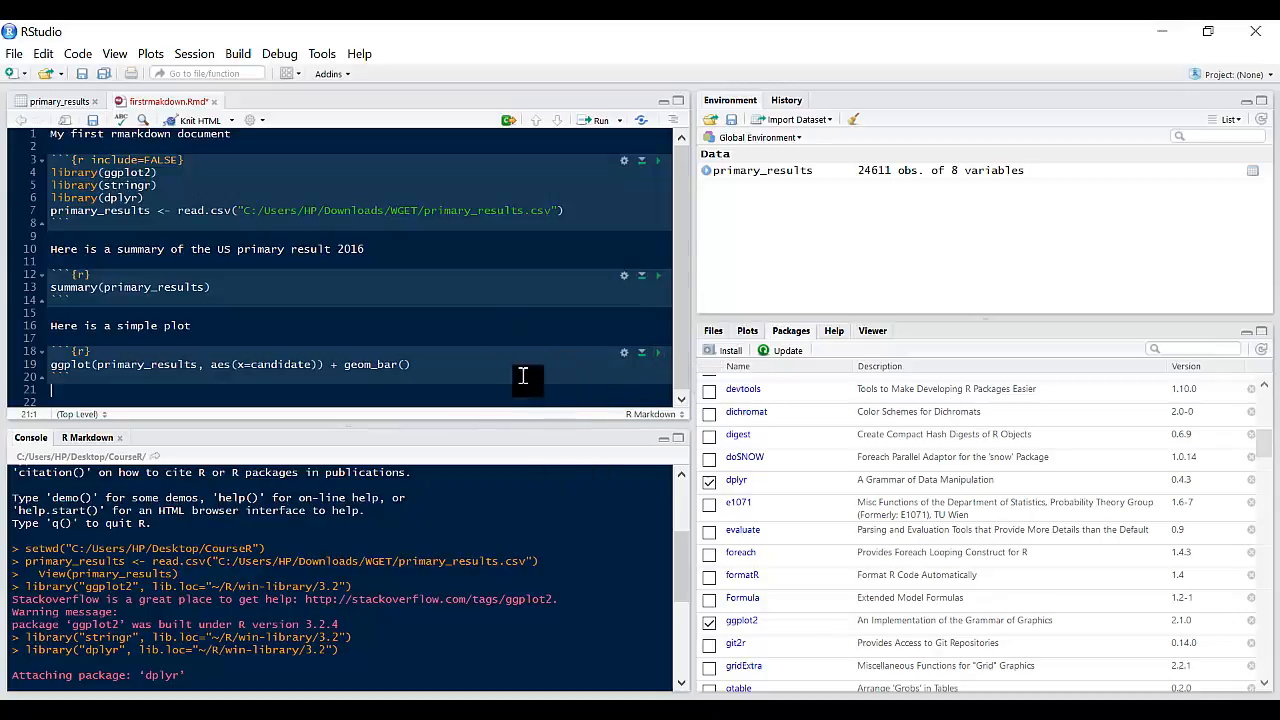
{"action": "mouse_move", "coordinate": [642, 352]}
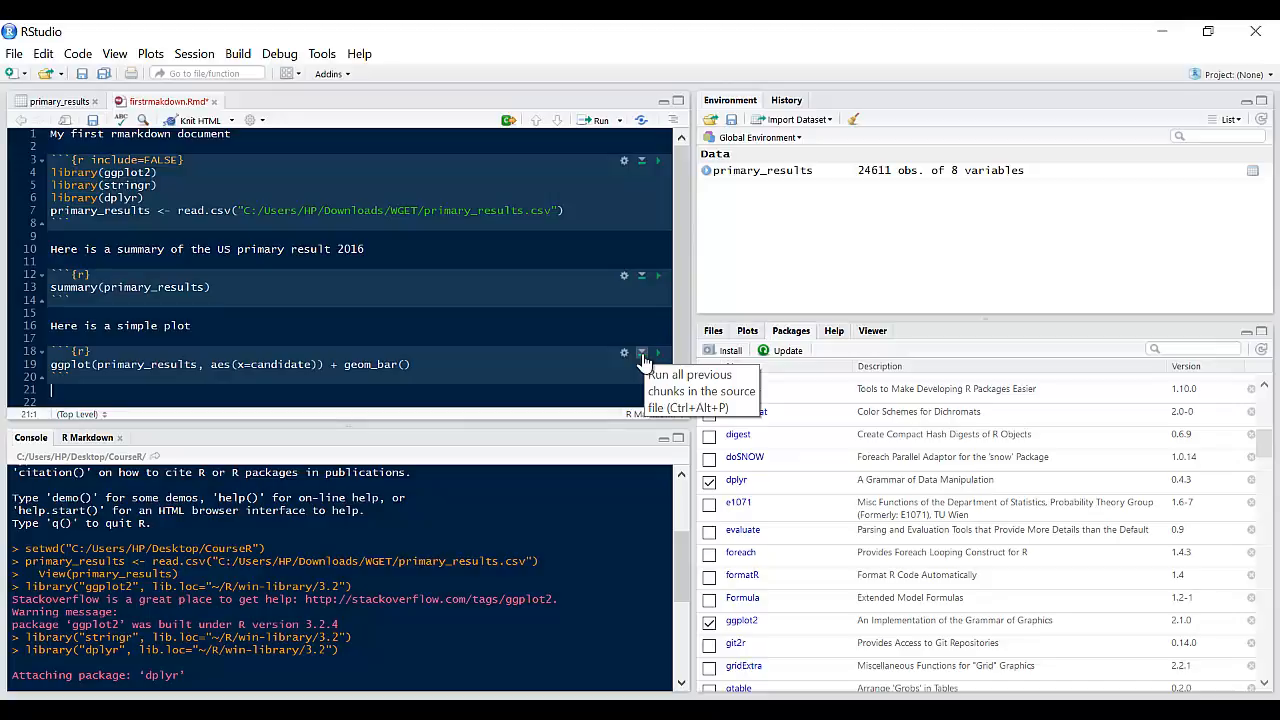
{"action": "mouse_move", "coordinate": [624, 352]}
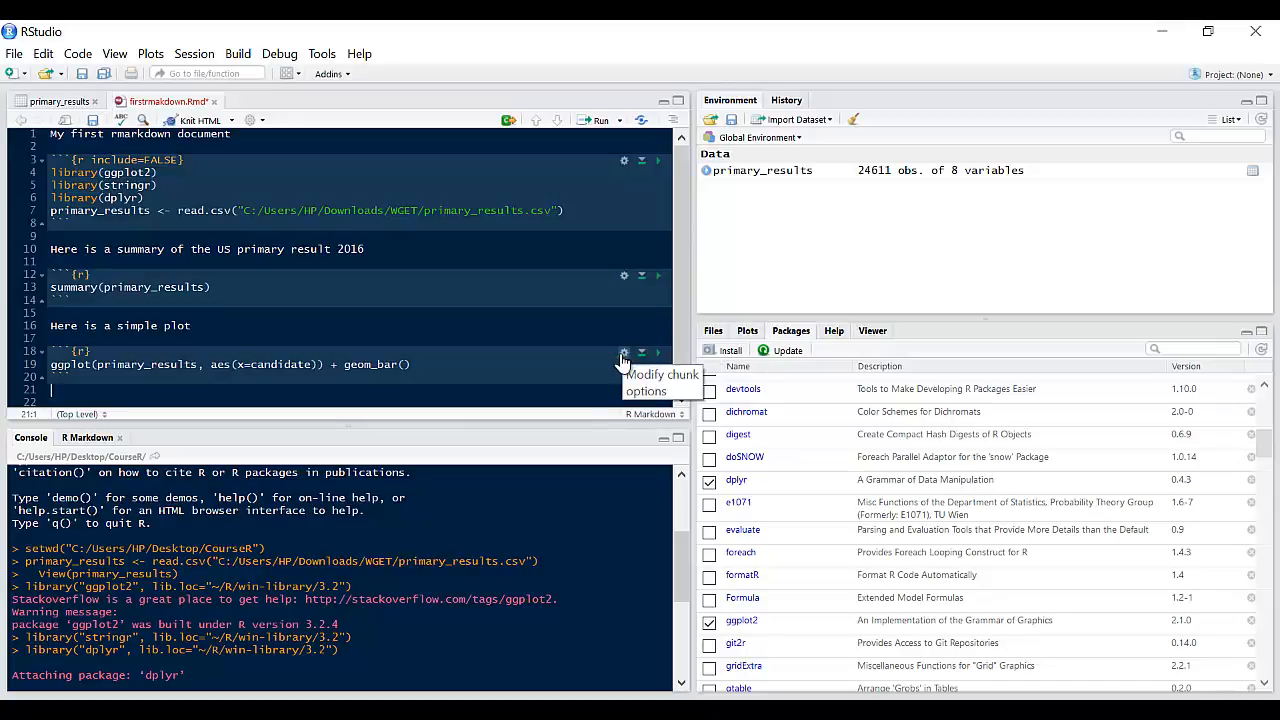
{"action": "mouse_move", "coordinate": [658, 364]}
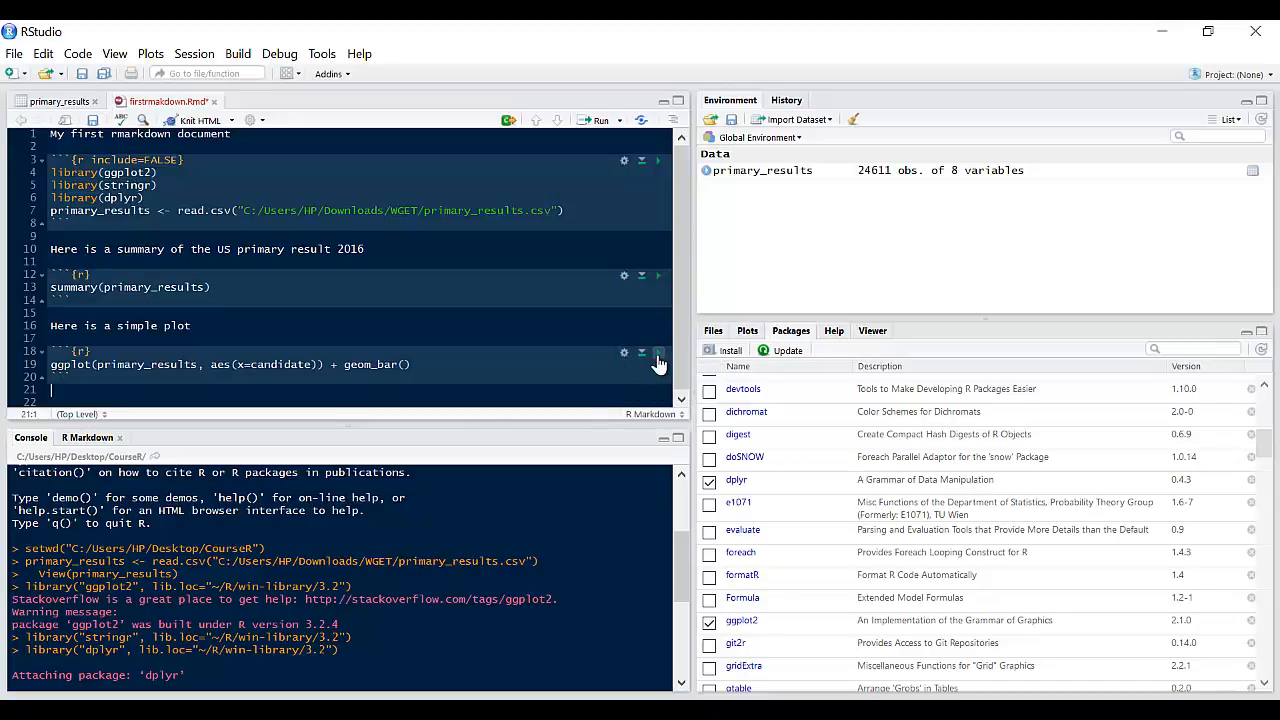
{"action": "mouse_move", "coordinate": [658, 352]}
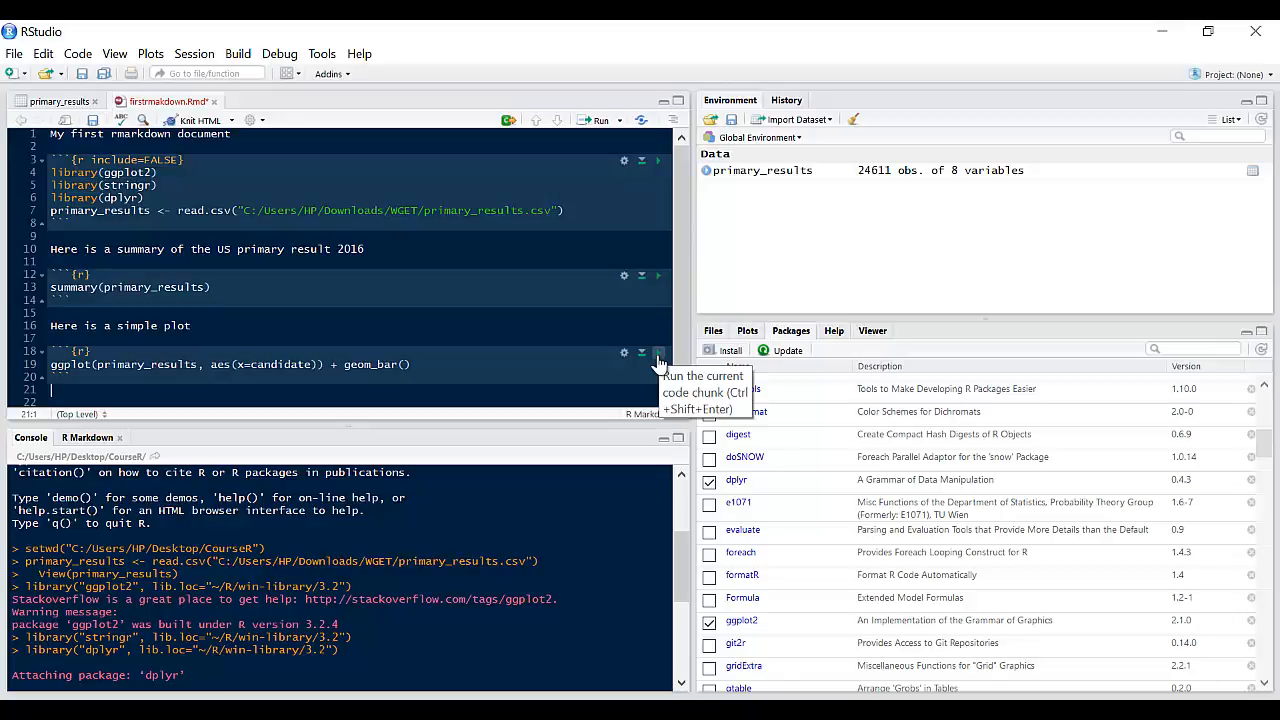
- Run the ggplot chunk to draw the bar chart of counts per candidate
{"action": "left_click", "coordinate": [658, 352]}
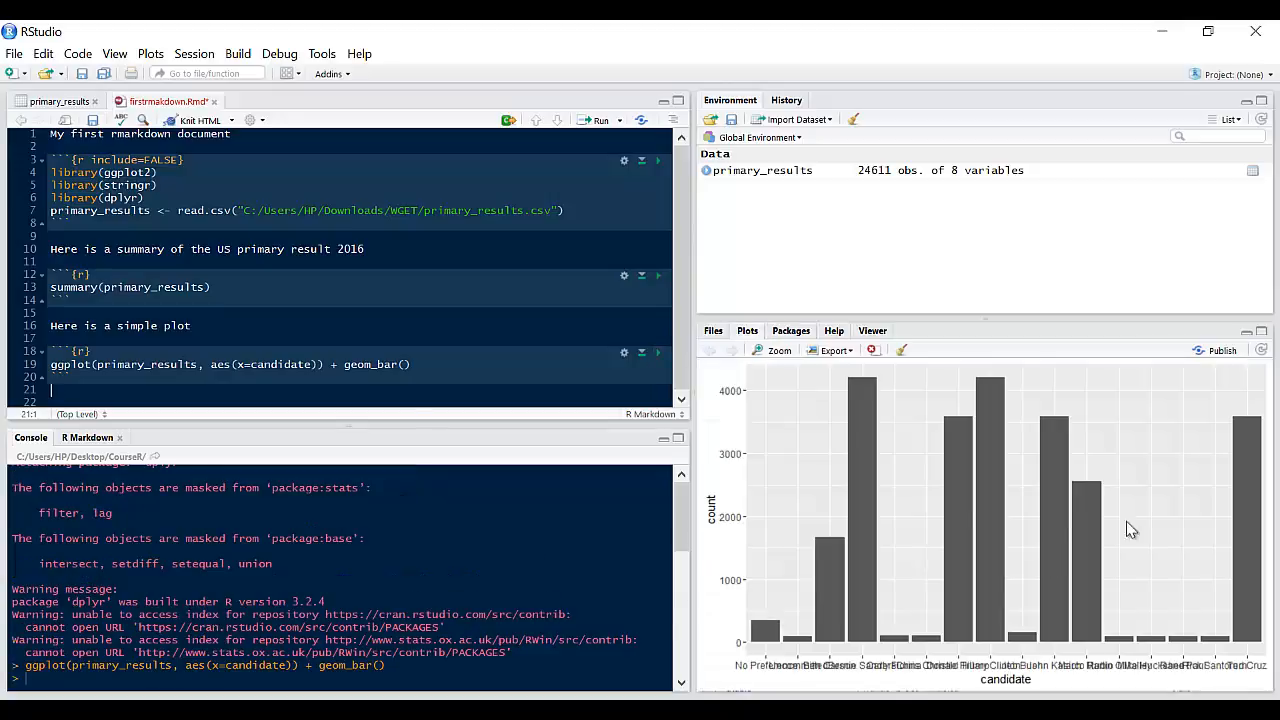
{"action": "mouse_move", "coordinate": [848, 508]}
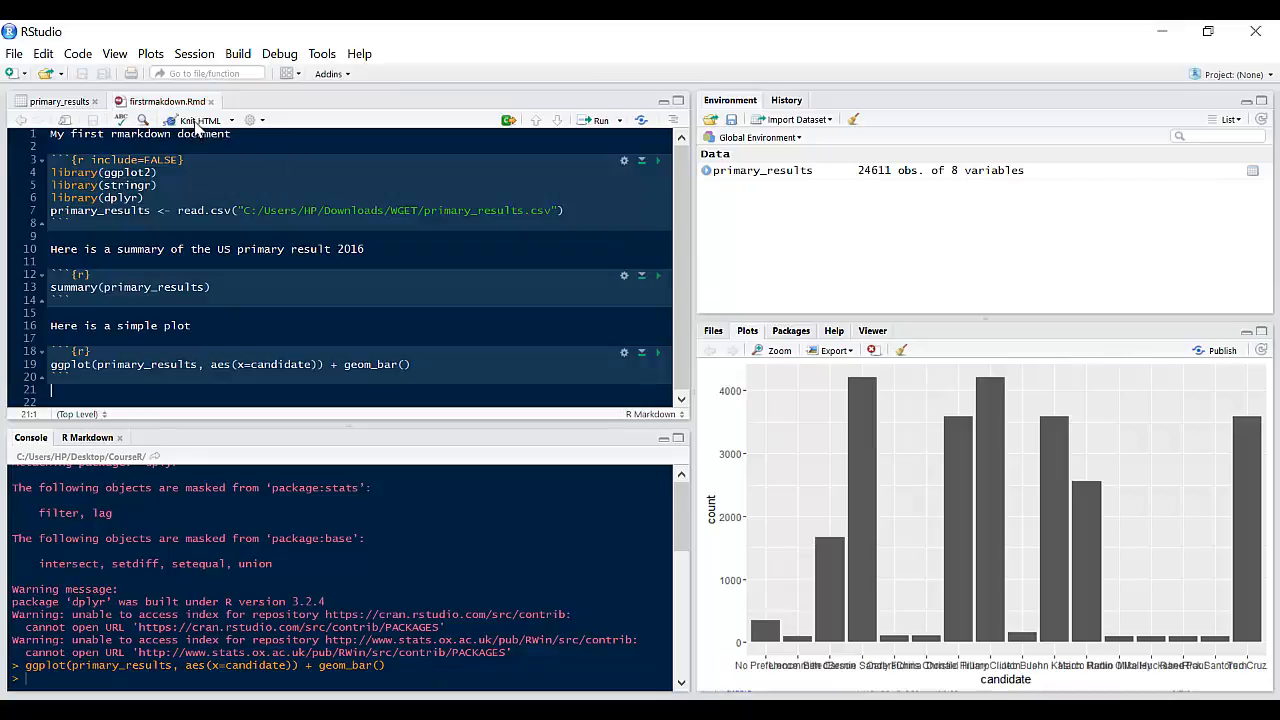
{"action": "left_click", "coordinate": [200, 120]}
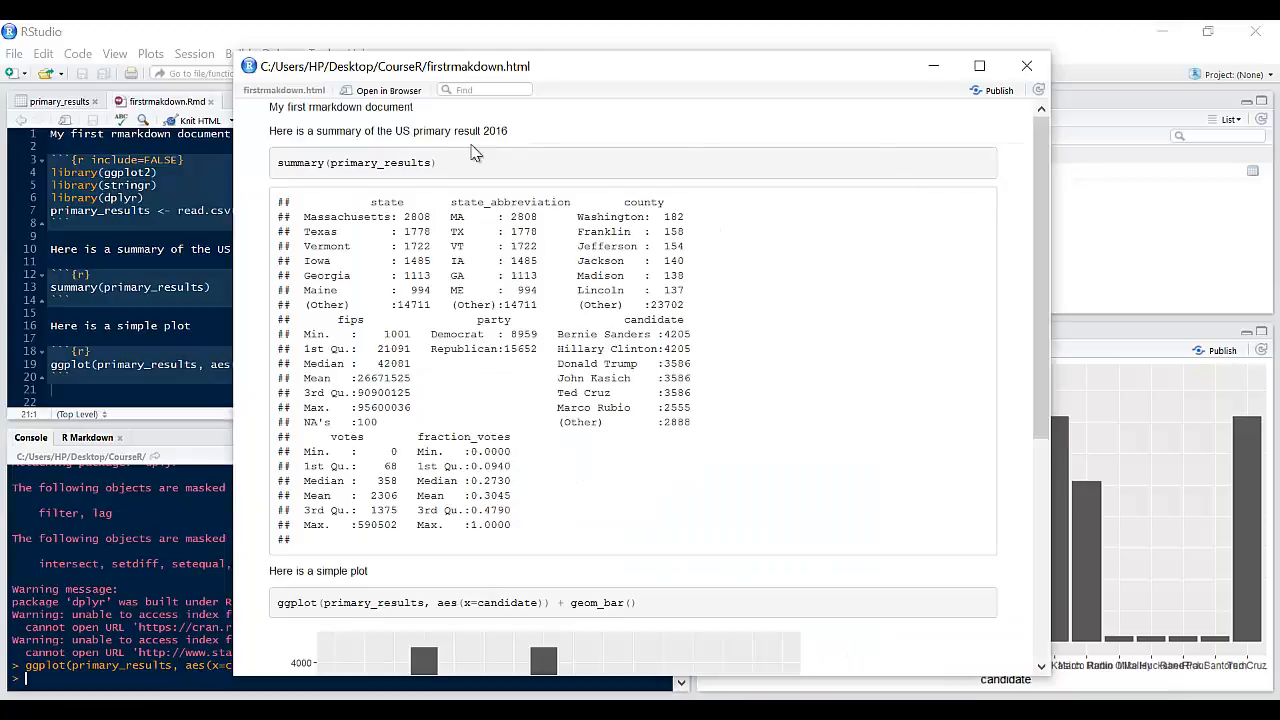
{"action": "scroll", "scroll_direction": "down", "scroll_amount": 3}
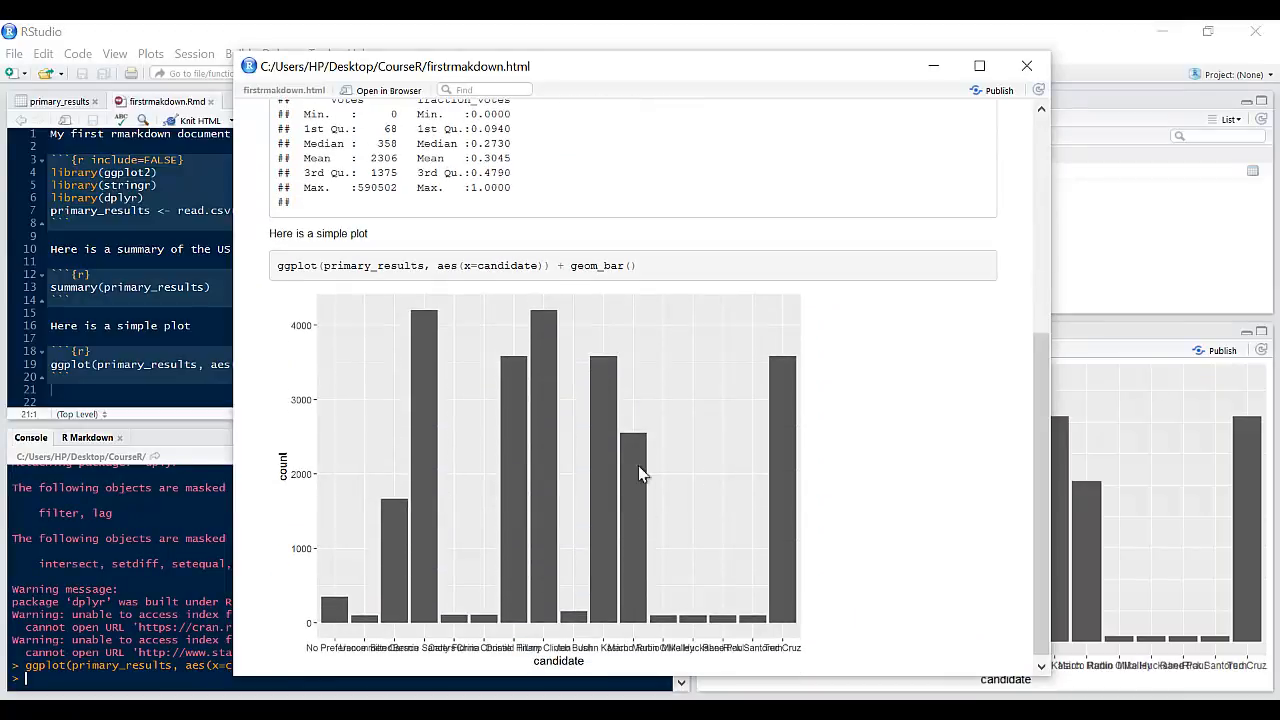
{"action": "mouse_move", "coordinate": [708, 496]}
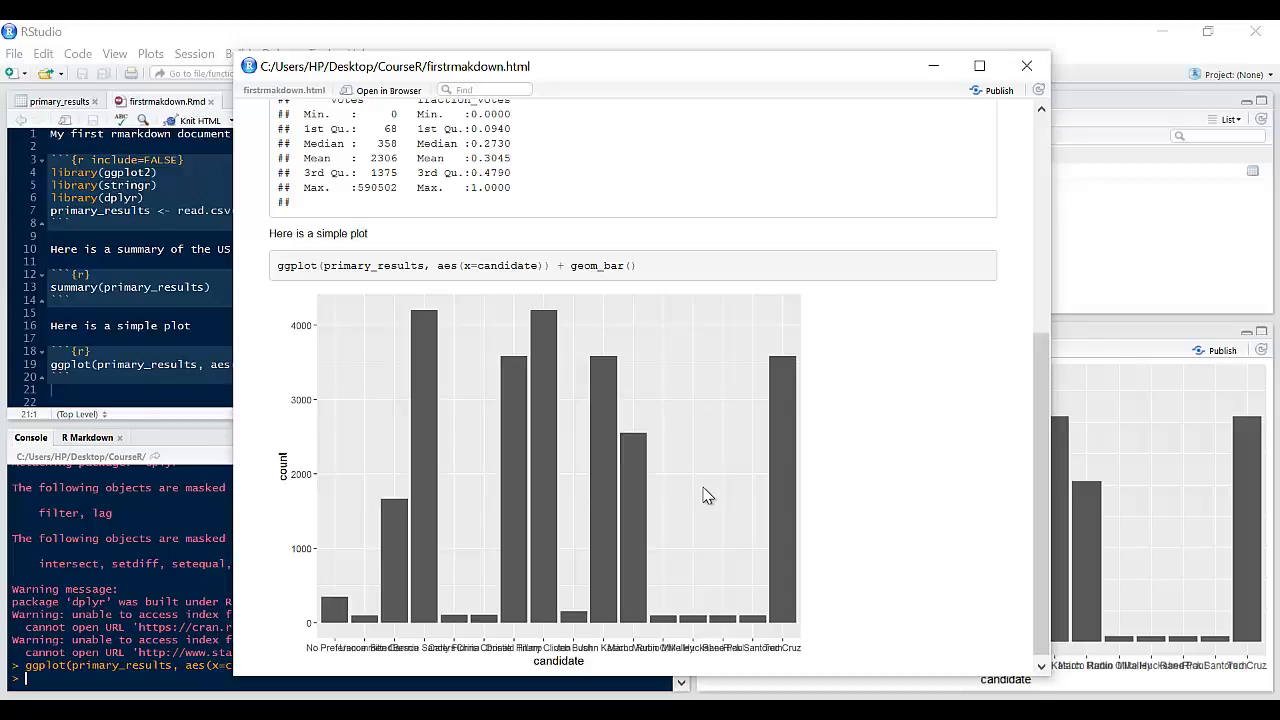
{"action": "mouse_move", "coordinate": [546, 558]}
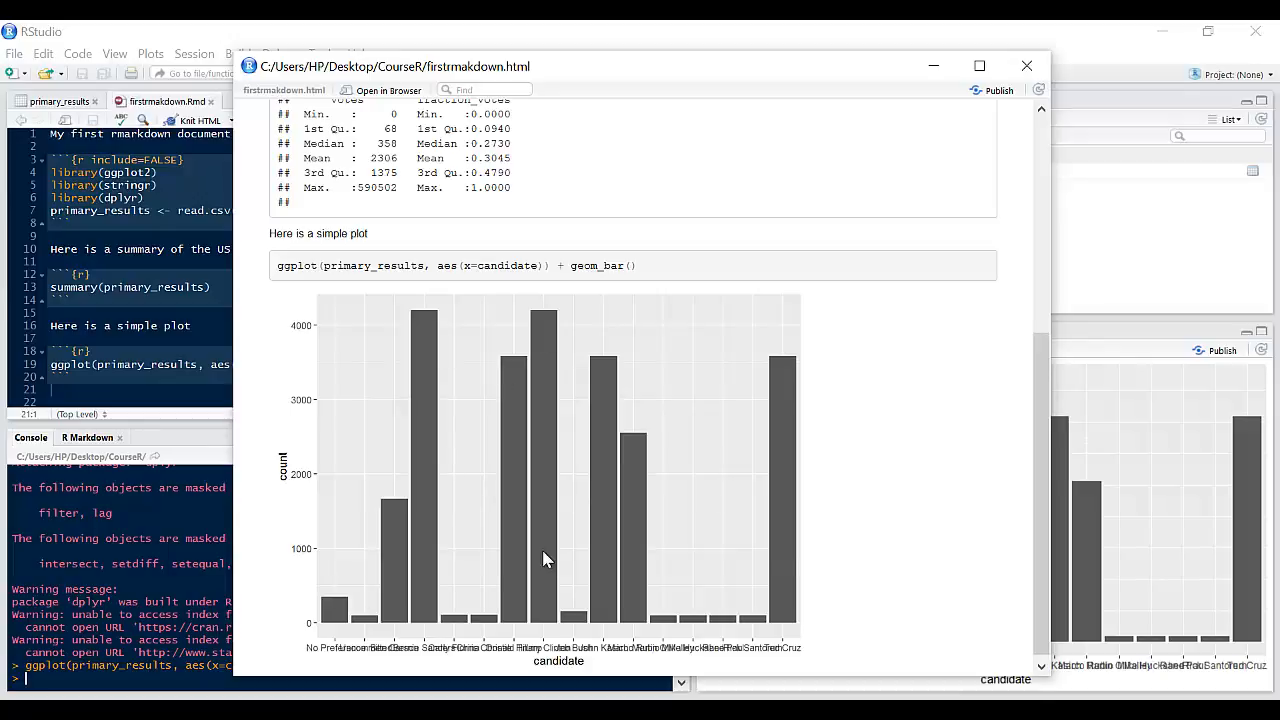
{"action": "mouse_move", "coordinate": [382, 652]}
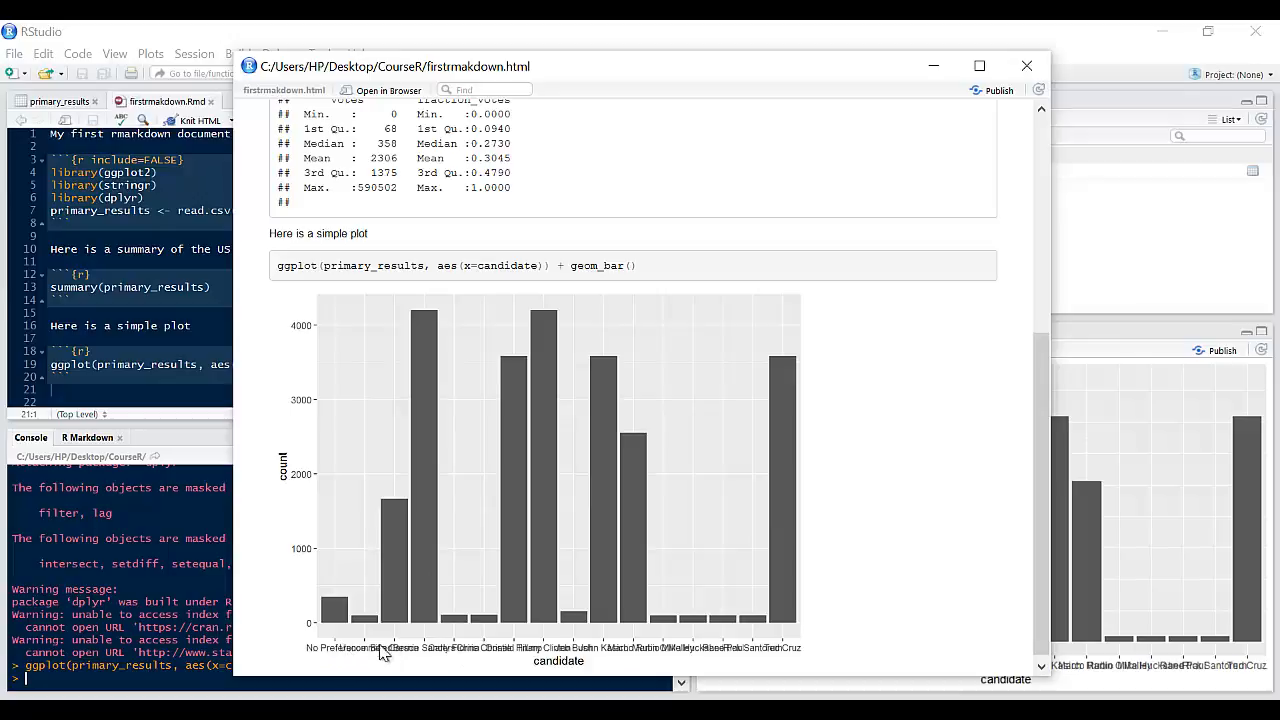
{"action": "mouse_move", "coordinate": [622, 636]}
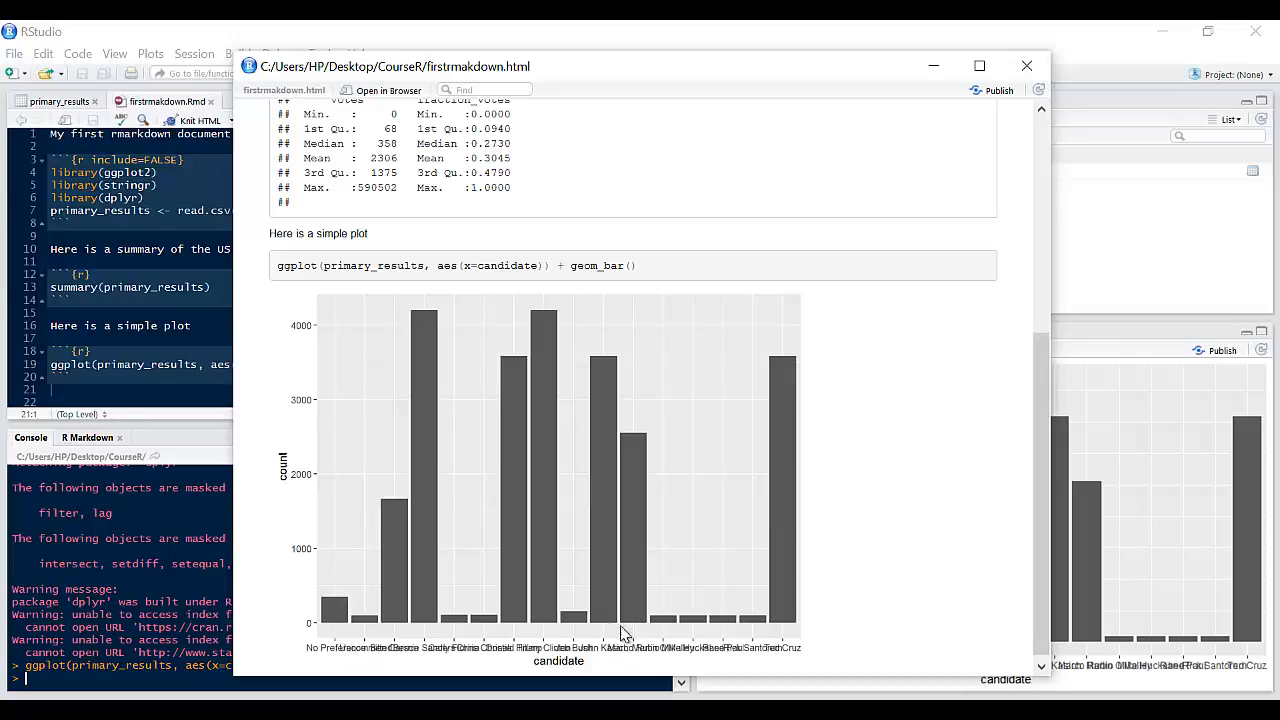
{"action": "mouse_move", "coordinate": [898, 440]}
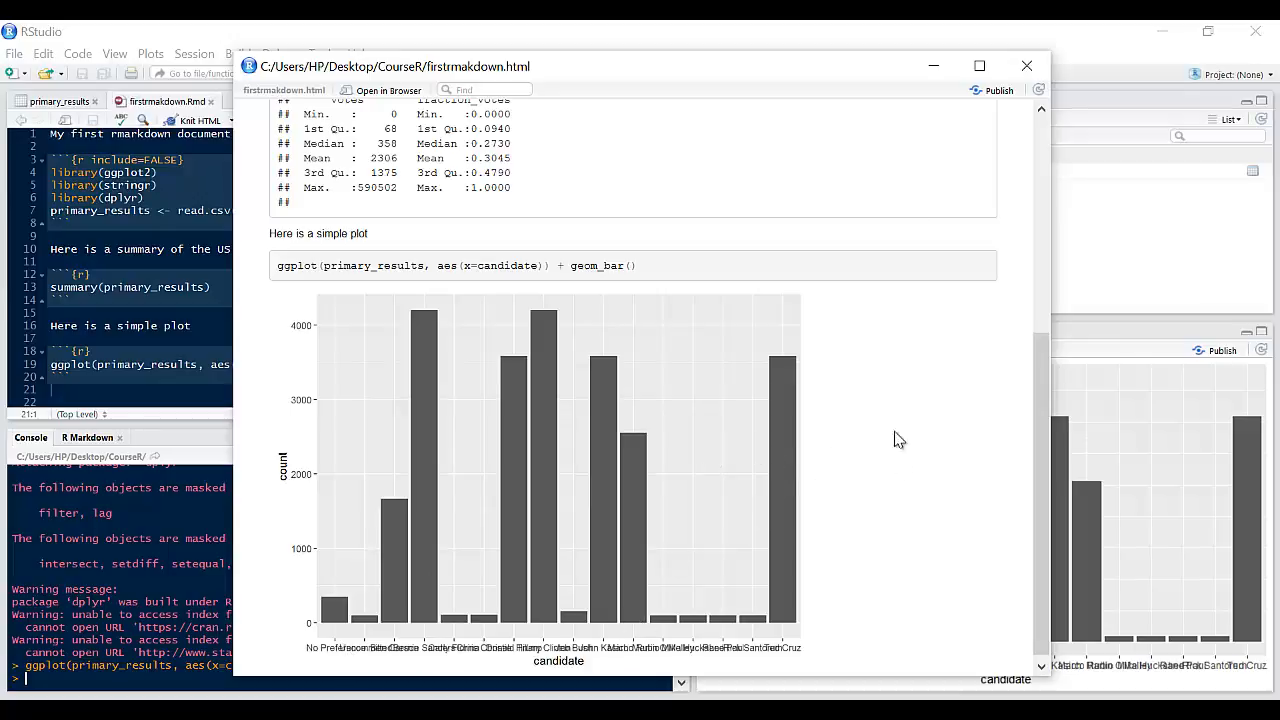
- Set fig.width=8 in the plot chunk header and re-knit to see the wider chart
{"action": "left_click", "coordinate": [1026, 66]}
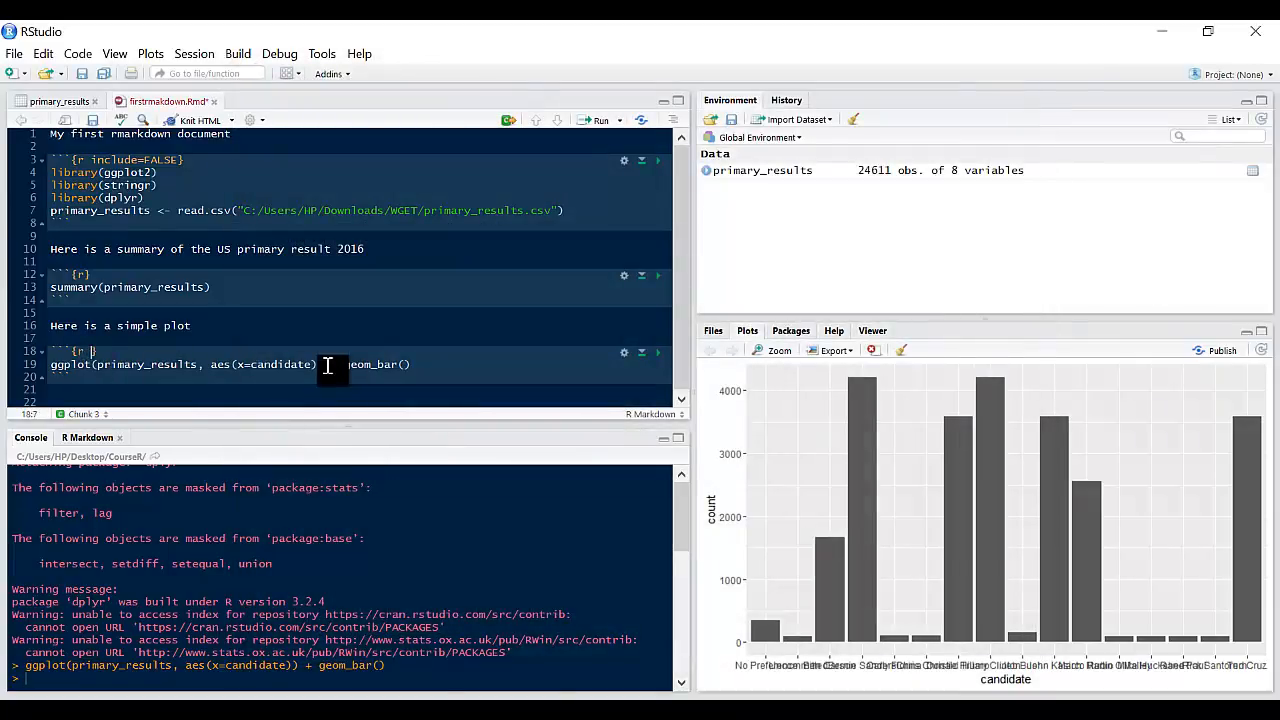
{"action": "type", "text": "fig.width=8"}
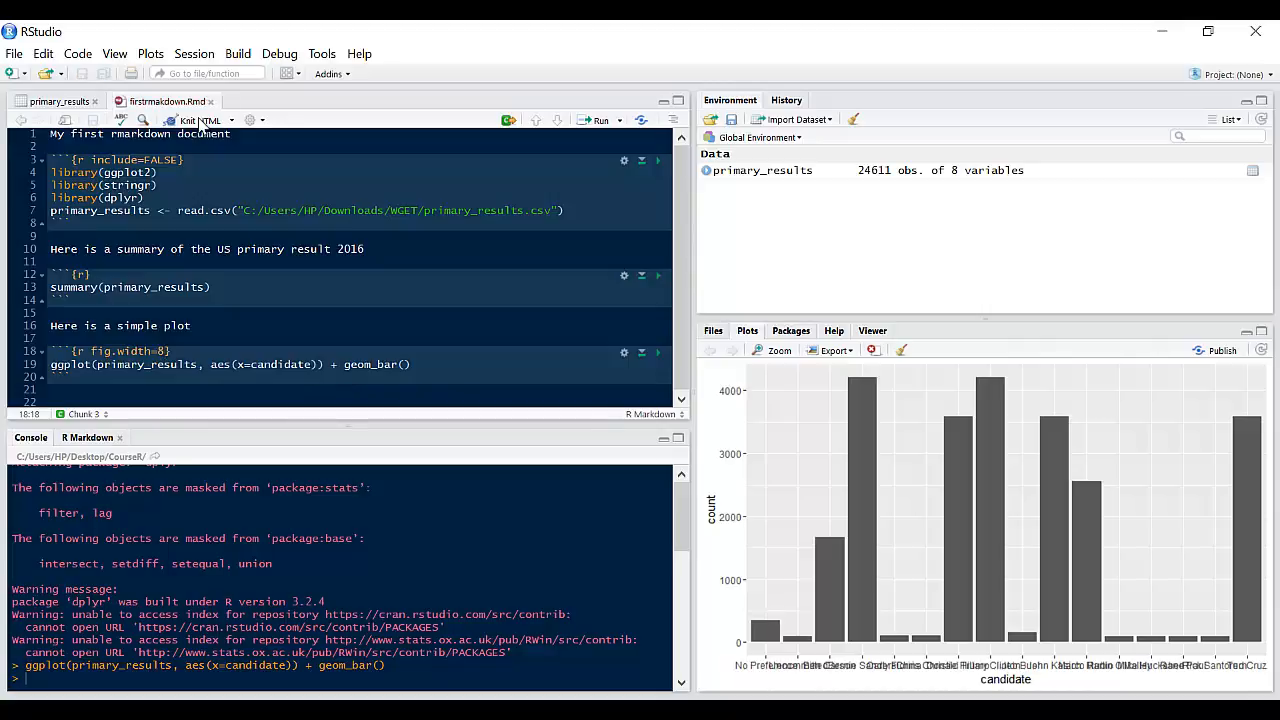
{"action": "left_click", "coordinate": [196, 120]}
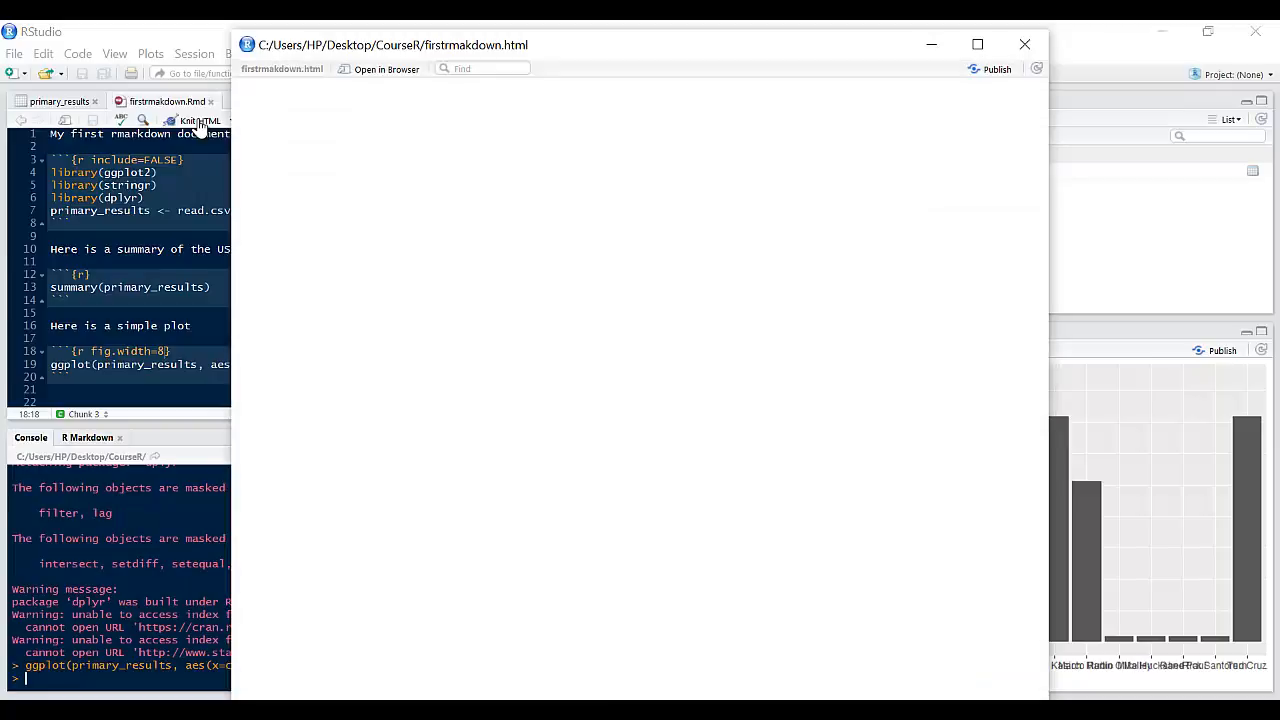
{"action": "scroll", "scroll_direction": "down", "scroll_amount": 3}
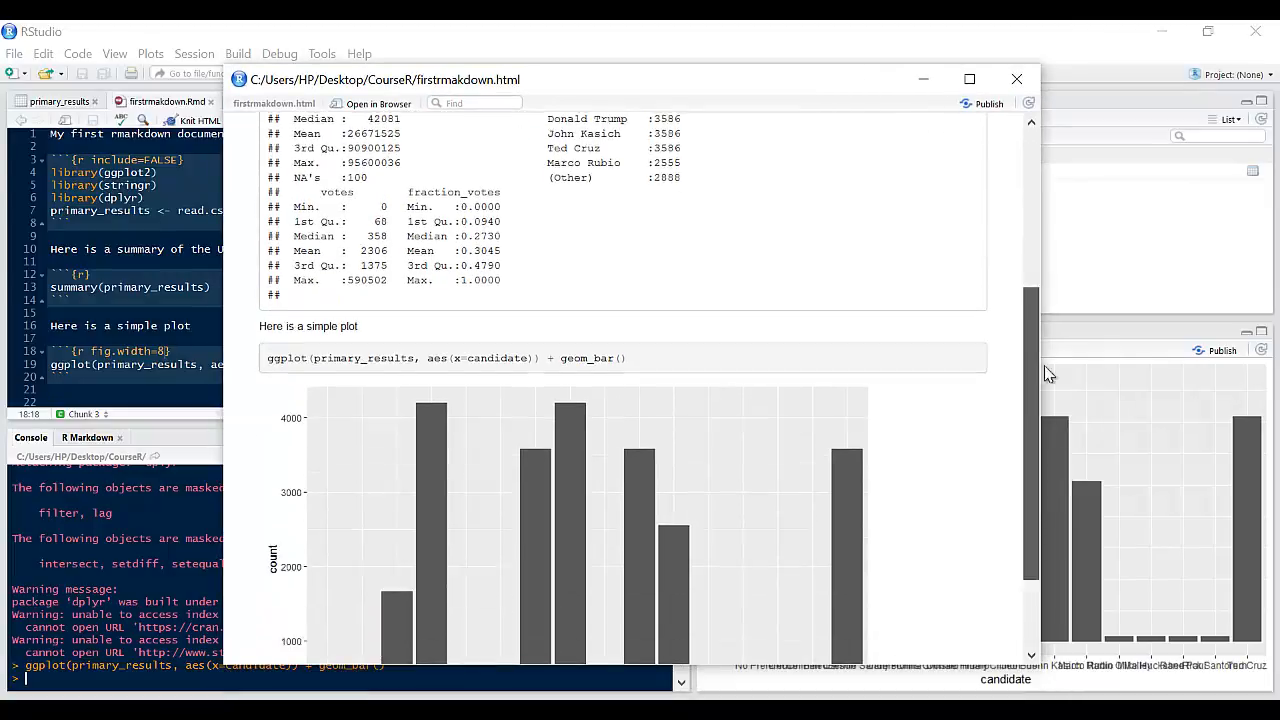
{"action": "scroll", "scroll_direction": "down", "scroll_amount": 3}
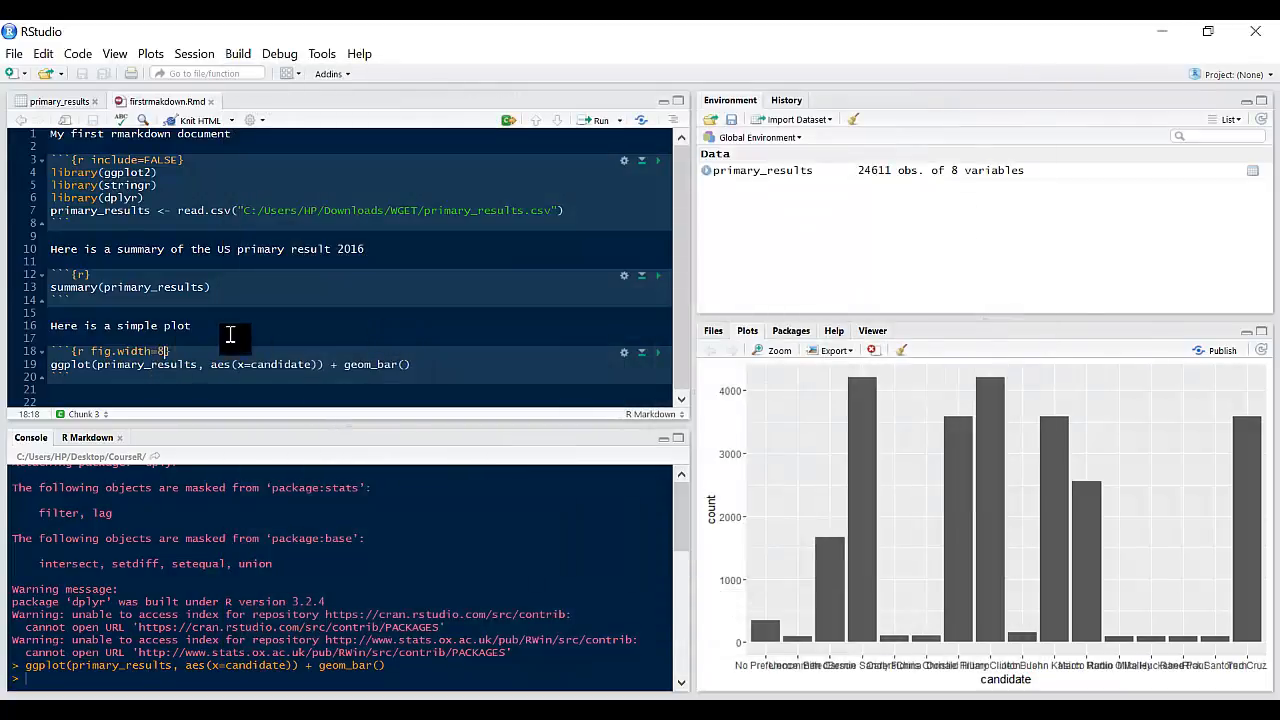
- Set fig.width=10, fig.height=5 and re-knit, viewing the resized chart in a maximized preview
{"action": "type", "text": "10, fig.height=5"}
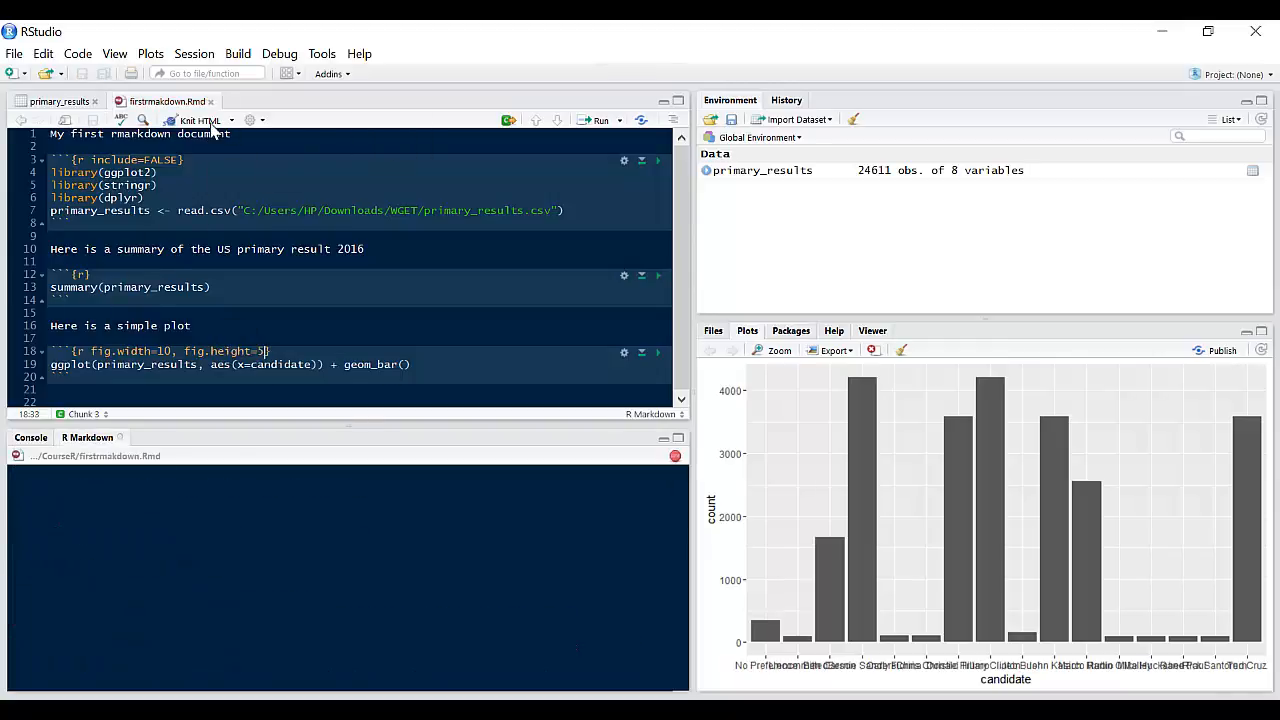
{"action": "left_click", "coordinate": [200, 120]}
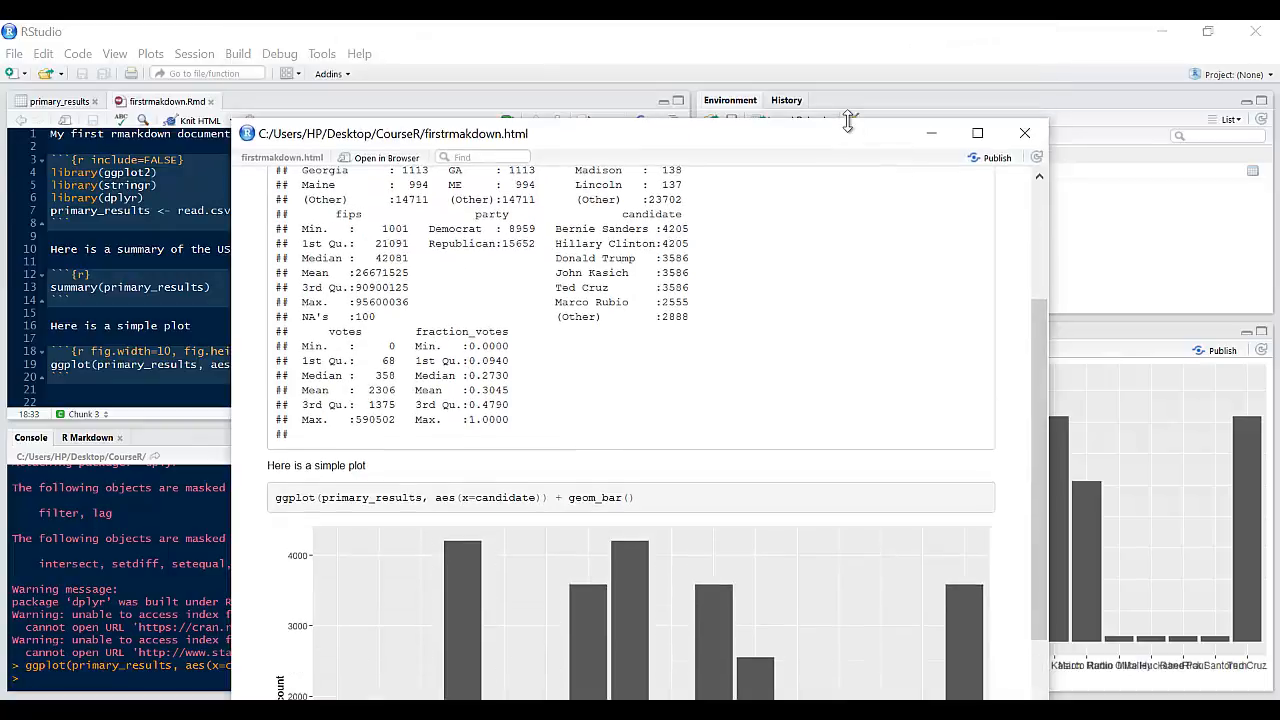
{"action": "left_click", "coordinate": [976, 132]}
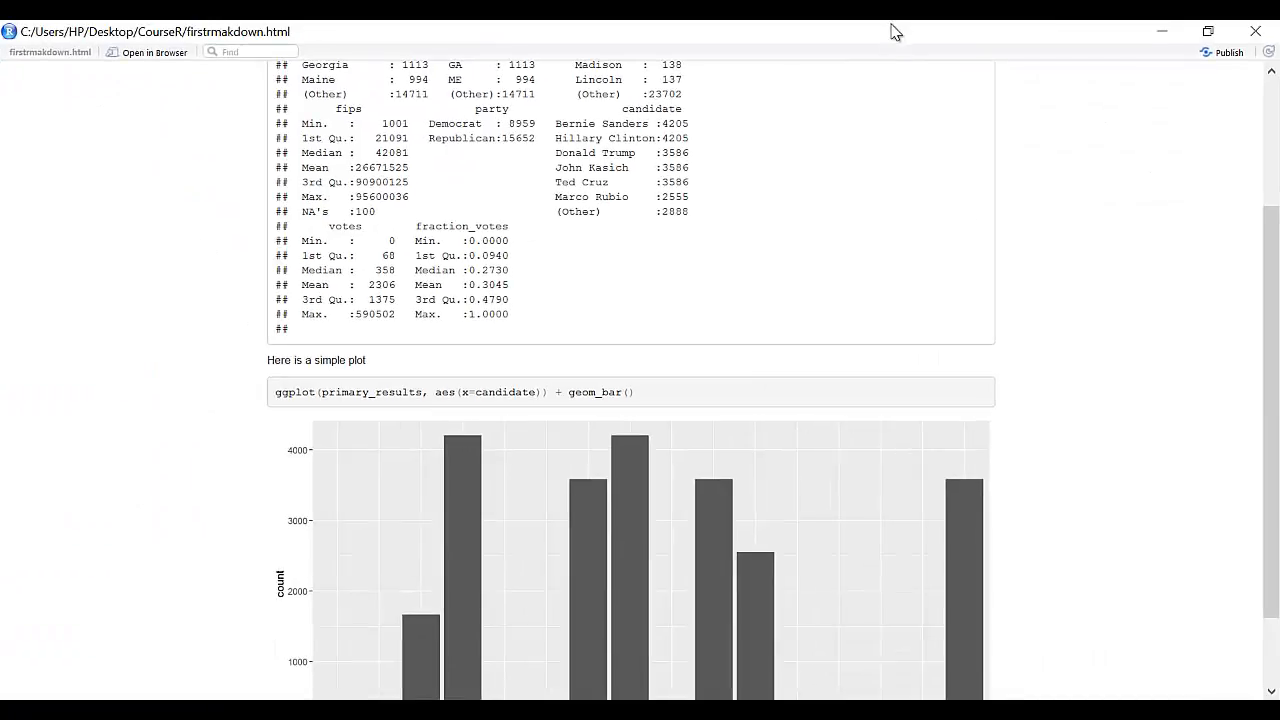
{"action": "scroll", "scroll_direction": "down", "scroll_amount": 3}
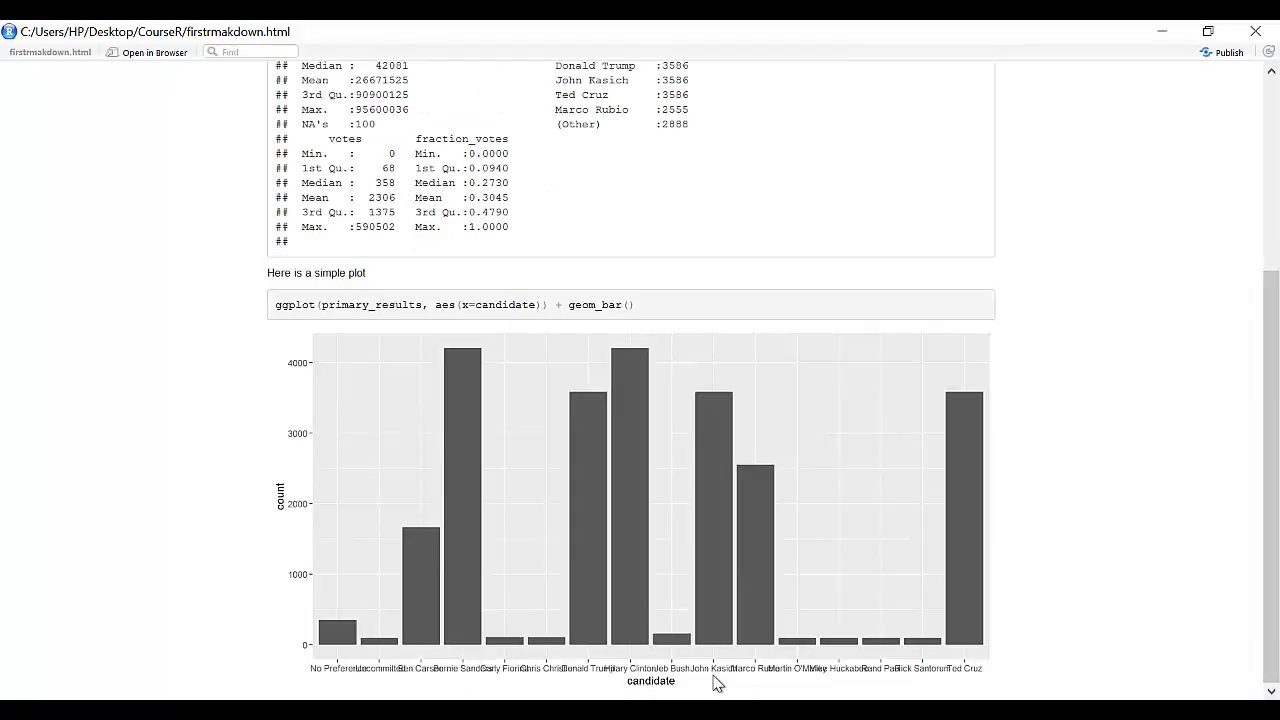
{"action": "mouse_move", "coordinate": [344, 496]}
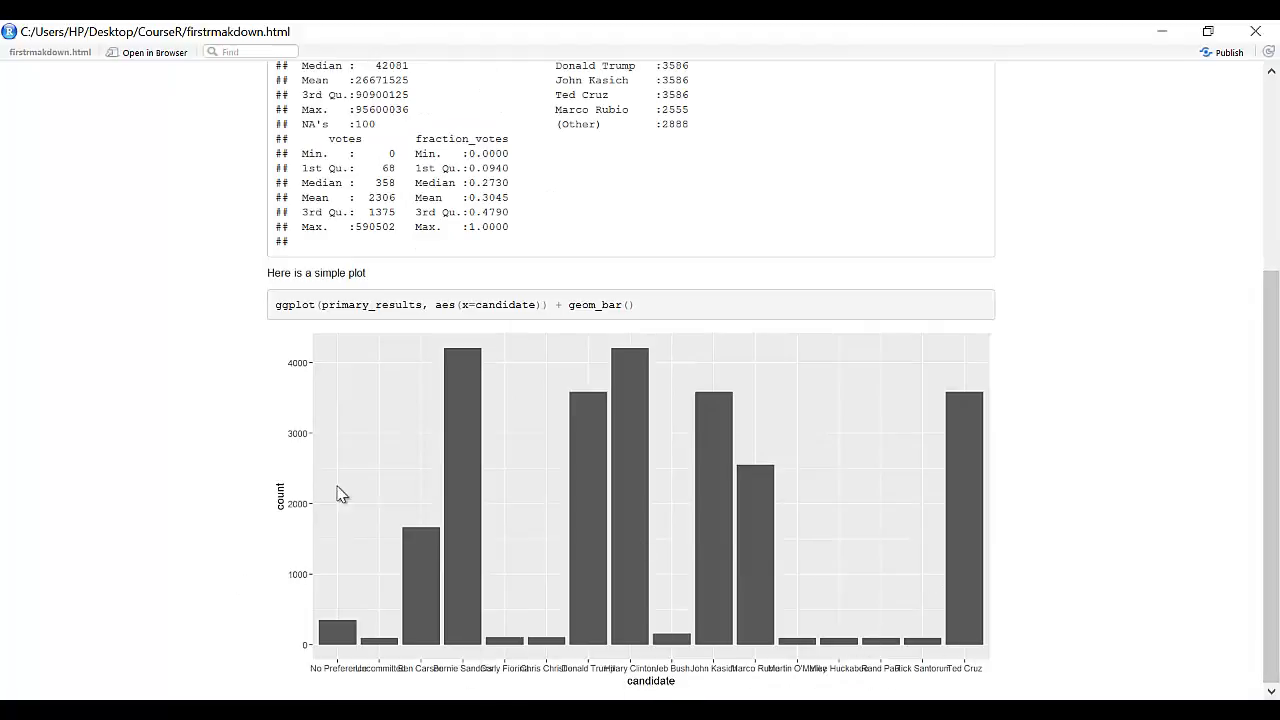
{"action": "mouse_move", "coordinate": [1232, 362]}
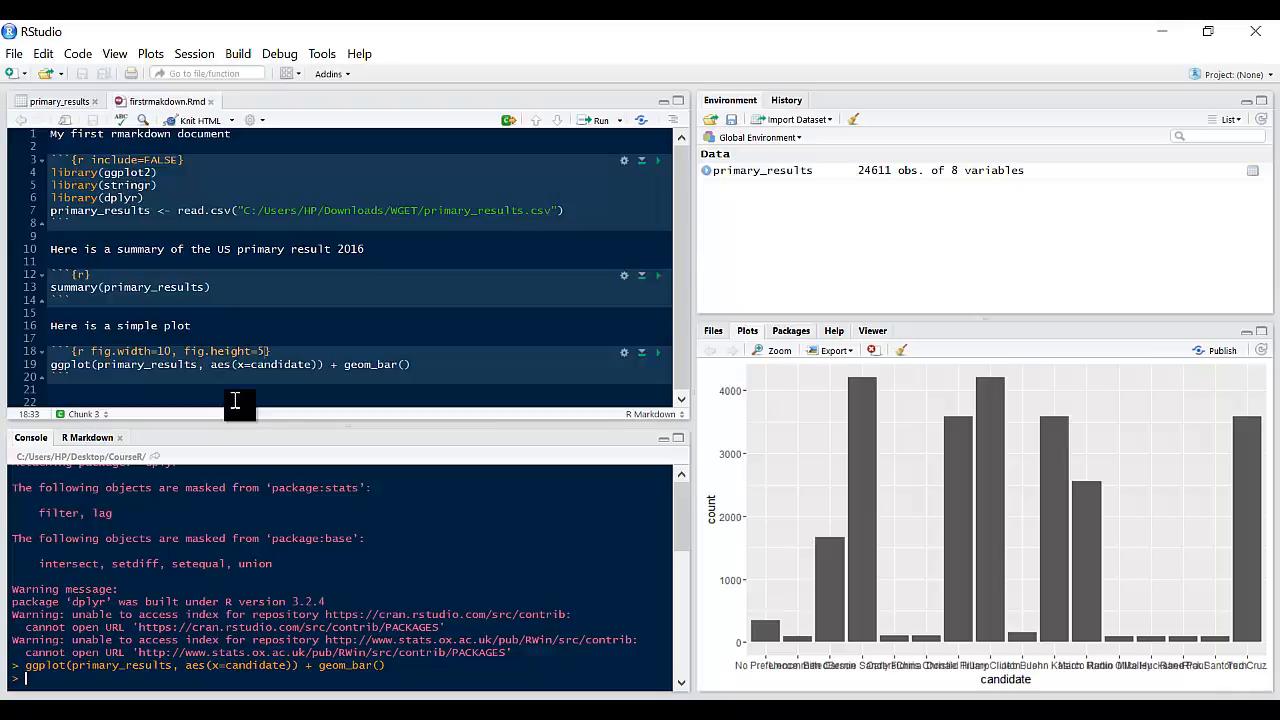
{"action": "mouse_move", "coordinate": [254, 172]}
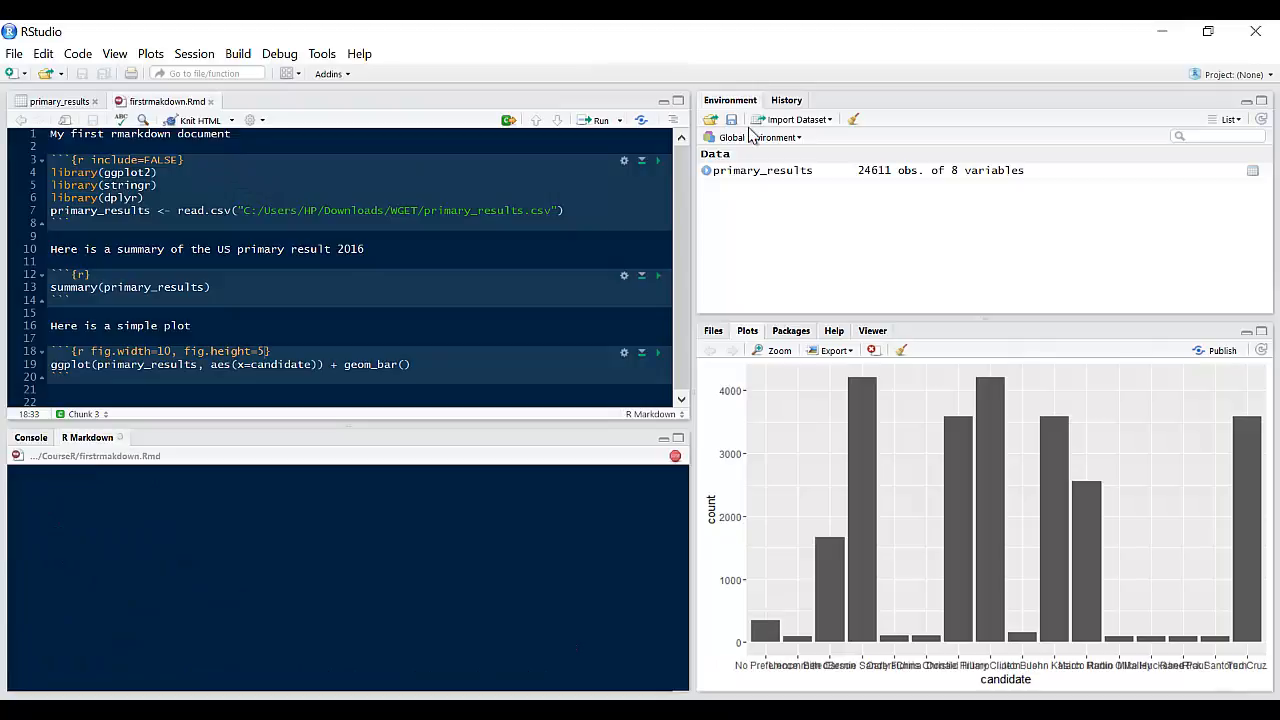
- Make 'My first rmarkdown document' a level-one # header and re-knit to see the large heading
{"action": "left_click", "coordinate": [200, 120]}
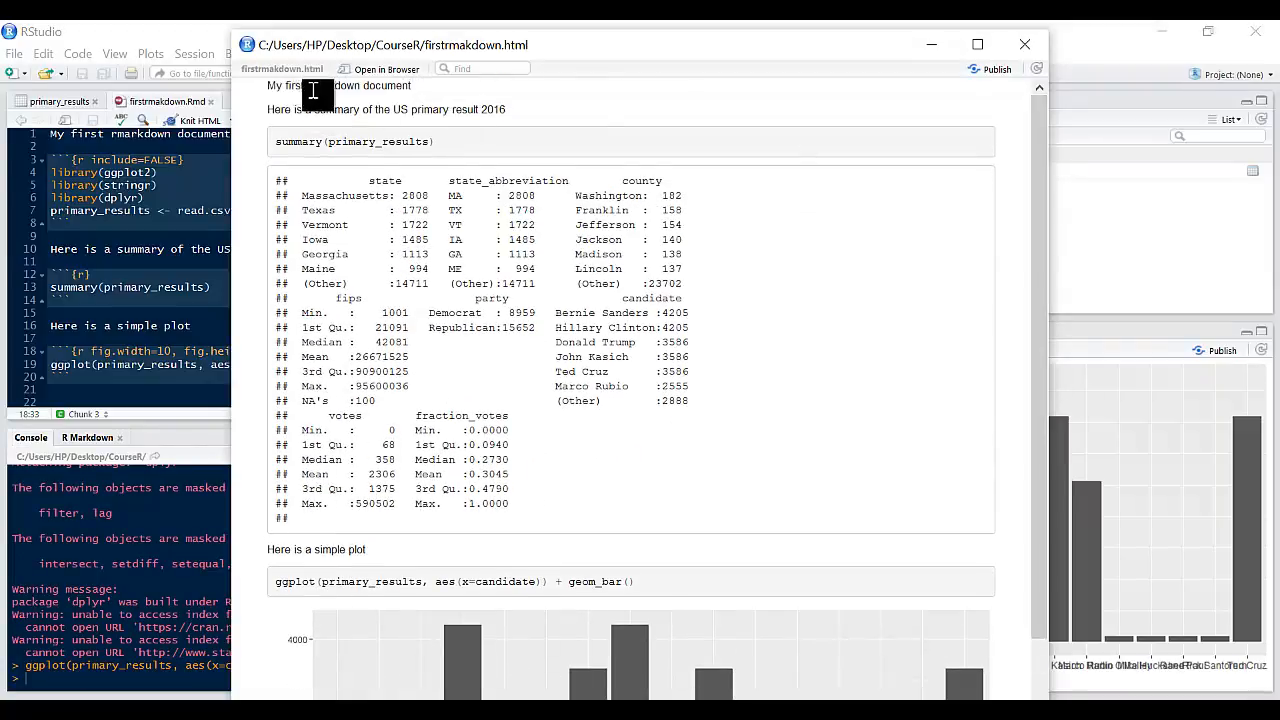
{"action": "mouse_move", "coordinate": [418, 96]}
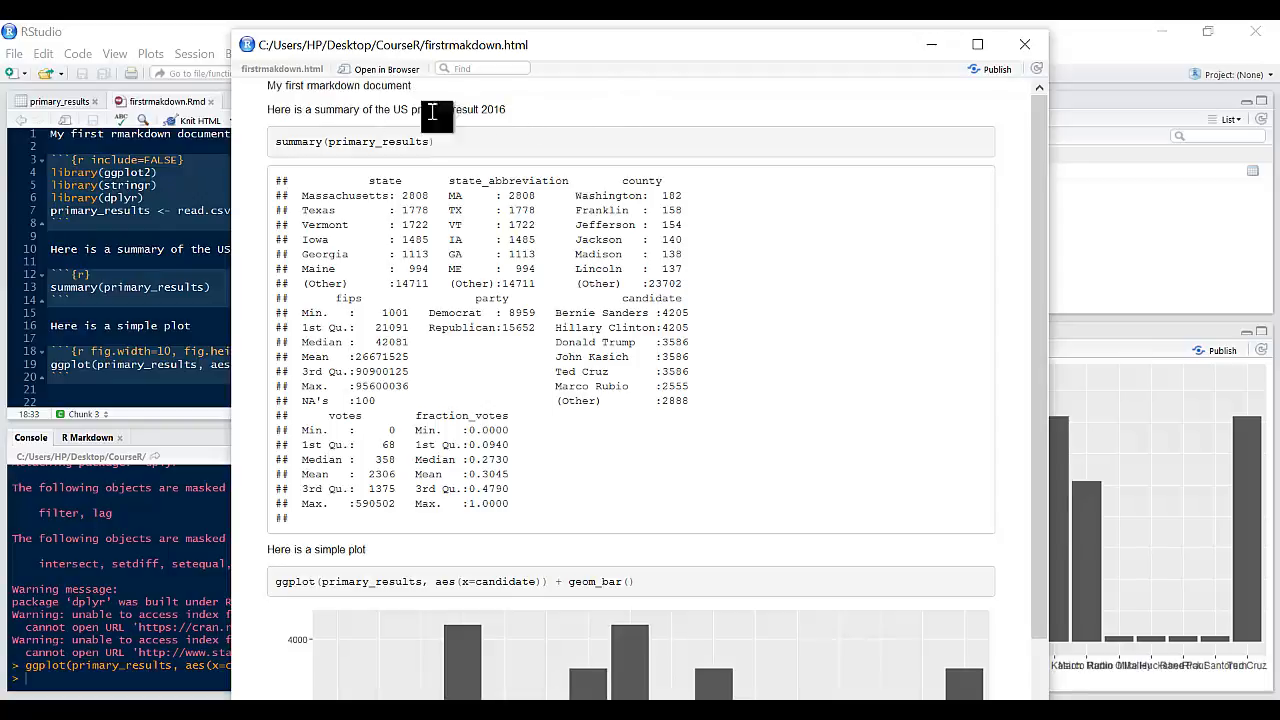
{"action": "left_click", "coordinate": [1024, 44]}
{"action": "type", "text": "# "}
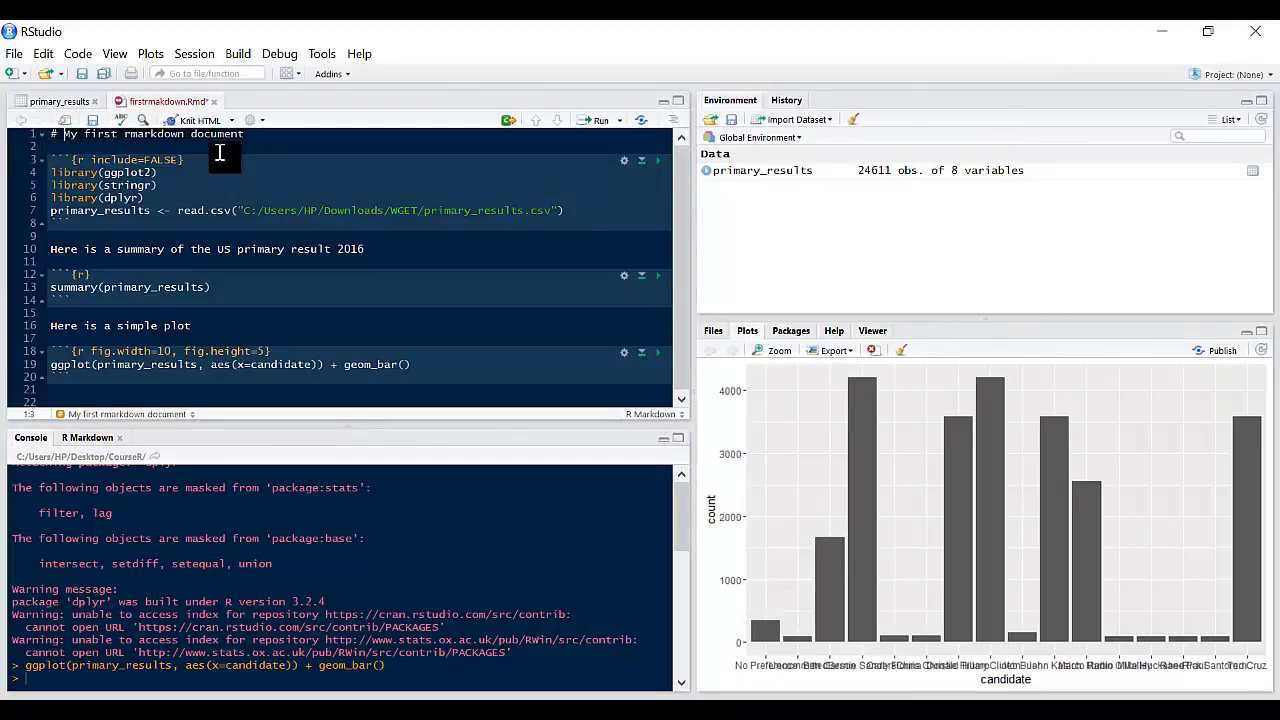
{"action": "mouse_move", "coordinate": [252, 204]}
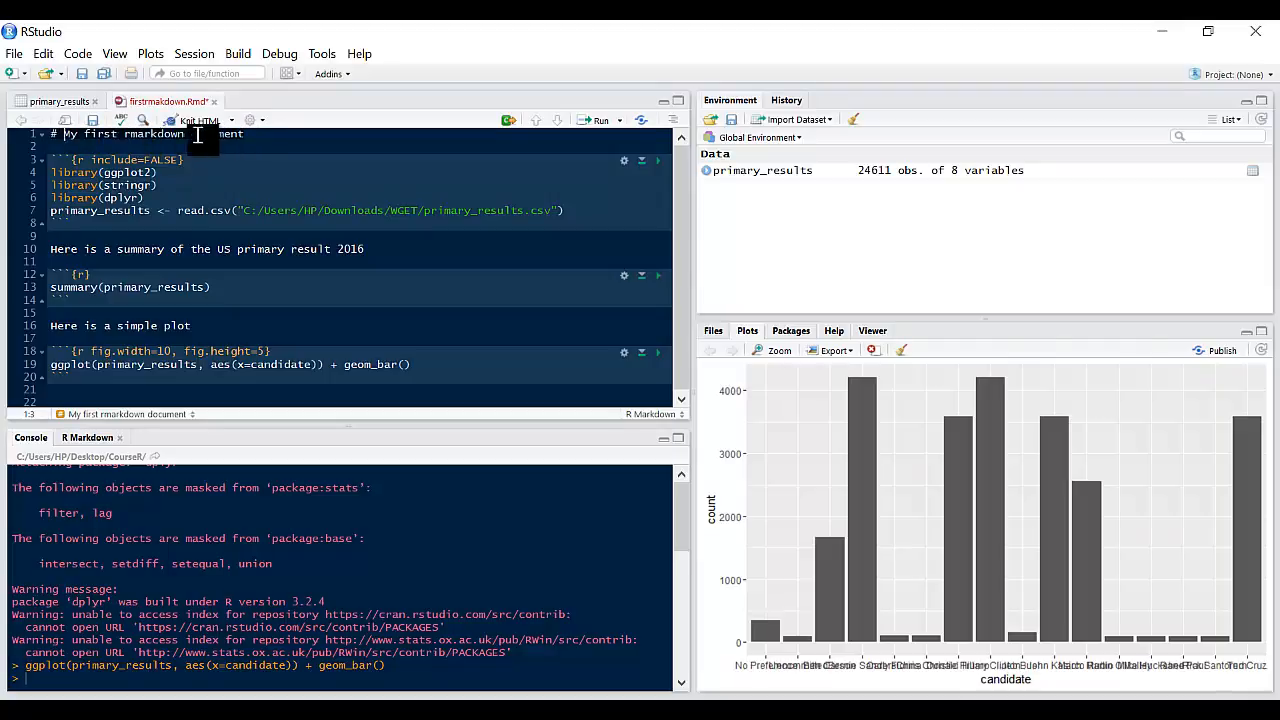
{"action": "left_click", "coordinate": [200, 120]}
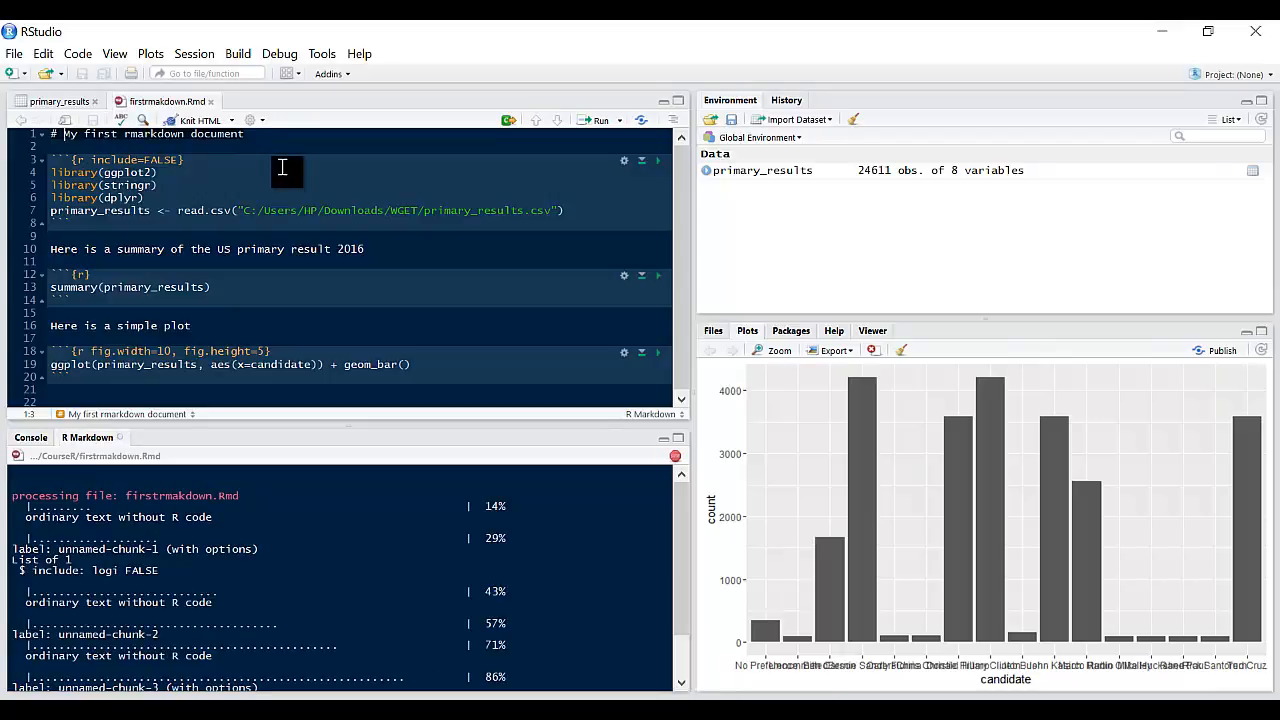
{"action": "left_click", "coordinate": [200, 120]}
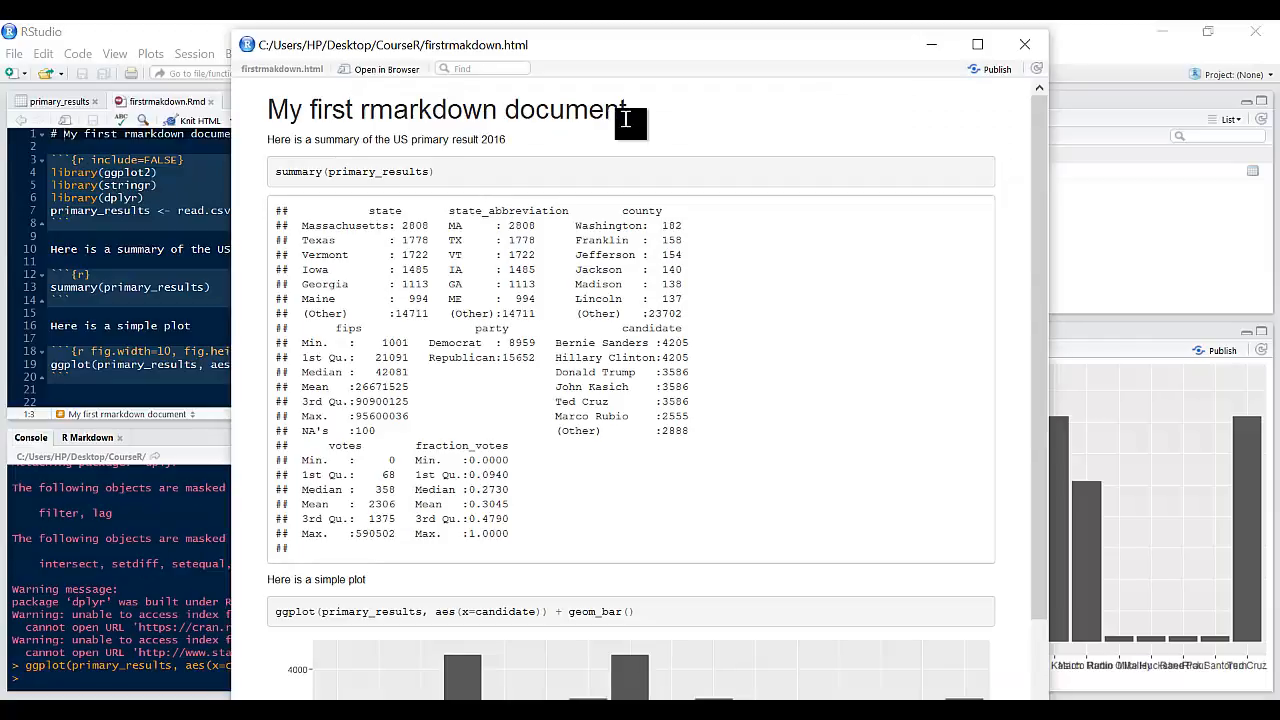
{"action": "mouse_move", "coordinate": [584, 110]}
{"action": "type", "text": "##"}
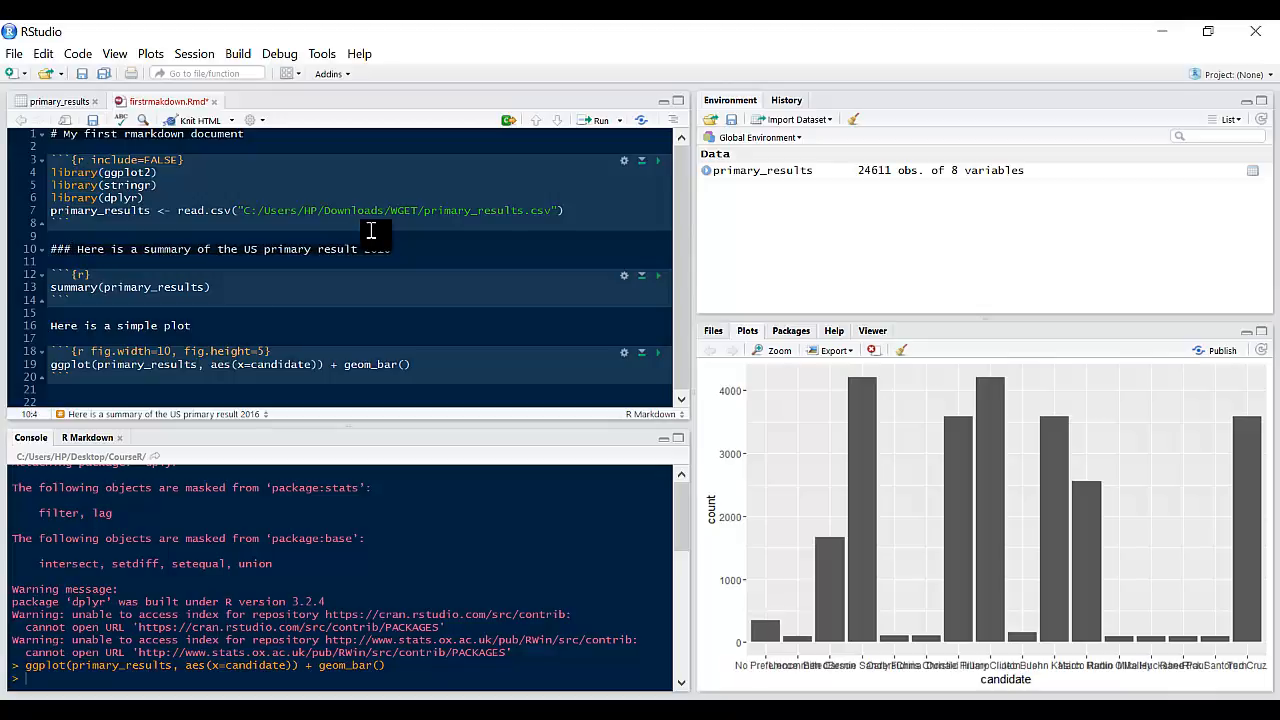
- Keep the summary sentence as a ### level-three header and re-knit to check its size
{"action": "type", "text": "#"}
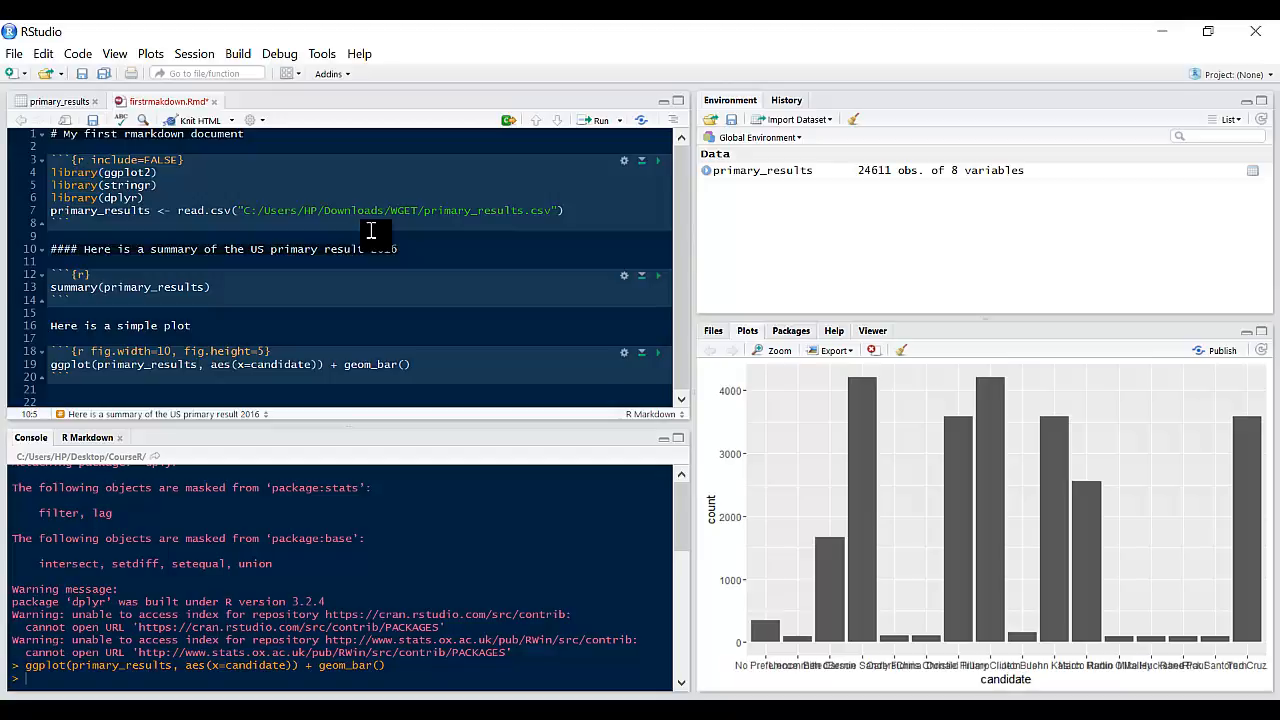
{"action": "key", "text": "Backspace"}
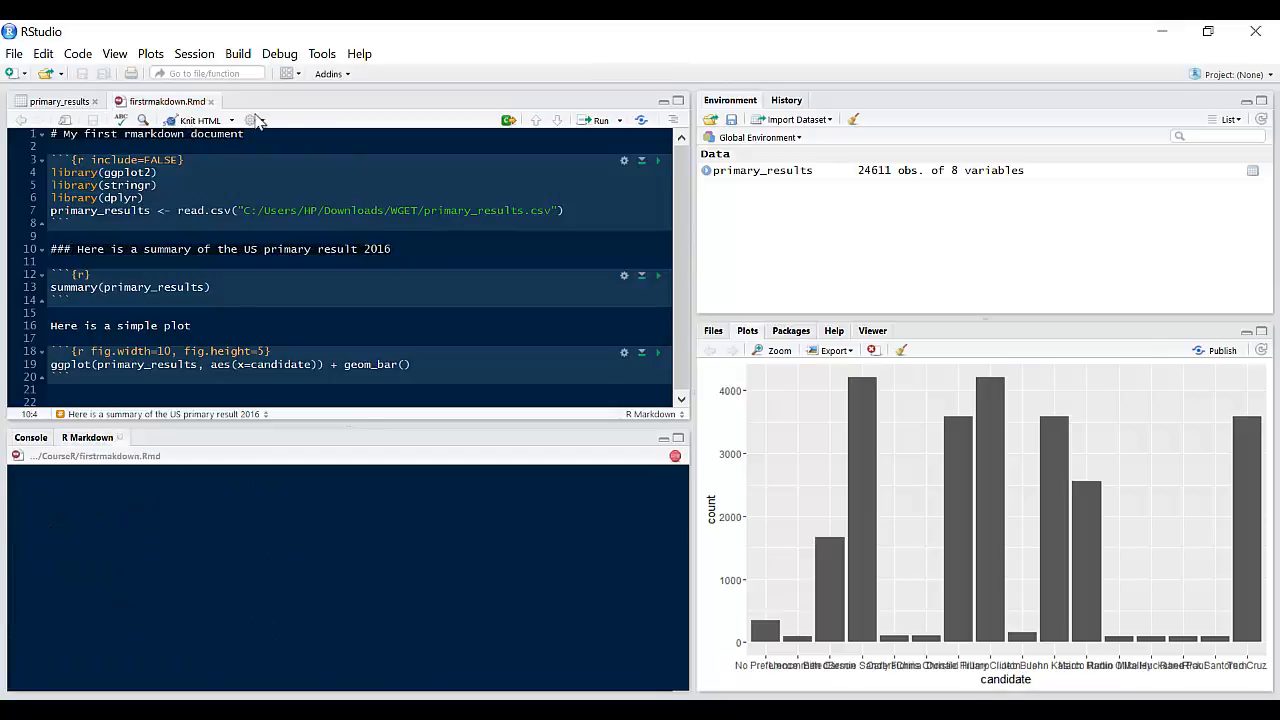
{"action": "left_click", "coordinate": [200, 120]}
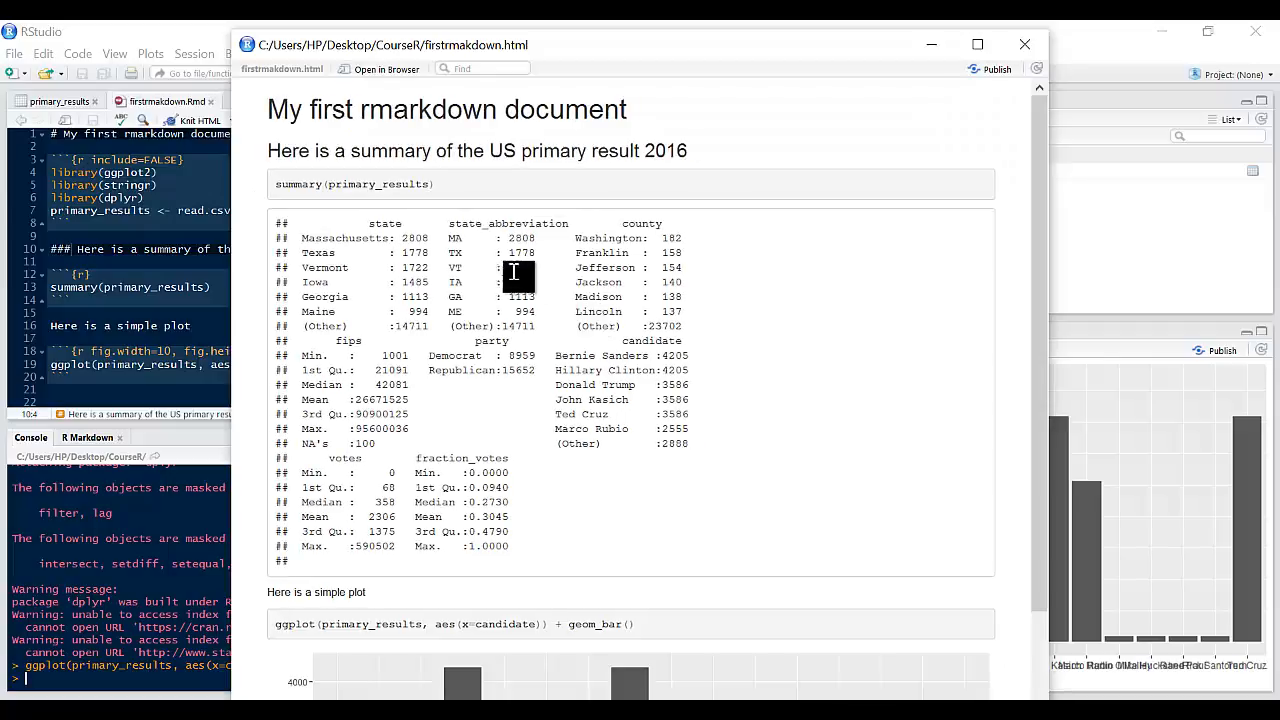
{"action": "mouse_move", "coordinate": [436, 118]}
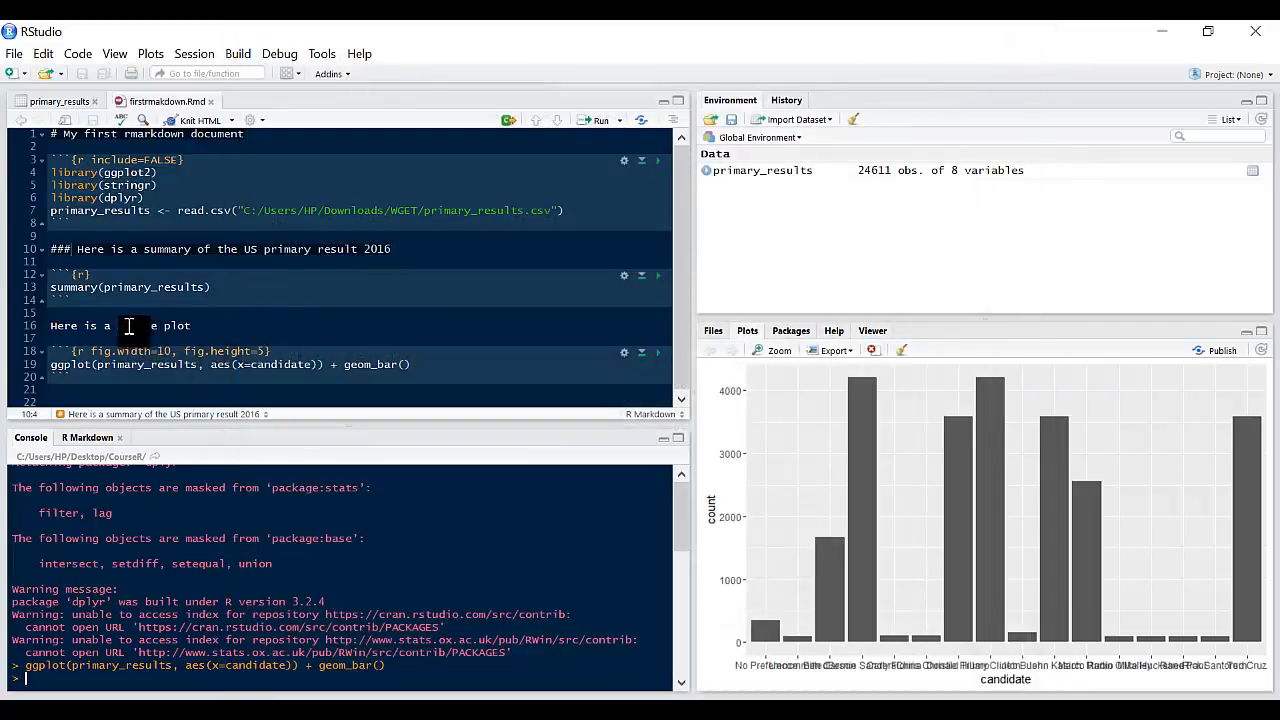
- Wrap 'simple plot' in ** for bold, re-knit to confirm, and close the preview
{"action": "double_click", "coordinate": [136, 324]}
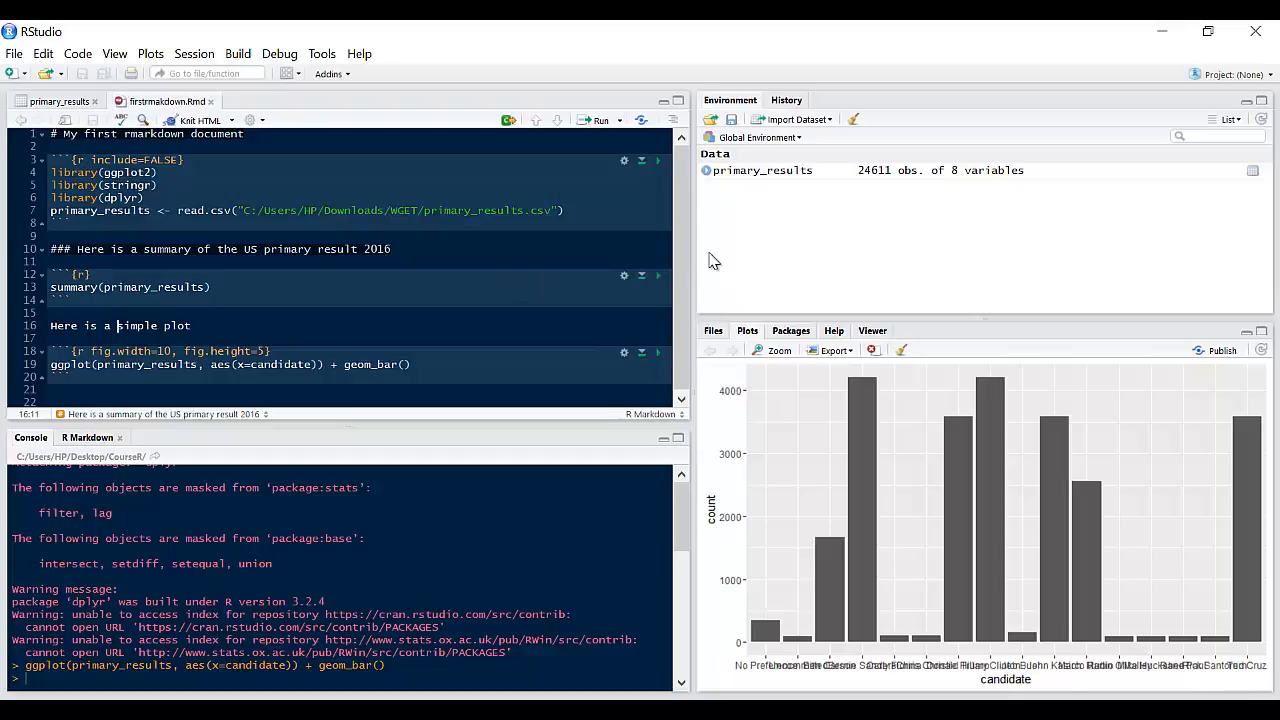
{"action": "type", "text": "**"}
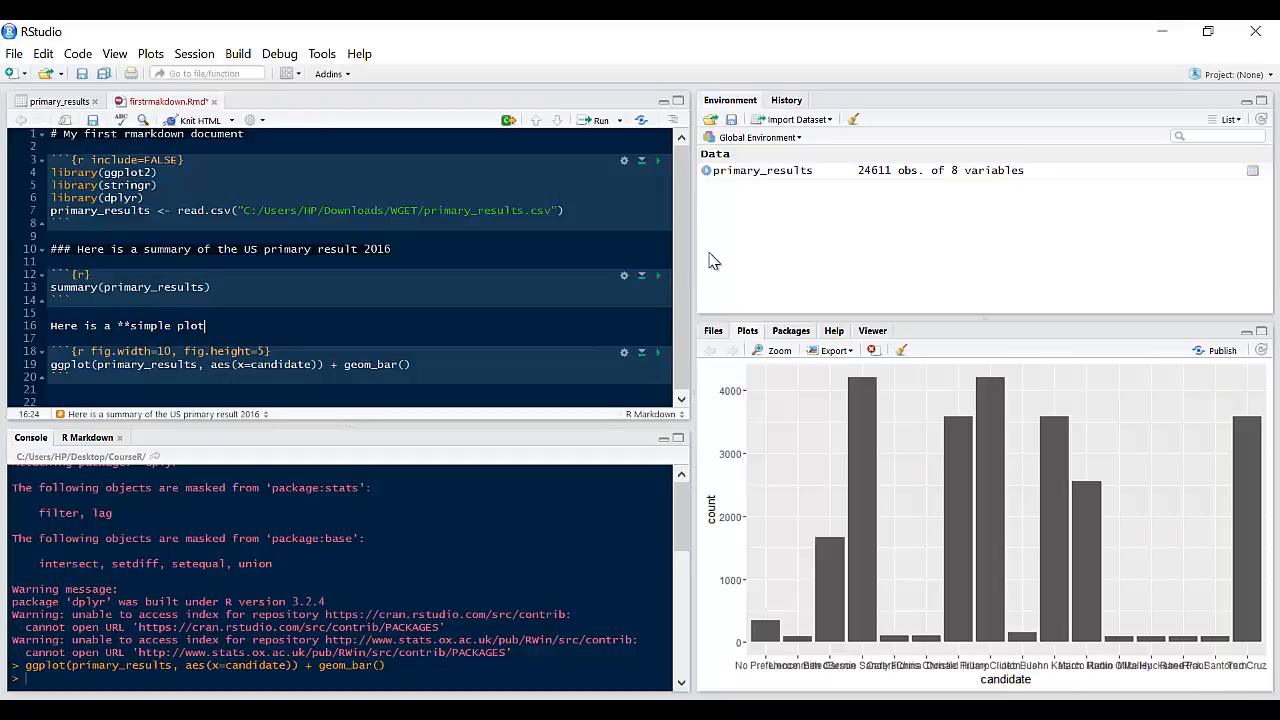
{"action": "type", "text": "**"}
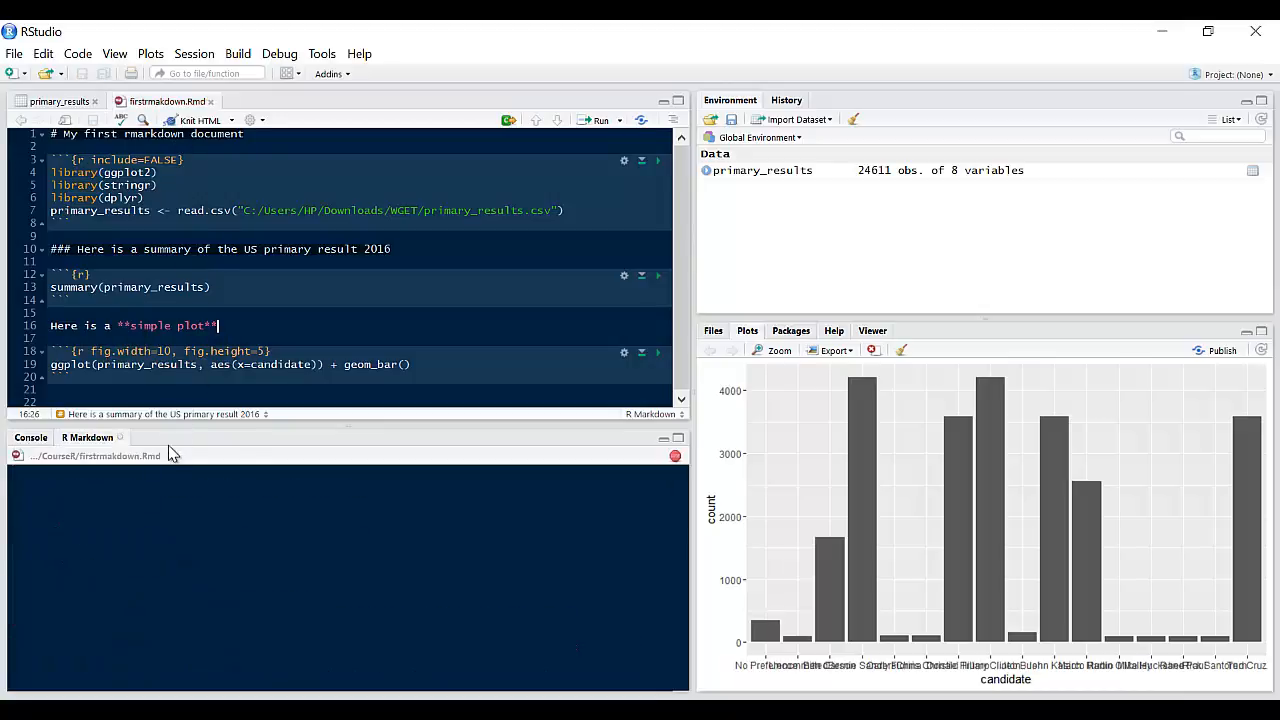
{"action": "left_click", "coordinate": [200, 120]}
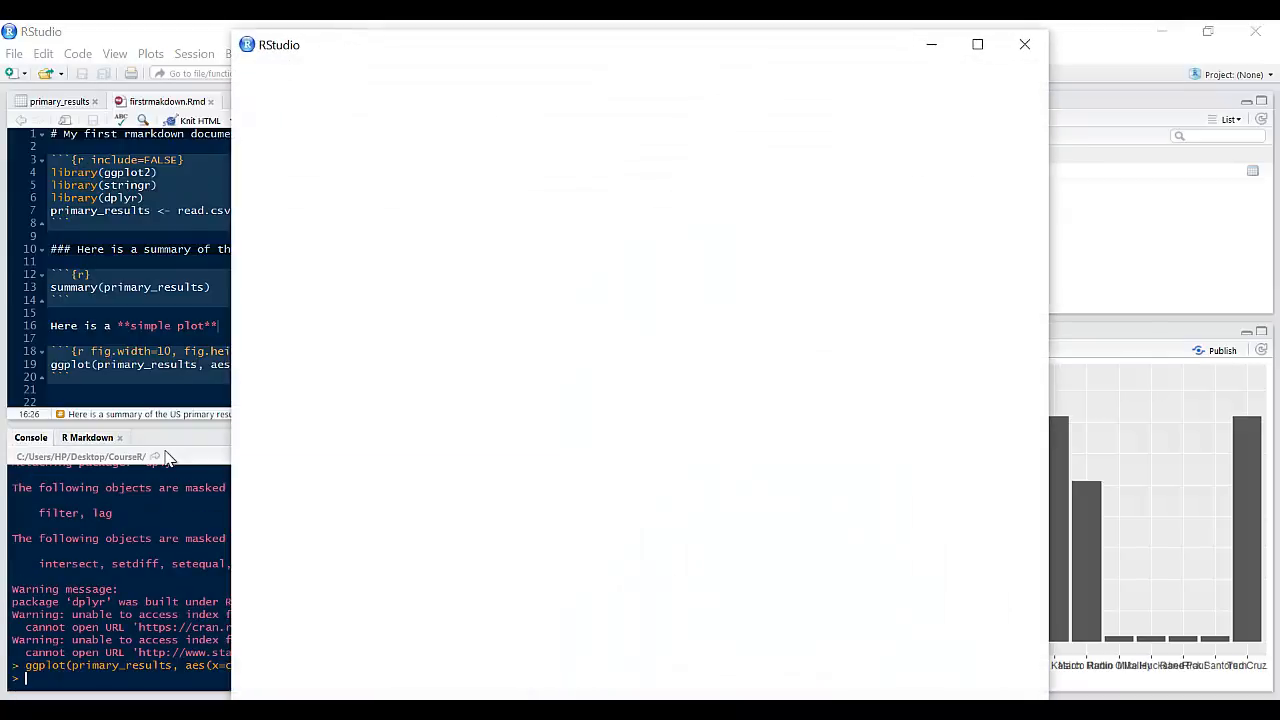
{"action": "left_click", "coordinate": [200, 120]}
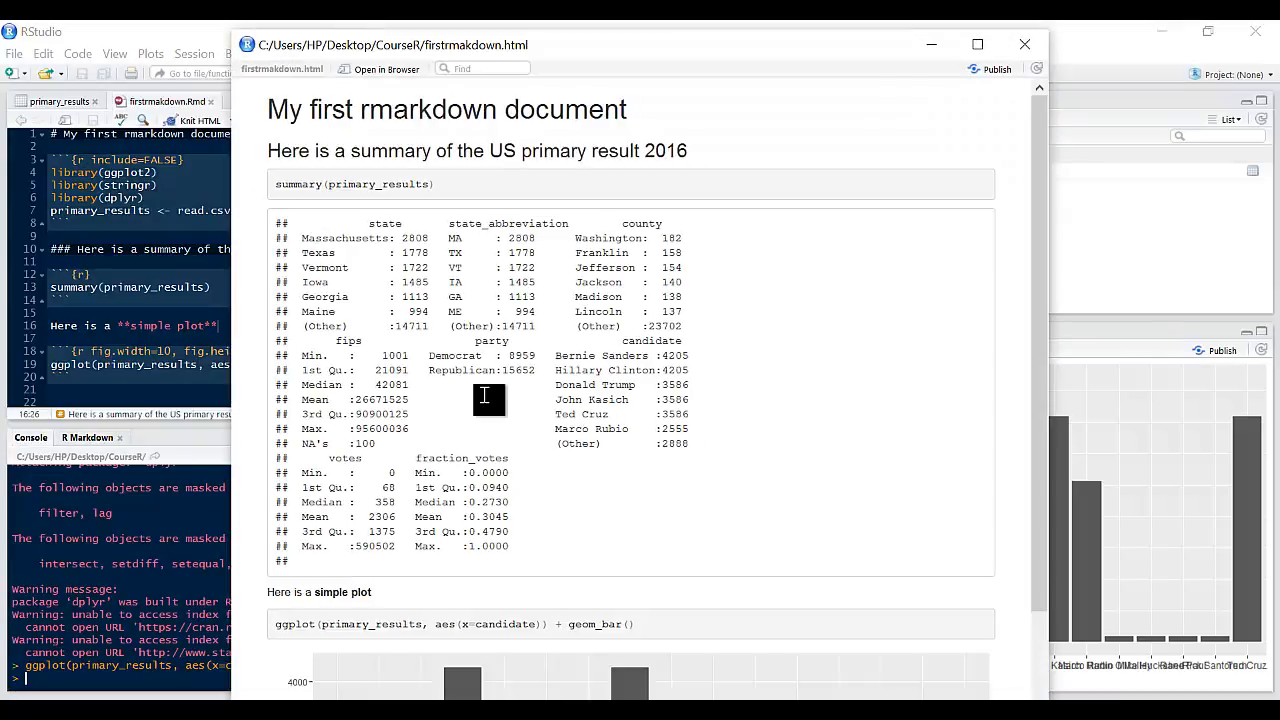
{"action": "scroll", "scroll_direction": "down", "scroll_amount": 3}
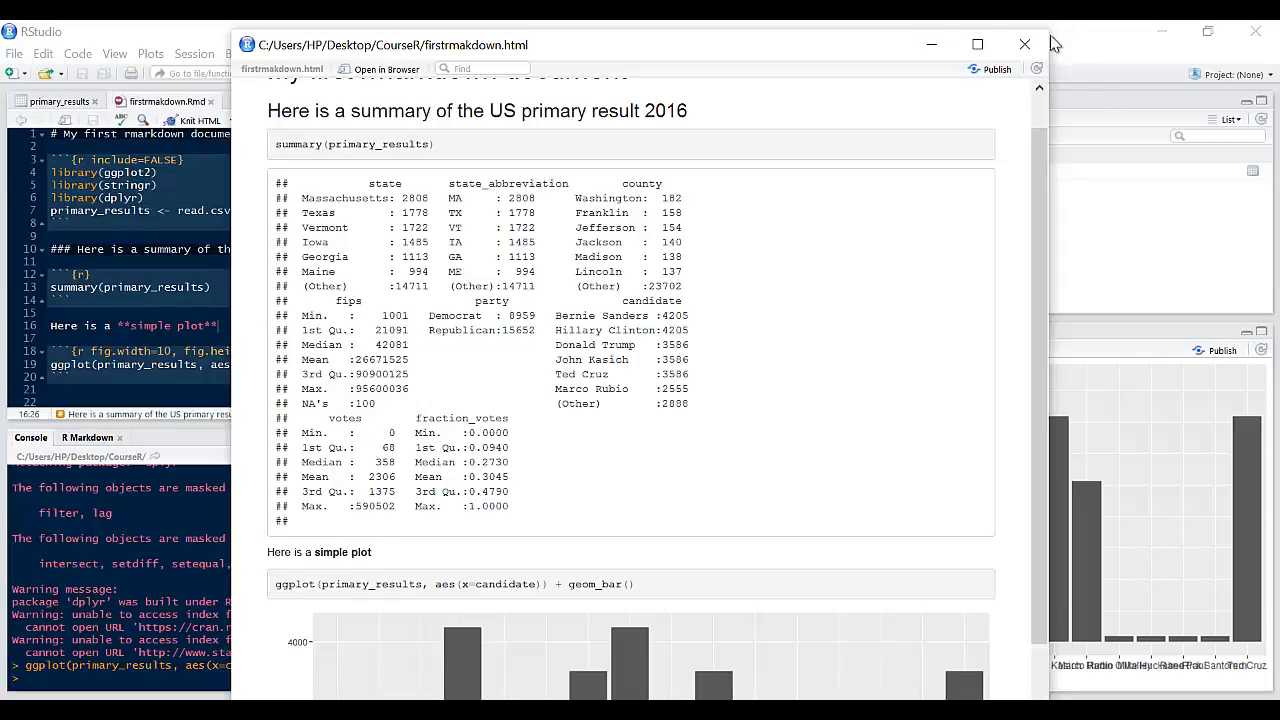
{"action": "left_click", "coordinate": [1024, 44]}
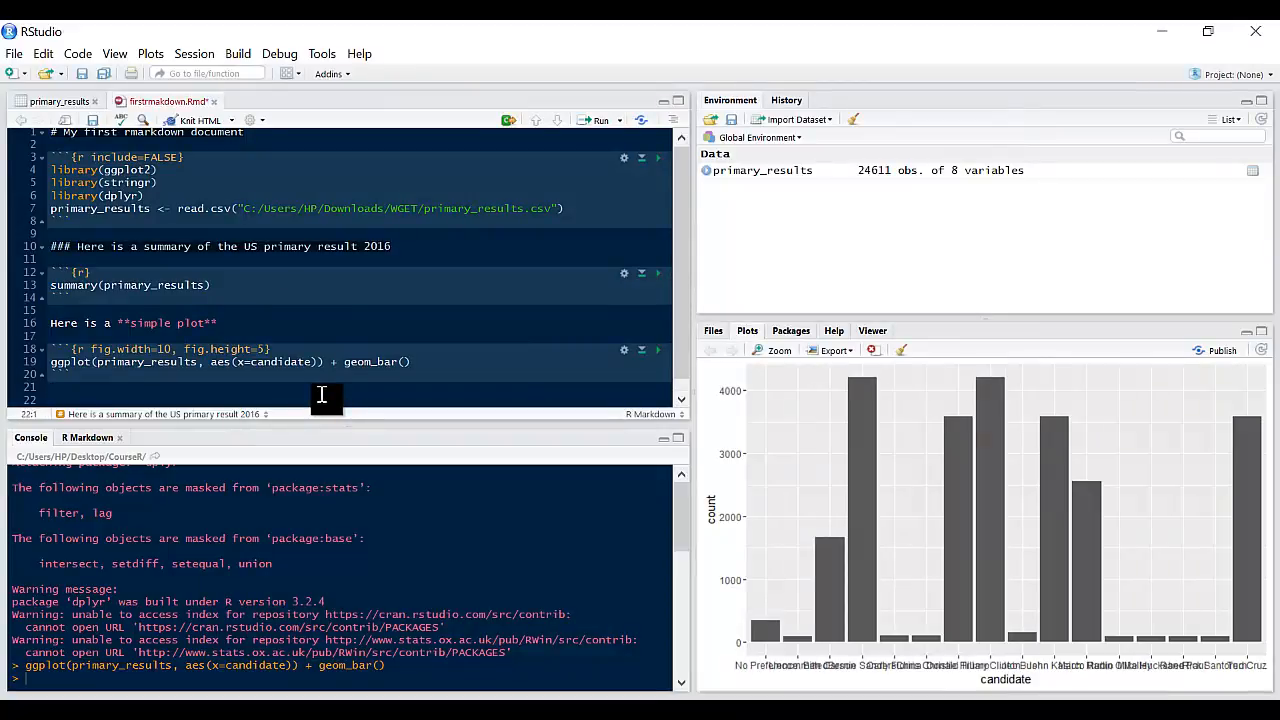
- Add 'Here is how to create an *italics*' below the chart and knit to verify italic output
{"action": "type", "text": "Here is how to create an it"}
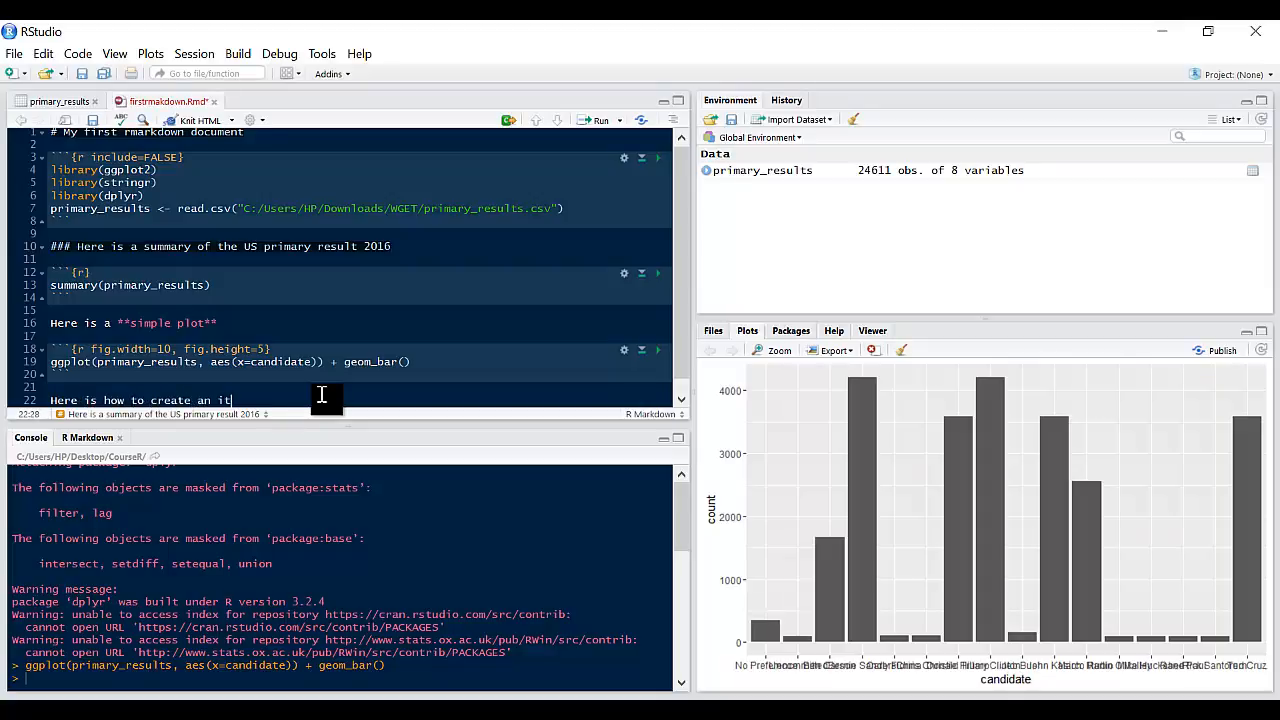
{"action": "type", "text": "alics*"}
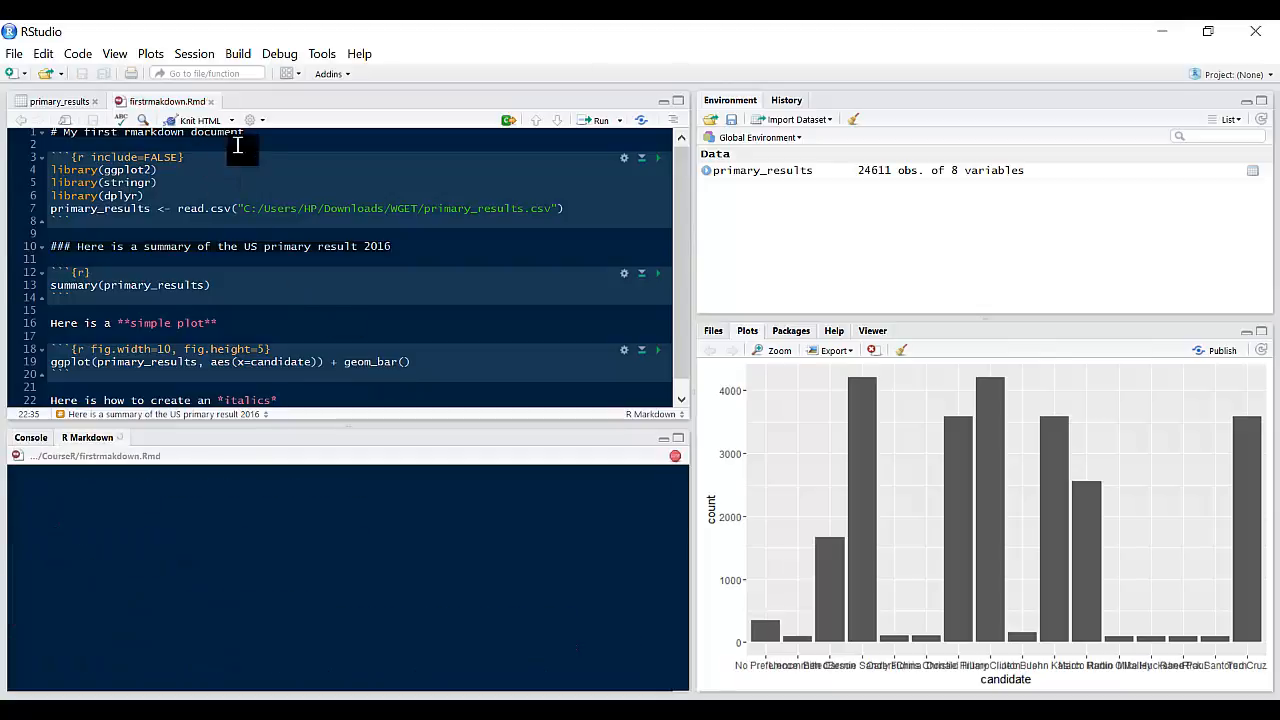
{"action": "left_click", "coordinate": [196, 120]}
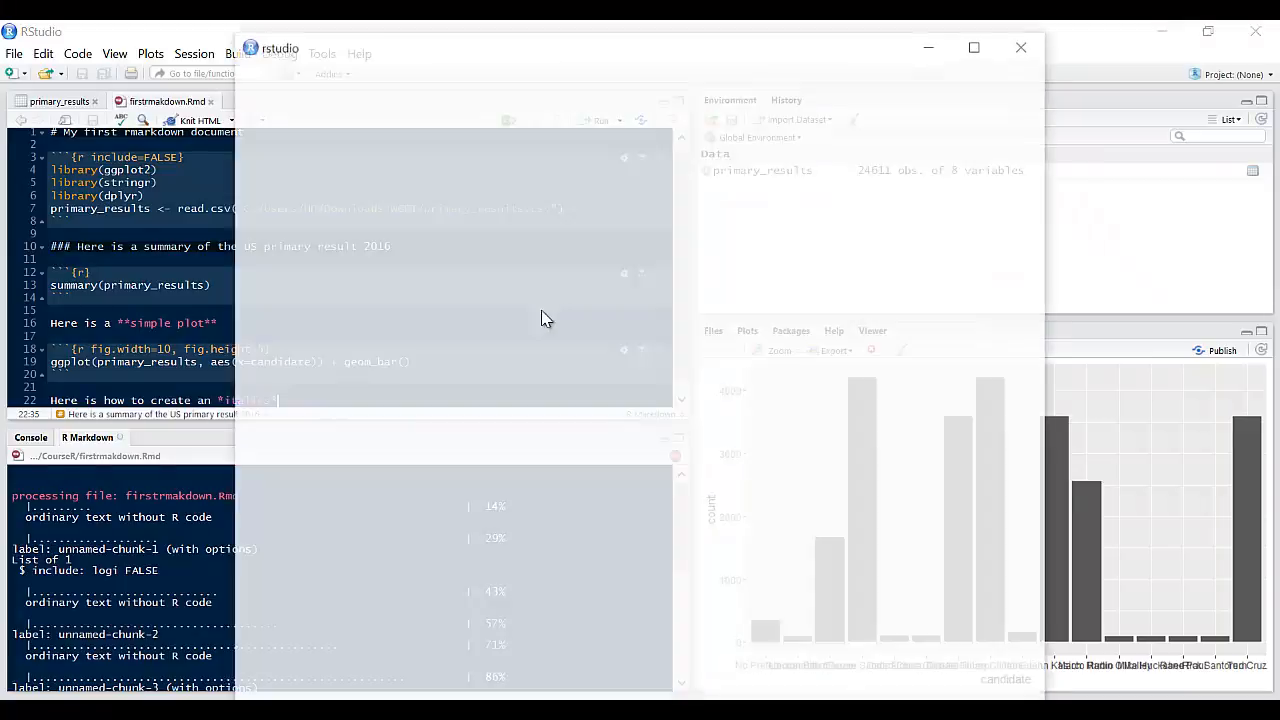
{"action": "left_click", "coordinate": [200, 120]}
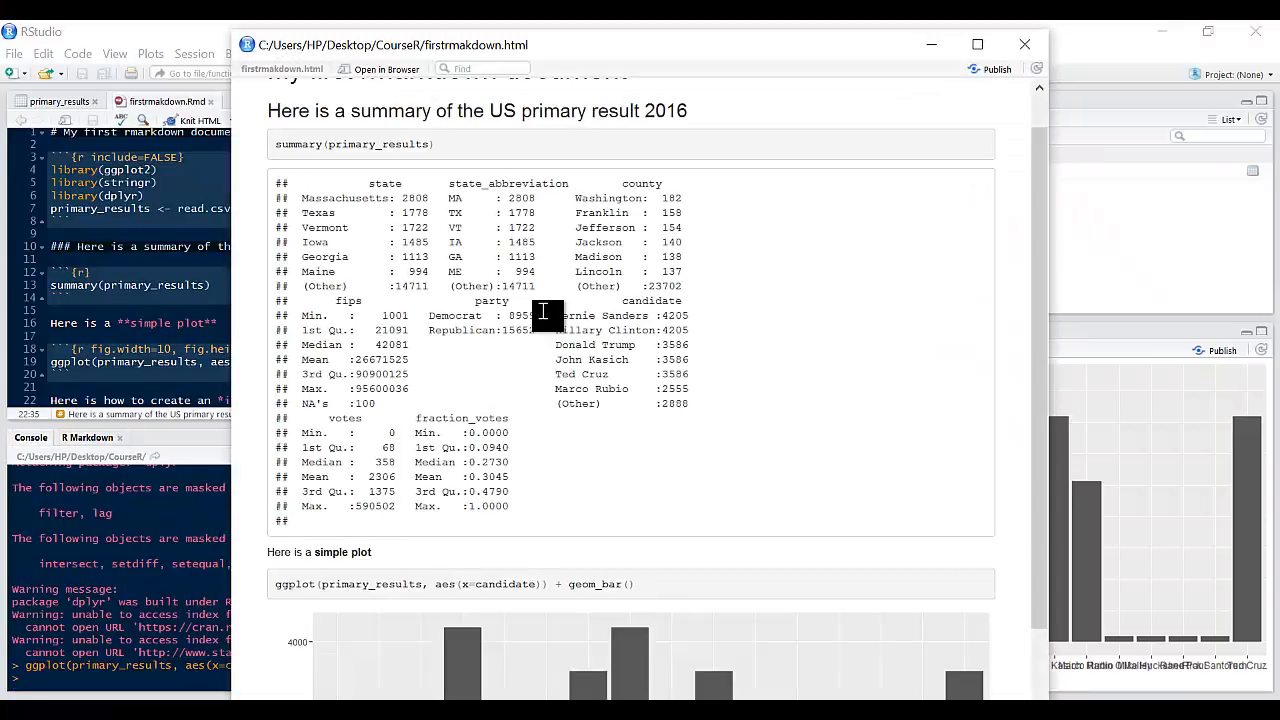
{"action": "scroll", "scroll_direction": "down", "scroll_amount": 3}
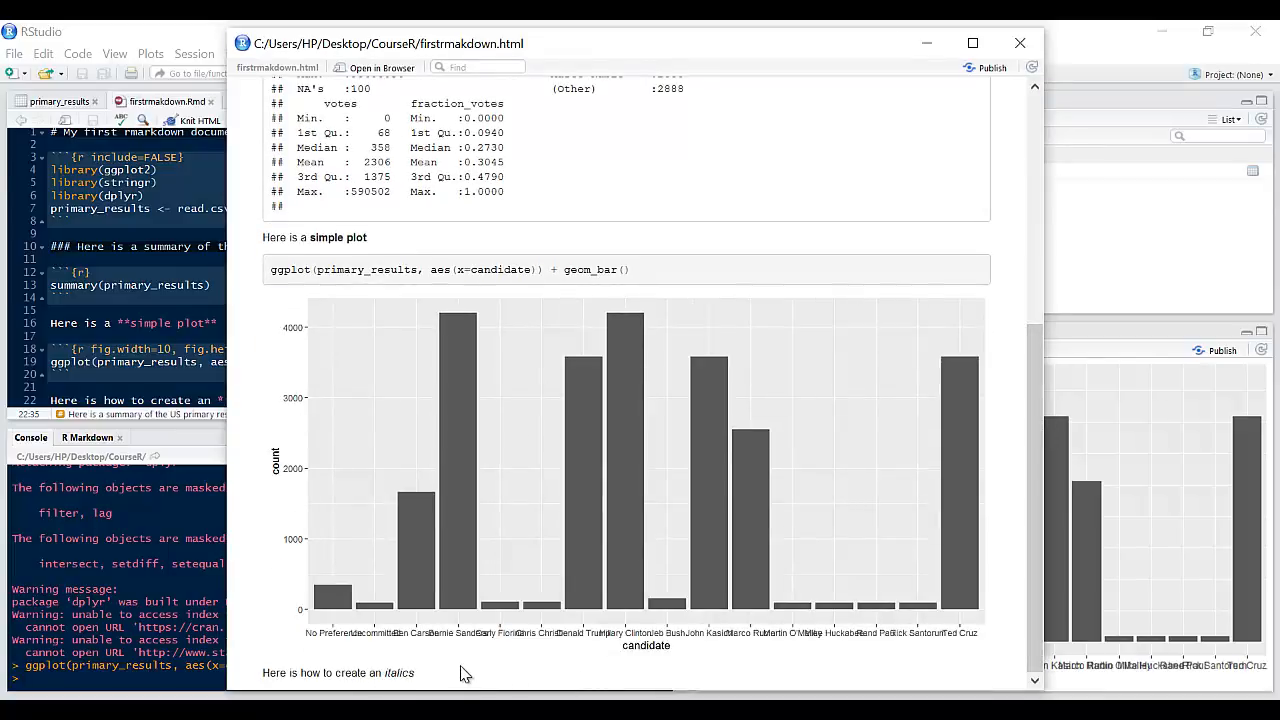
{"action": "mouse_move", "coordinate": [464, 638]}
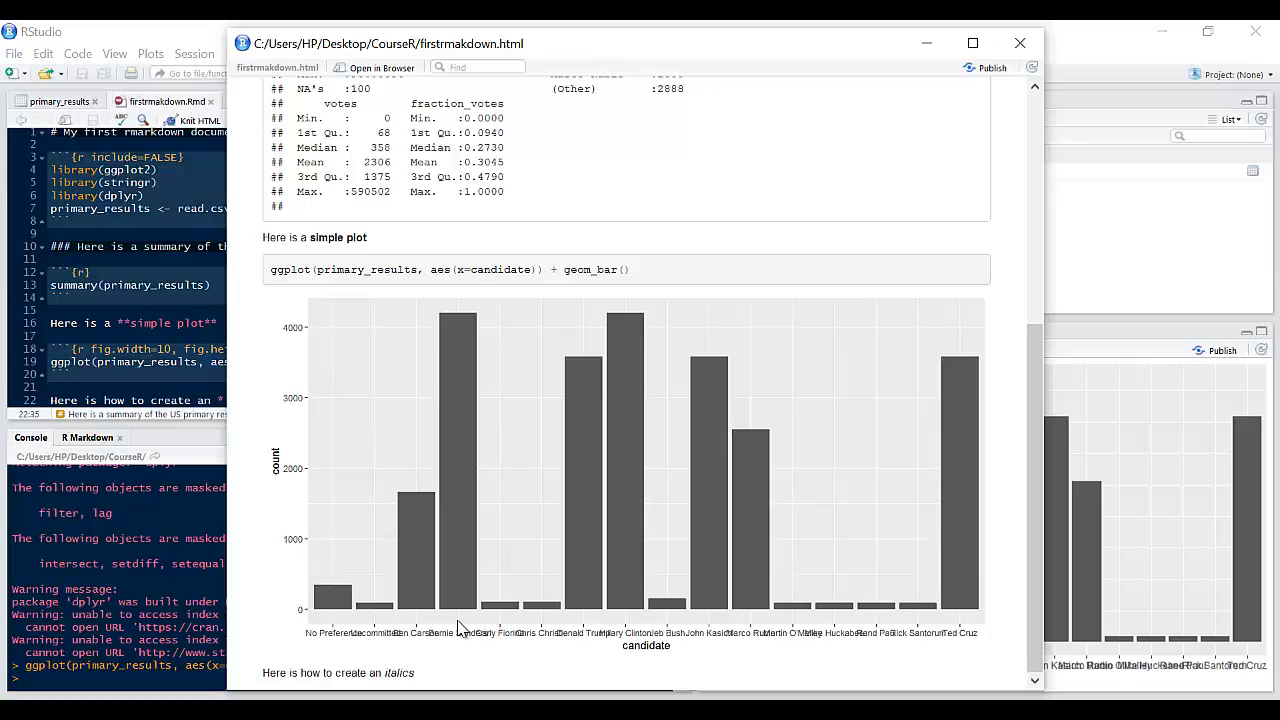
{"action": "mouse_move", "coordinate": [650, 78]}
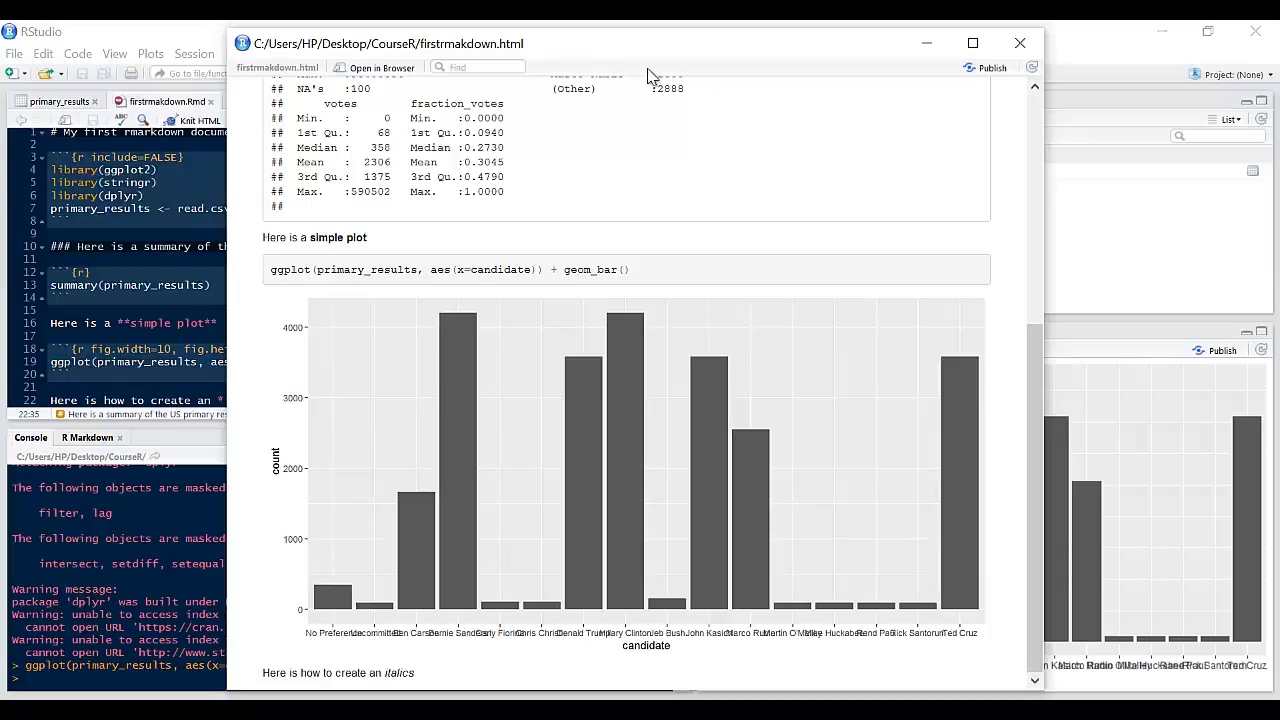
{"action": "left_click", "coordinate": [1020, 42]}
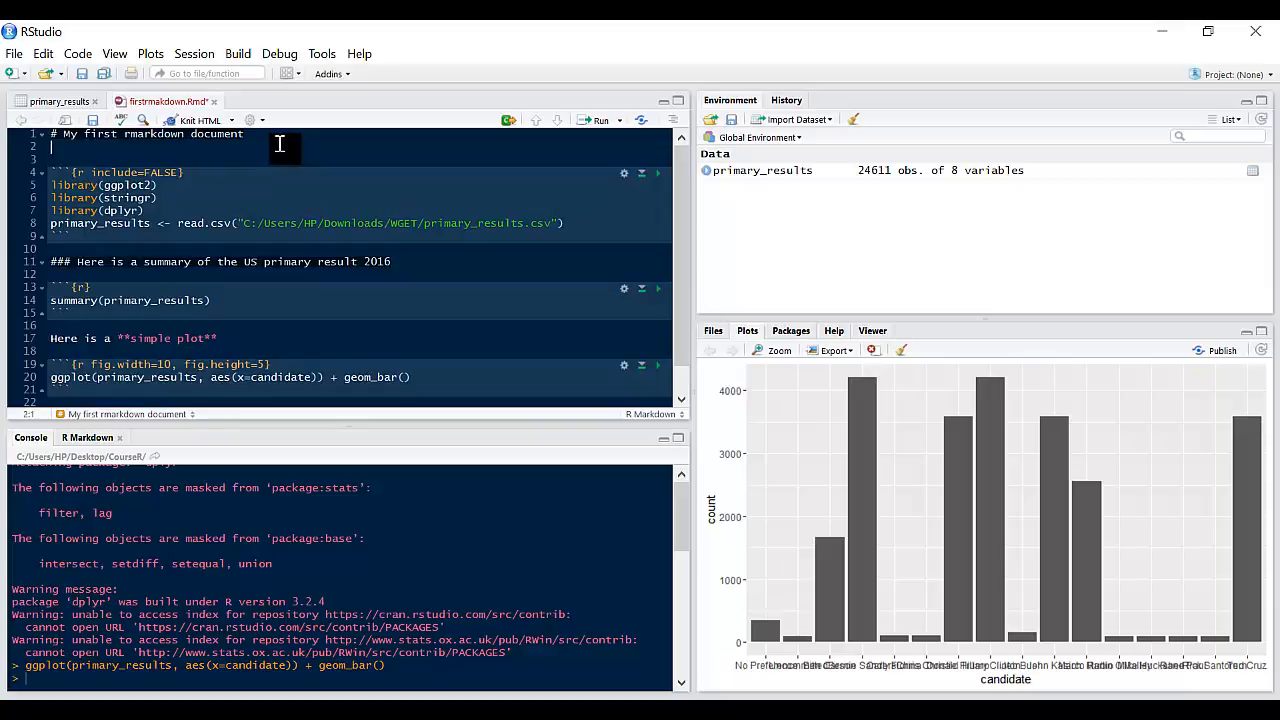
- Add a *** horizontal rule under the title 'My first rmarkdown document' and knit to verify
{"action": "type", "text": "***"}
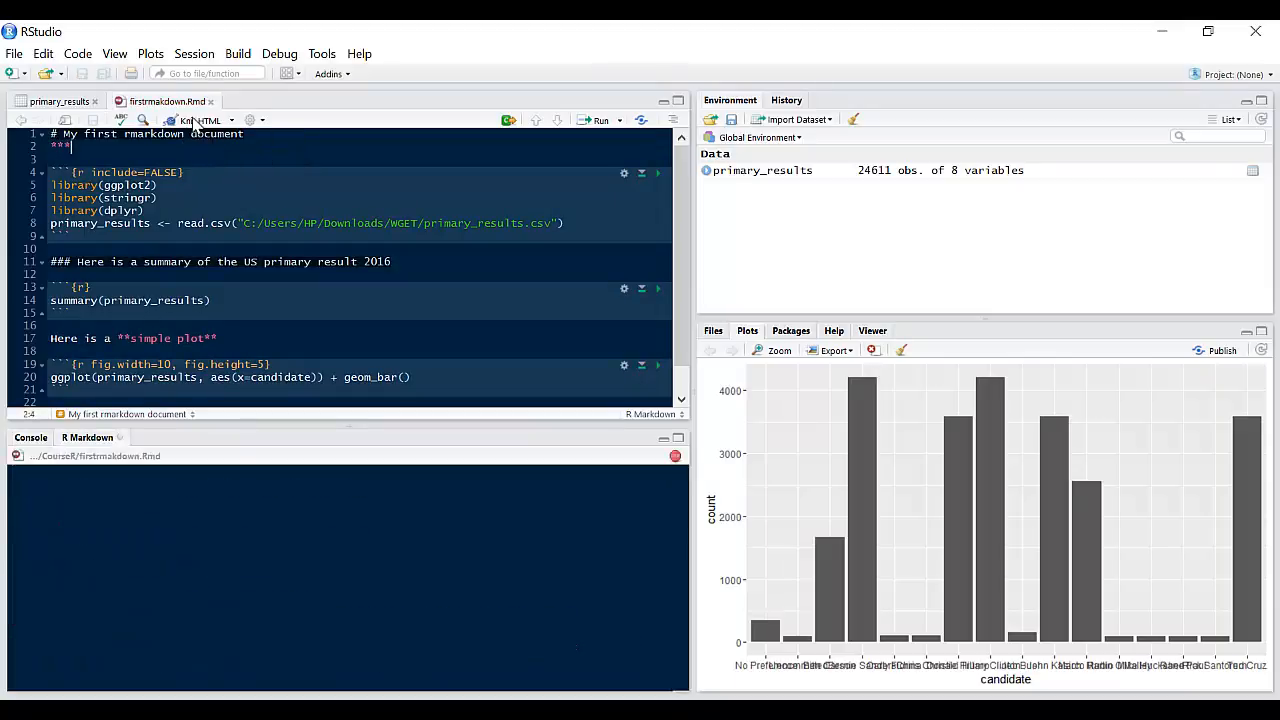
{"action": "left_click", "coordinate": [198, 120]}
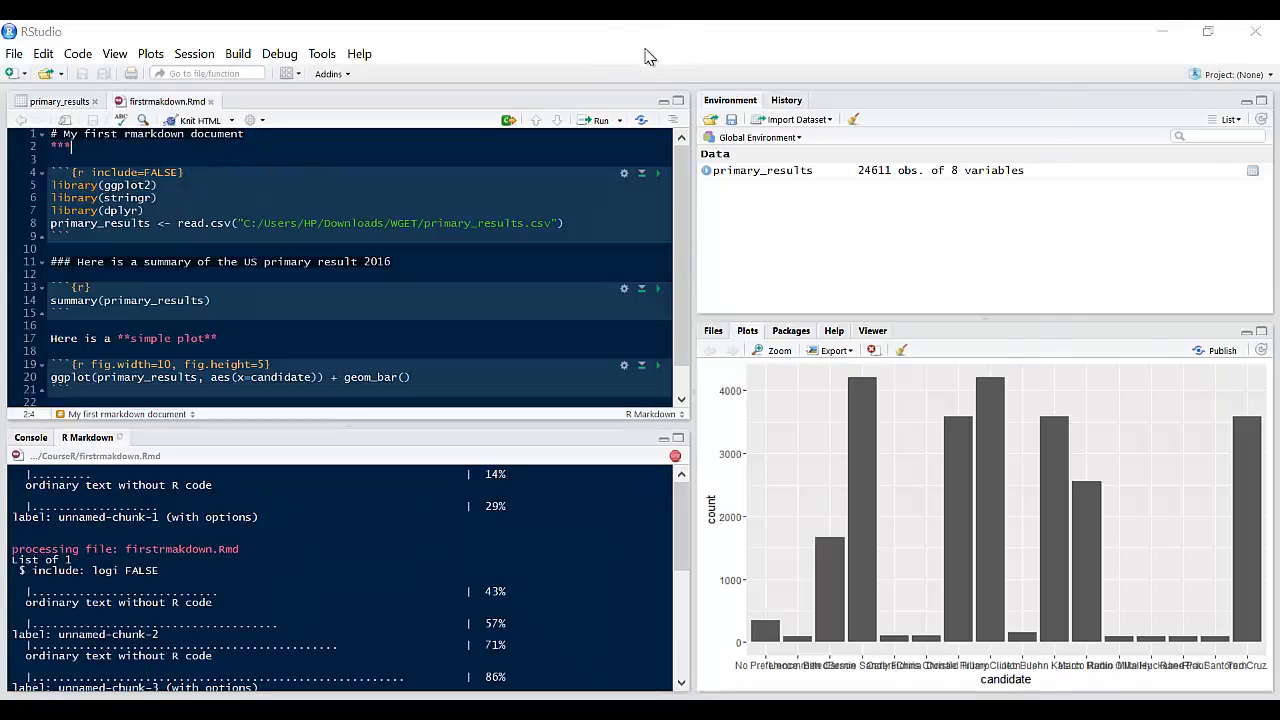
{"action": "left_click", "coordinate": [200, 120]}
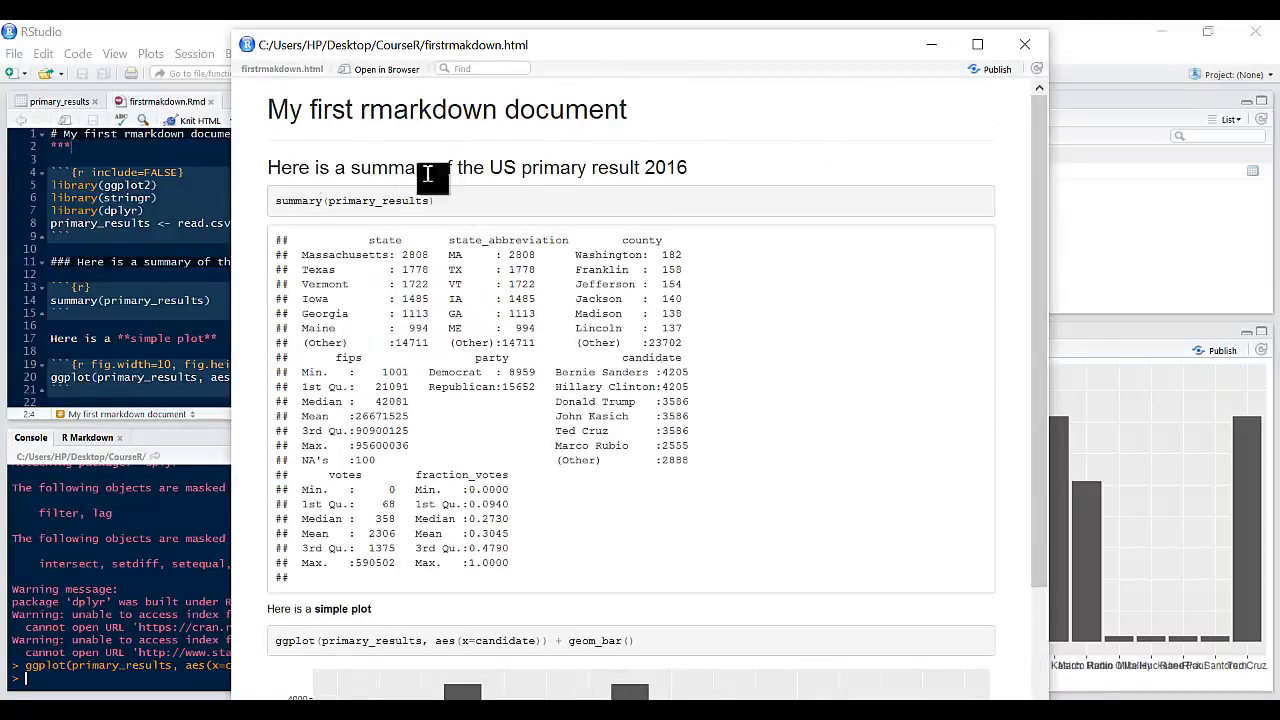
{"action": "left_click", "coordinate": [1024, 44]}
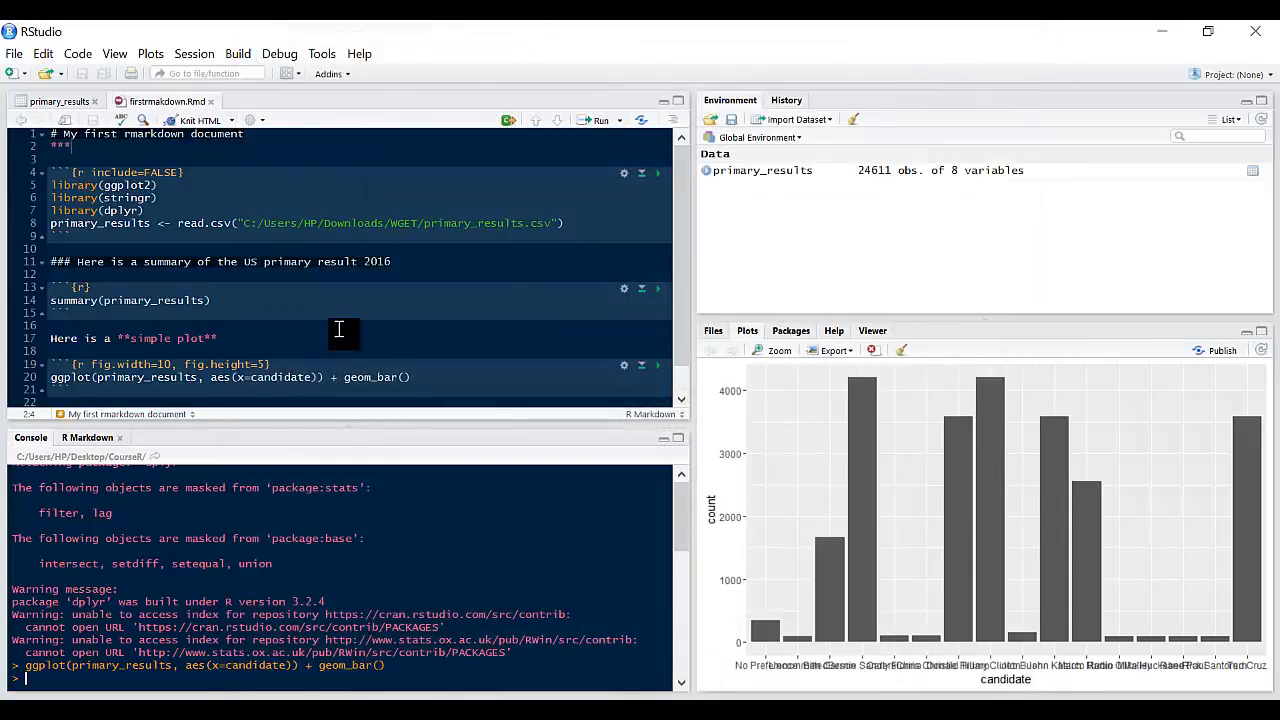
{"action": "type", "text": "Here is how to create an *italics*"}
{"action": "type", "text": ">"}
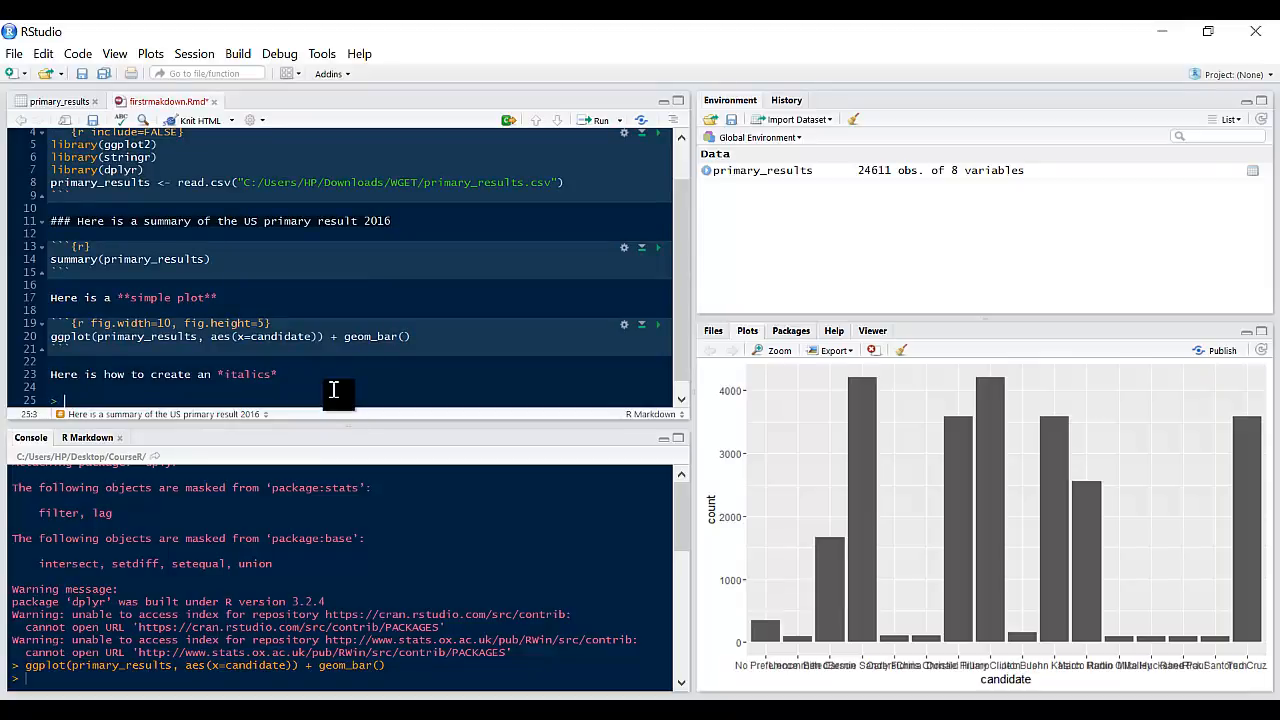
- Add the line '> Here is a simple block quote in this report' below the chart
{"action": "type", "text": "Here"}
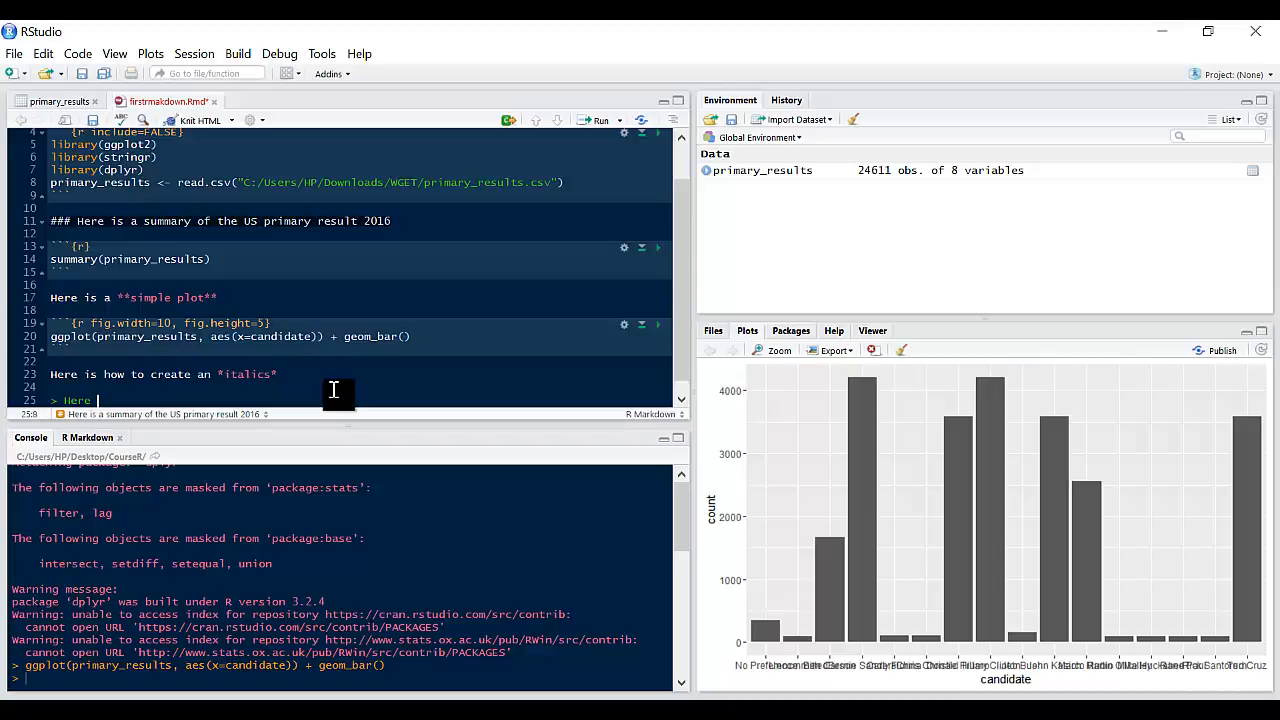
{"action": "type", "text": "is a simple"}
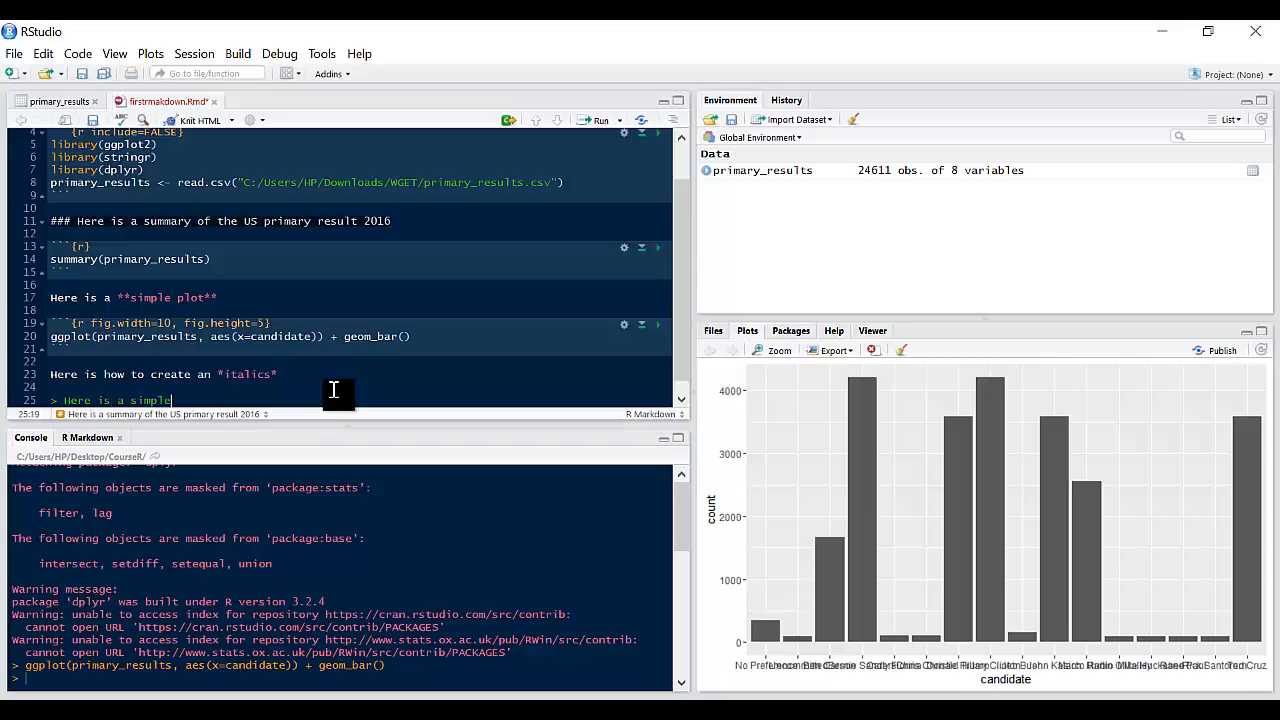
{"action": "type", "text": "block quote in"}
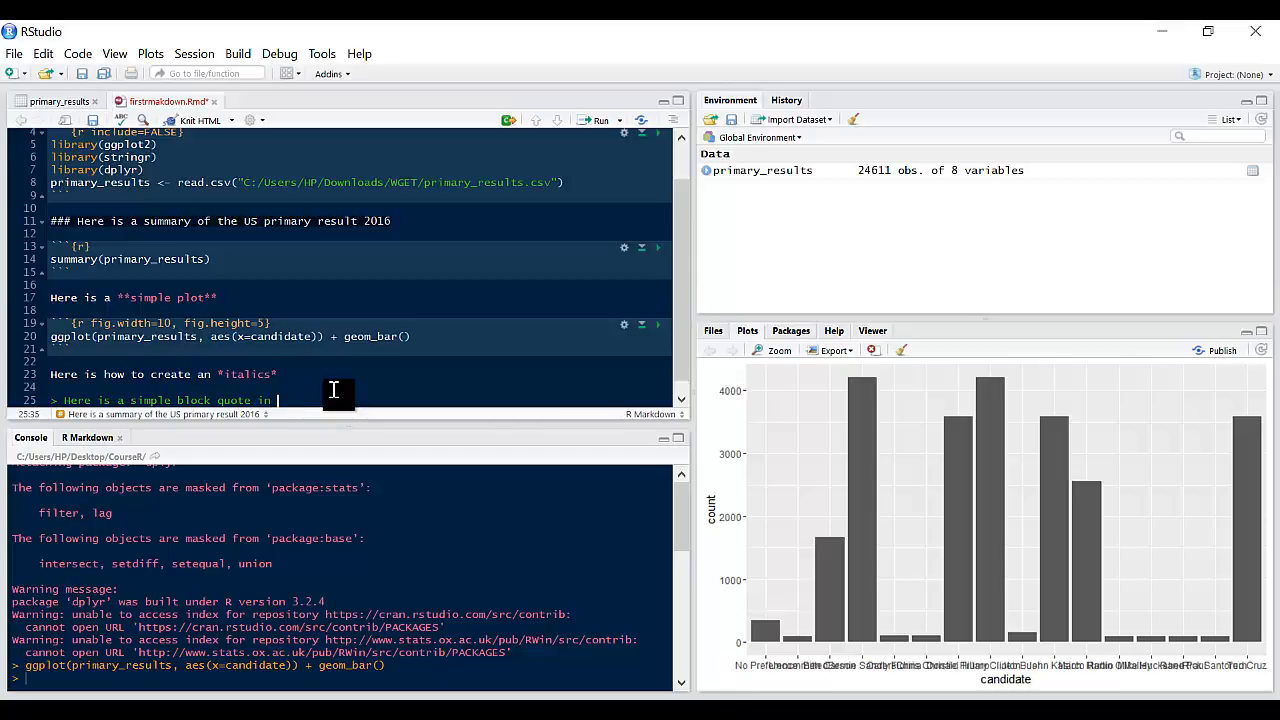
{"action": "type", "text": "this re"}
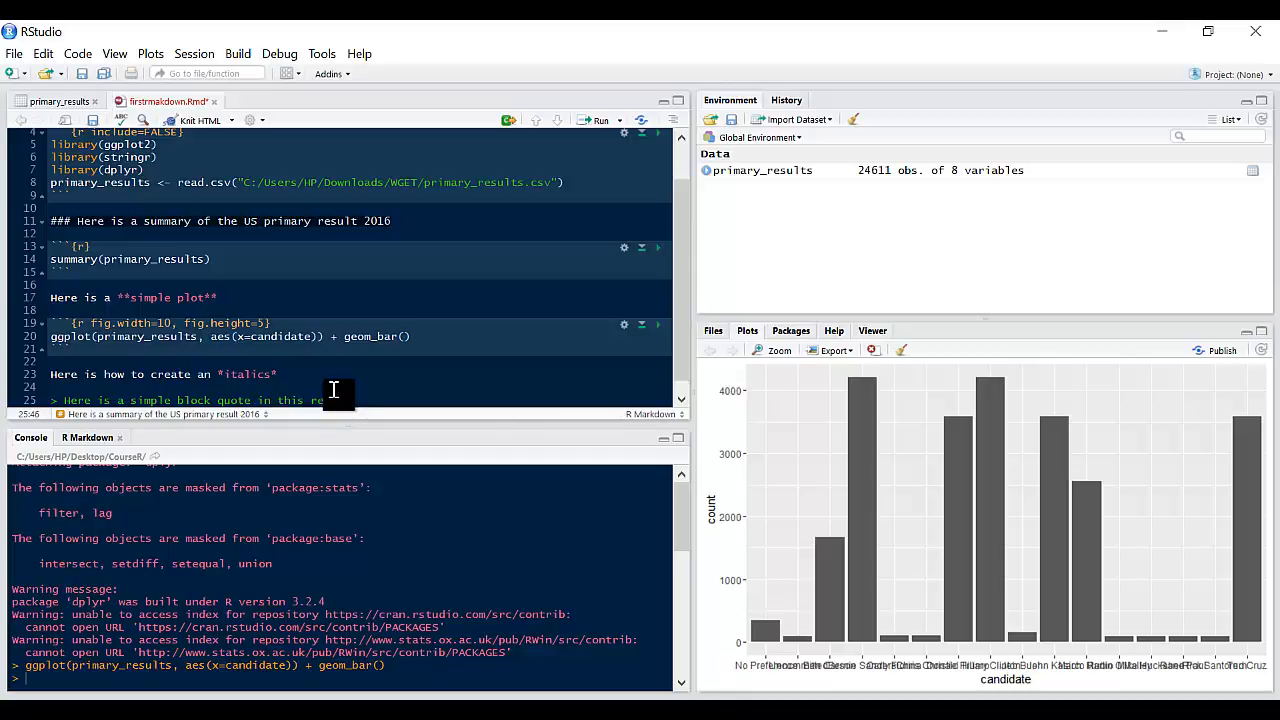
- Knit the report and confirm the indented block quote appears at the bottom
{"action": "left_click", "coordinate": [196, 120]}
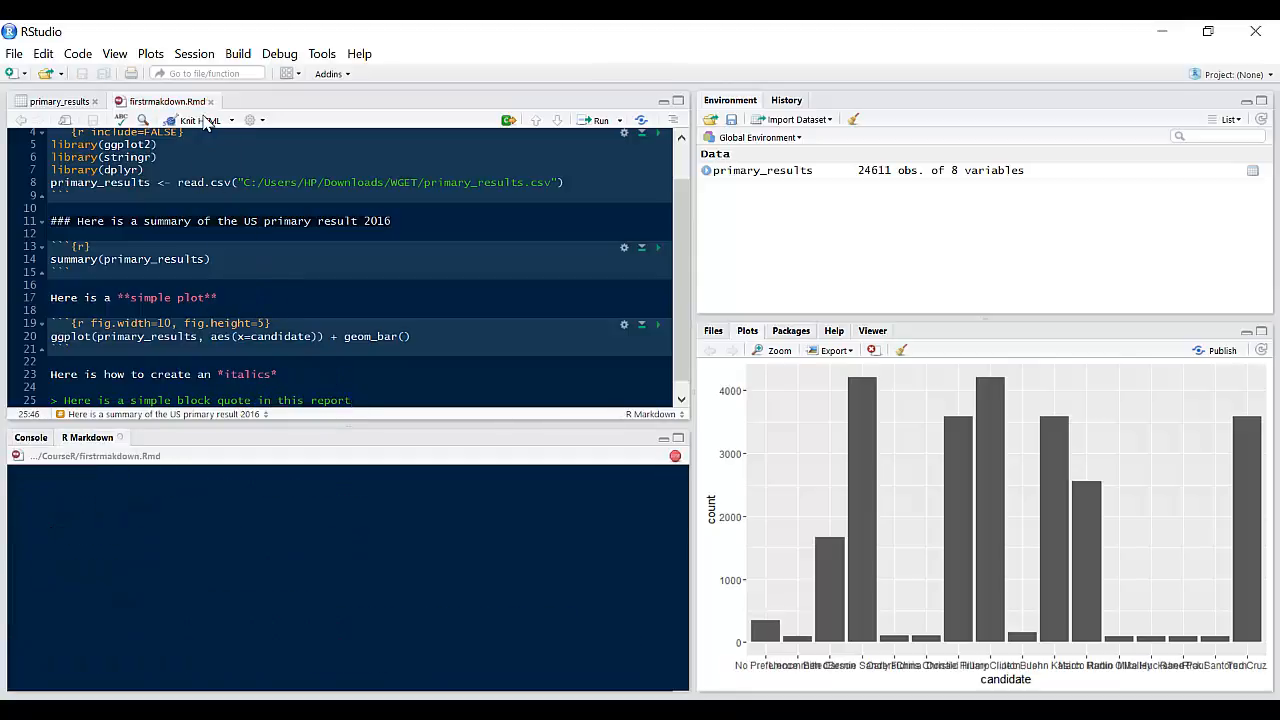
{"action": "left_click", "coordinate": [186, 120]}
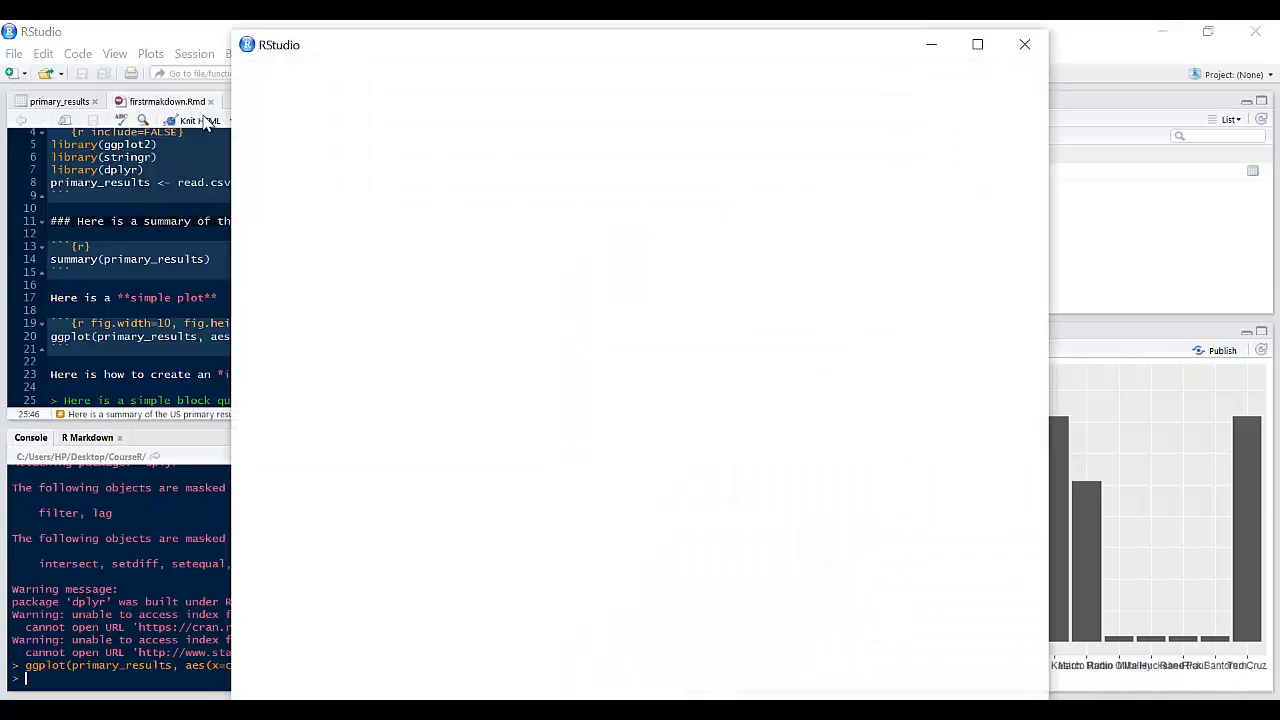
{"action": "left_click", "coordinate": [196, 120]}
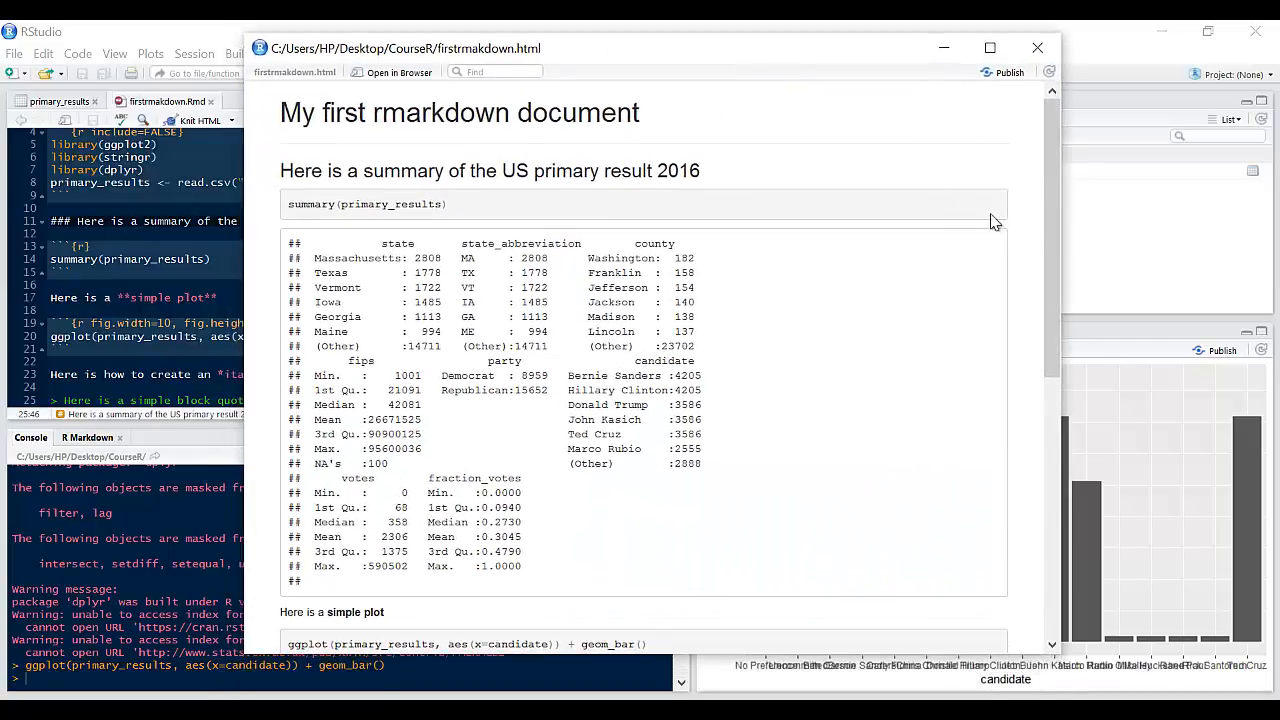
{"action": "scroll", "scroll_direction": "down", "scroll_amount": 3}
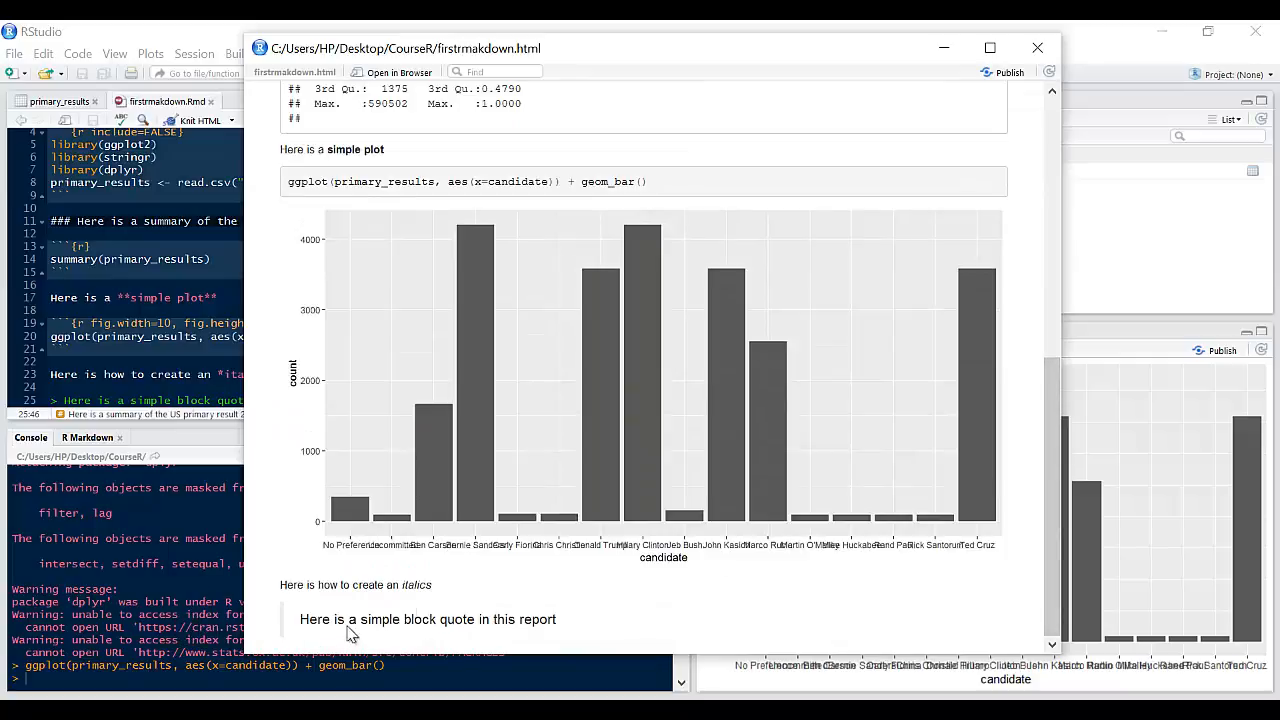
{"action": "mouse_move", "coordinate": [936, 162]}
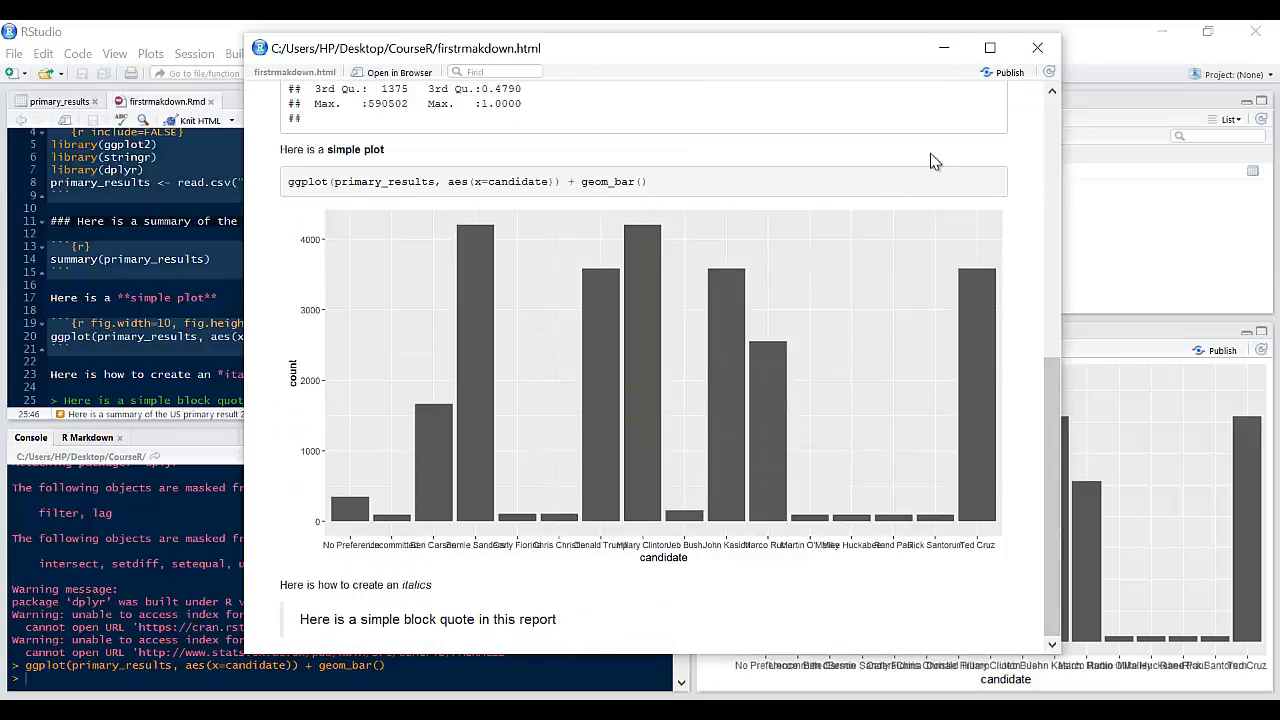
{"action": "left_click", "coordinate": [1036, 48]}
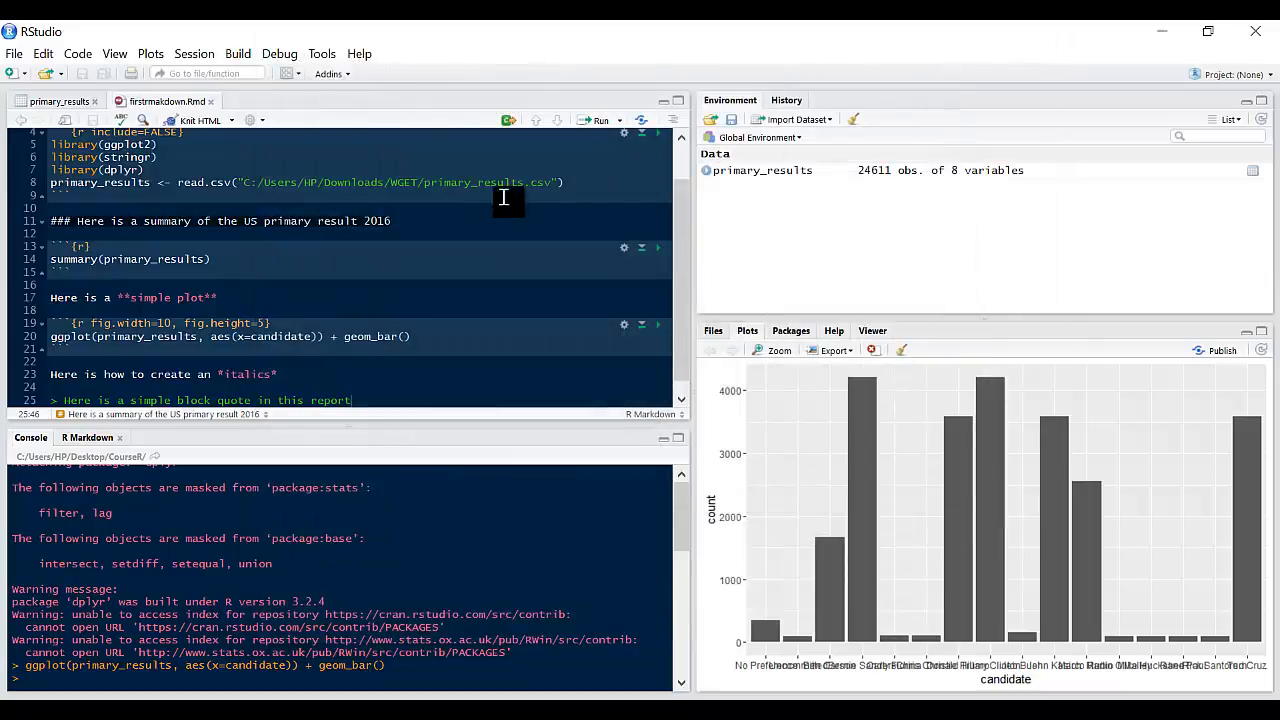